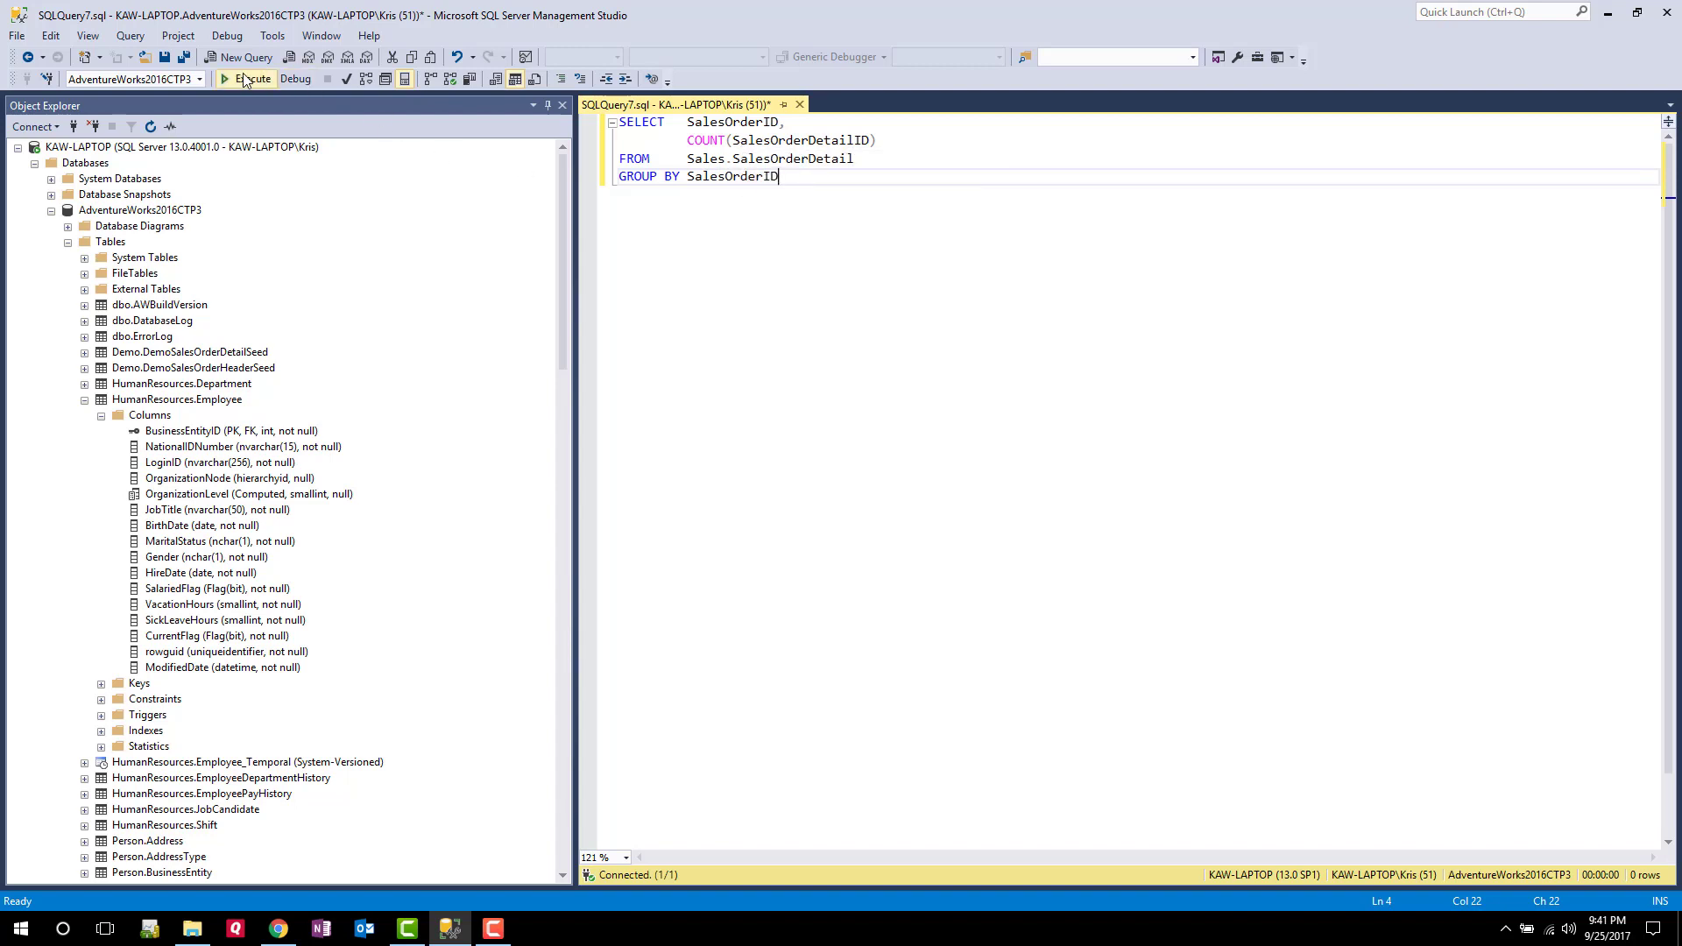
Run the COUNT(SalesOrderDetailID) per SalesOrderID query and inspect a few result rows
left_click(250, 79)
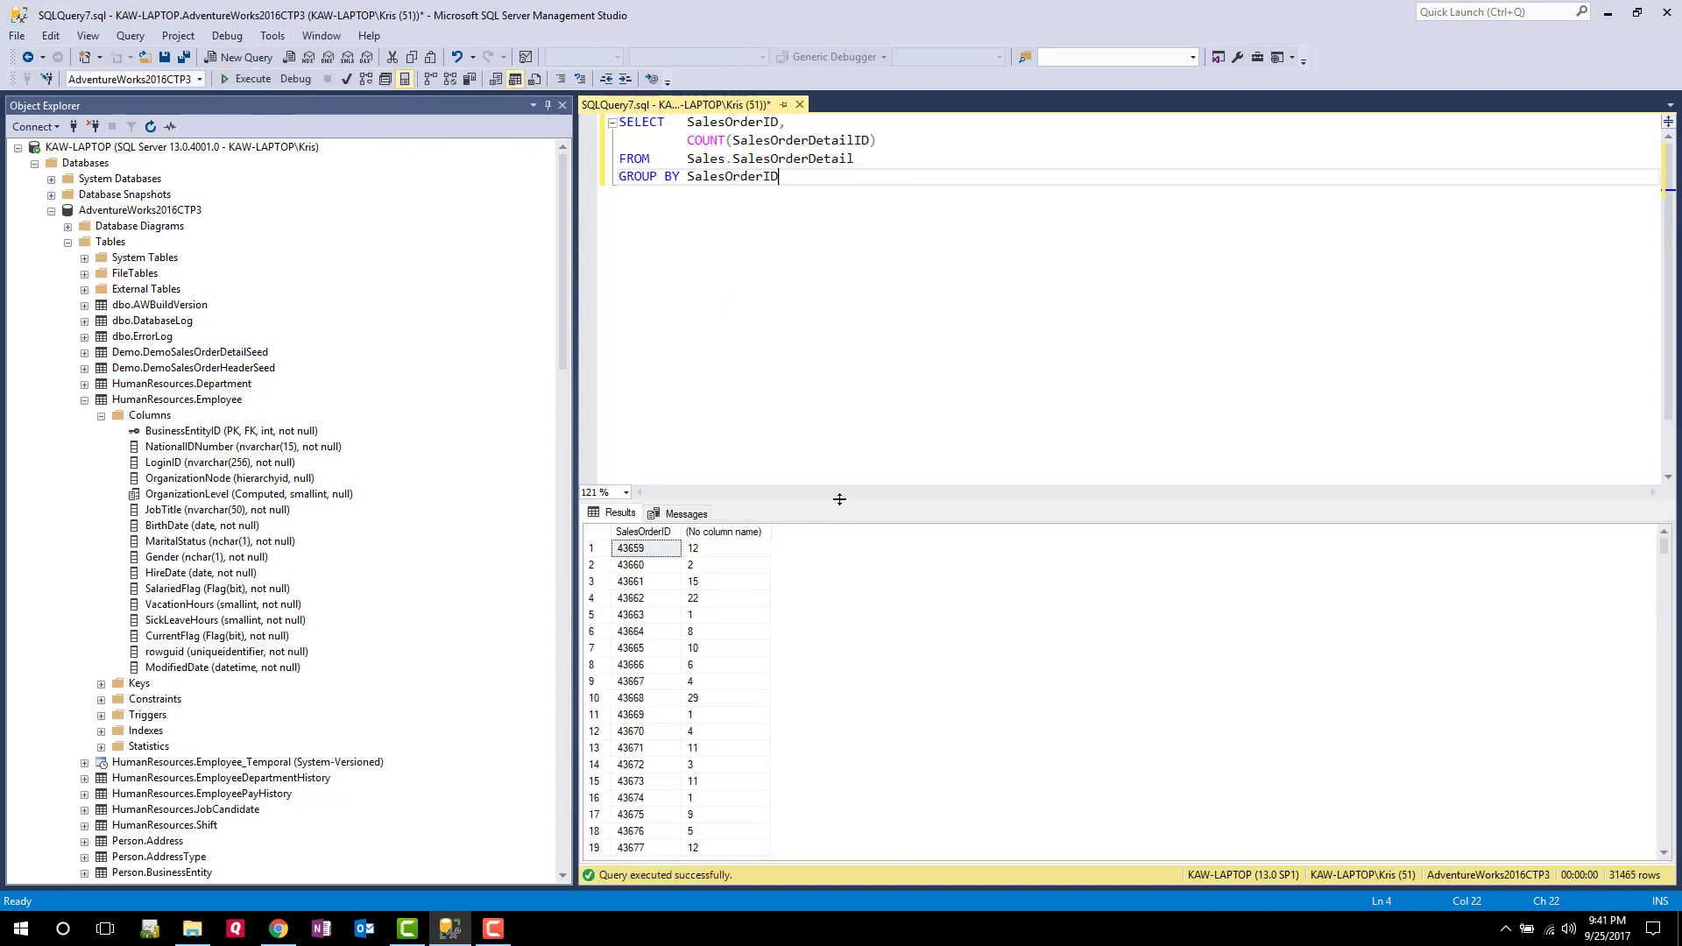
left_click(629, 548)
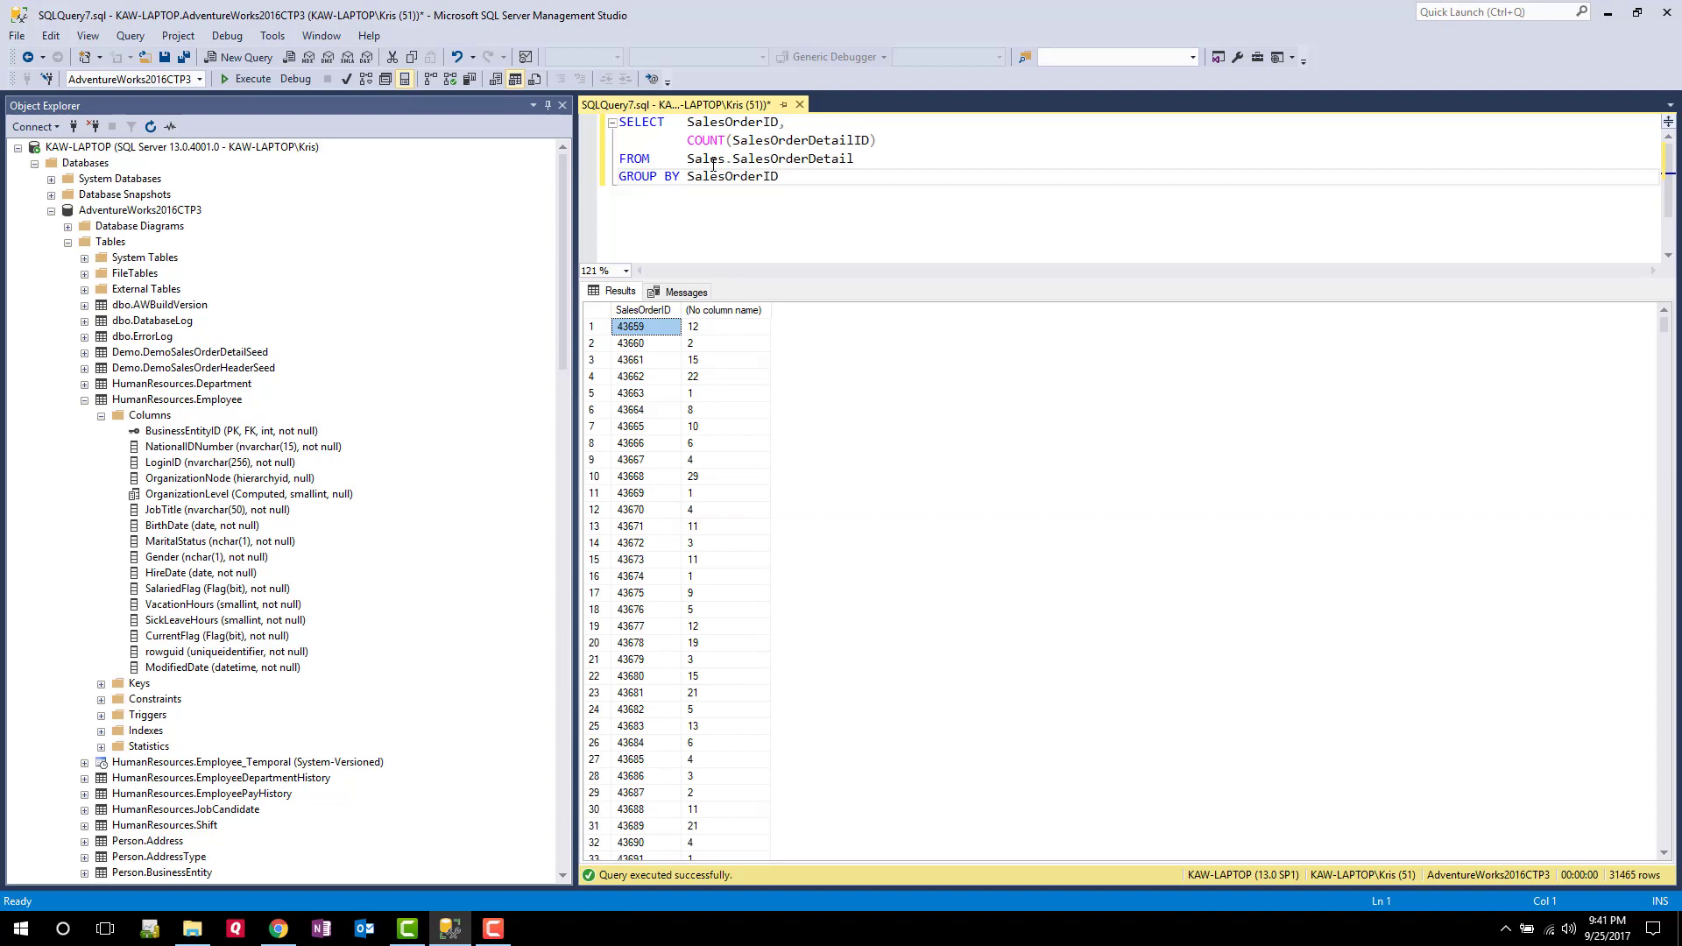
left_click(642, 393)
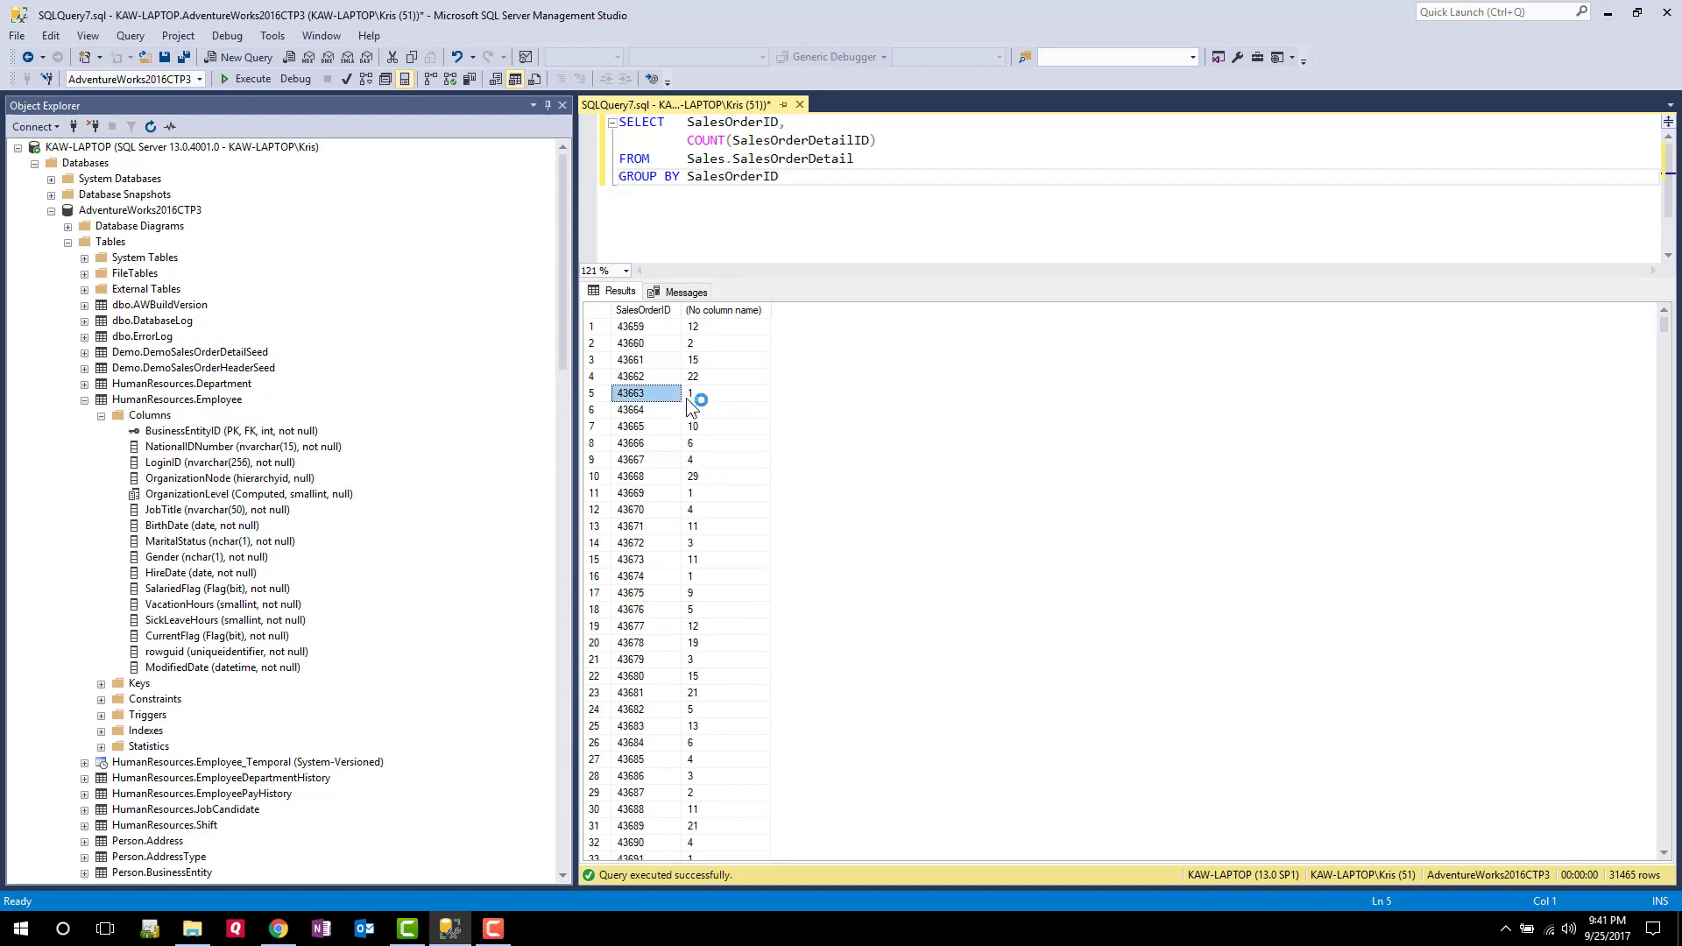
left_click(724, 493)
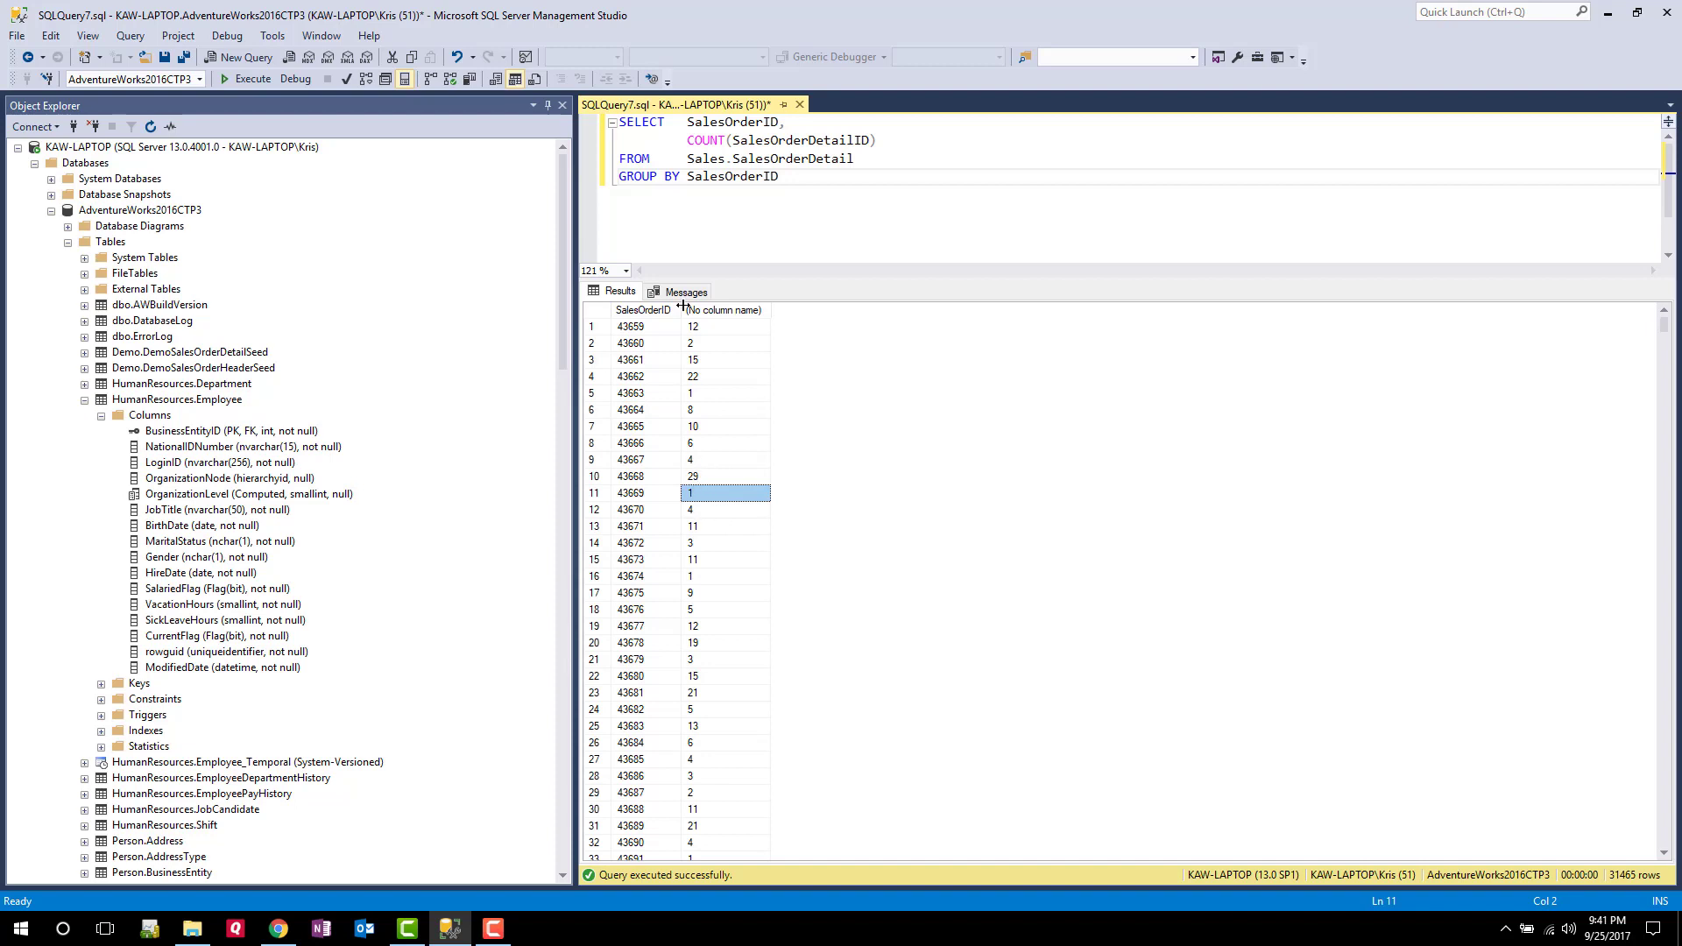
mouse_move(739, 373)
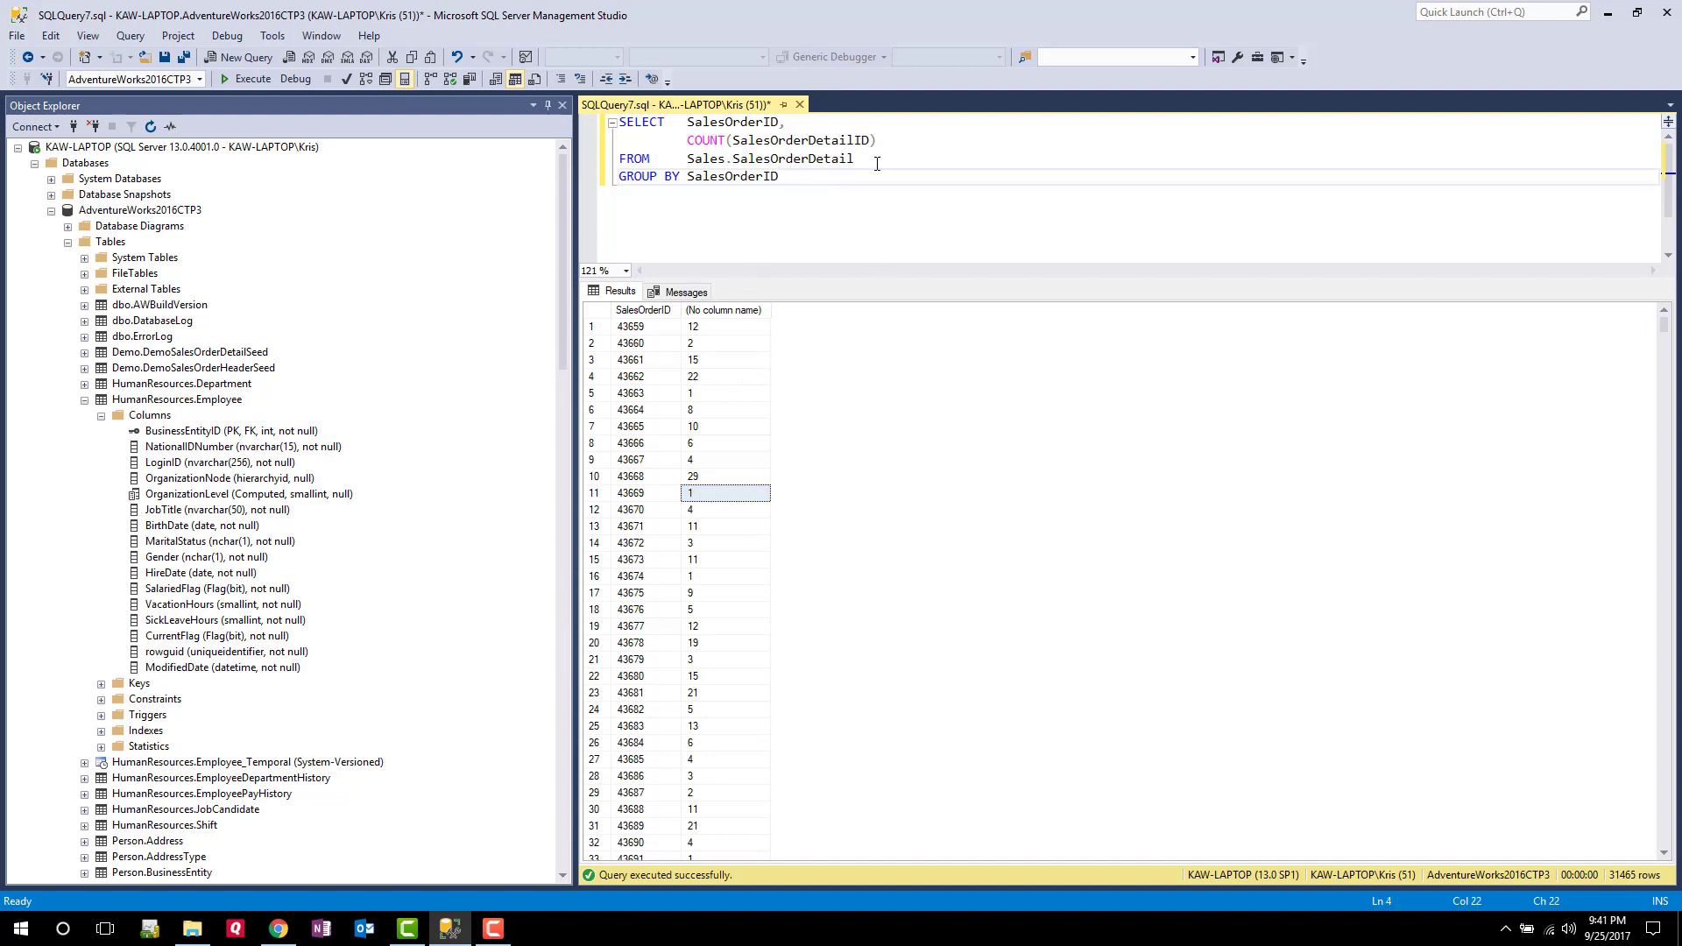
Add WHERE COUNT(SalesOrderDetailID) > 1 above GROUP BY and run it, hitting error Msg 147
type("WH")
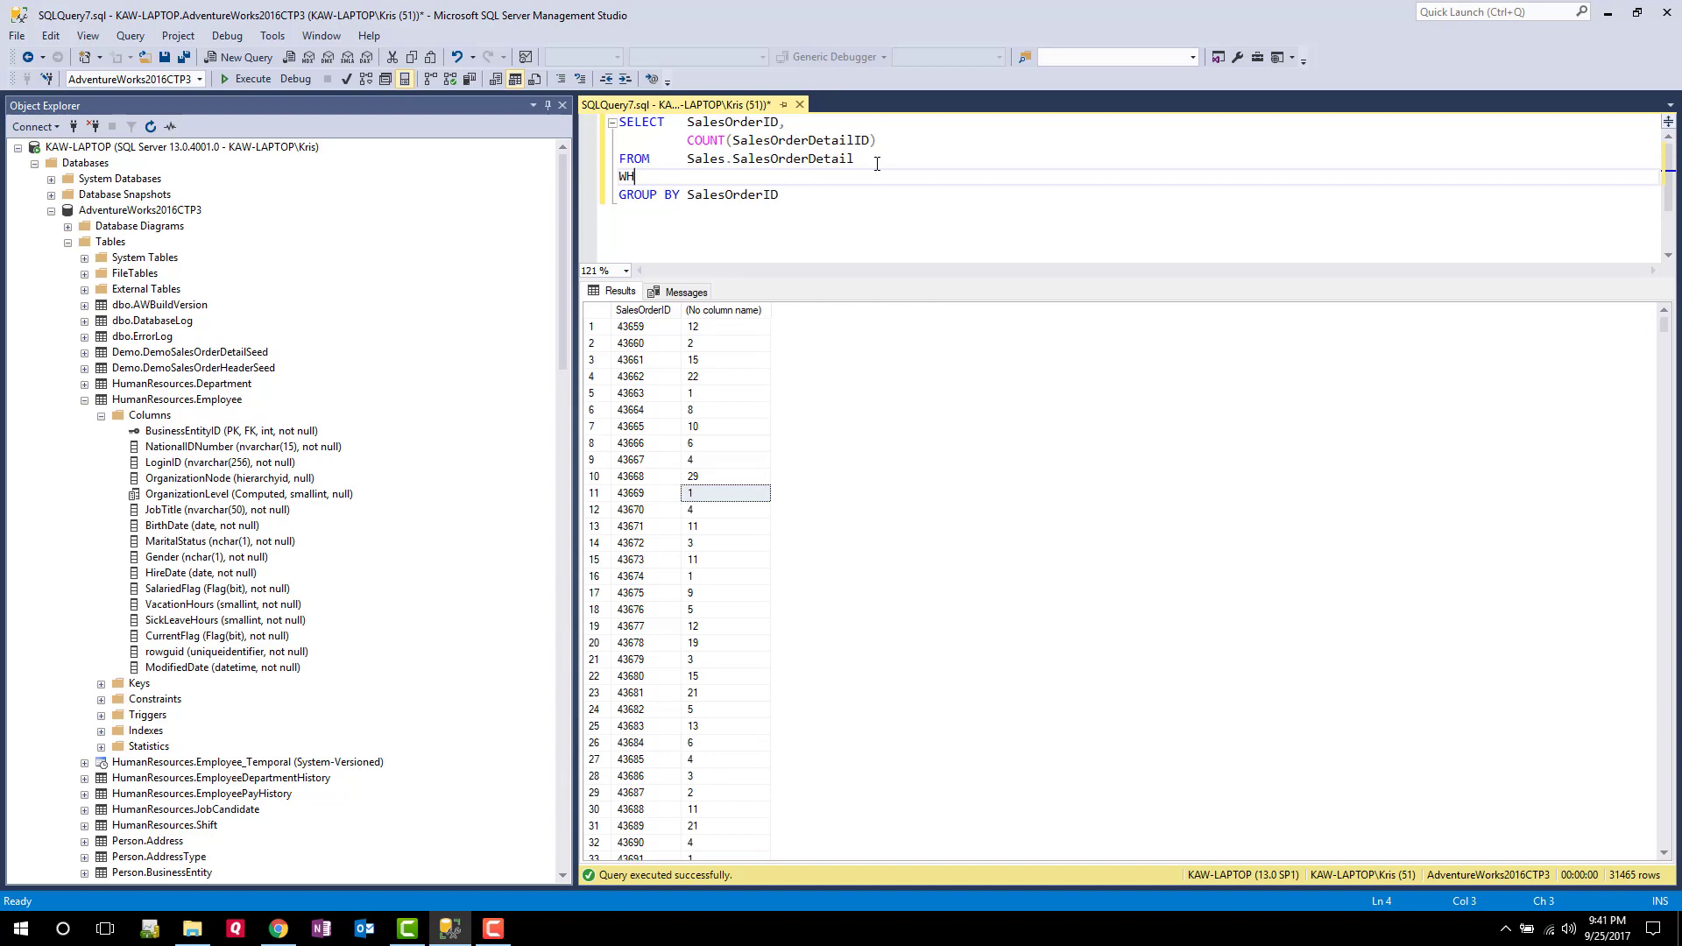
type("ERE")
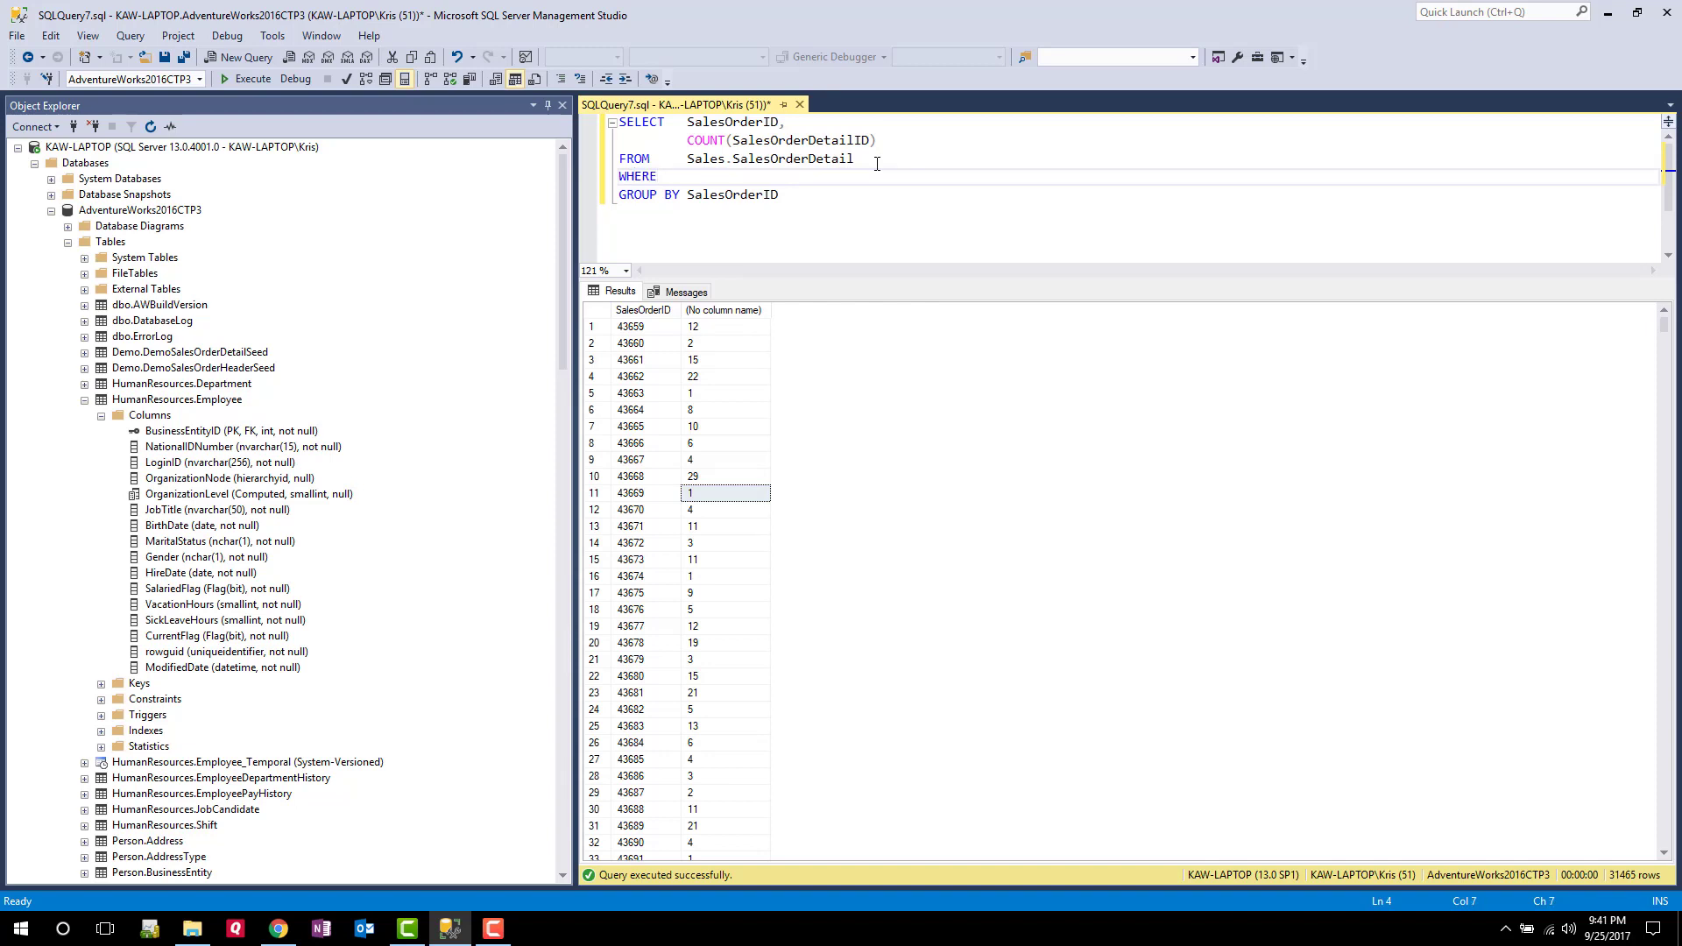
type("COUN")
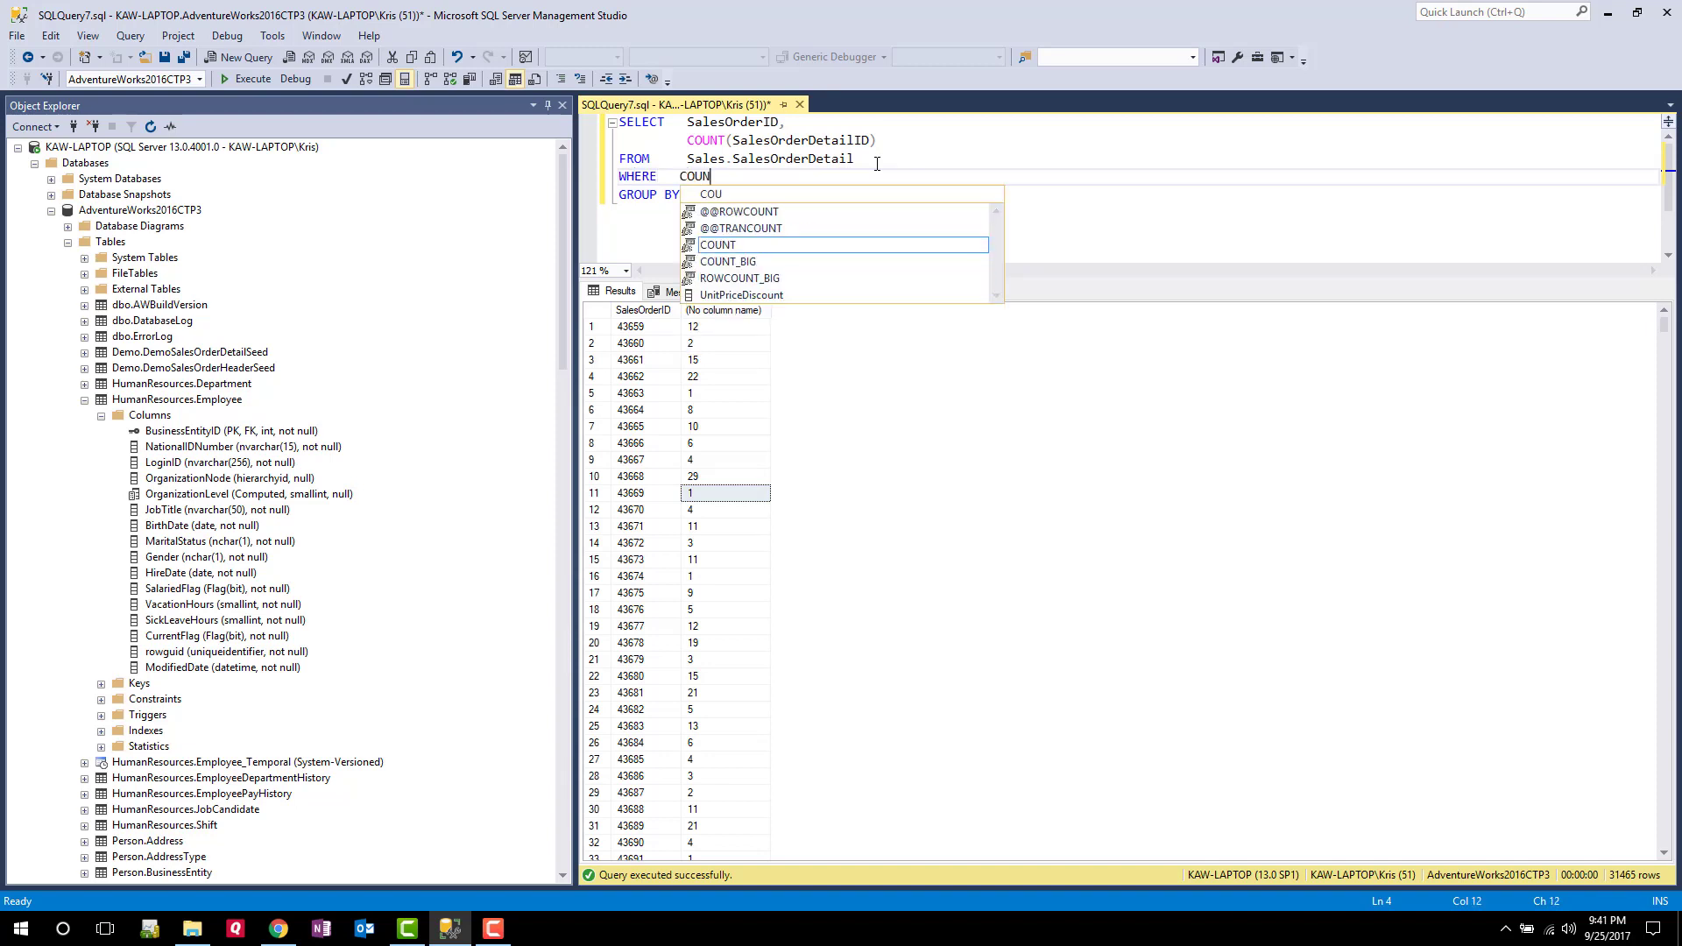
type("T(S")
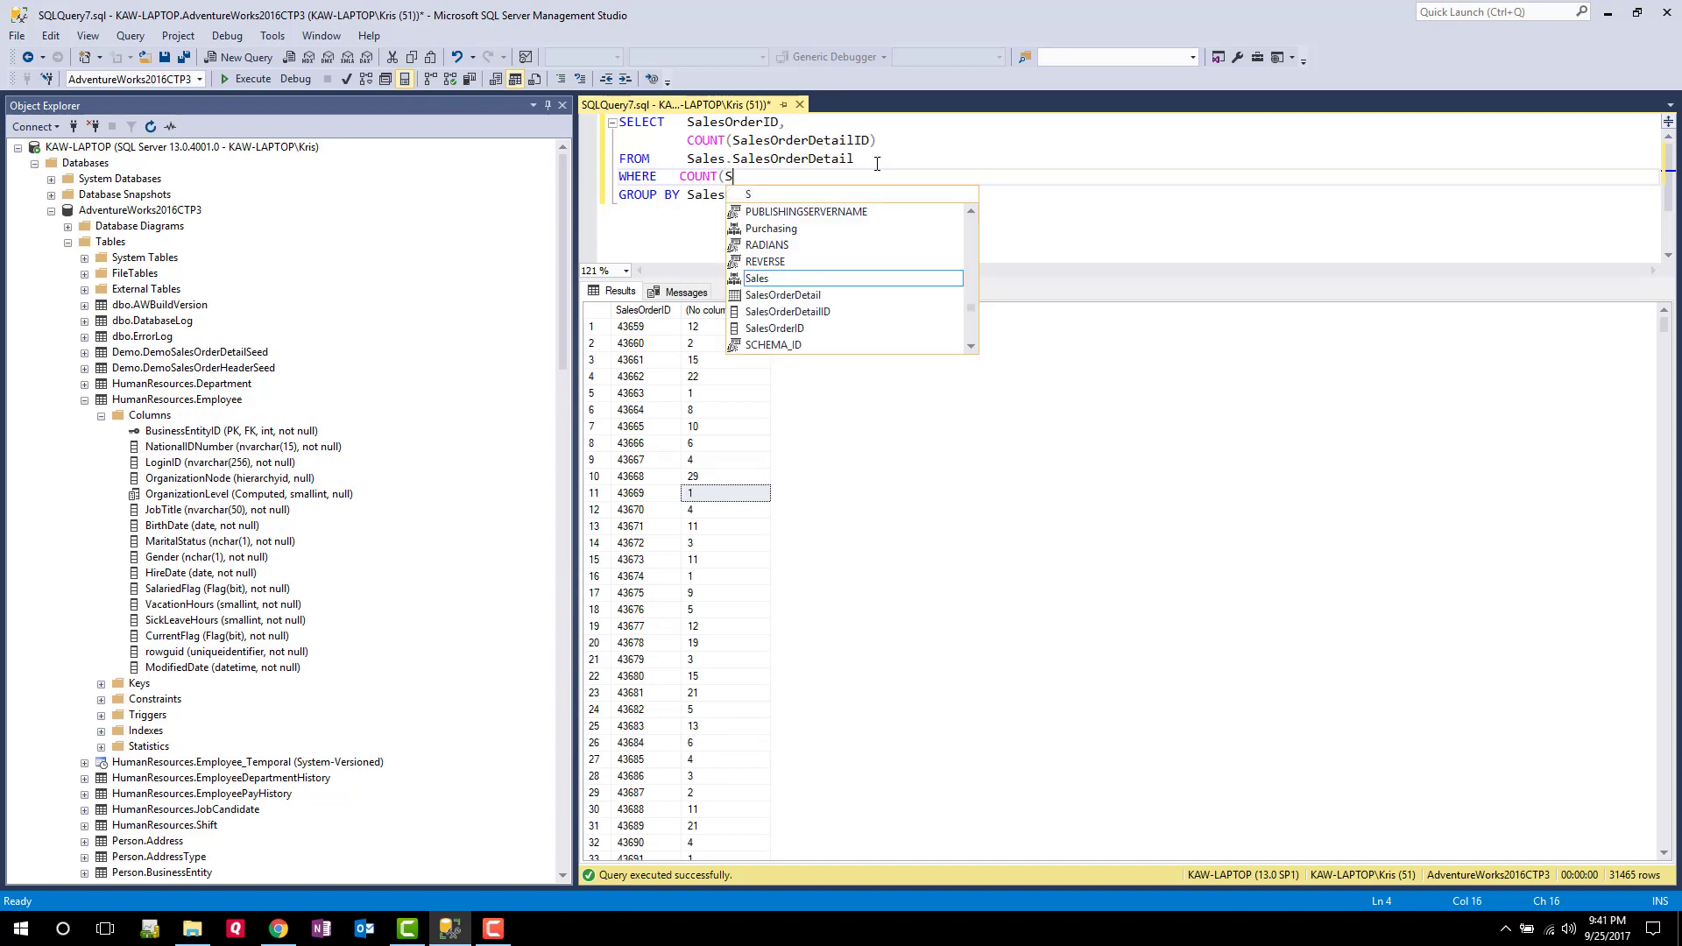
type("aledO")
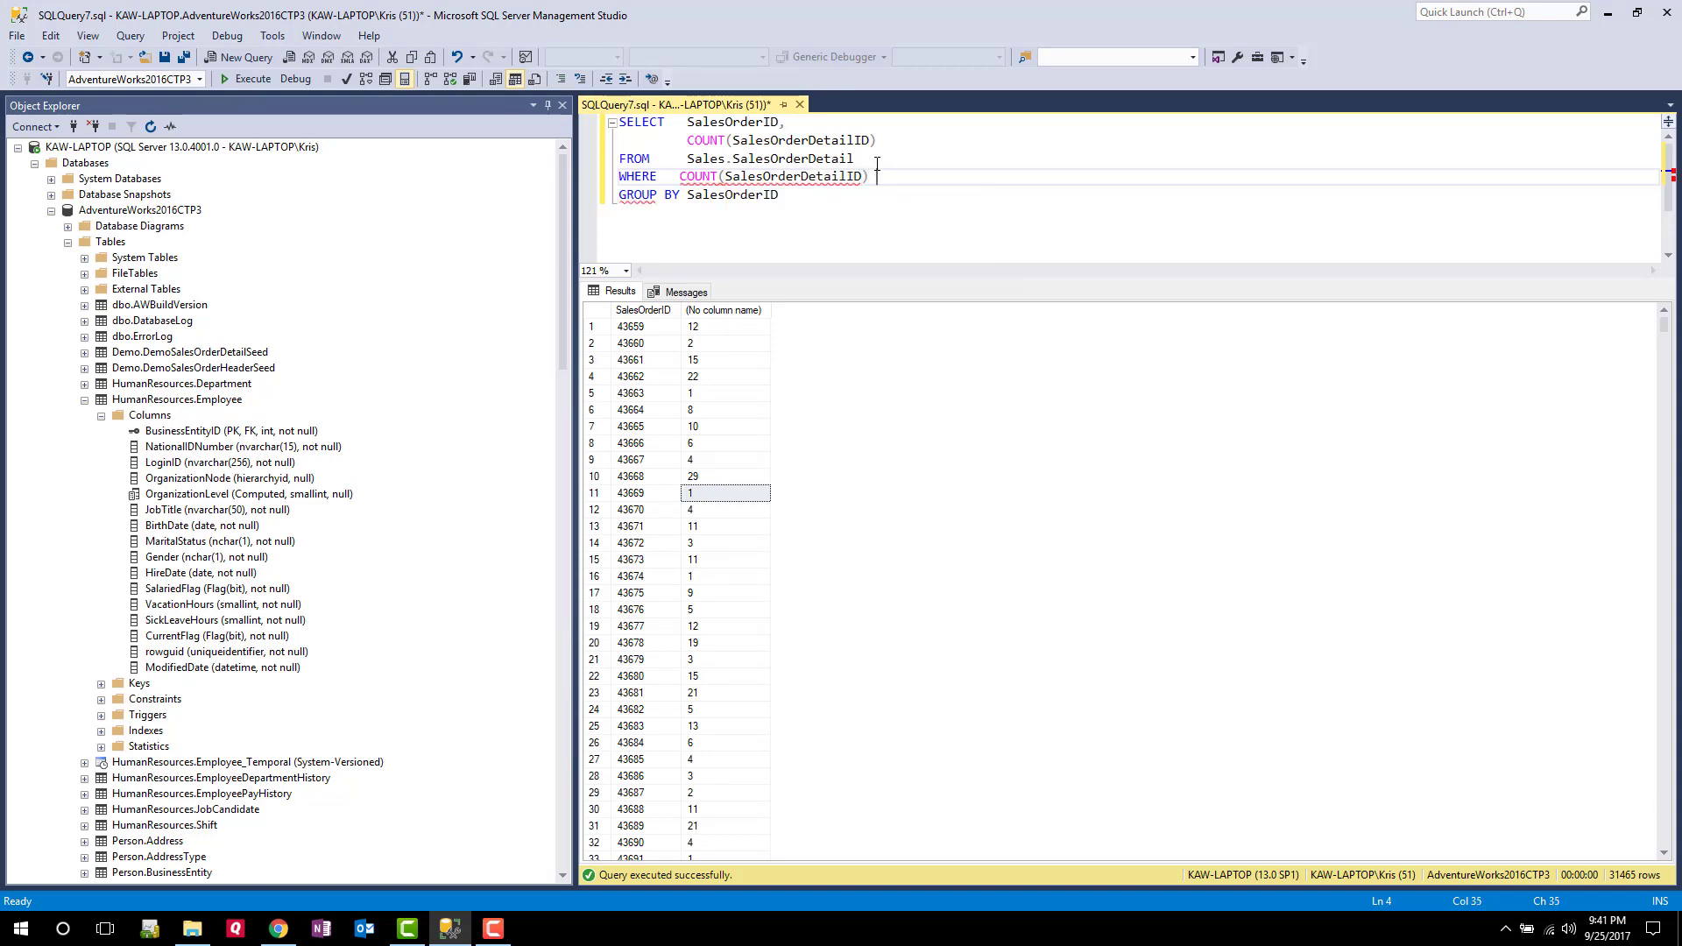
type("> 1")
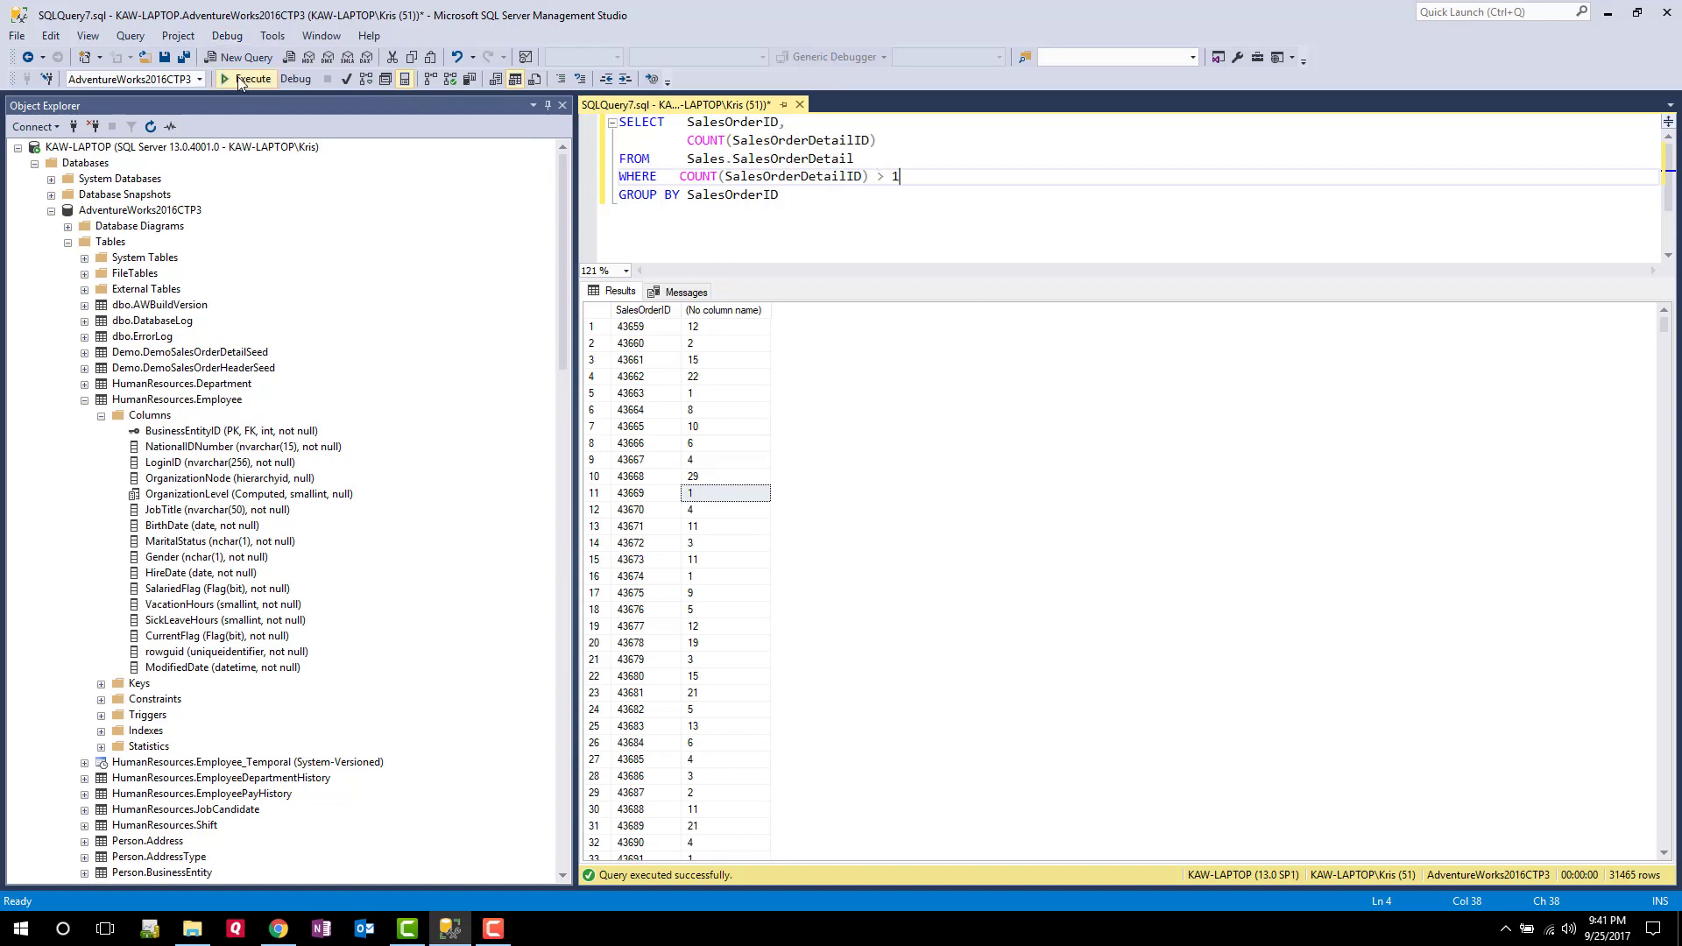
left_click(252, 79)
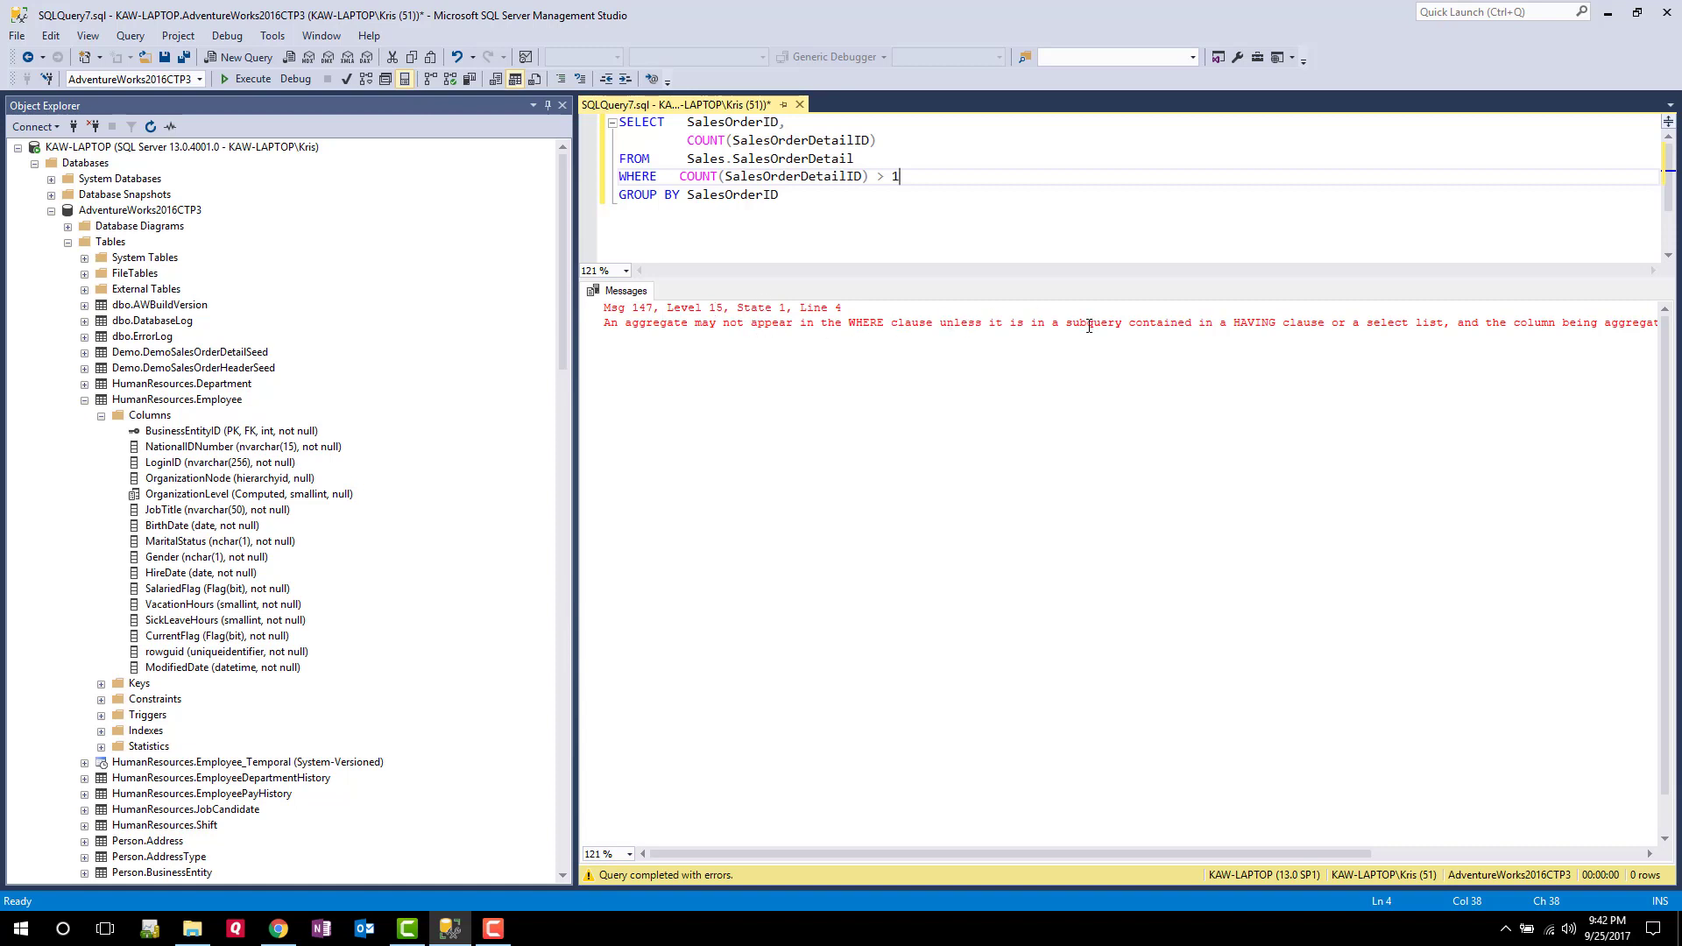
mouse_move(1103, 328)
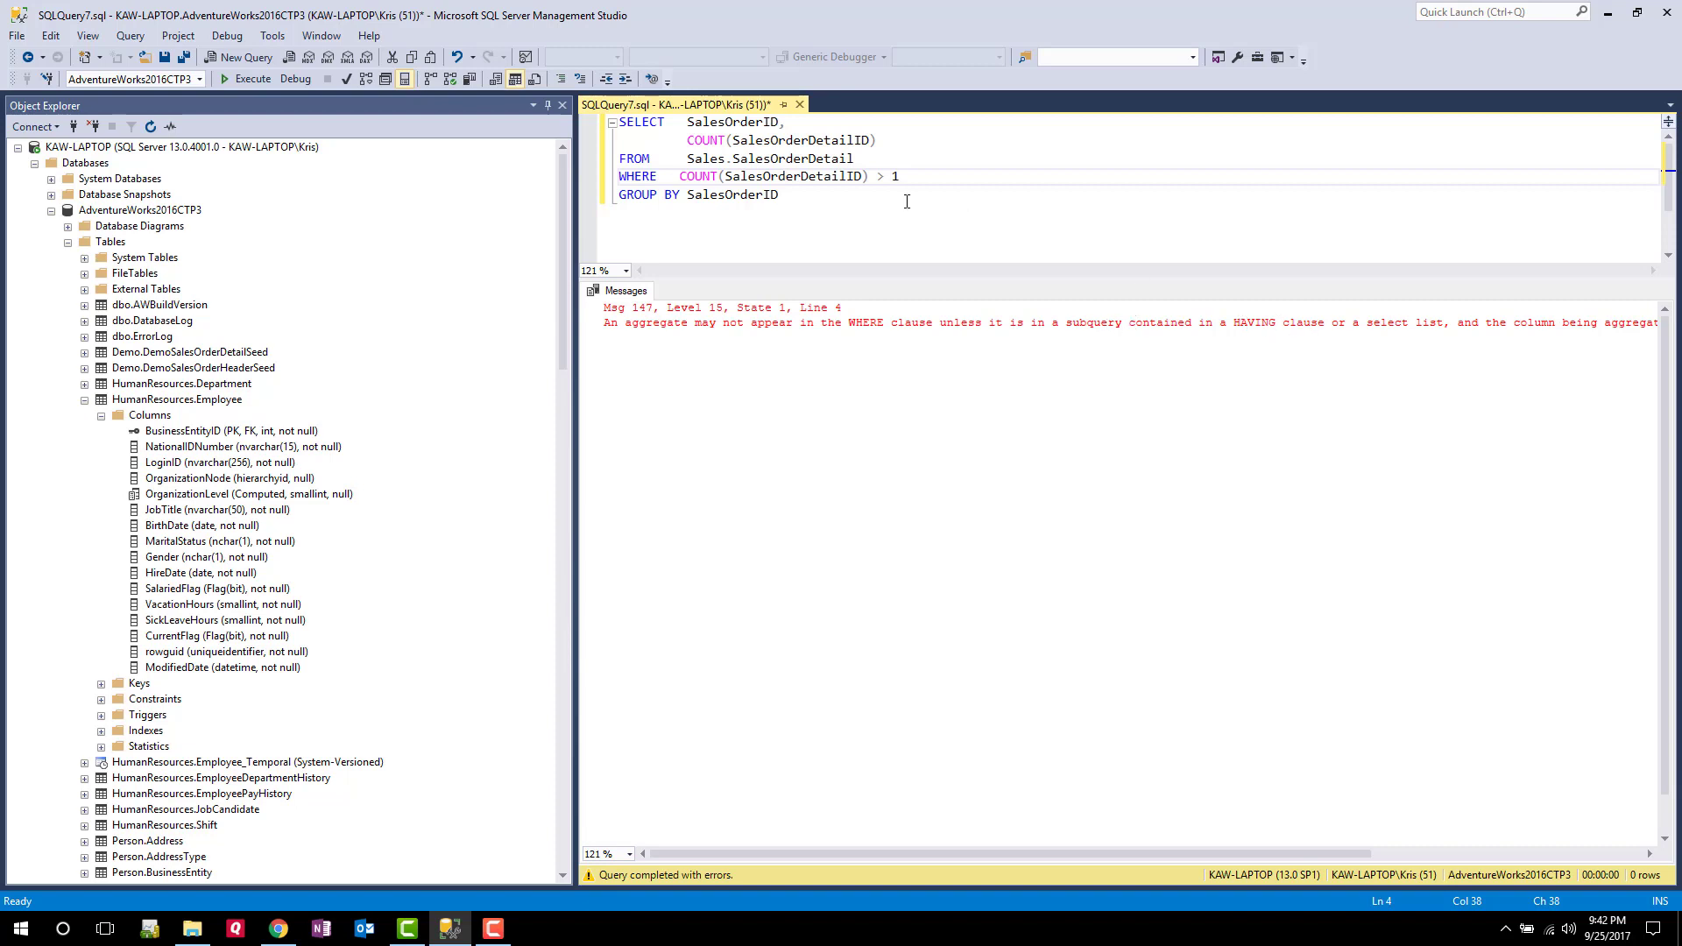
Move the count condition below GROUP BY as HAVING COUNT(SalesOrderDetailID) > 1
left_click_drag(897, 175, 660, 175)
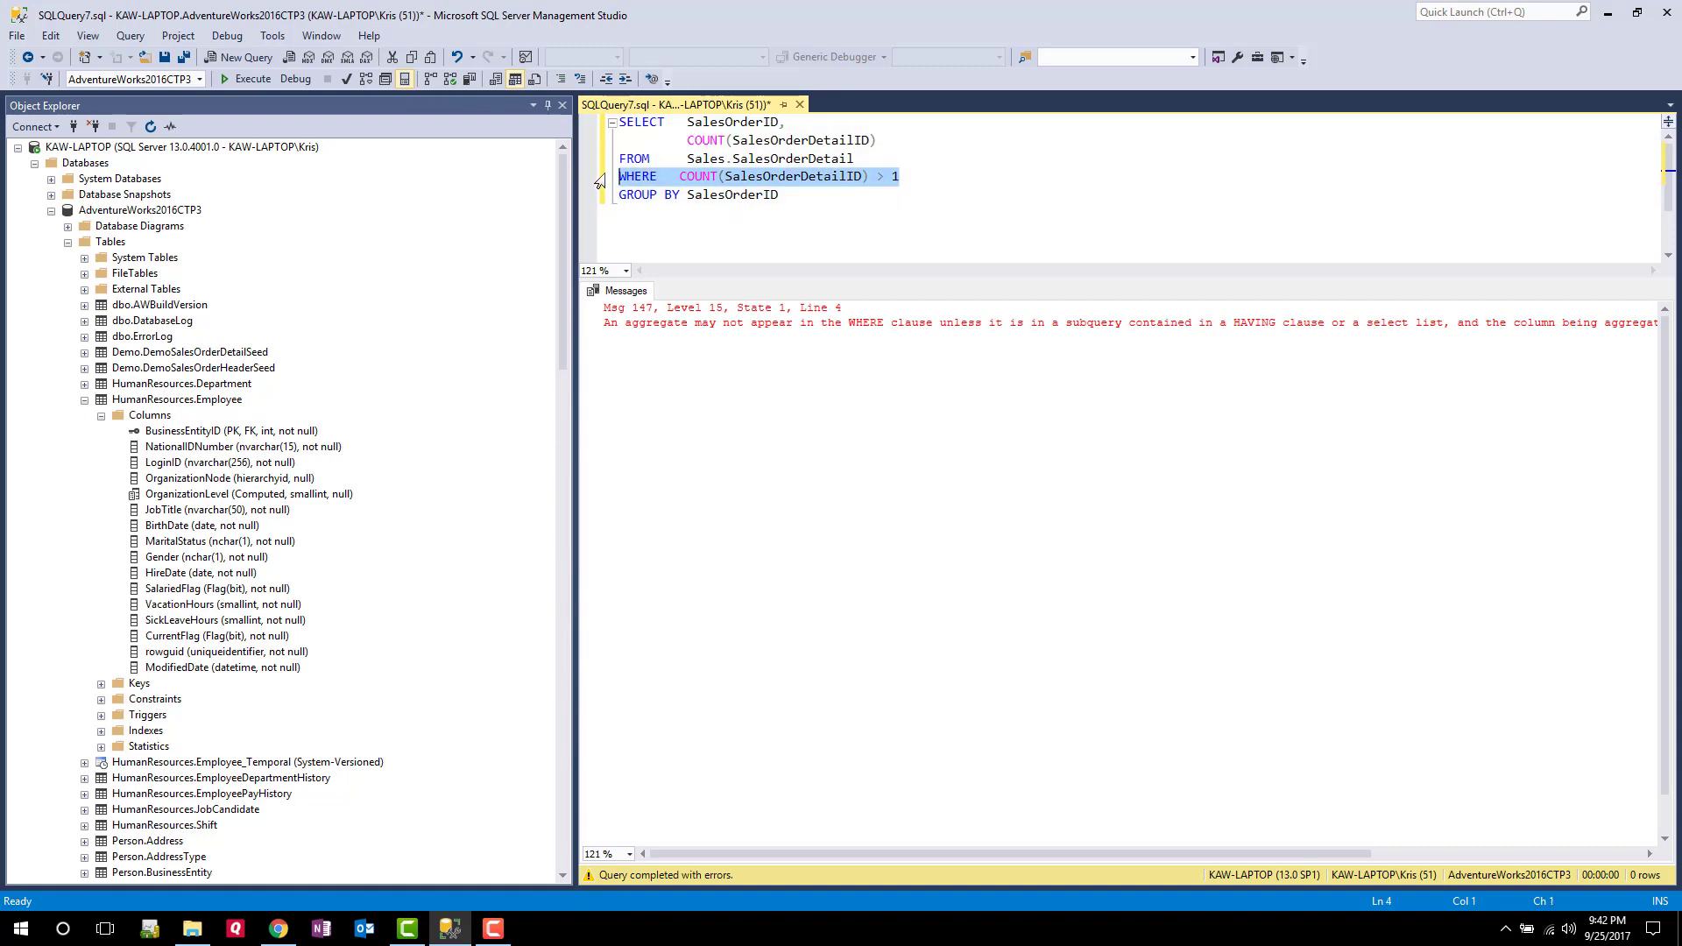
key("Delete")
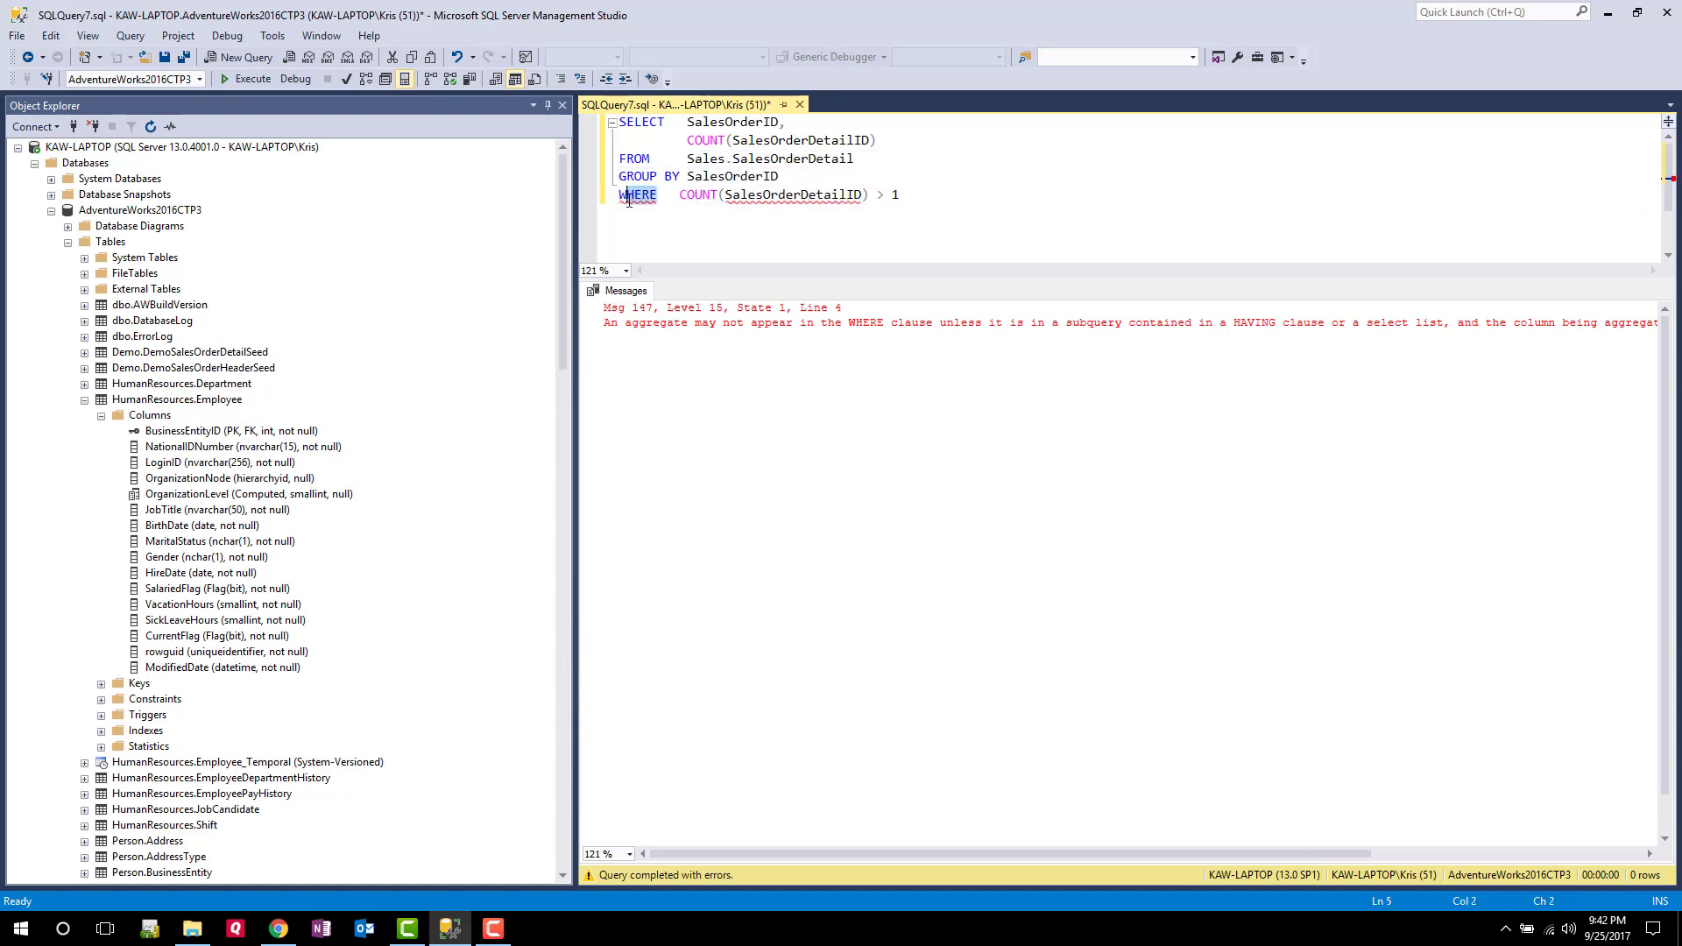
type("HAVI")
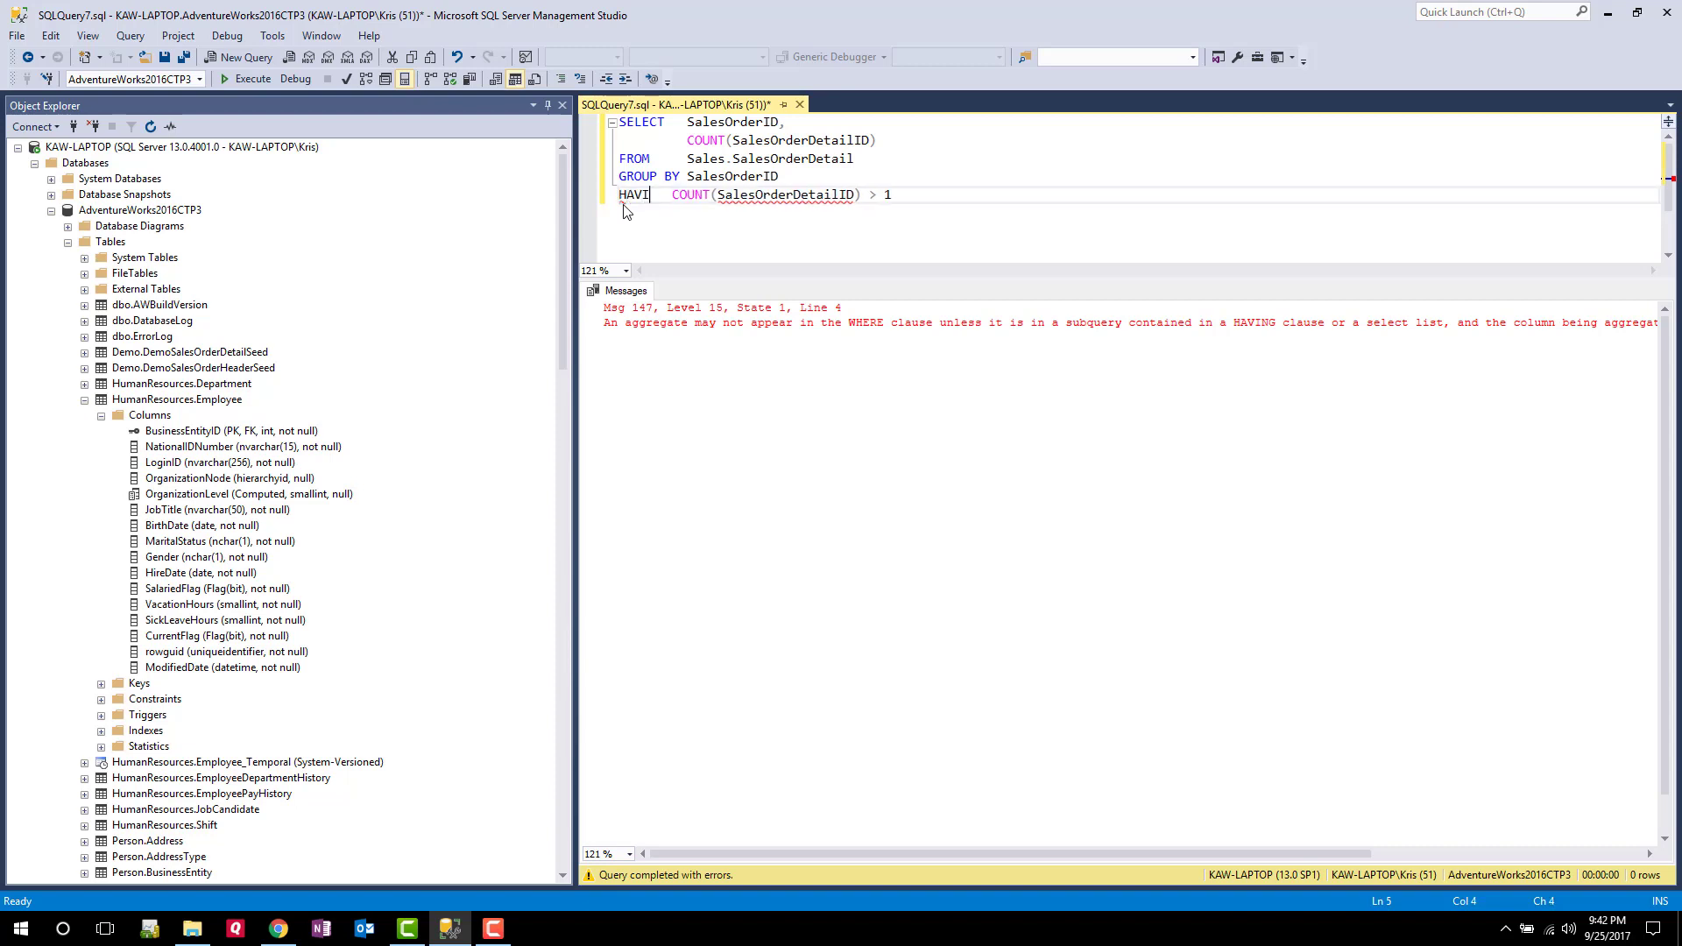
type("NG")
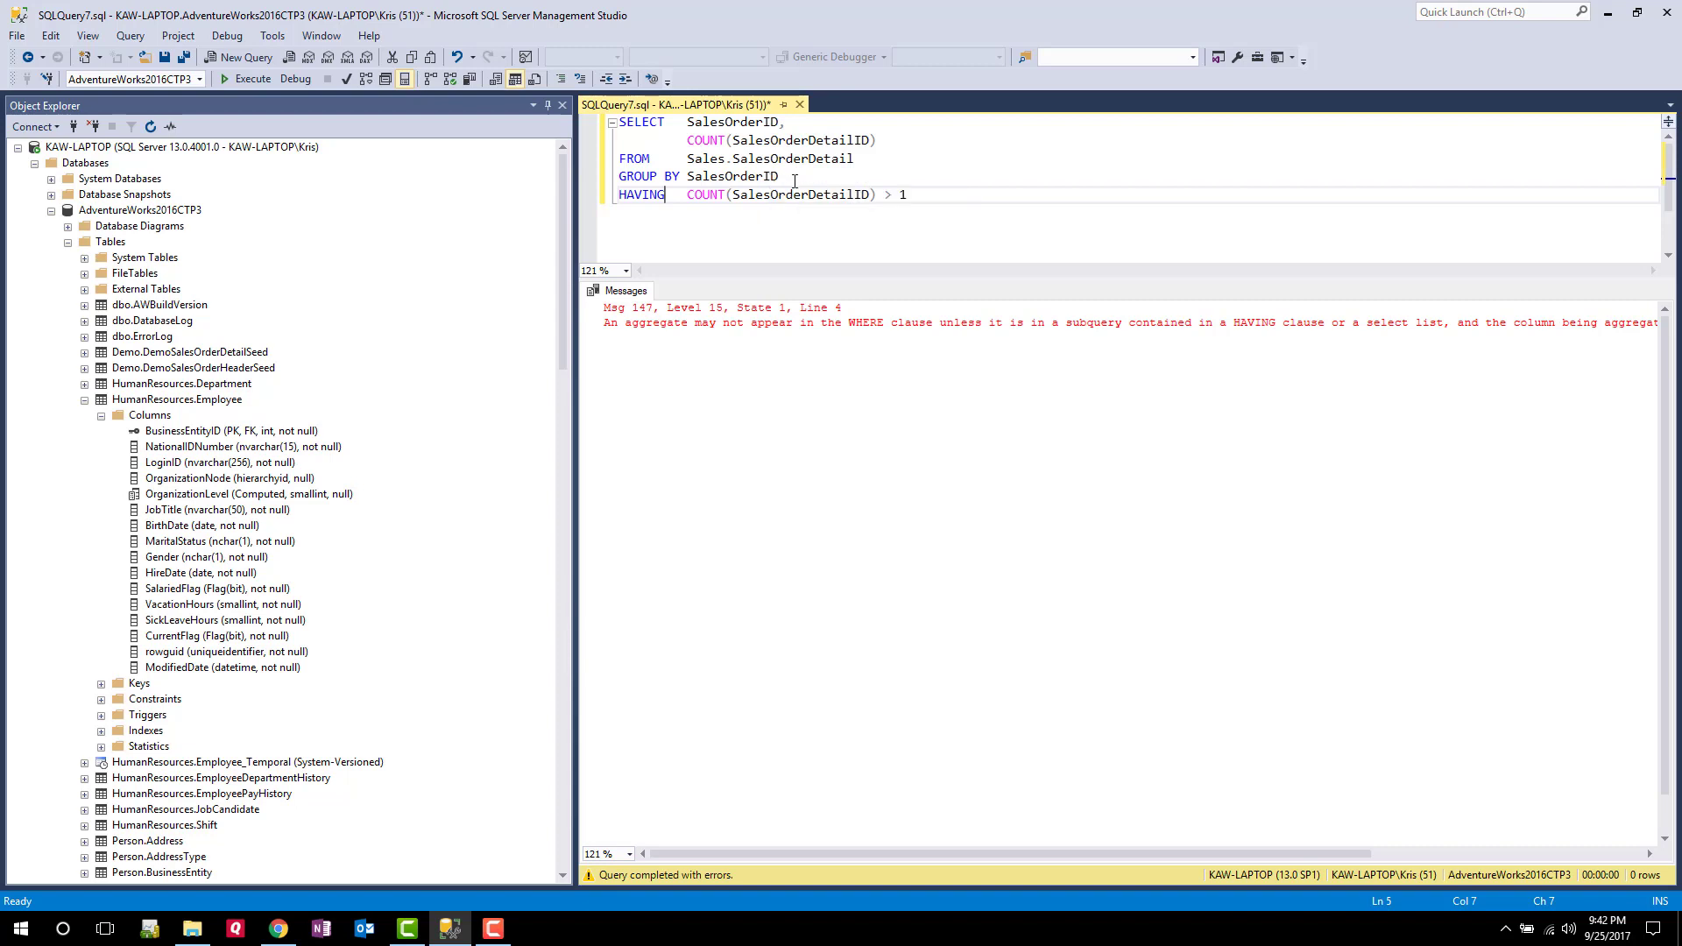
mouse_move(706, 140)
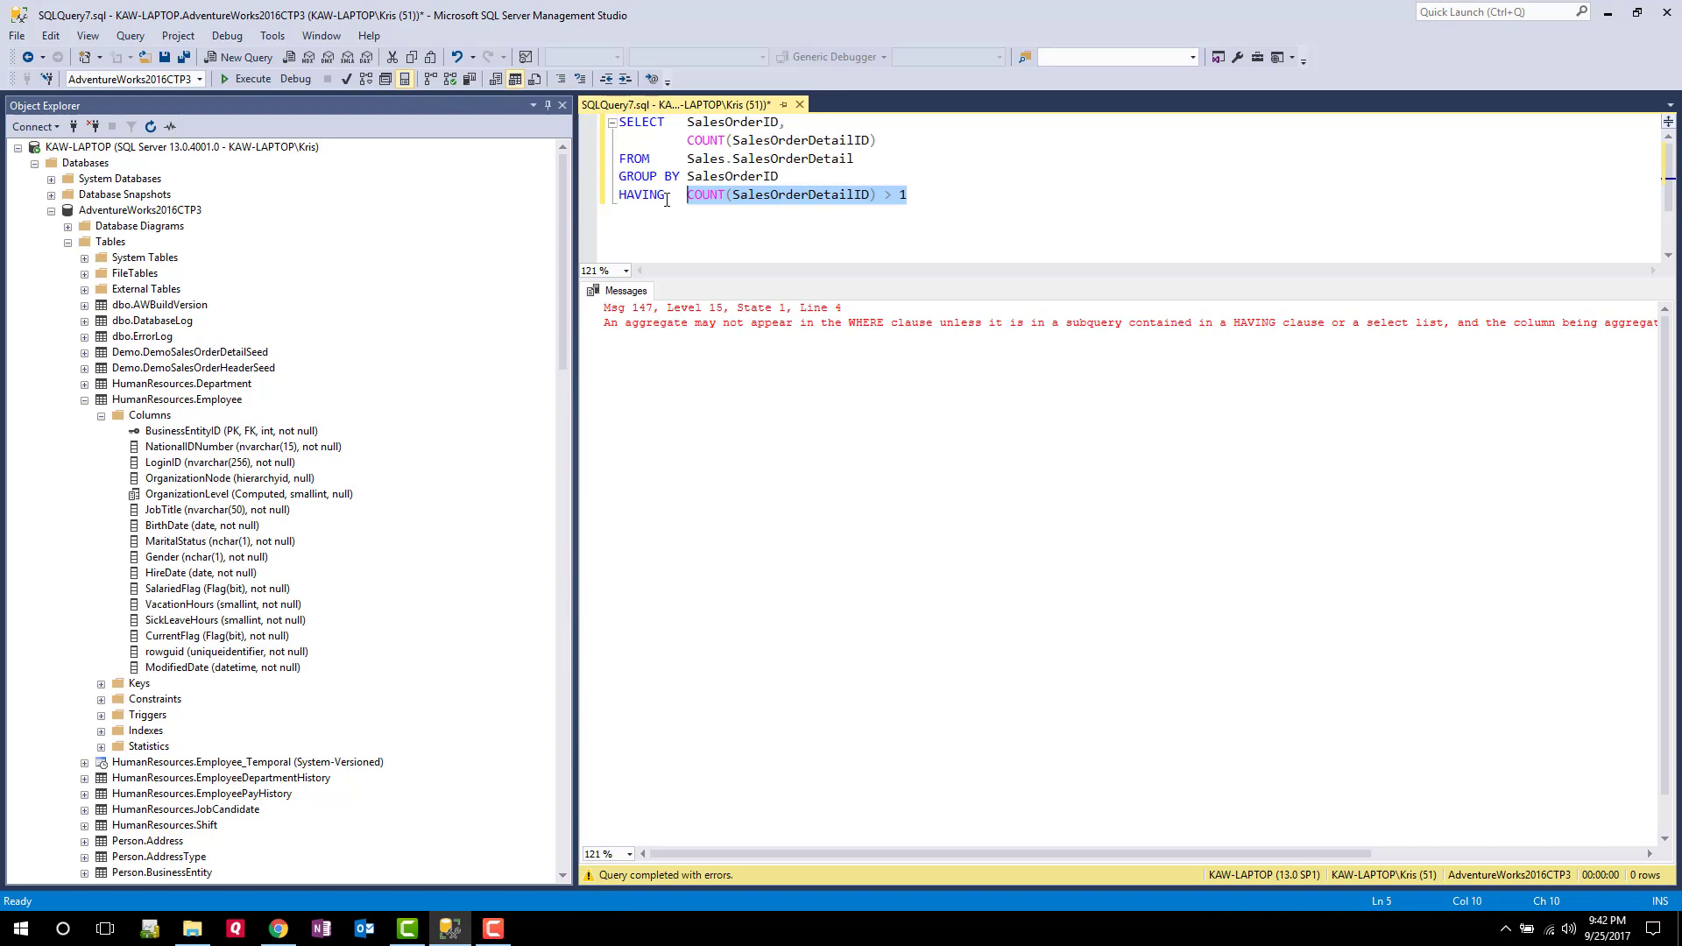
mouse_move(692, 210)
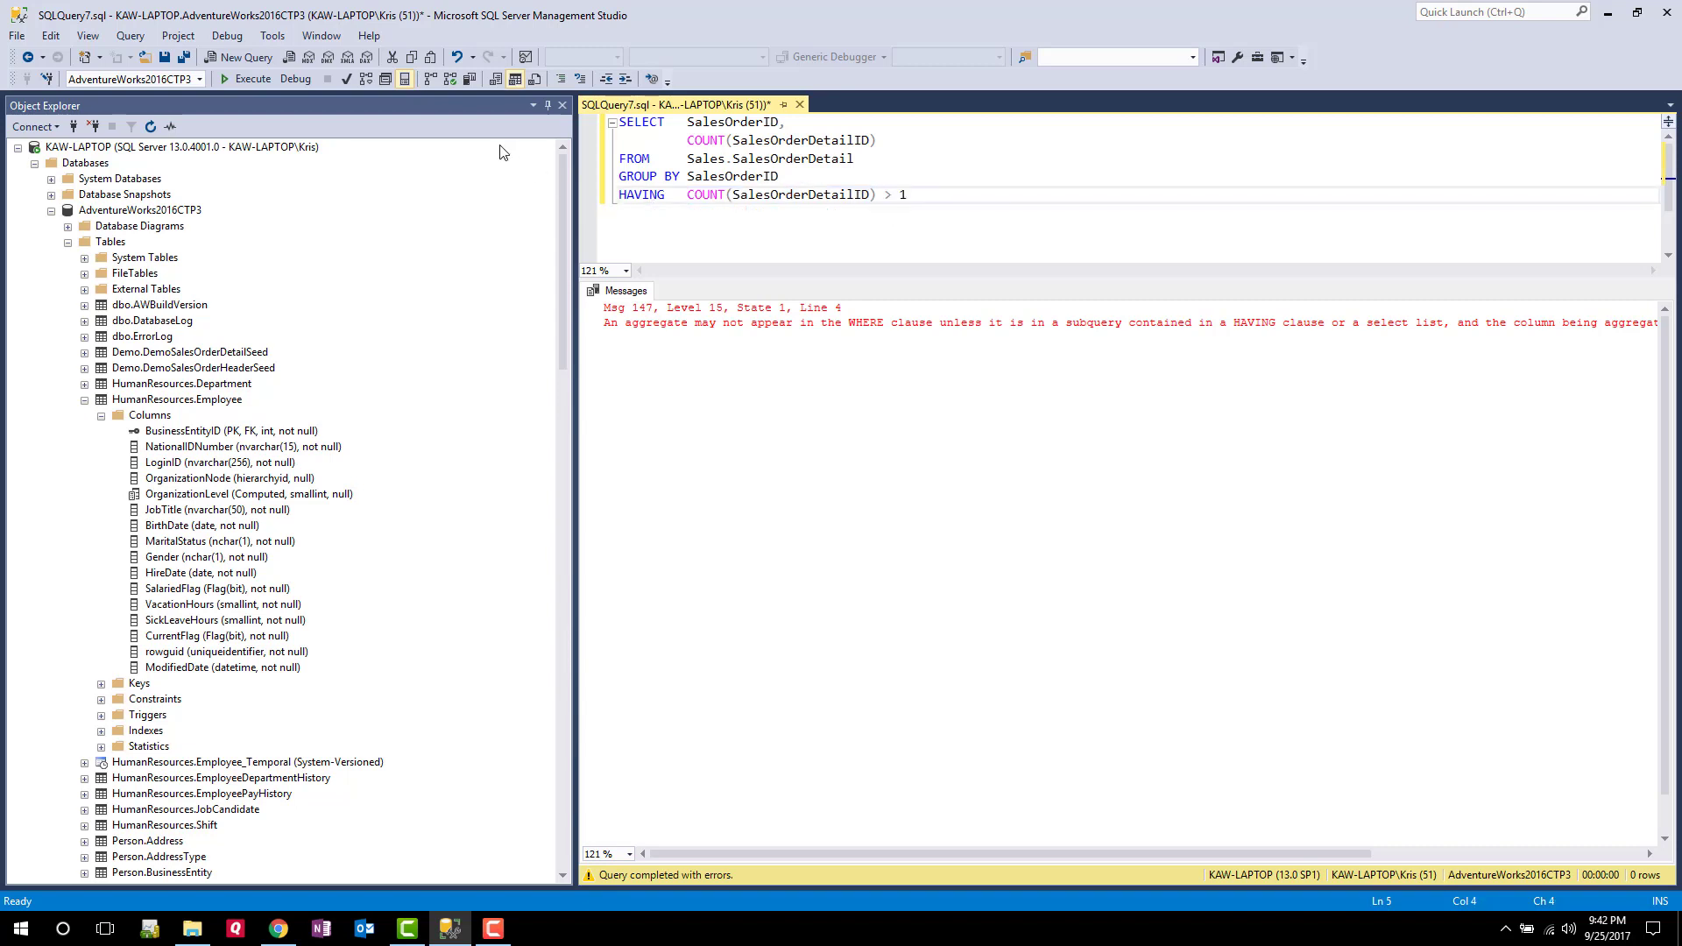
Run the HAVING query, then rerun it with the threshold raised to 10 (1,810 orders)
left_click(253, 79)
type("0")
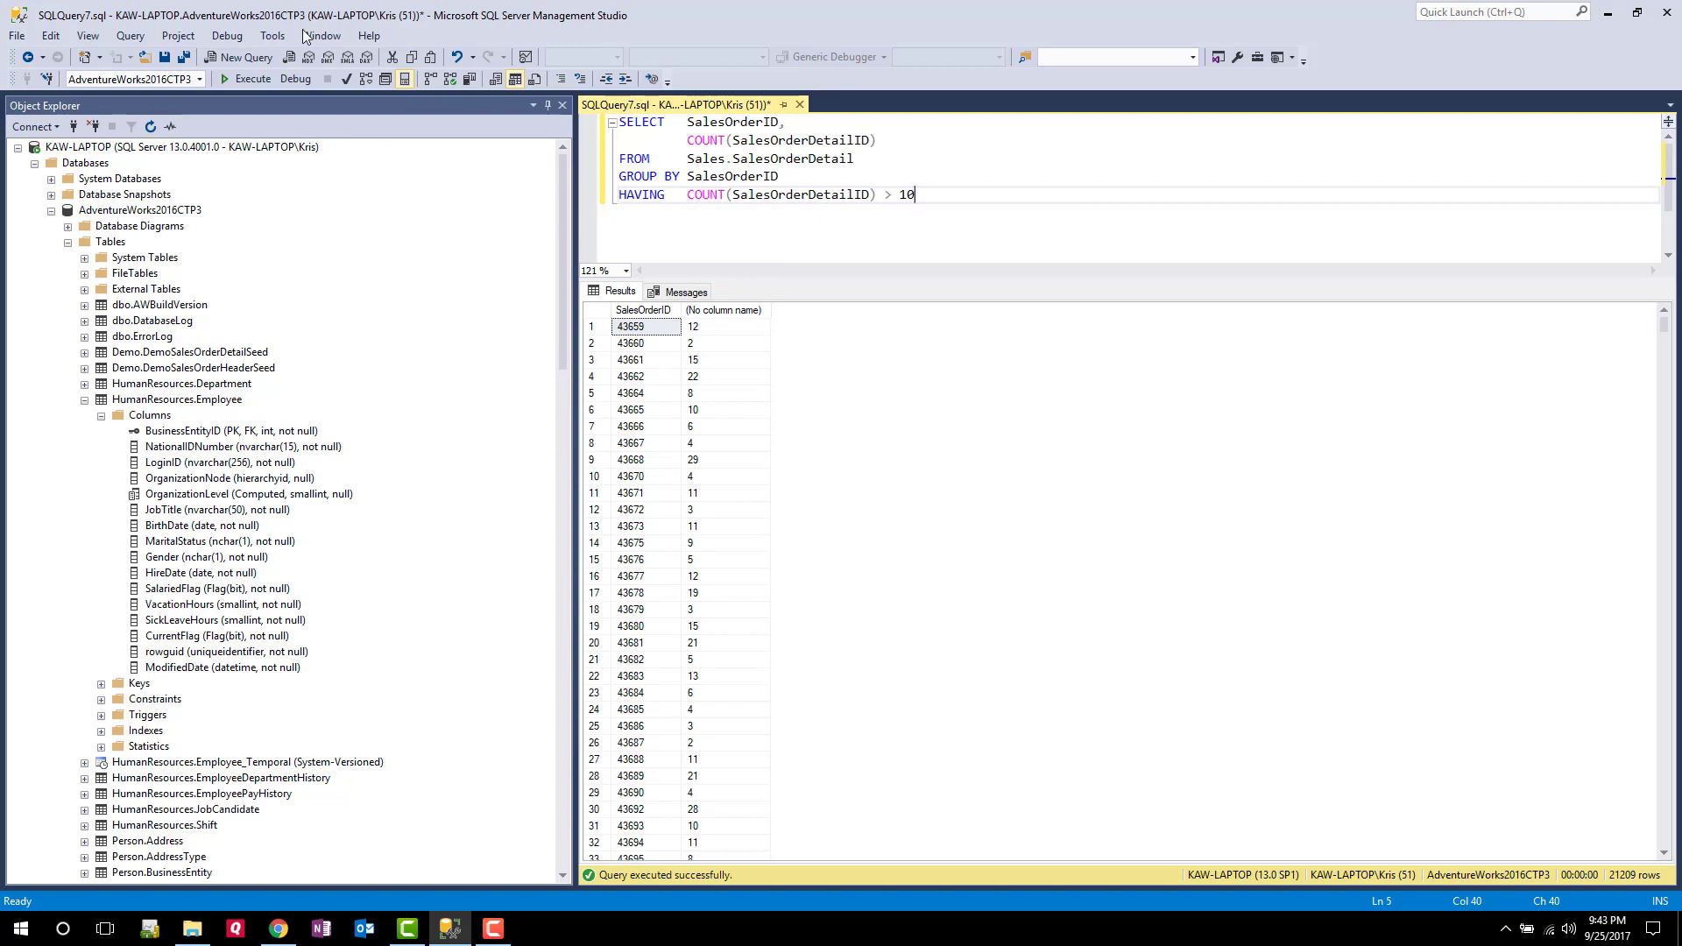
left_click(247, 79)
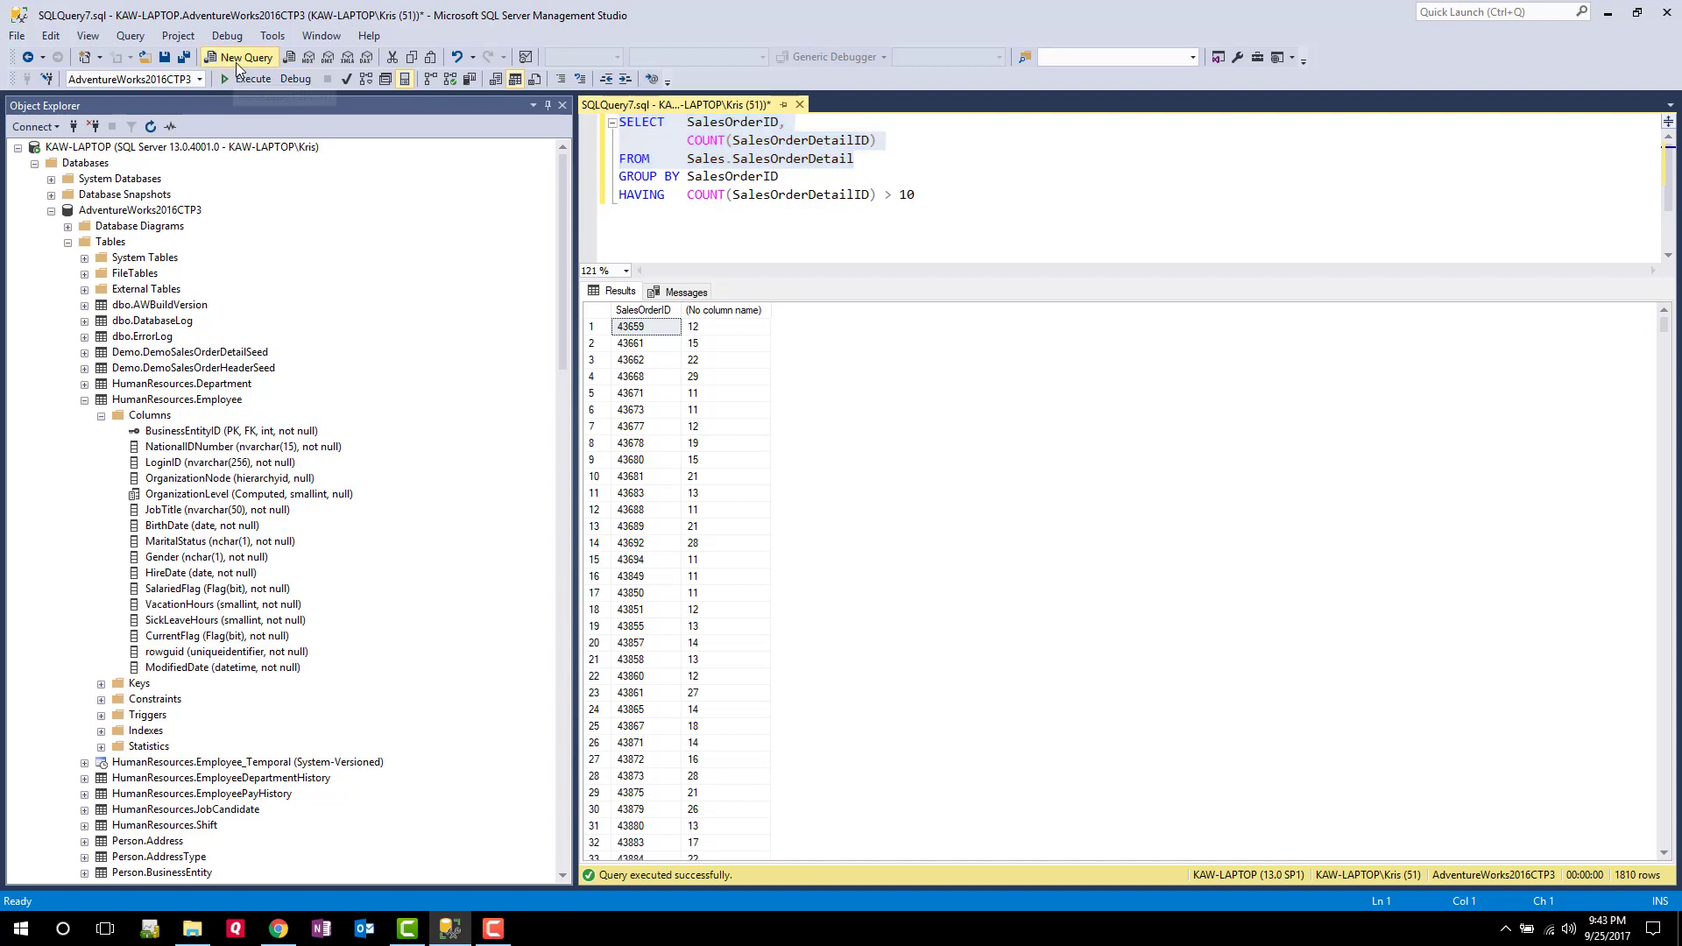
Run SELECT TOP 10 * FROM Sales.SalesOrderDetail in a new window, then return to the grouped query
left_click(240, 56)
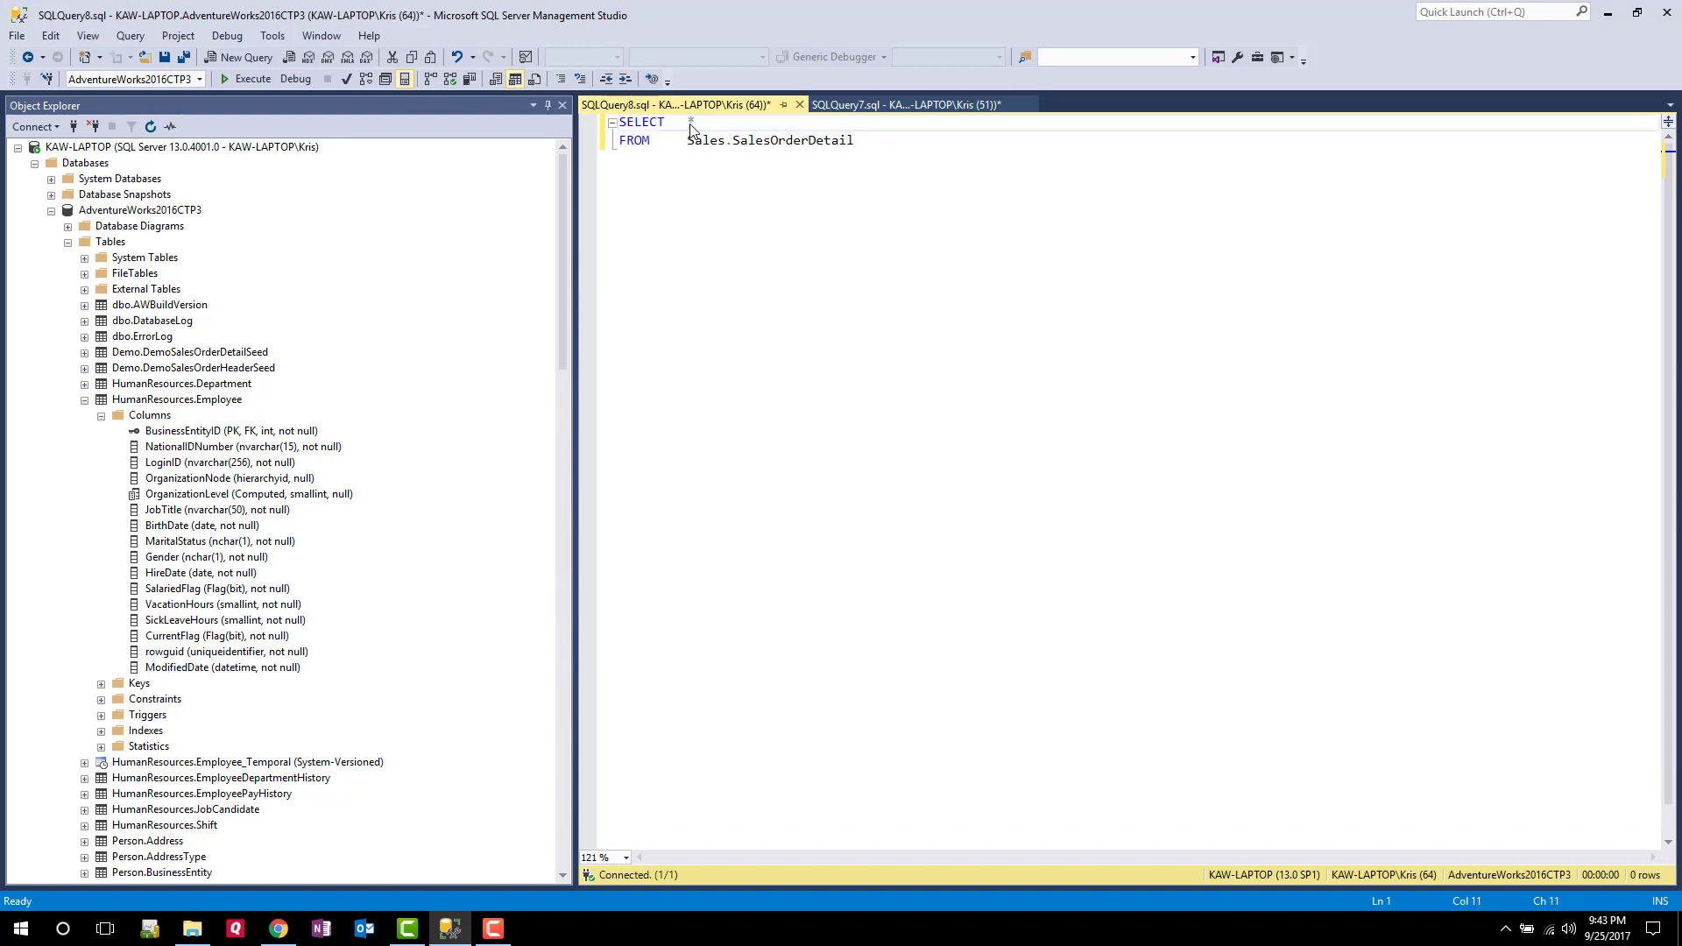
type("TOP 1")
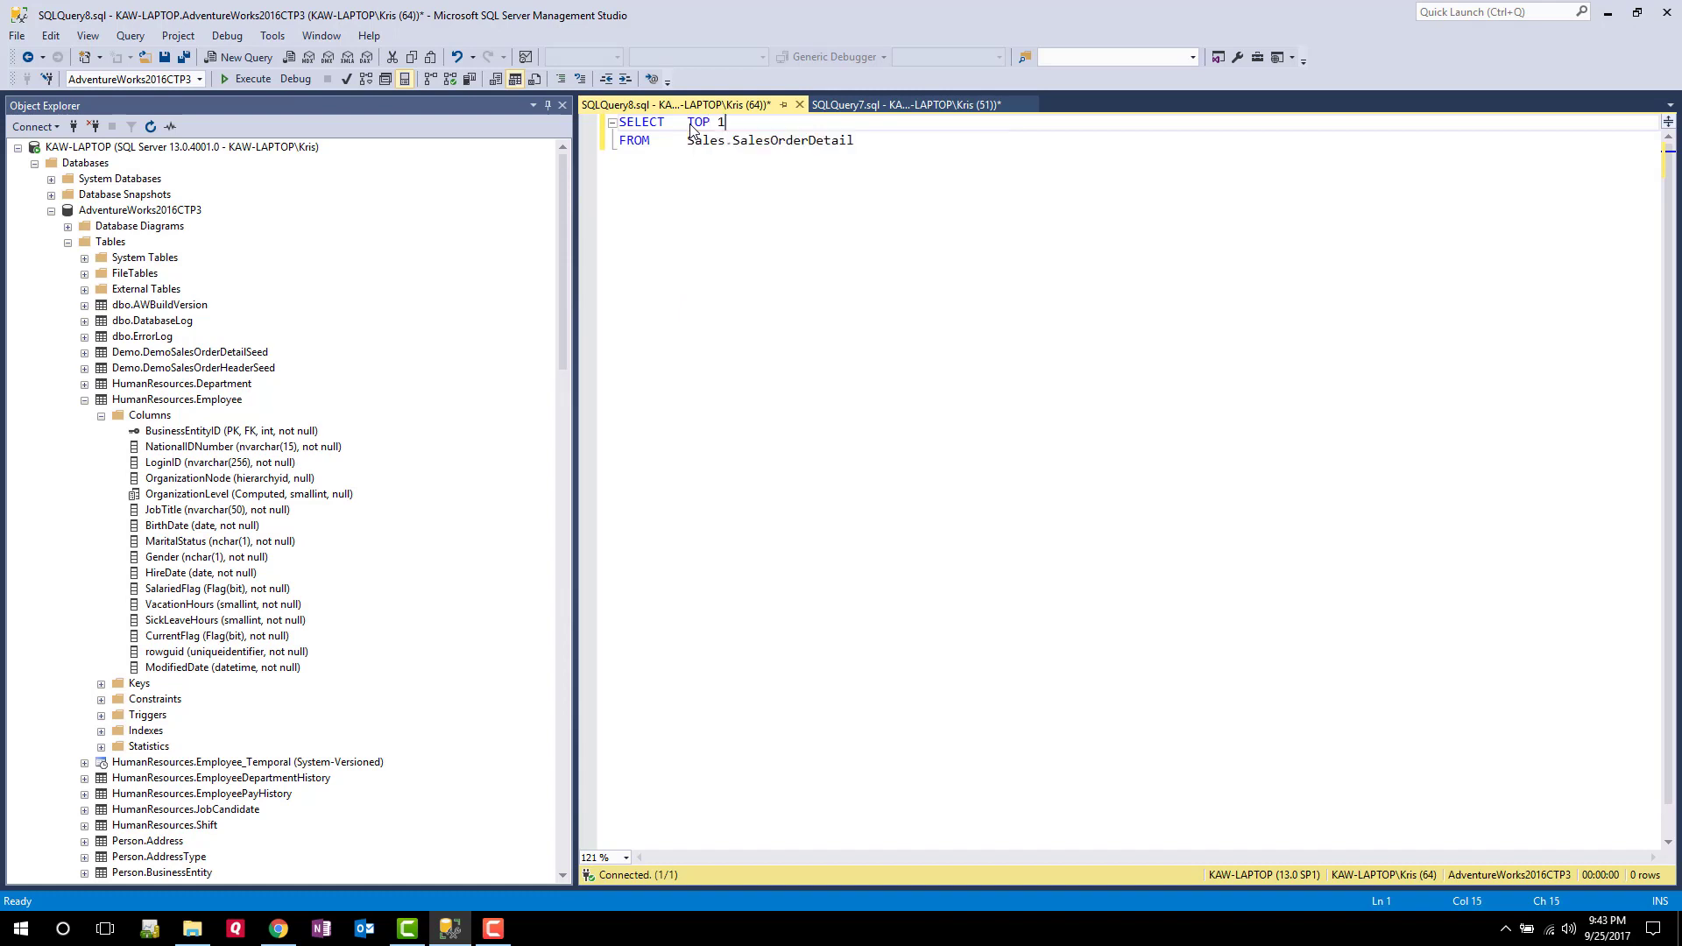
type("0 f")
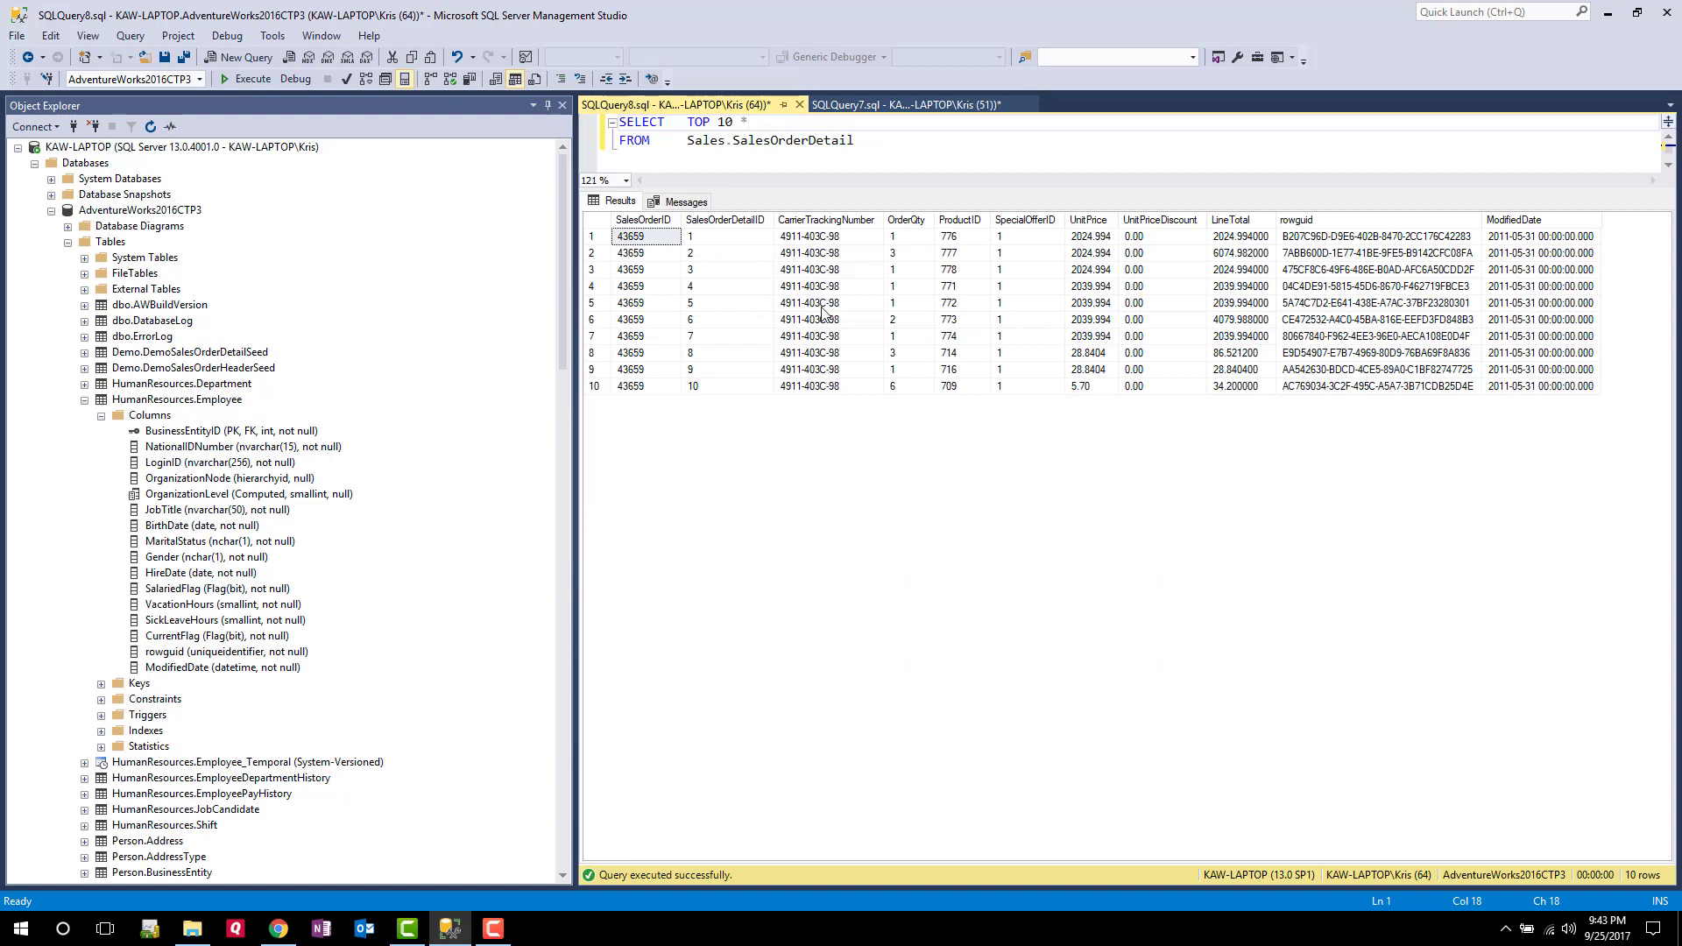
mouse_move(831, 381)
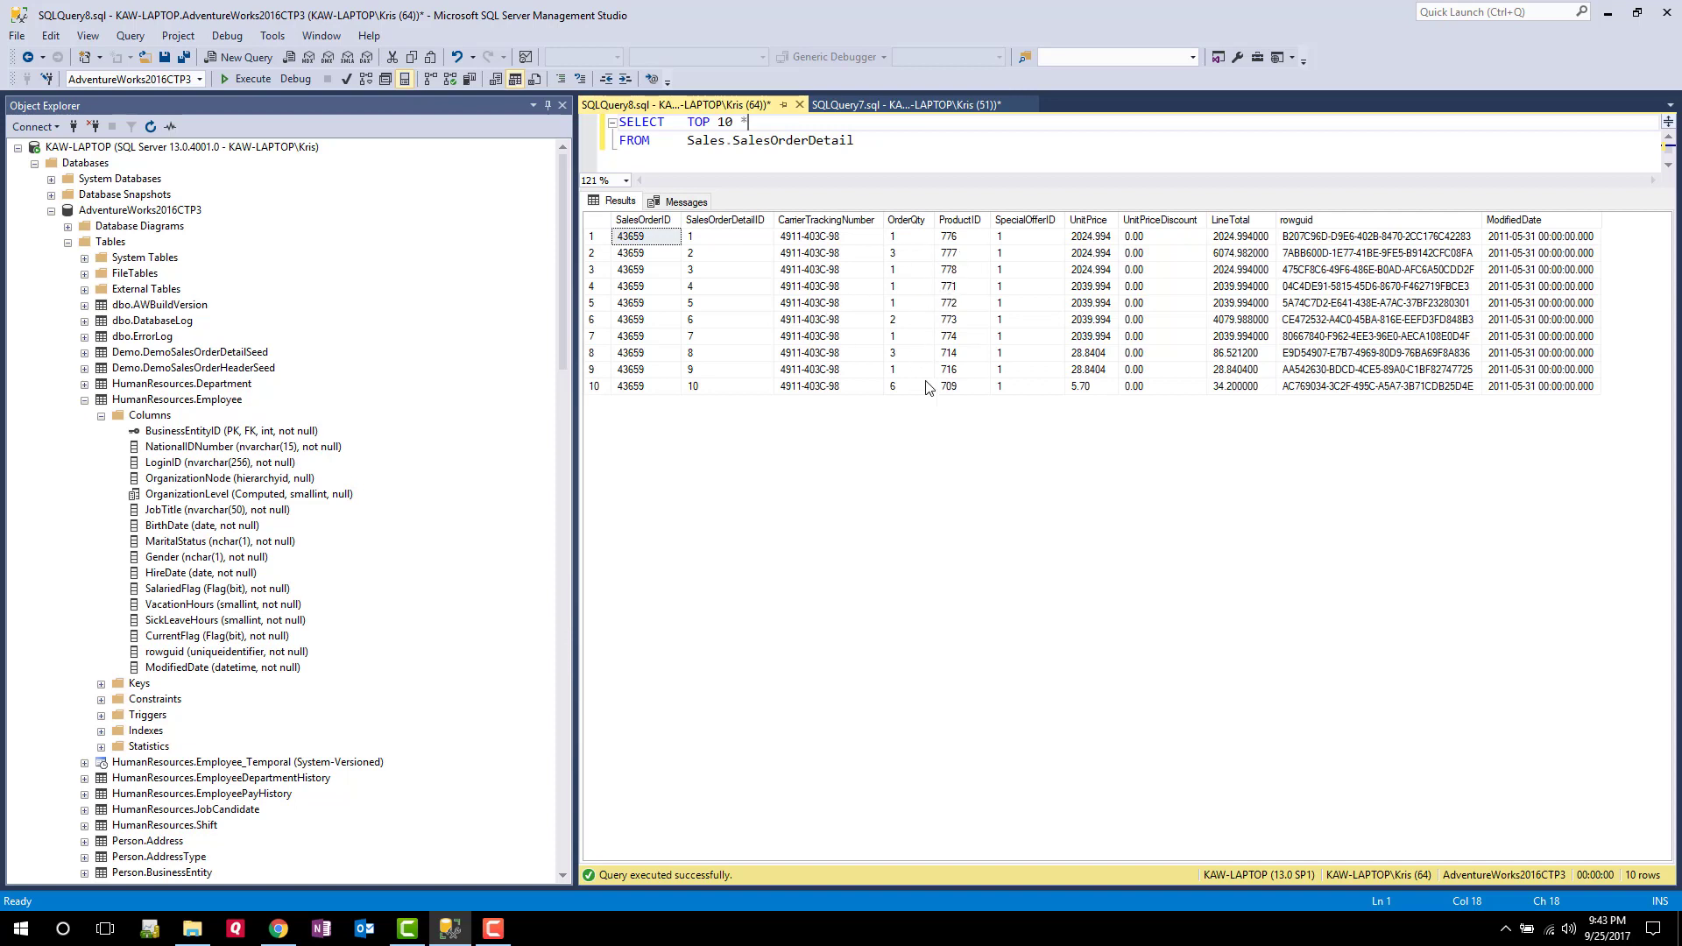
mouse_move(956, 375)
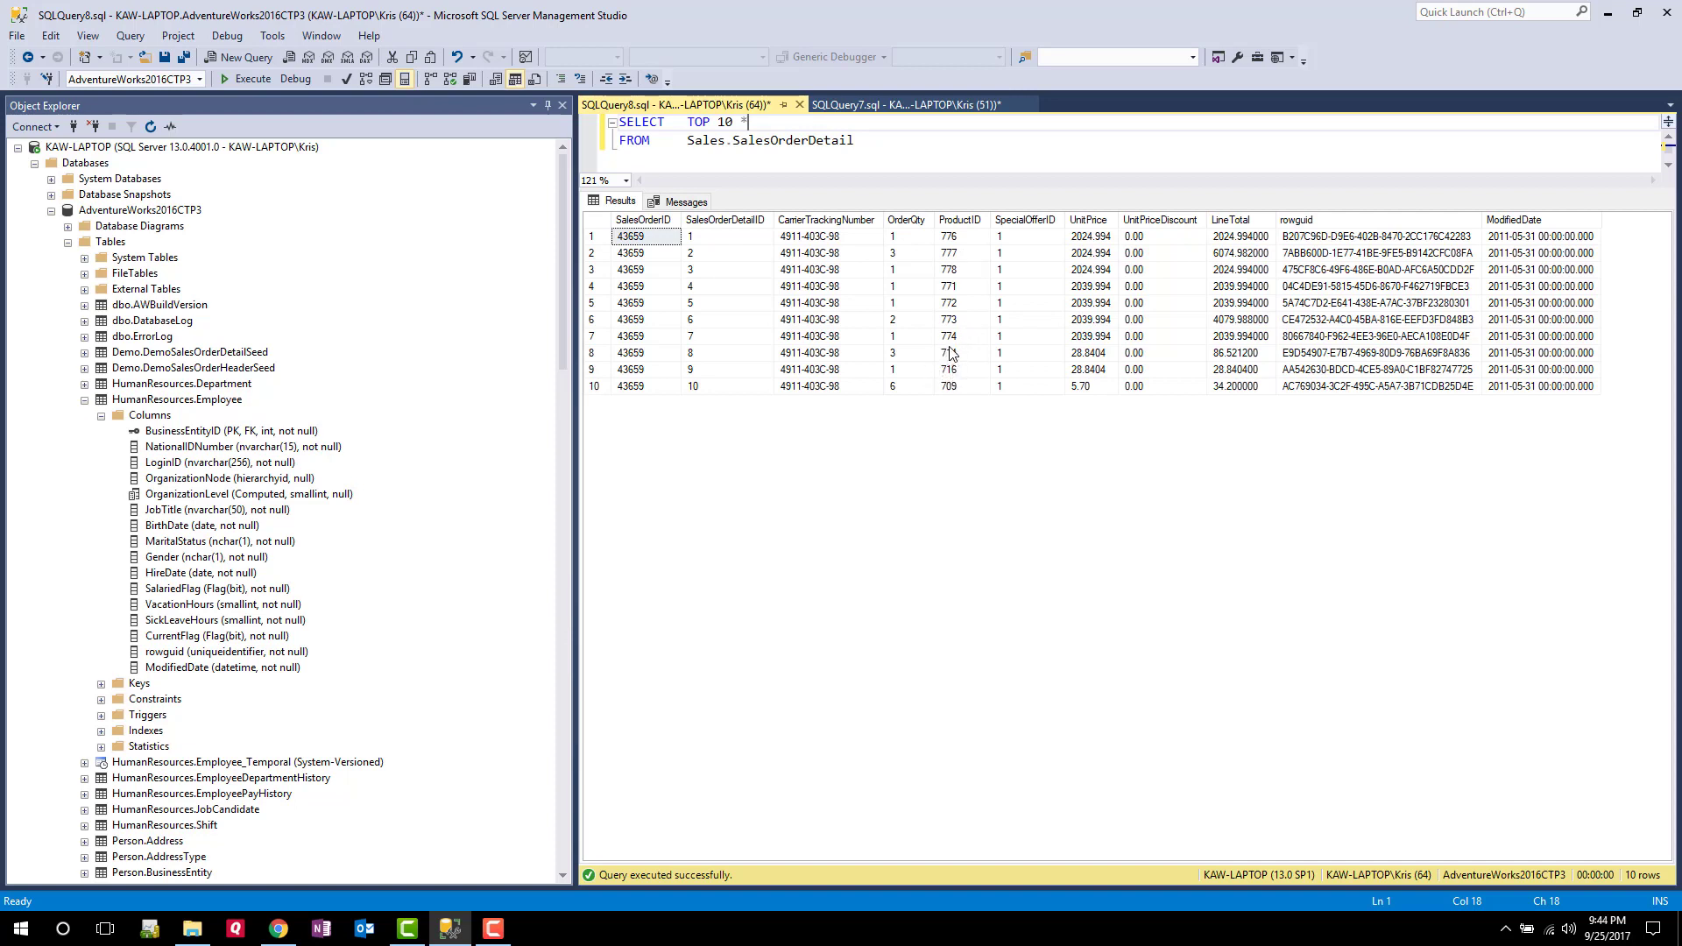
left_click(958, 370)
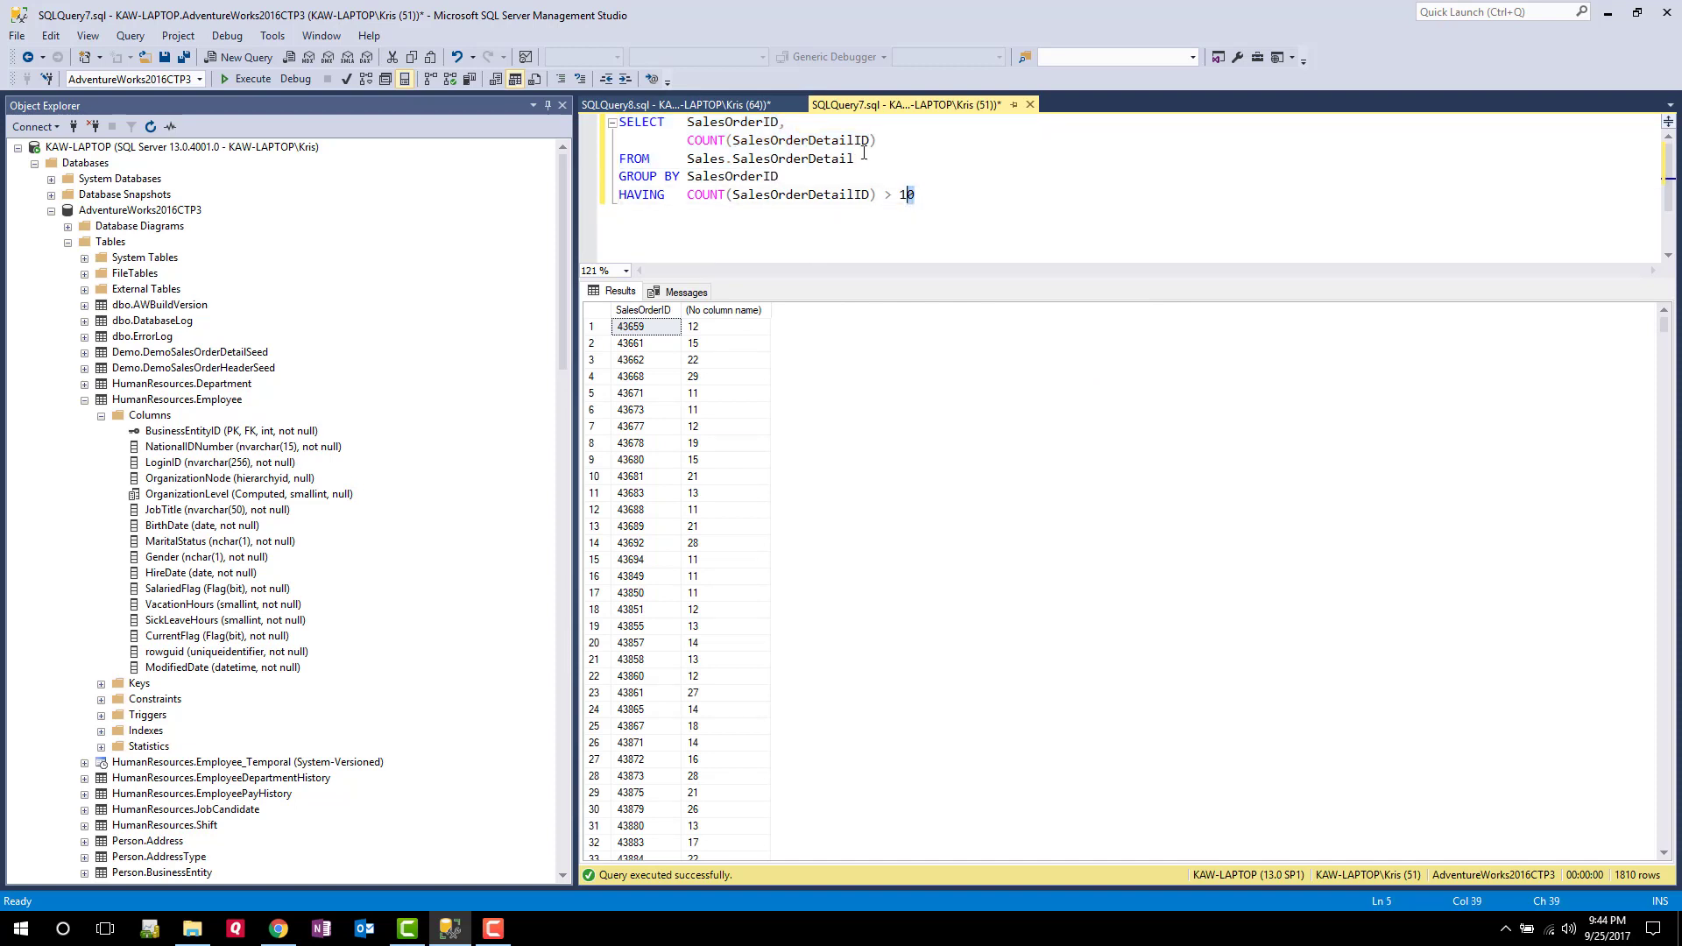
Filter the grouped query with WHERE ProductID in (714,716), set HAVING > 1, and run it (586 orders)
key("enter")
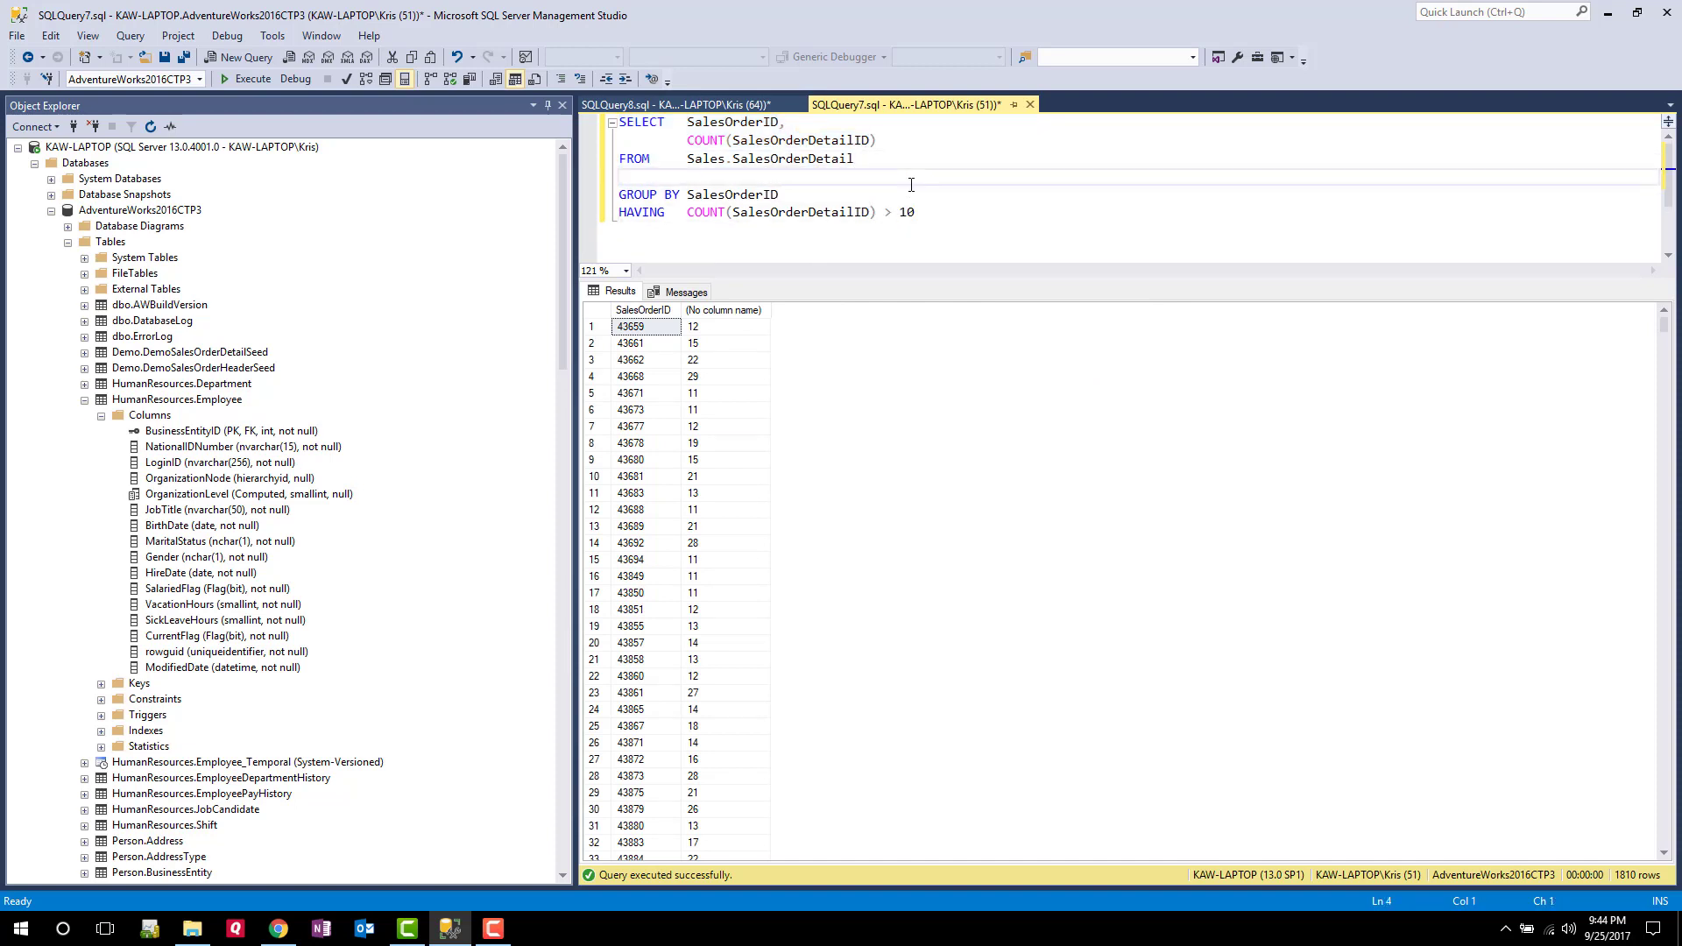
type("WHERE")
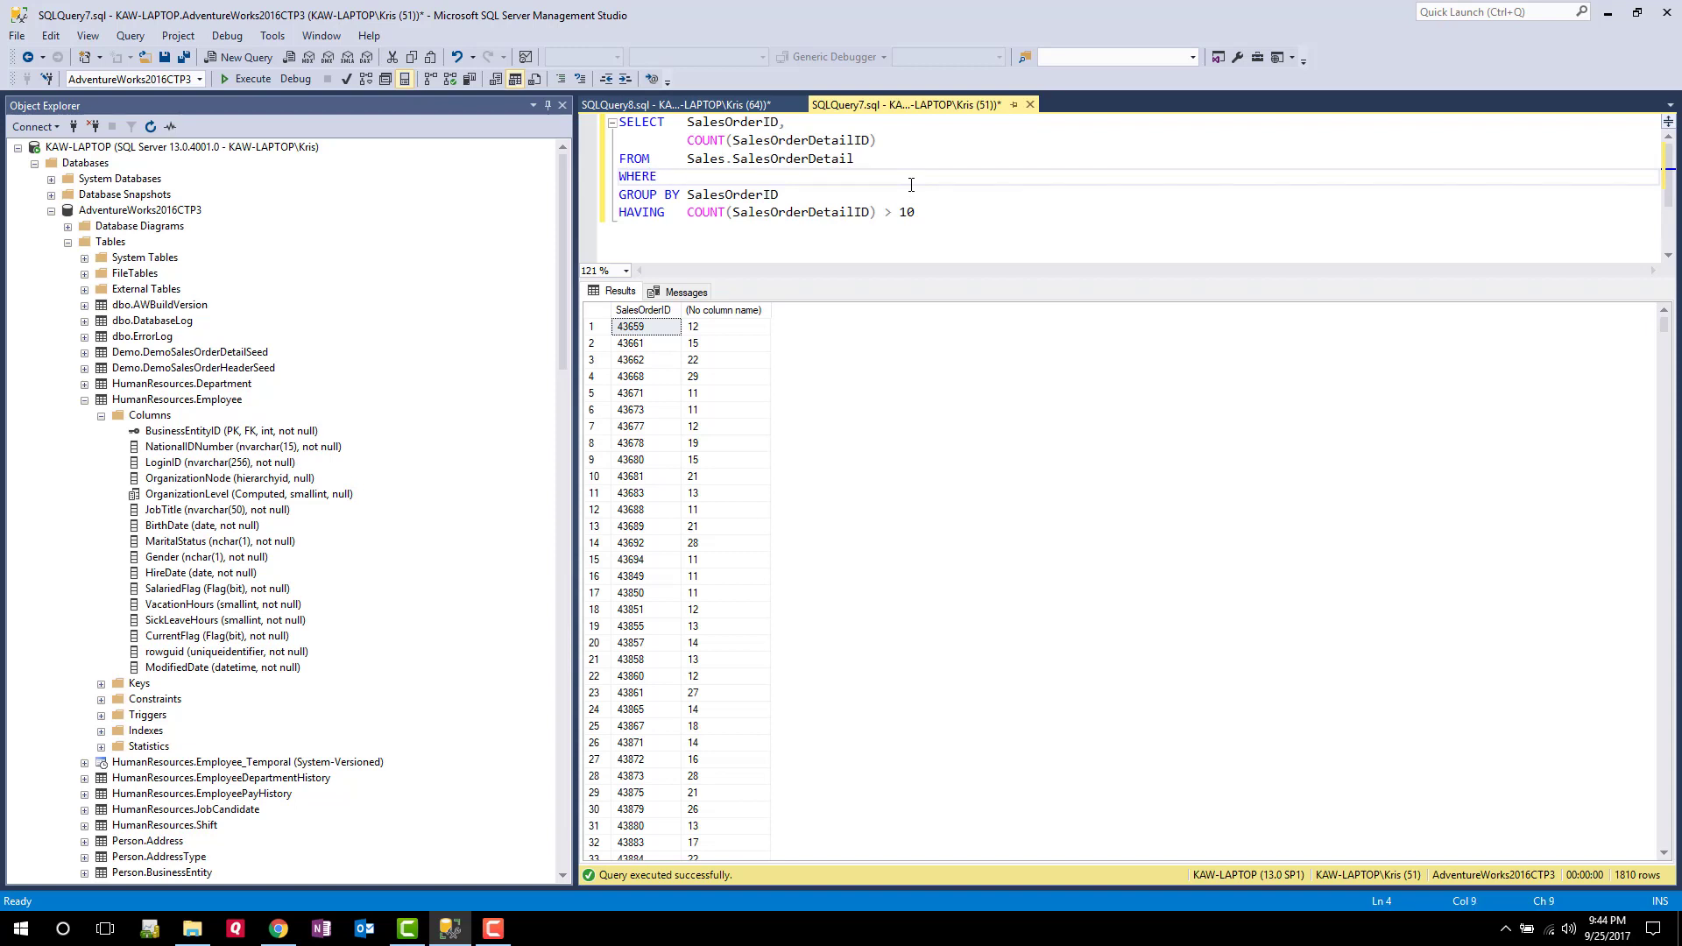
type("ProductID =")
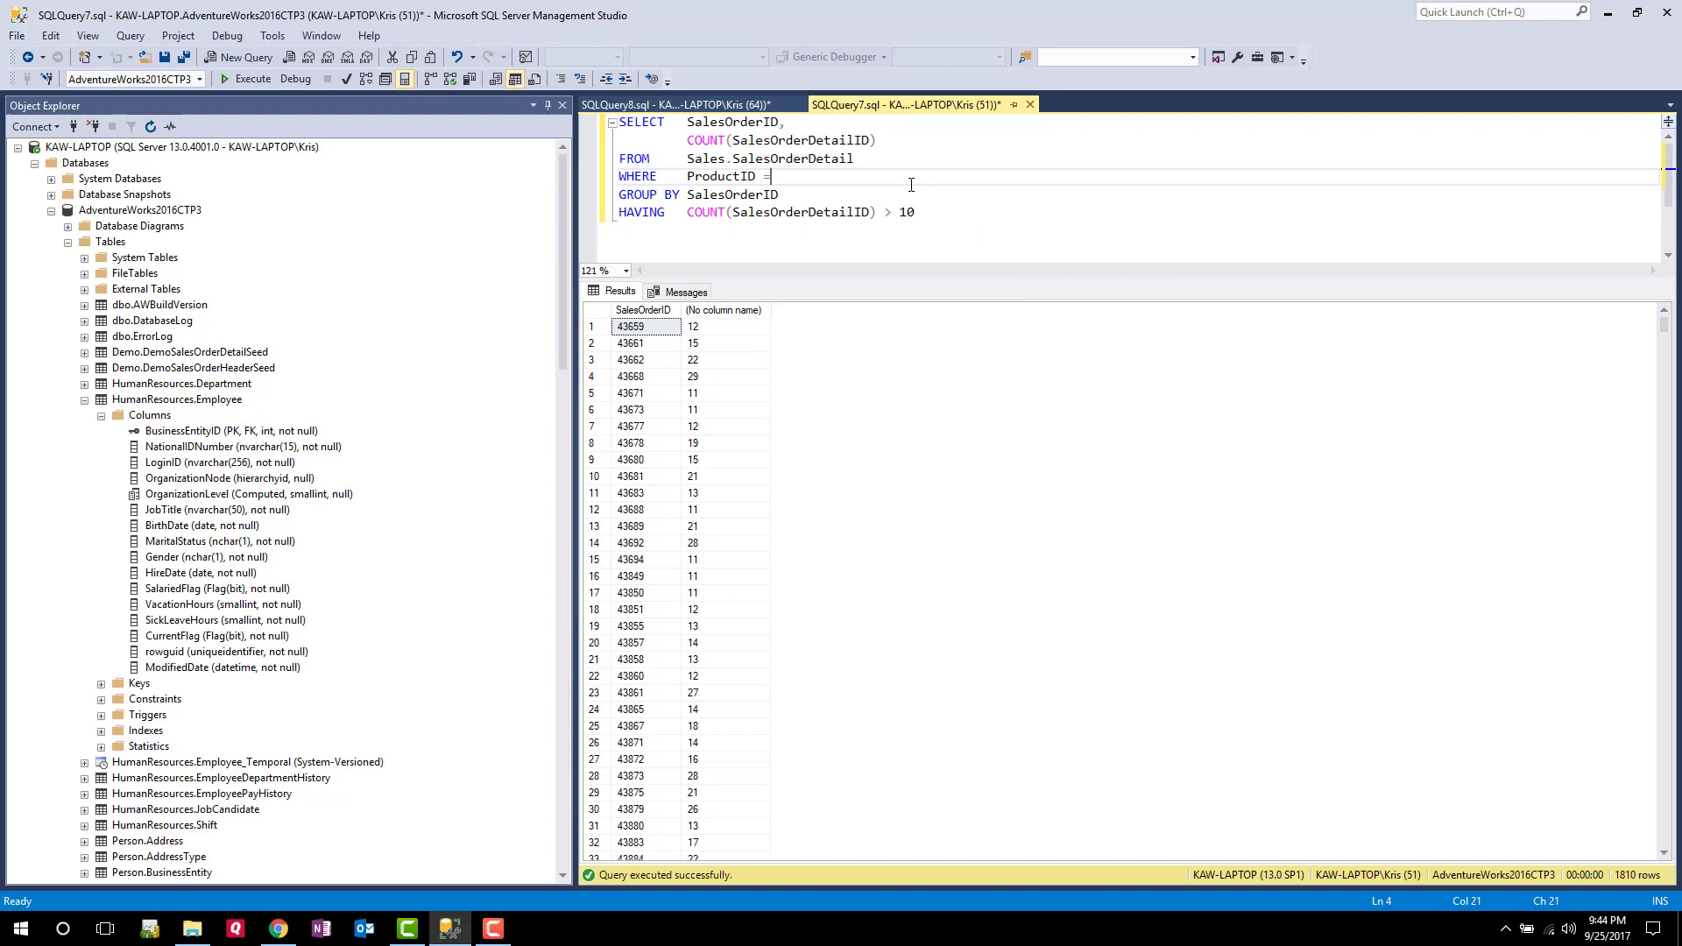
type("in (71")
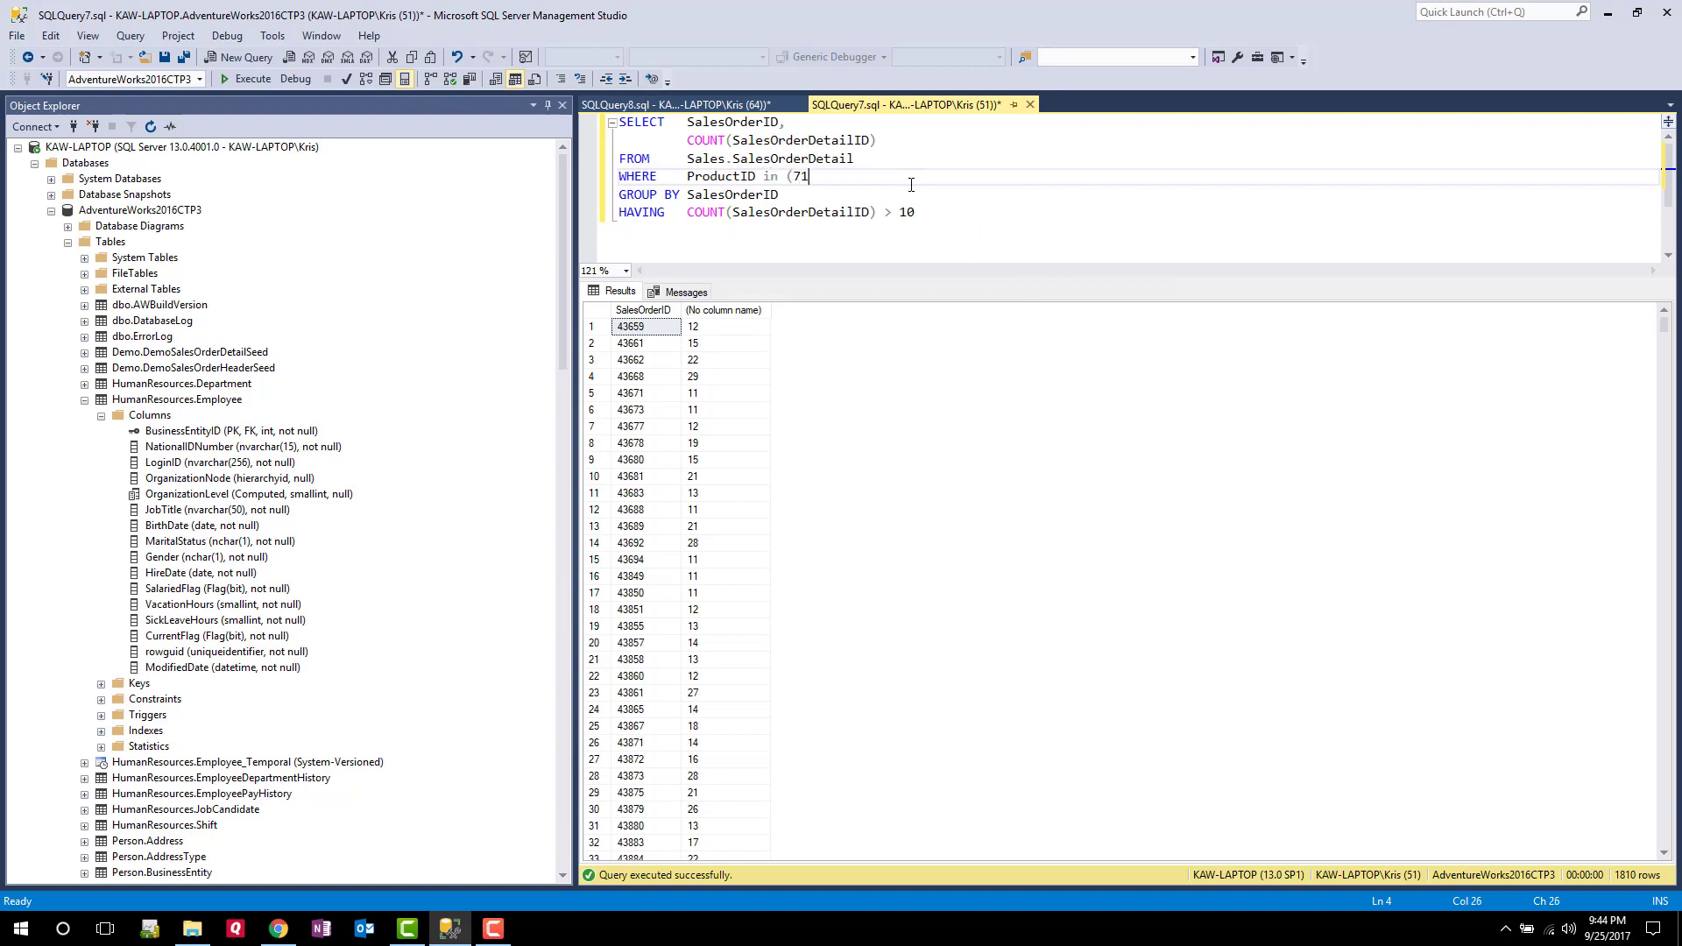
type("4,716)")
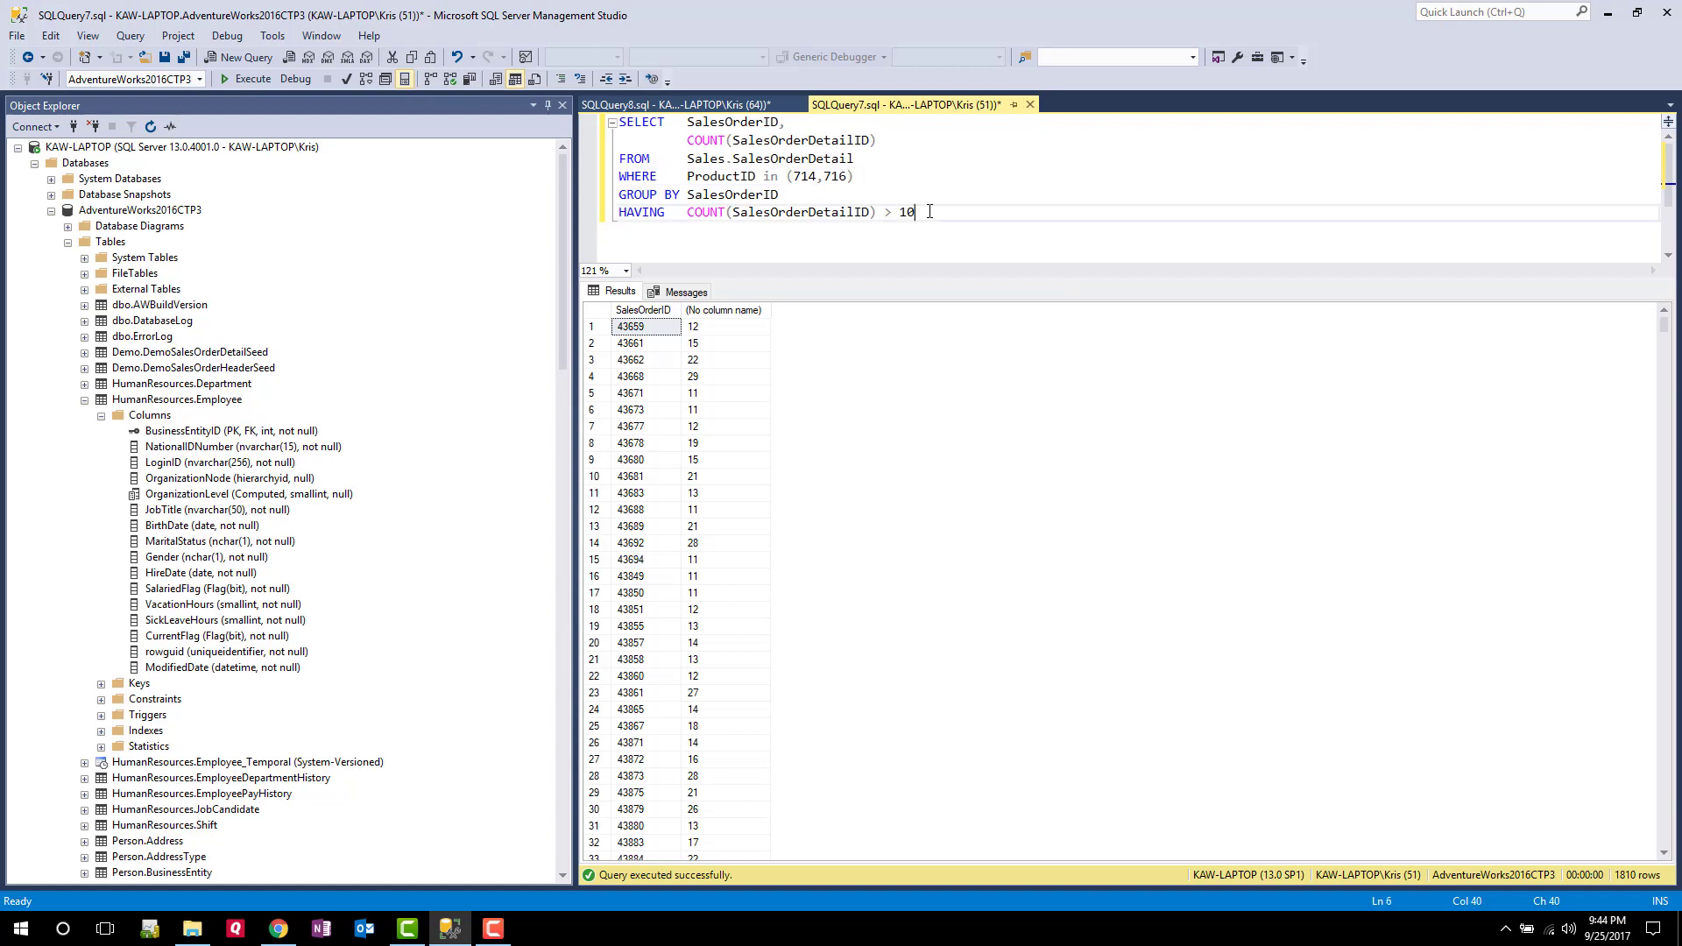
key("BackSpace")
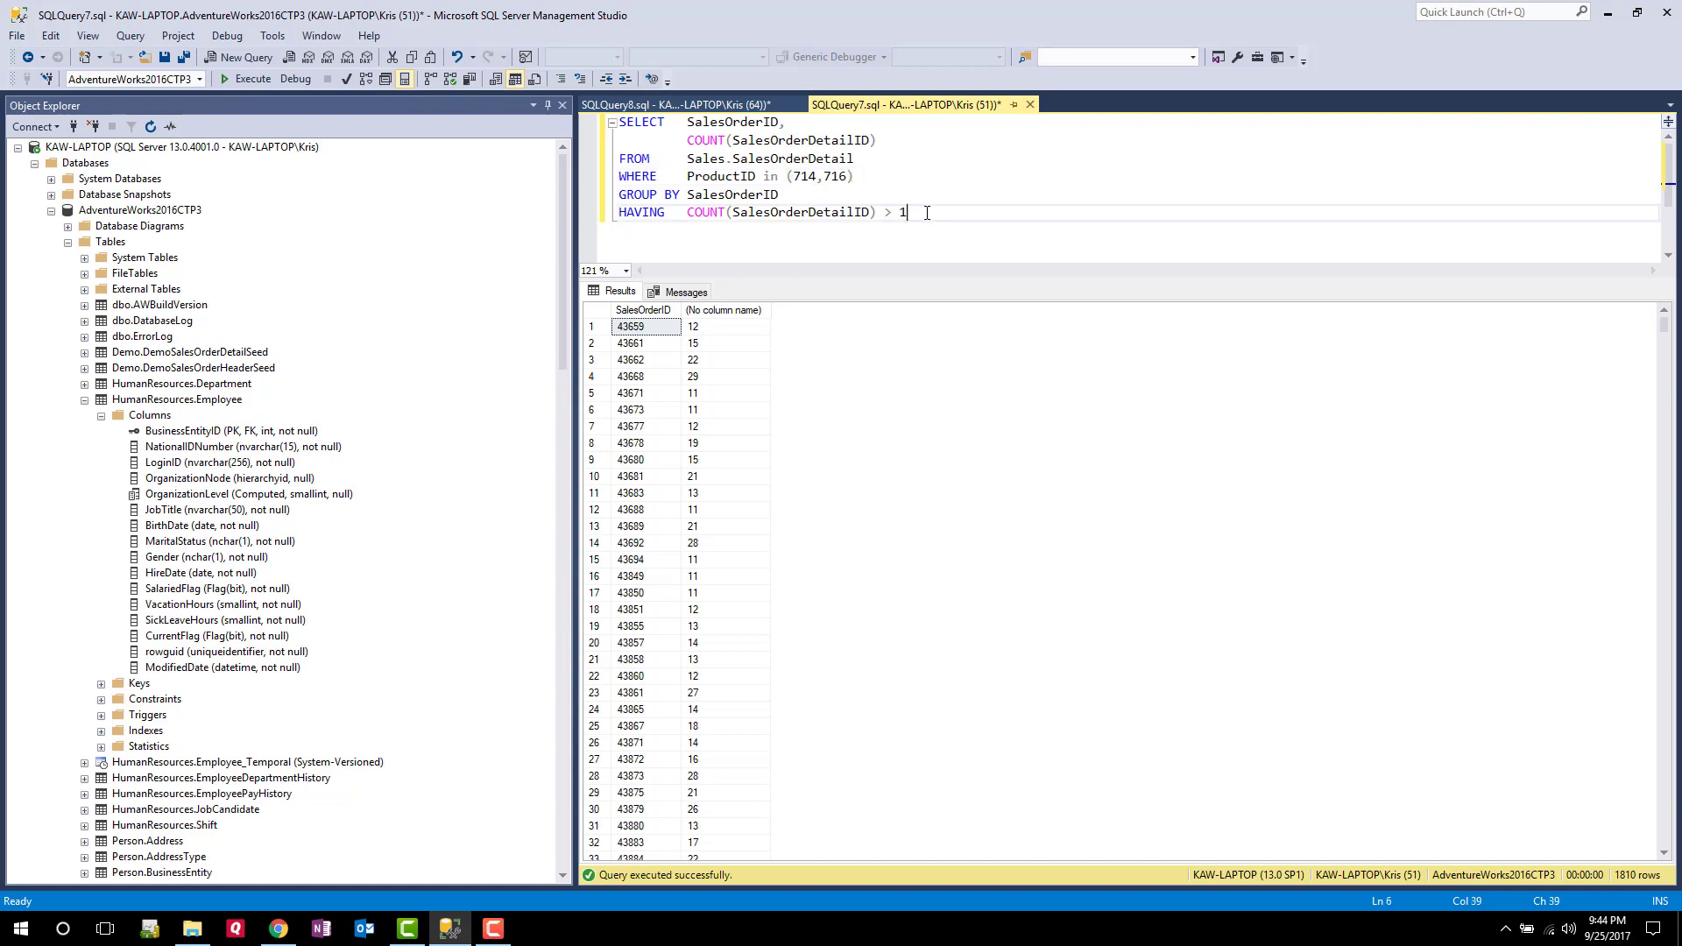
mouse_move(298, 79)
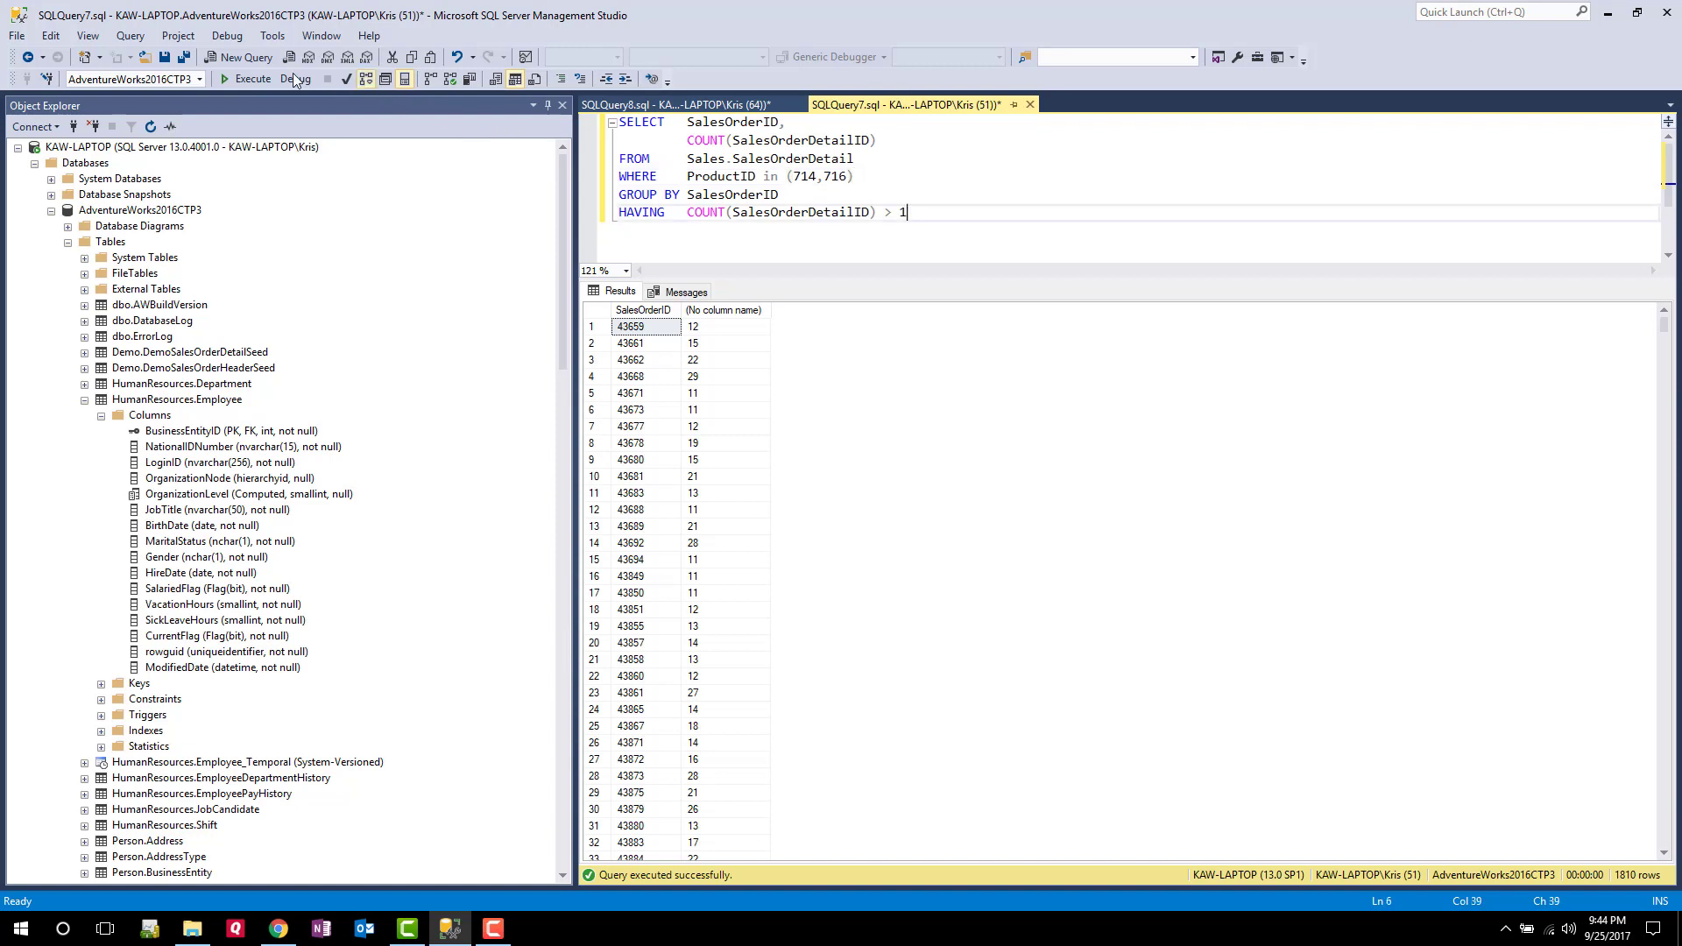
left_click(252, 78)
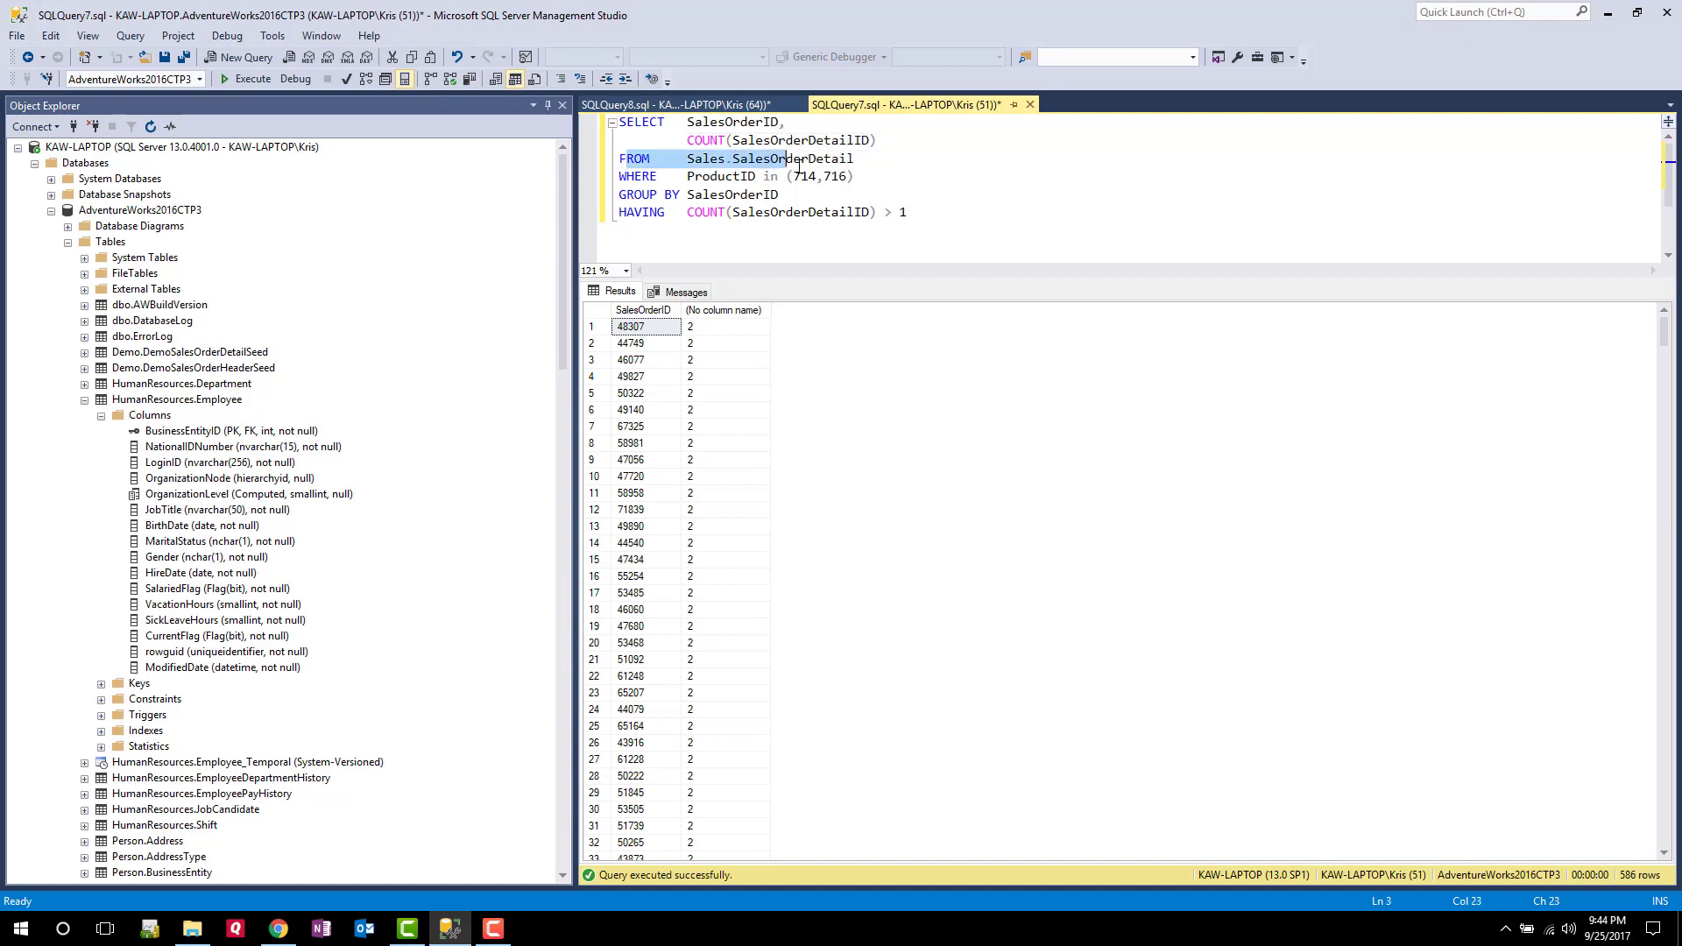
double_click(812, 158)
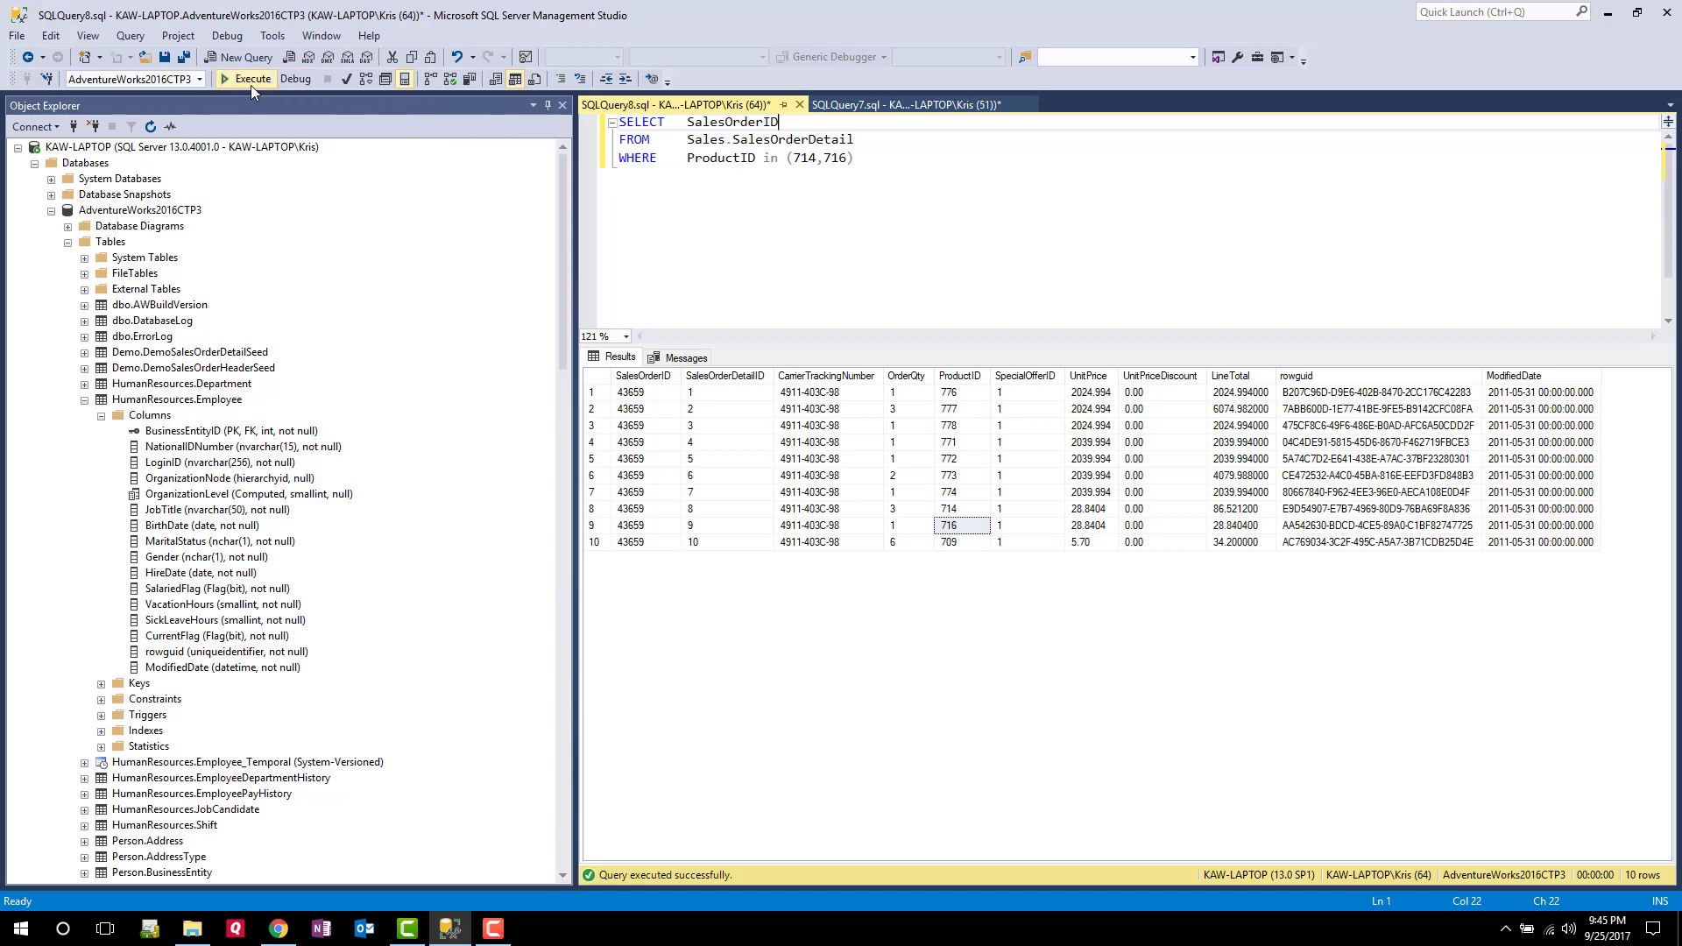
Run the plain SalesOrderID list for products 714, 716 (2,294 rows) and compare it with the grouped 586 orders
left_click(245, 79)
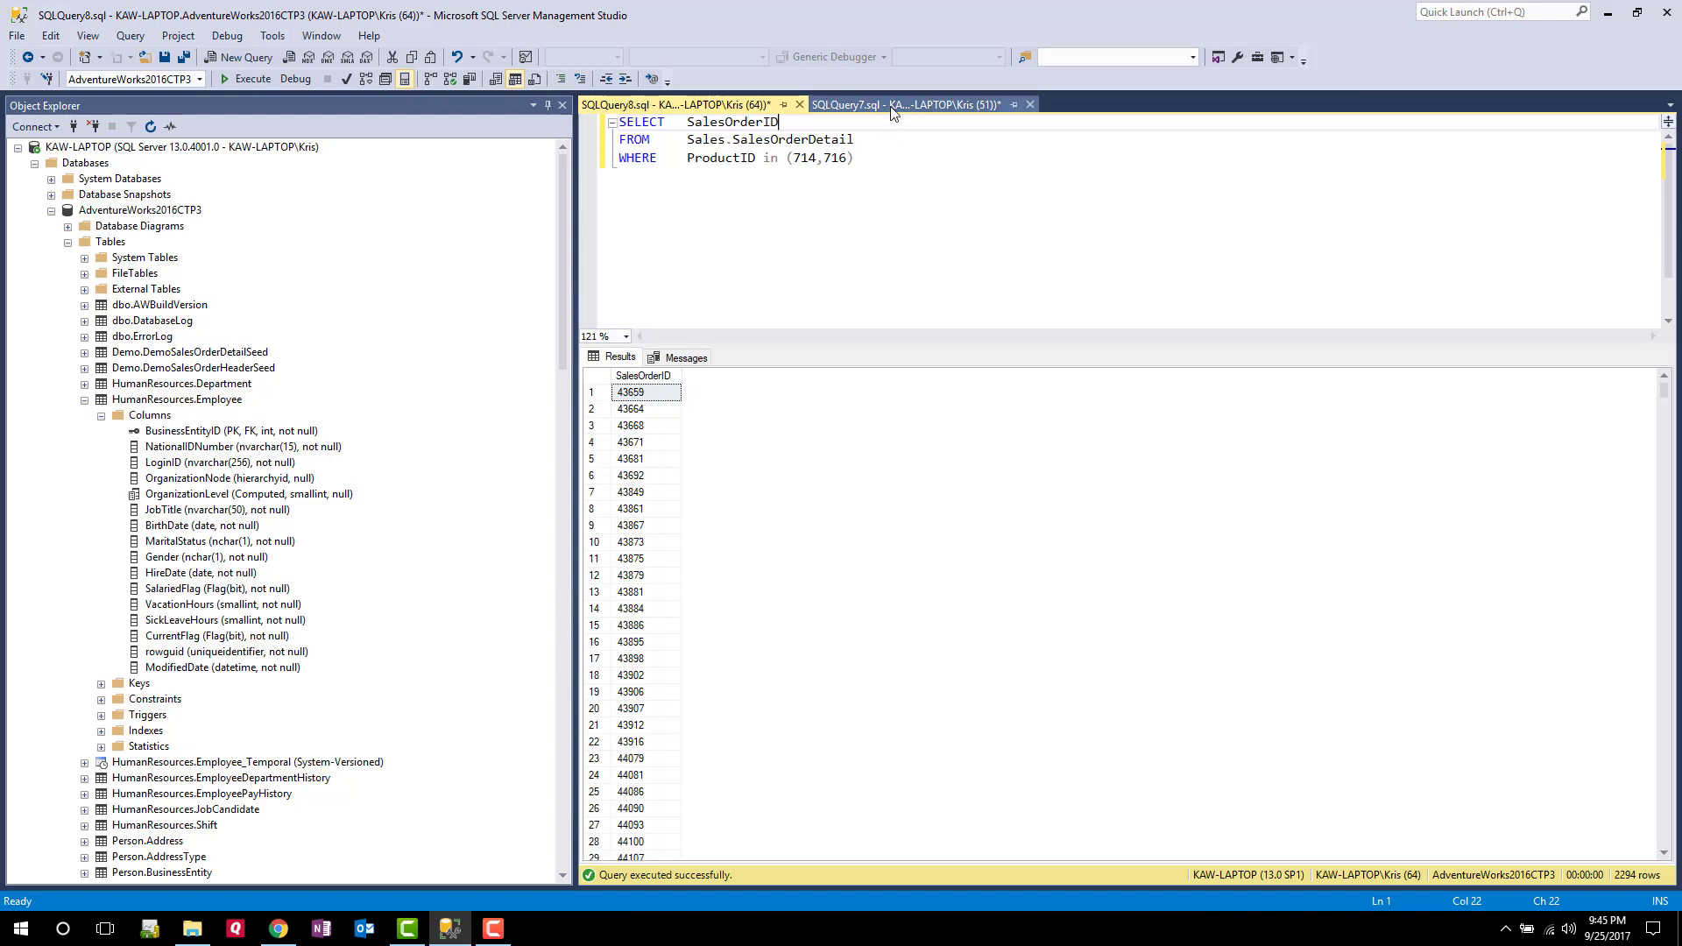
left_click(871, 103)
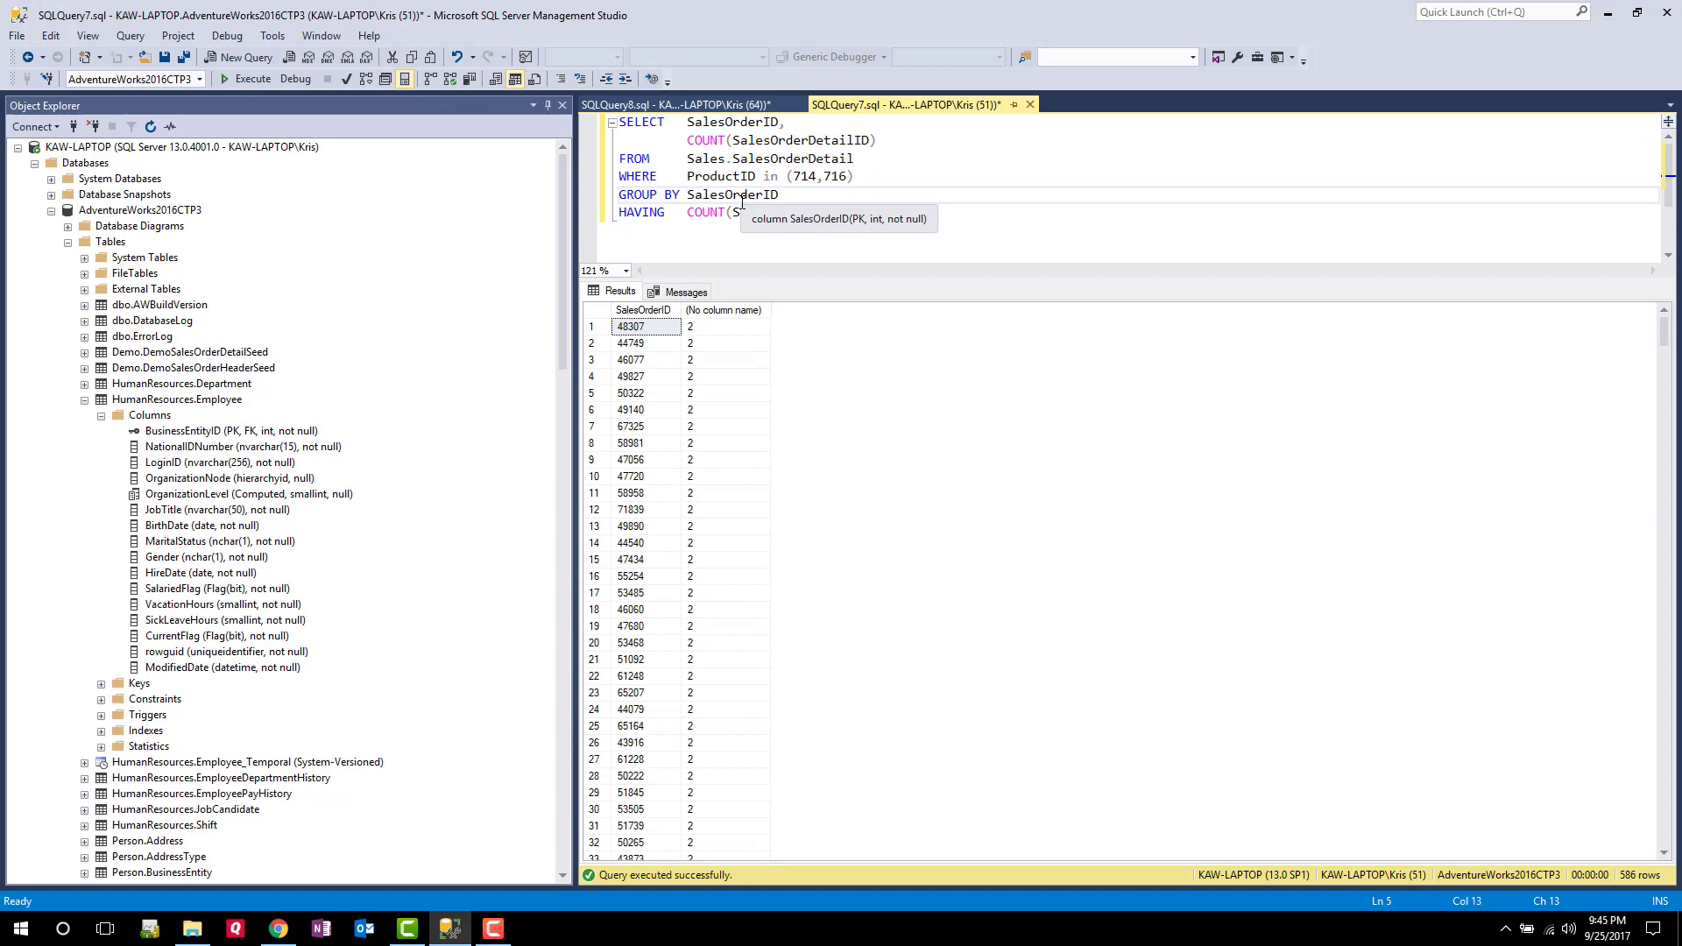
left_click(673, 104)
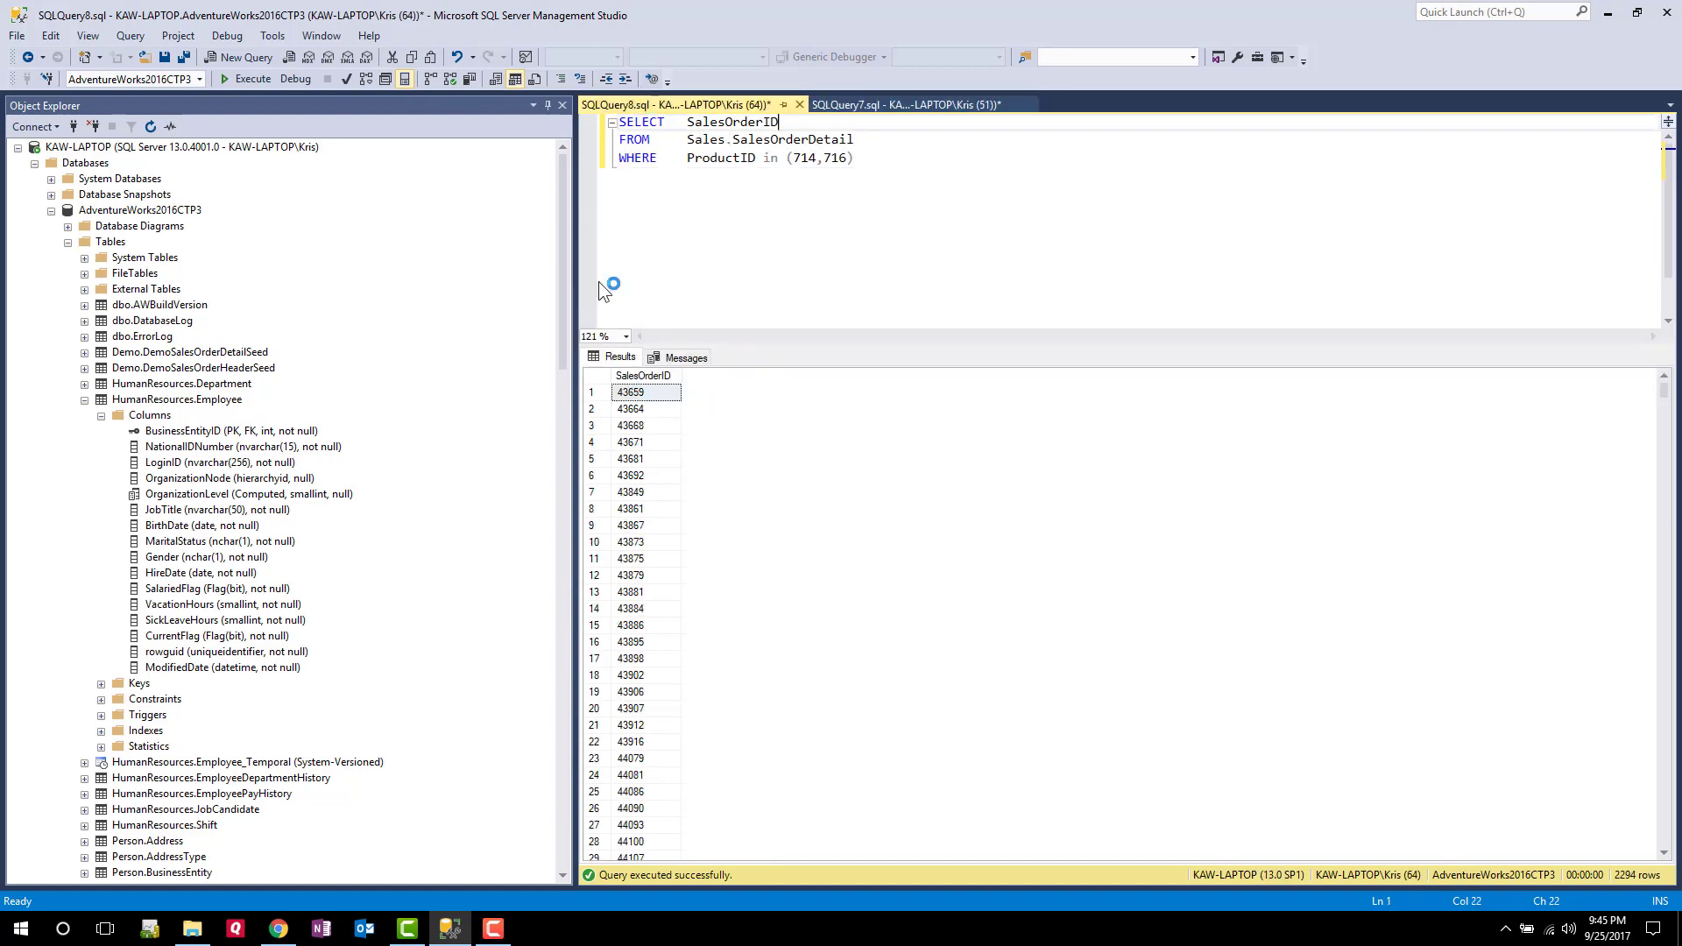
scroll("down", 3)
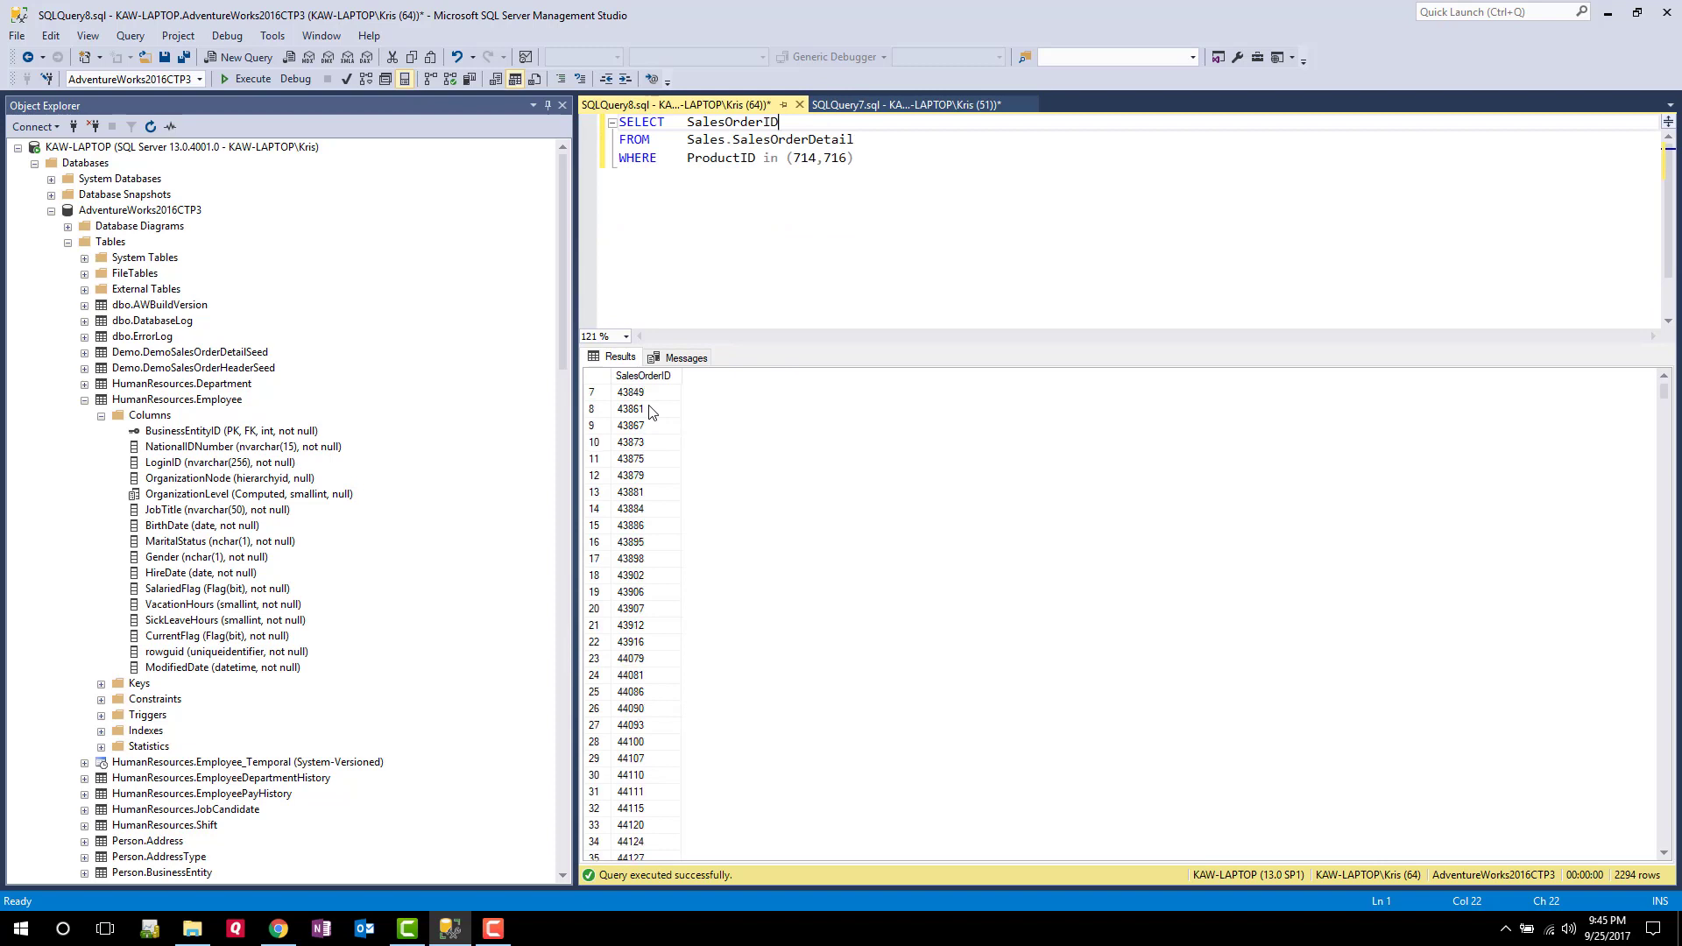
scroll("down", 3)
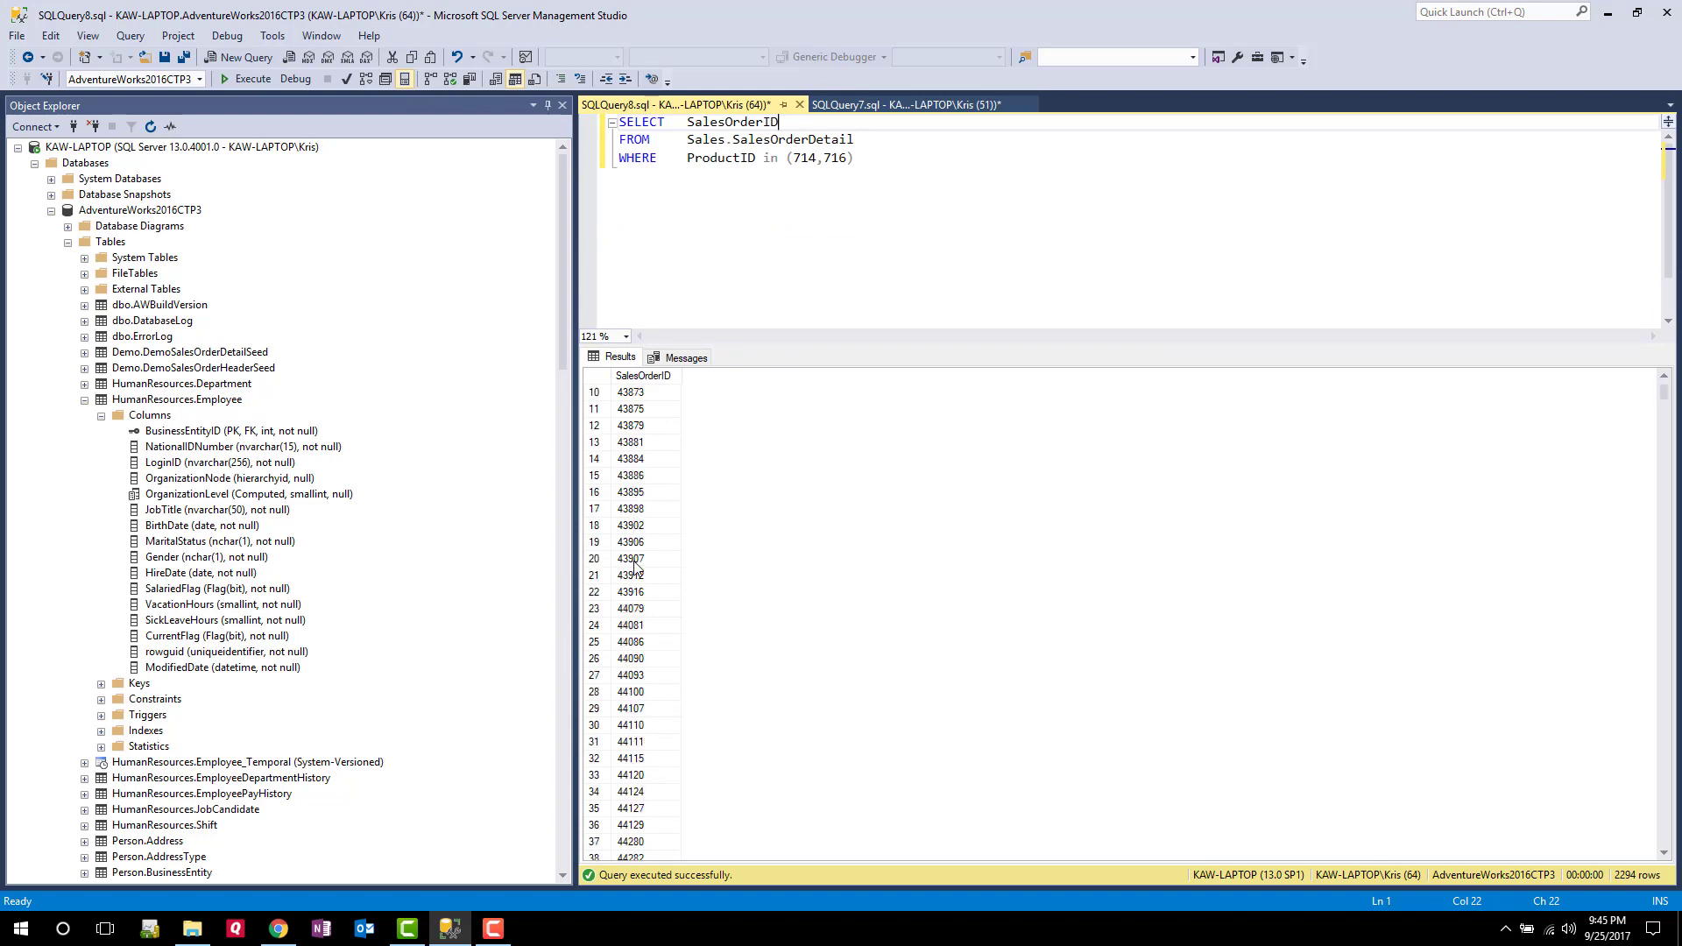
scroll("down", 3)
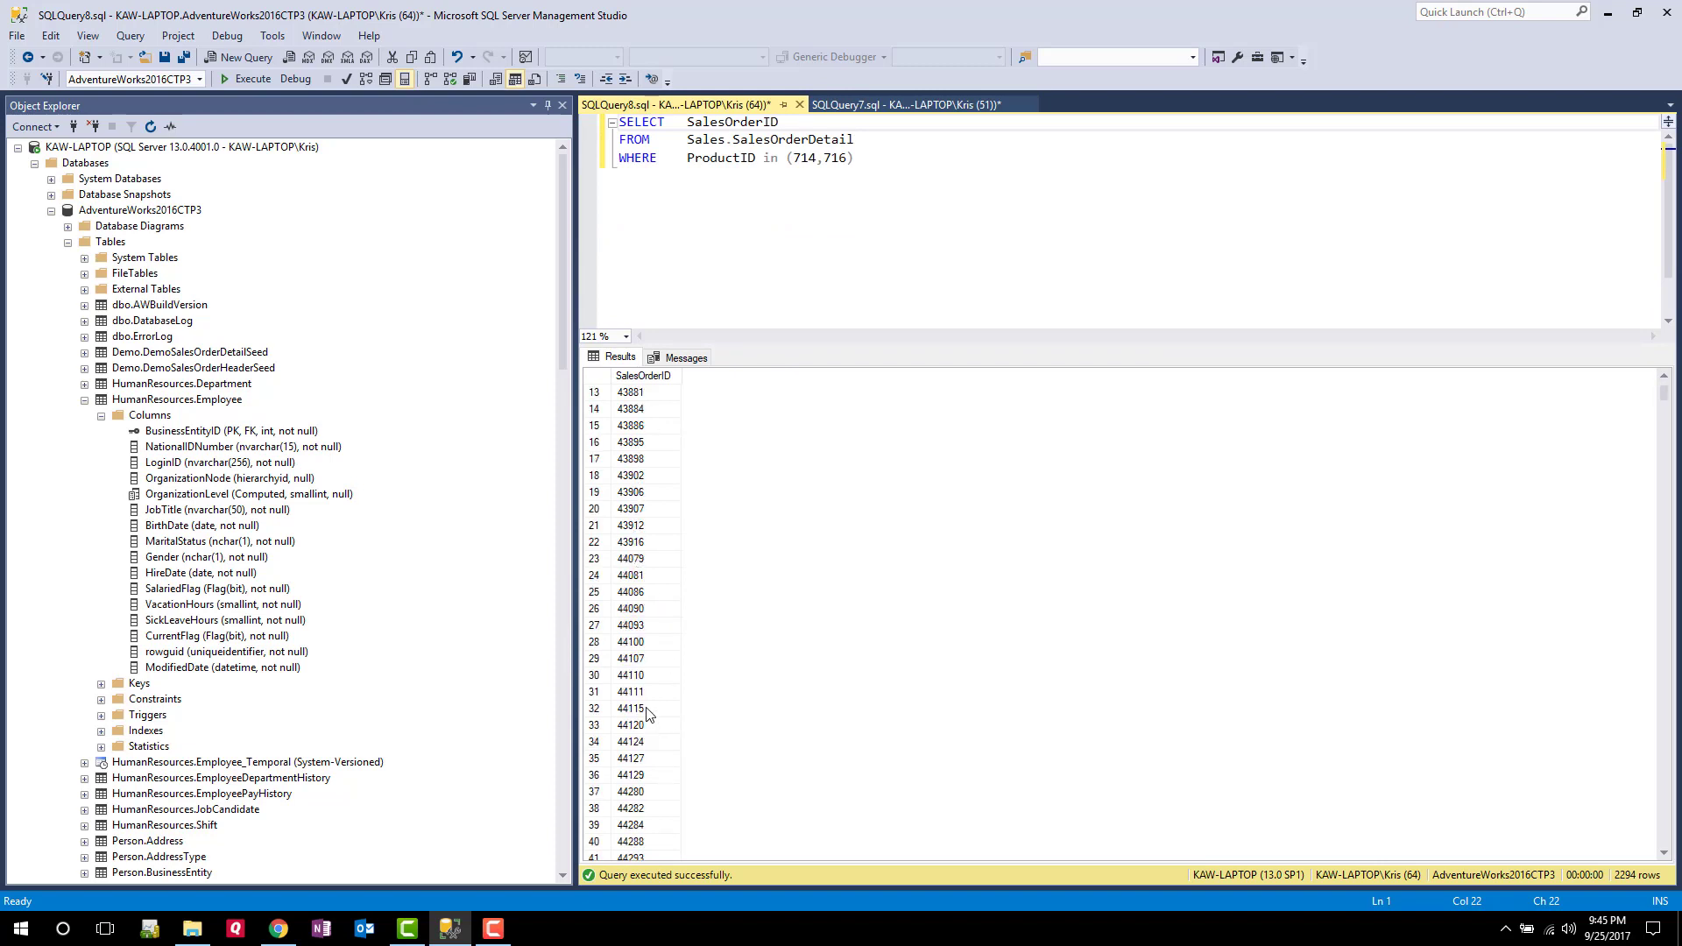
left_click(906, 103)
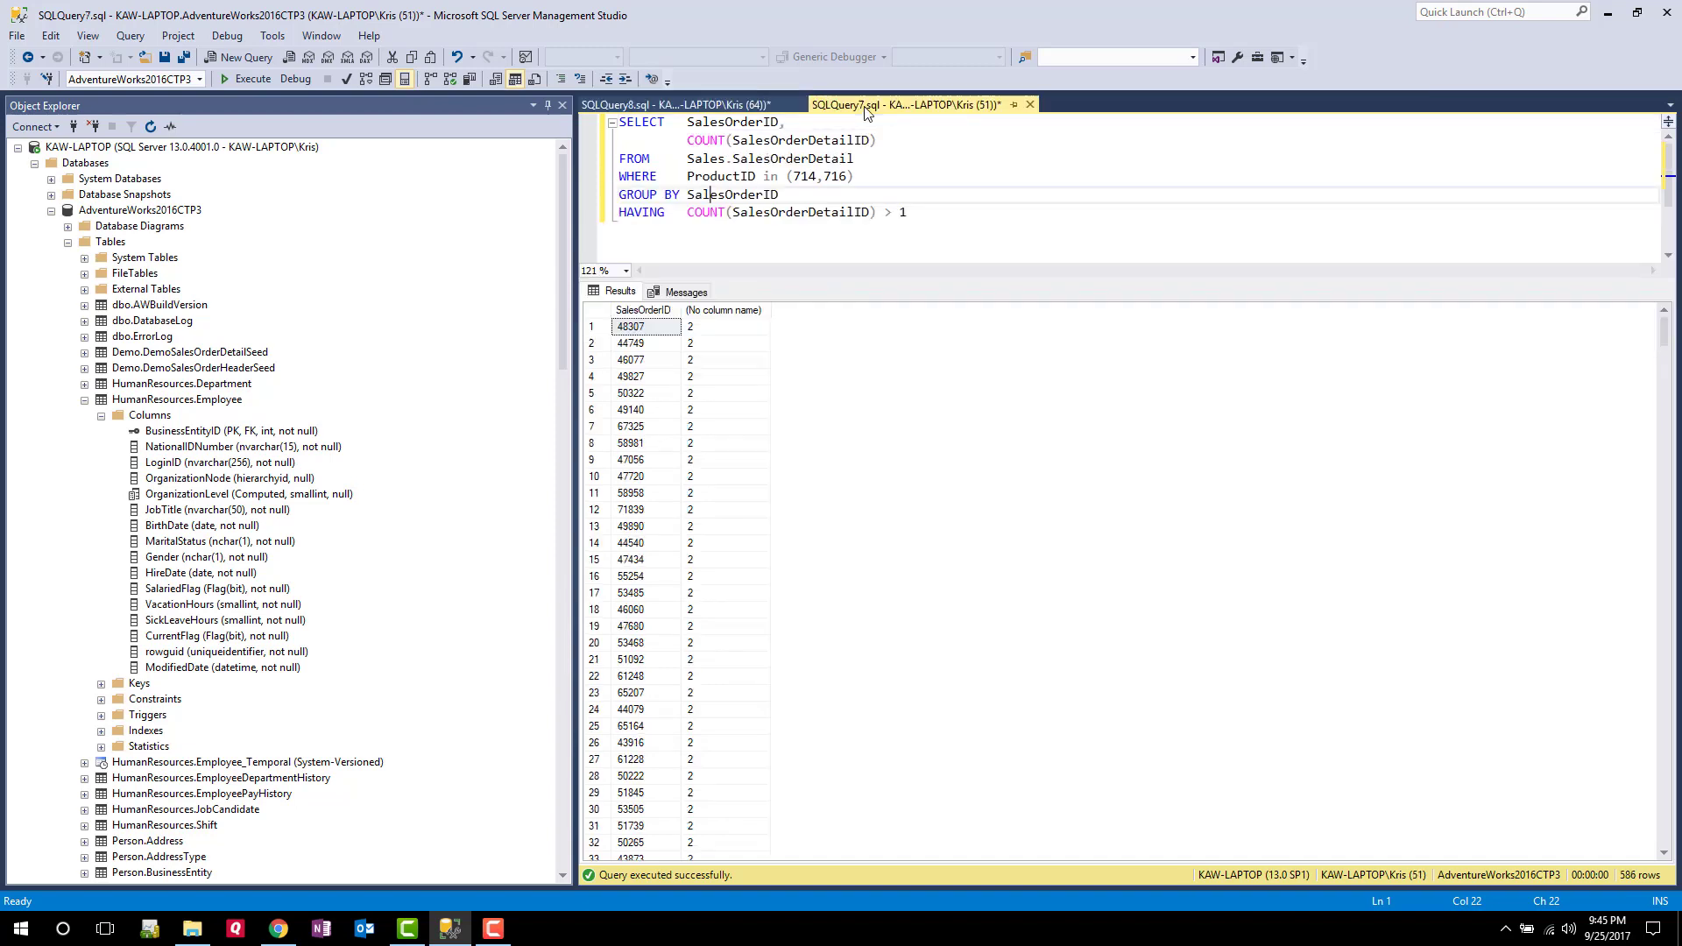
double_click(751, 194)
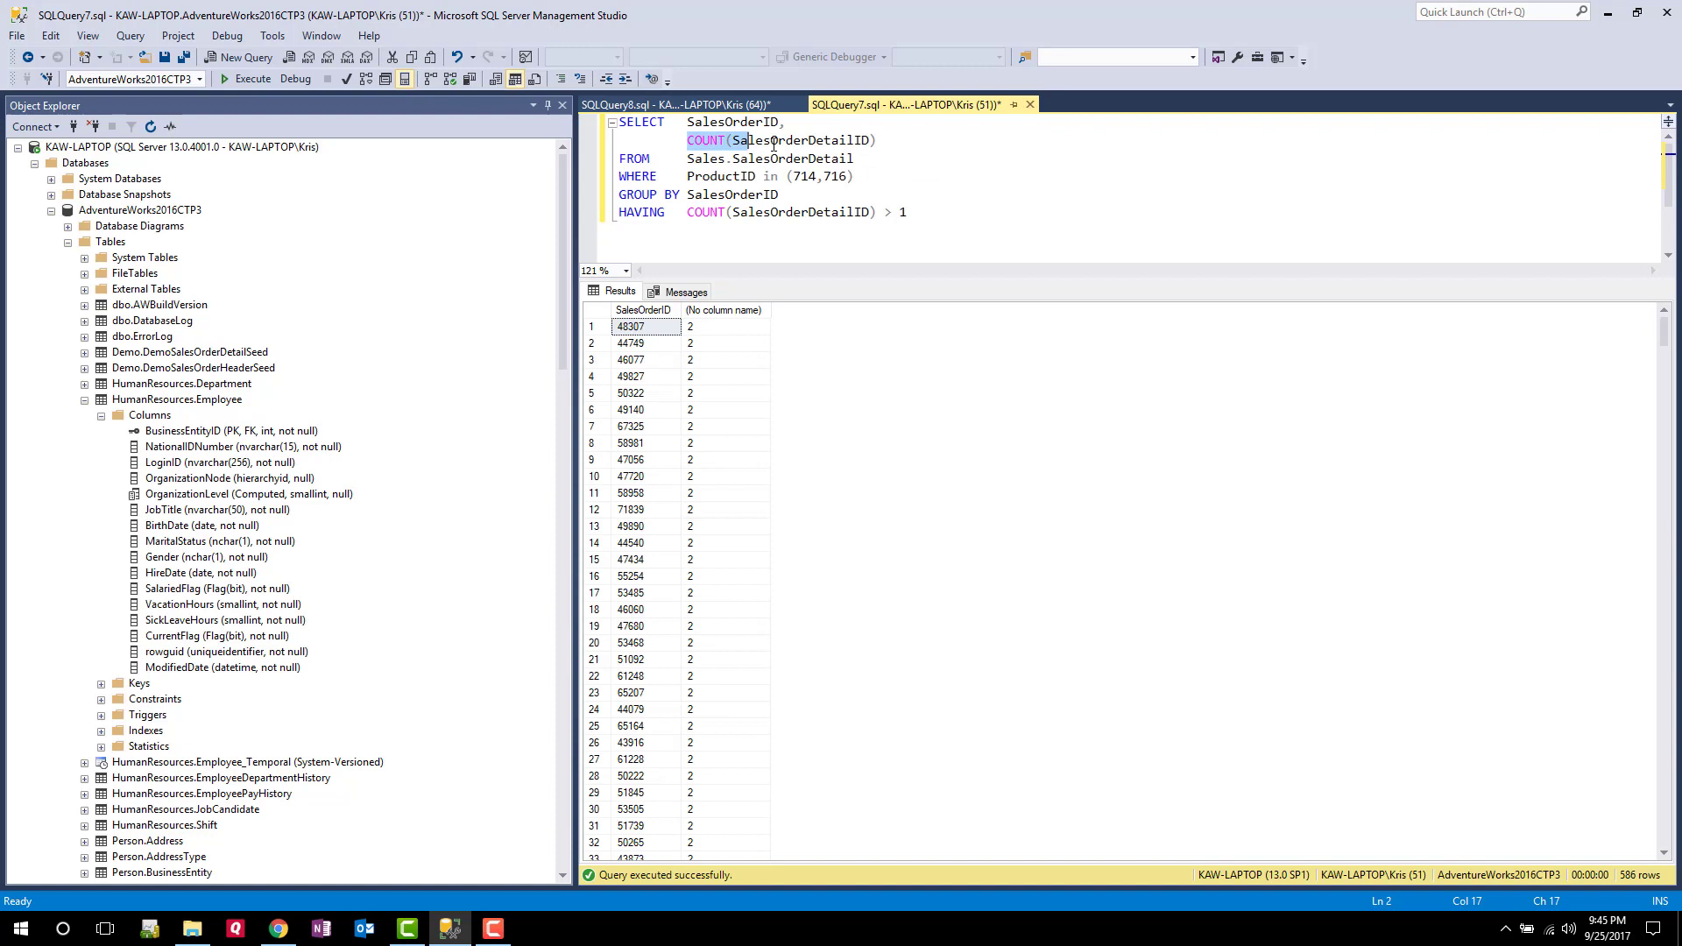
double_click(792, 140)
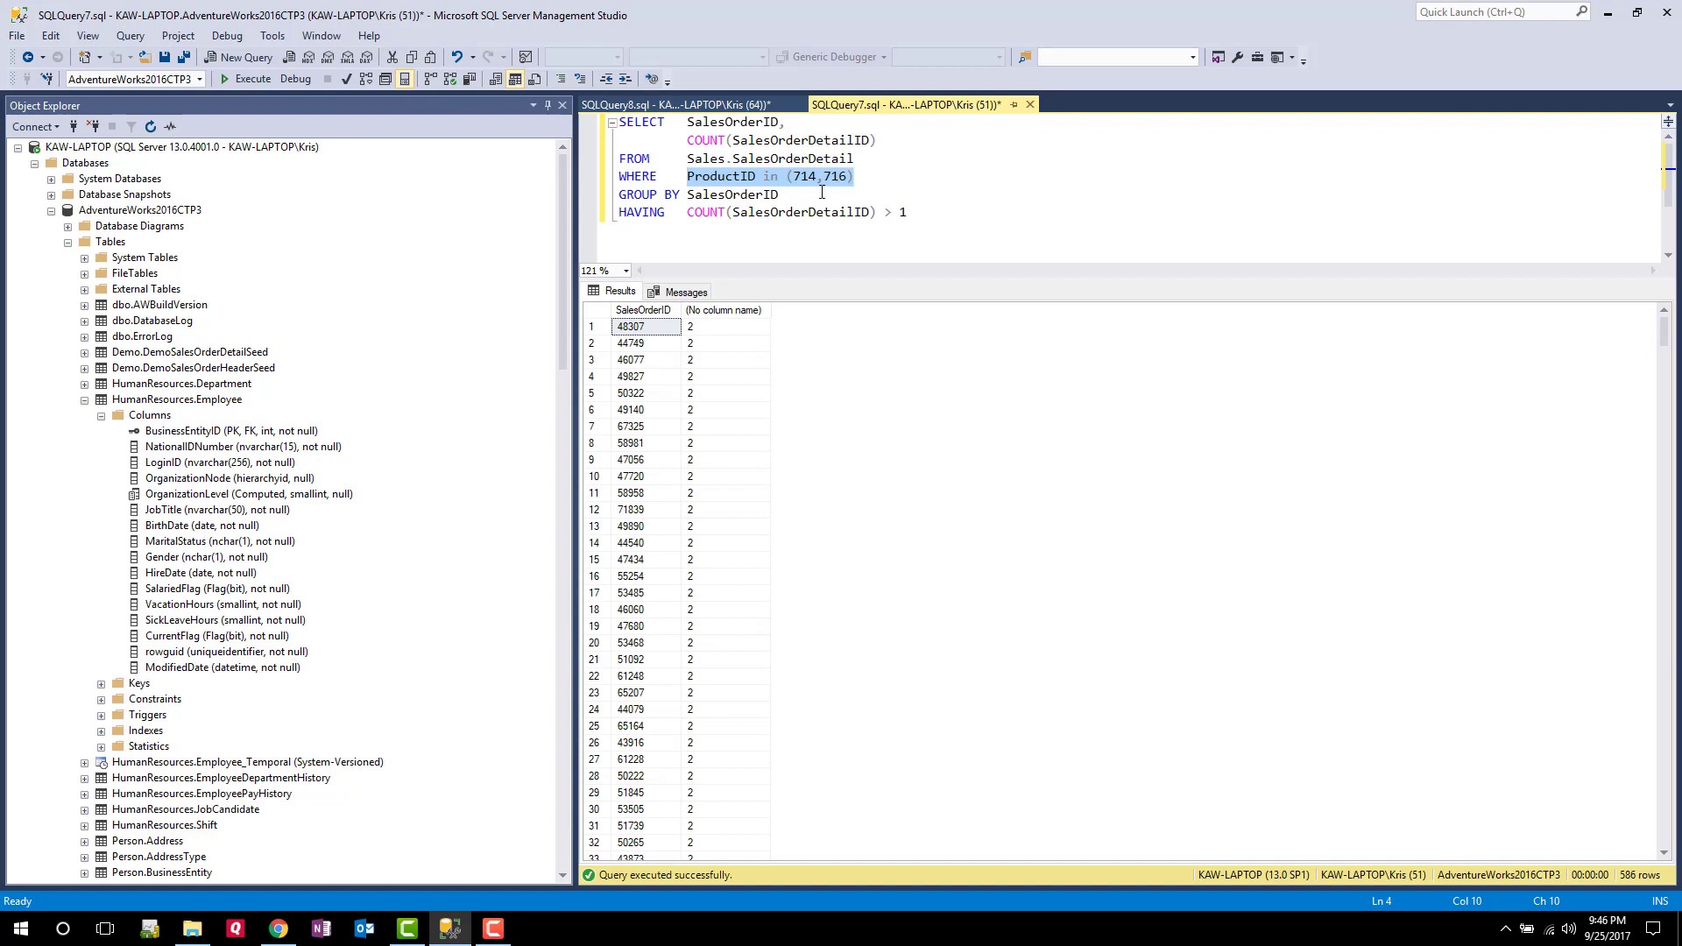
mouse_move(806, 212)
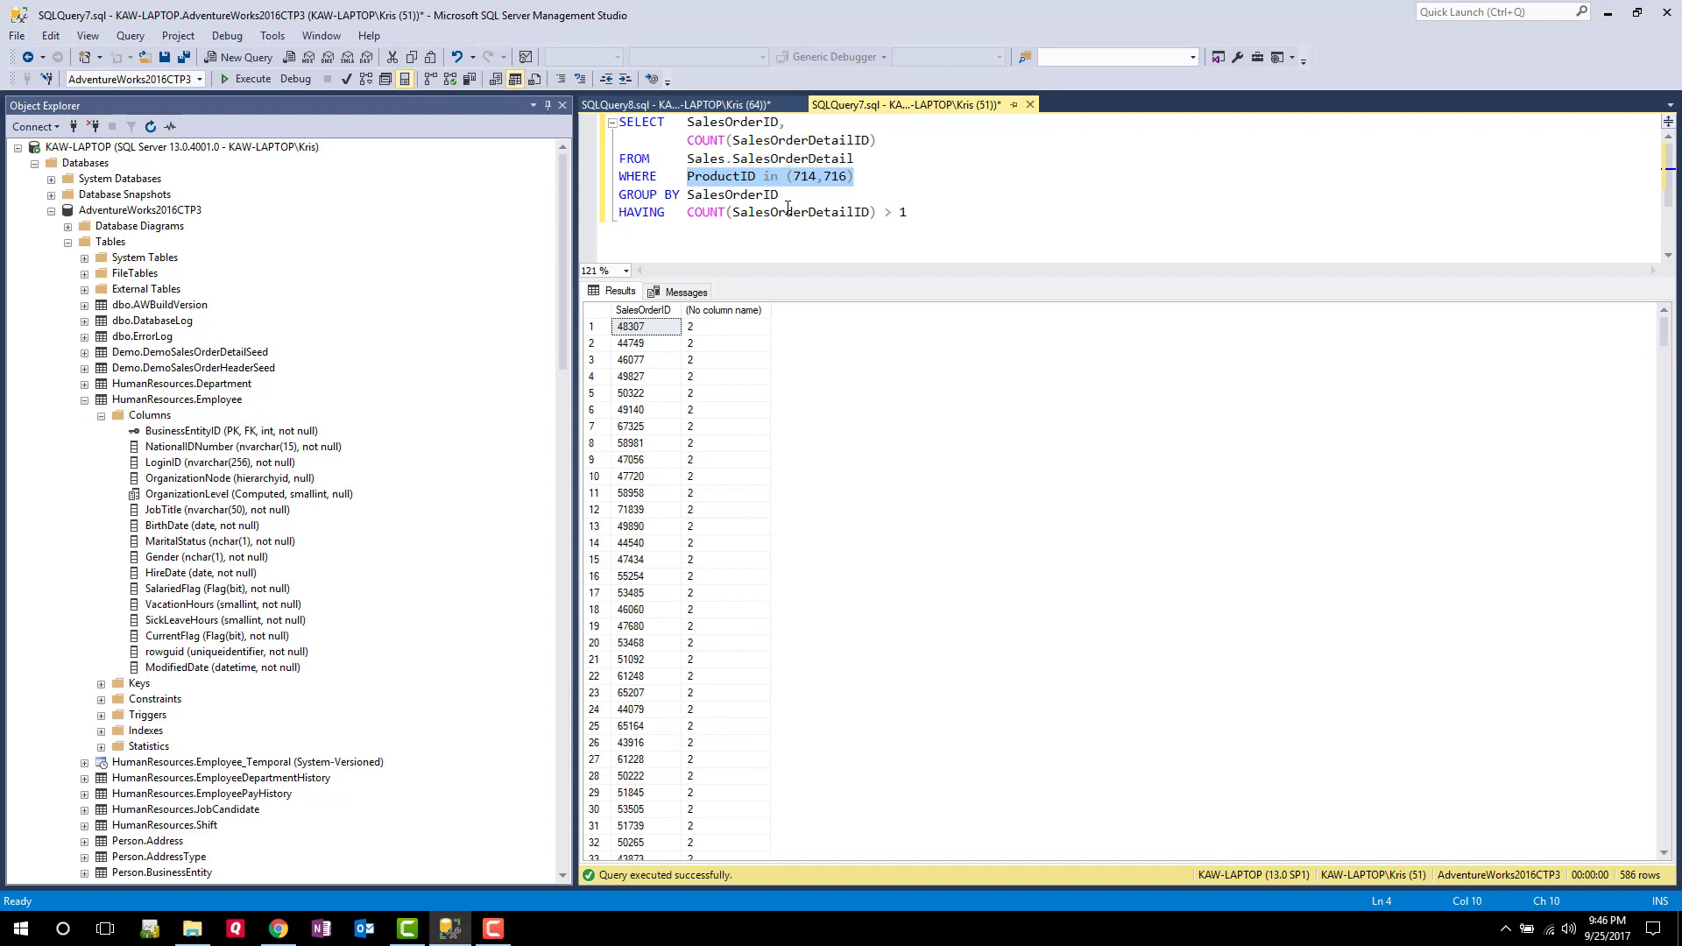
mouse_move(818, 212)
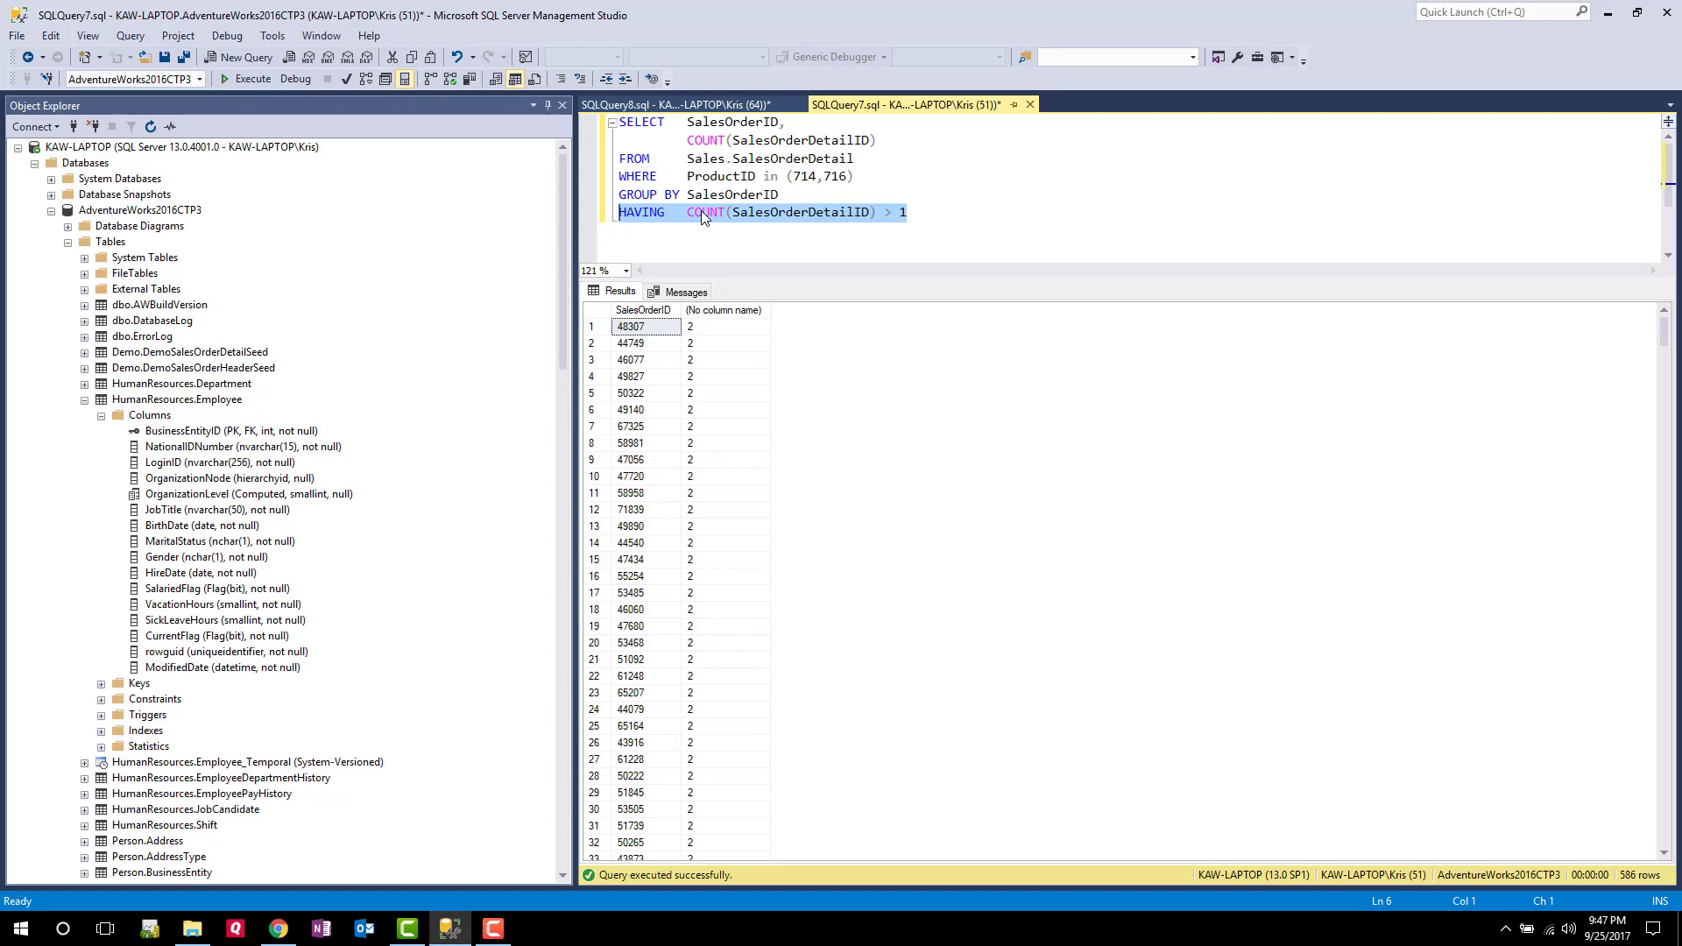
left_click(240, 56)
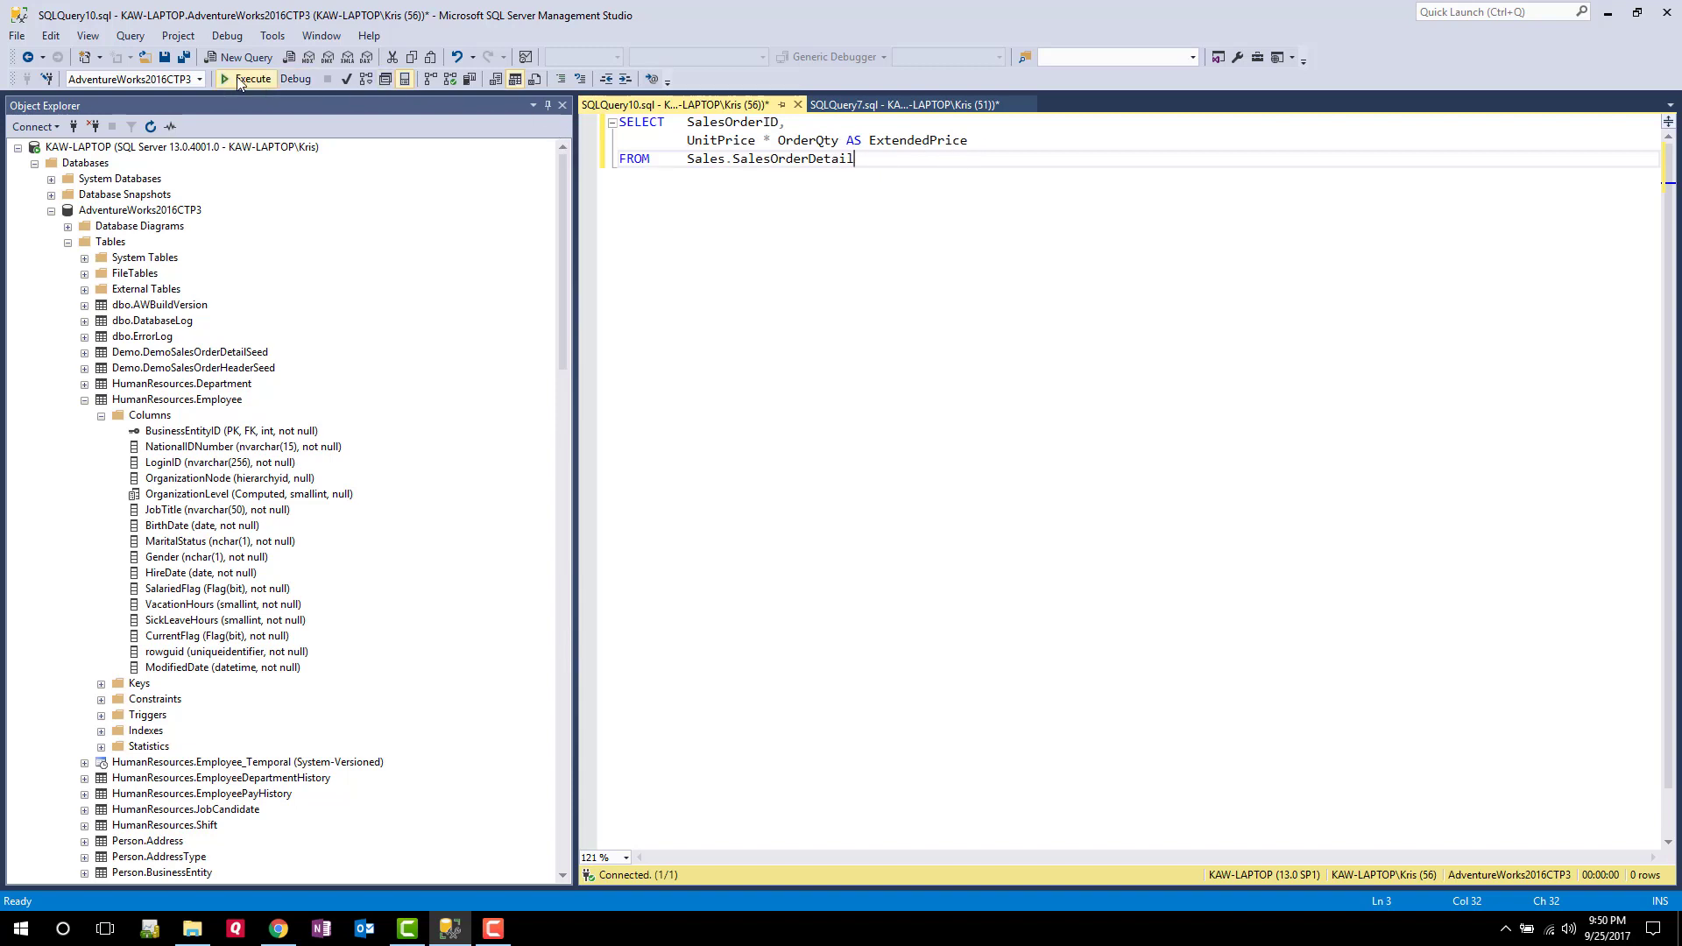
Run the SalesOrderID with UnitPrice * OrderQty AS ExtendedPrice query and examine order 43659's rows
left_click(247, 79)
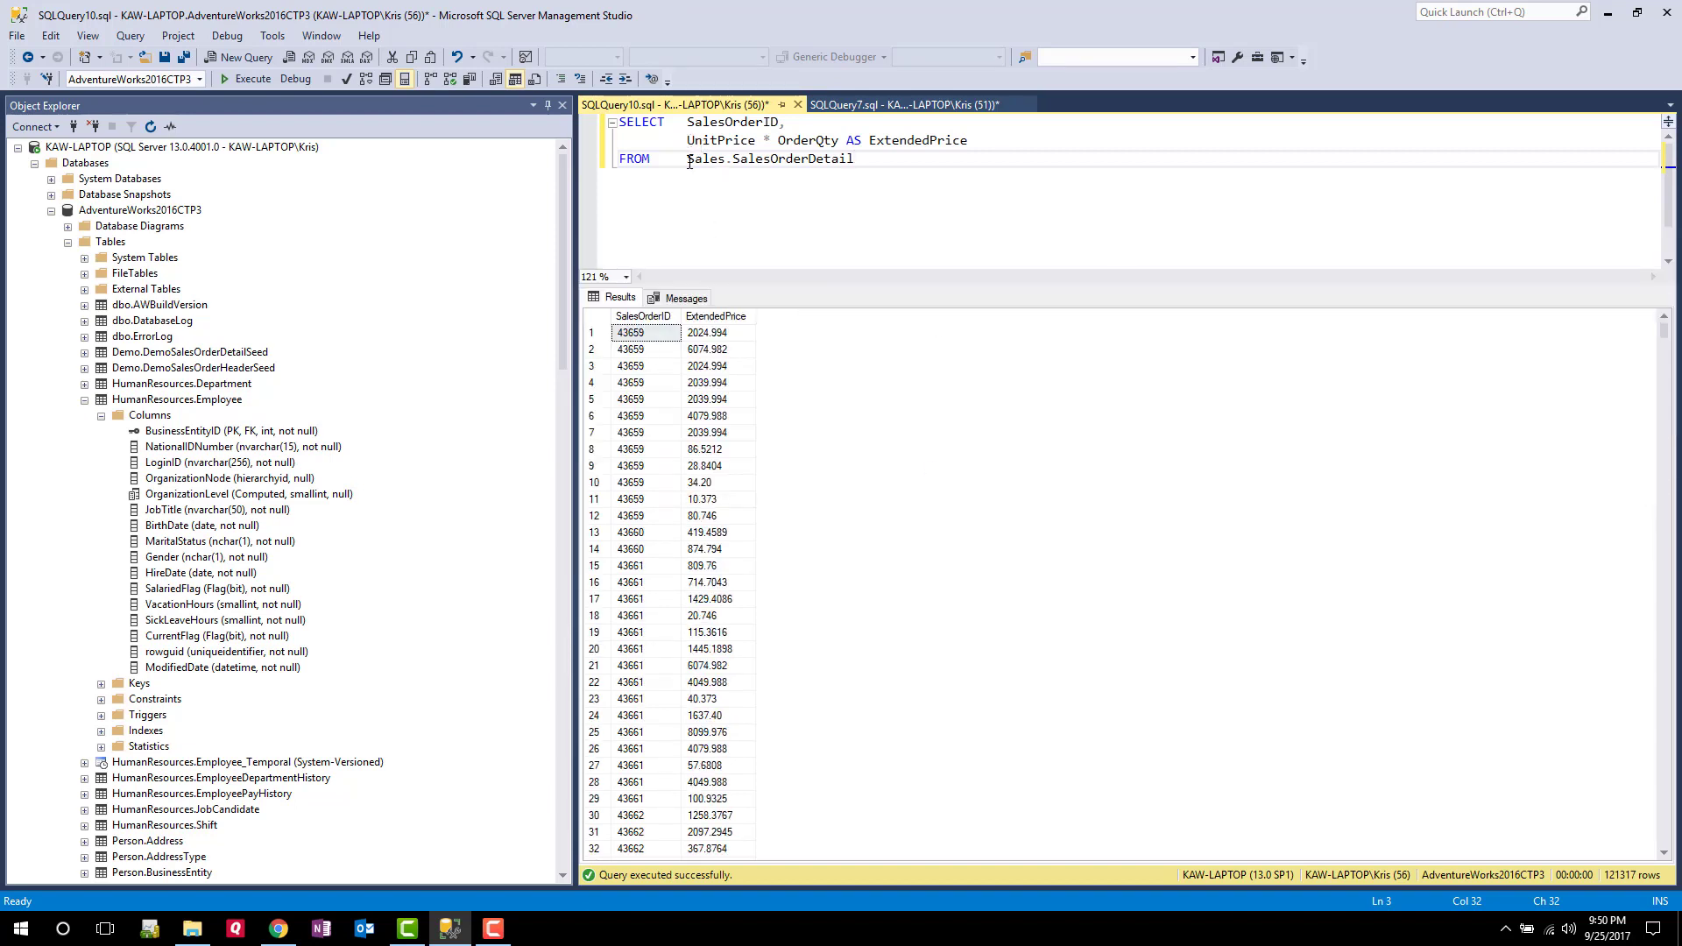
mouse_move(819, 140)
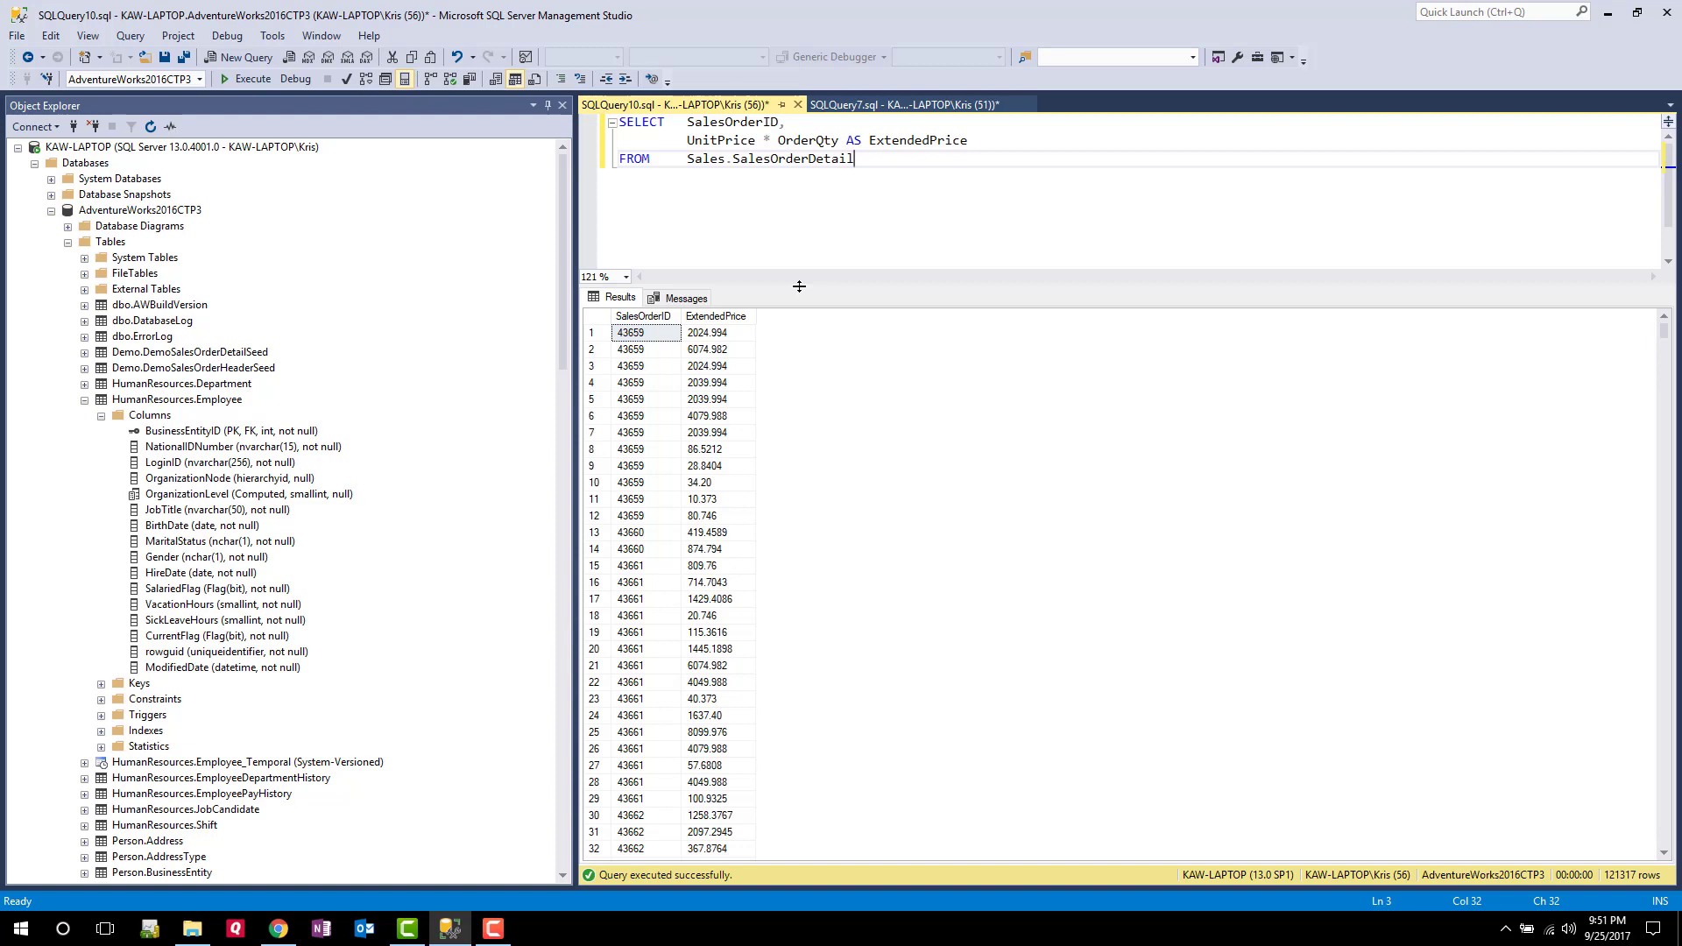
mouse_move(666, 149)
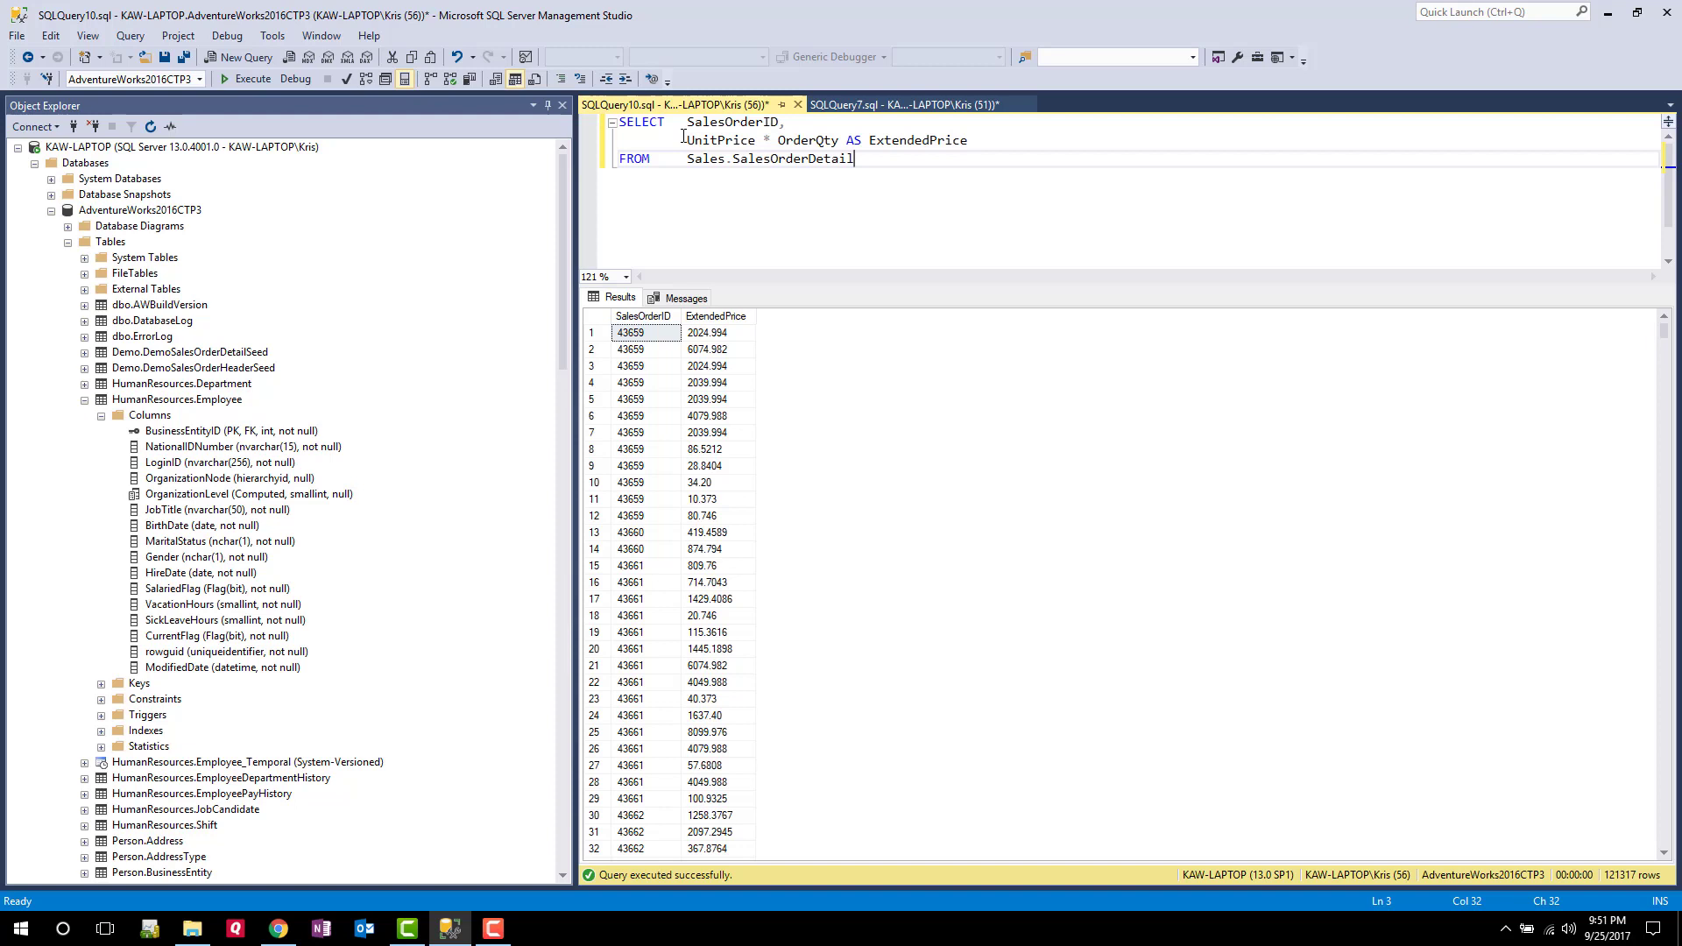
left_click_drag(687, 140, 843, 140)
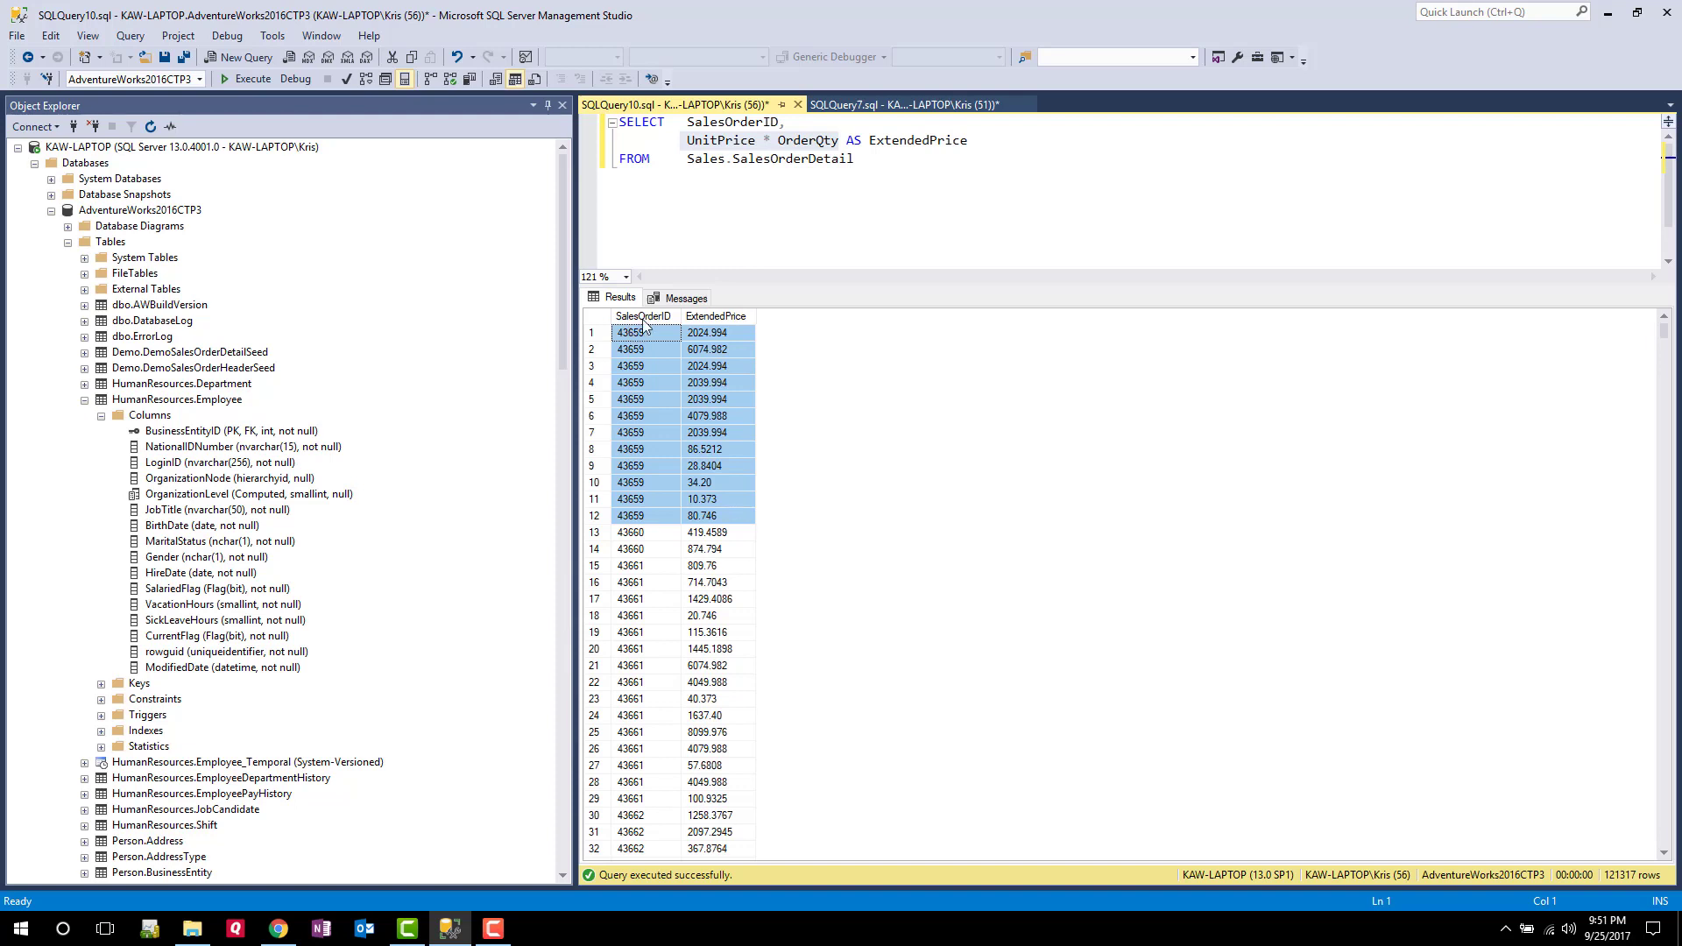
mouse_move(644, 315)
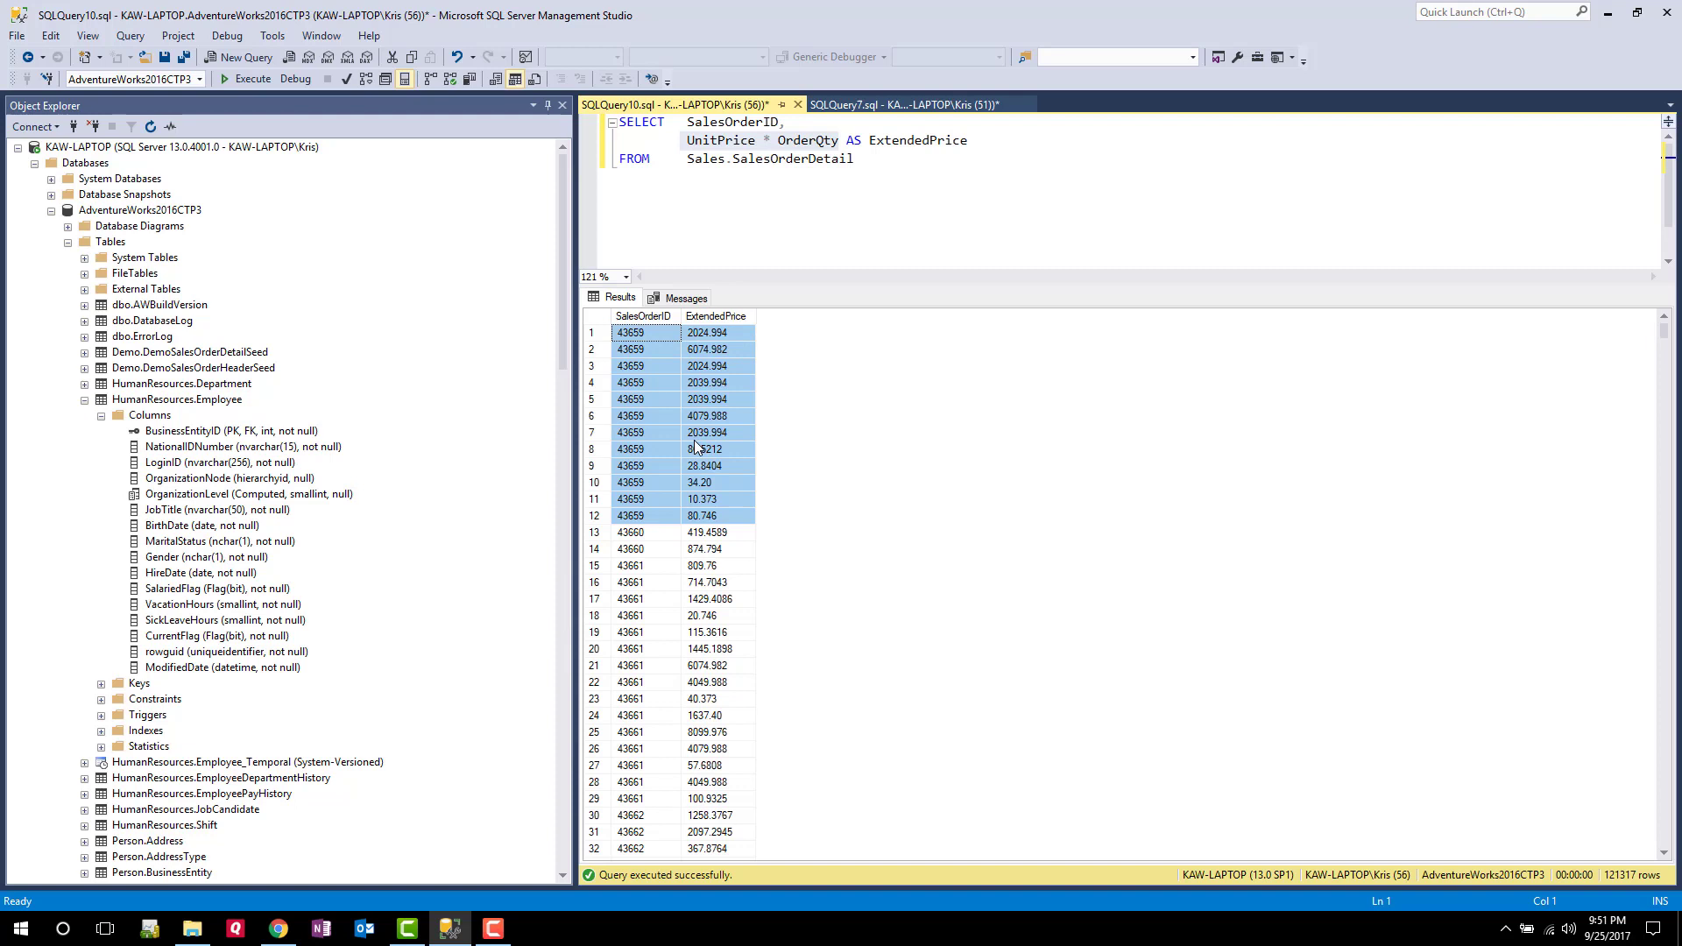
mouse_move(722, 512)
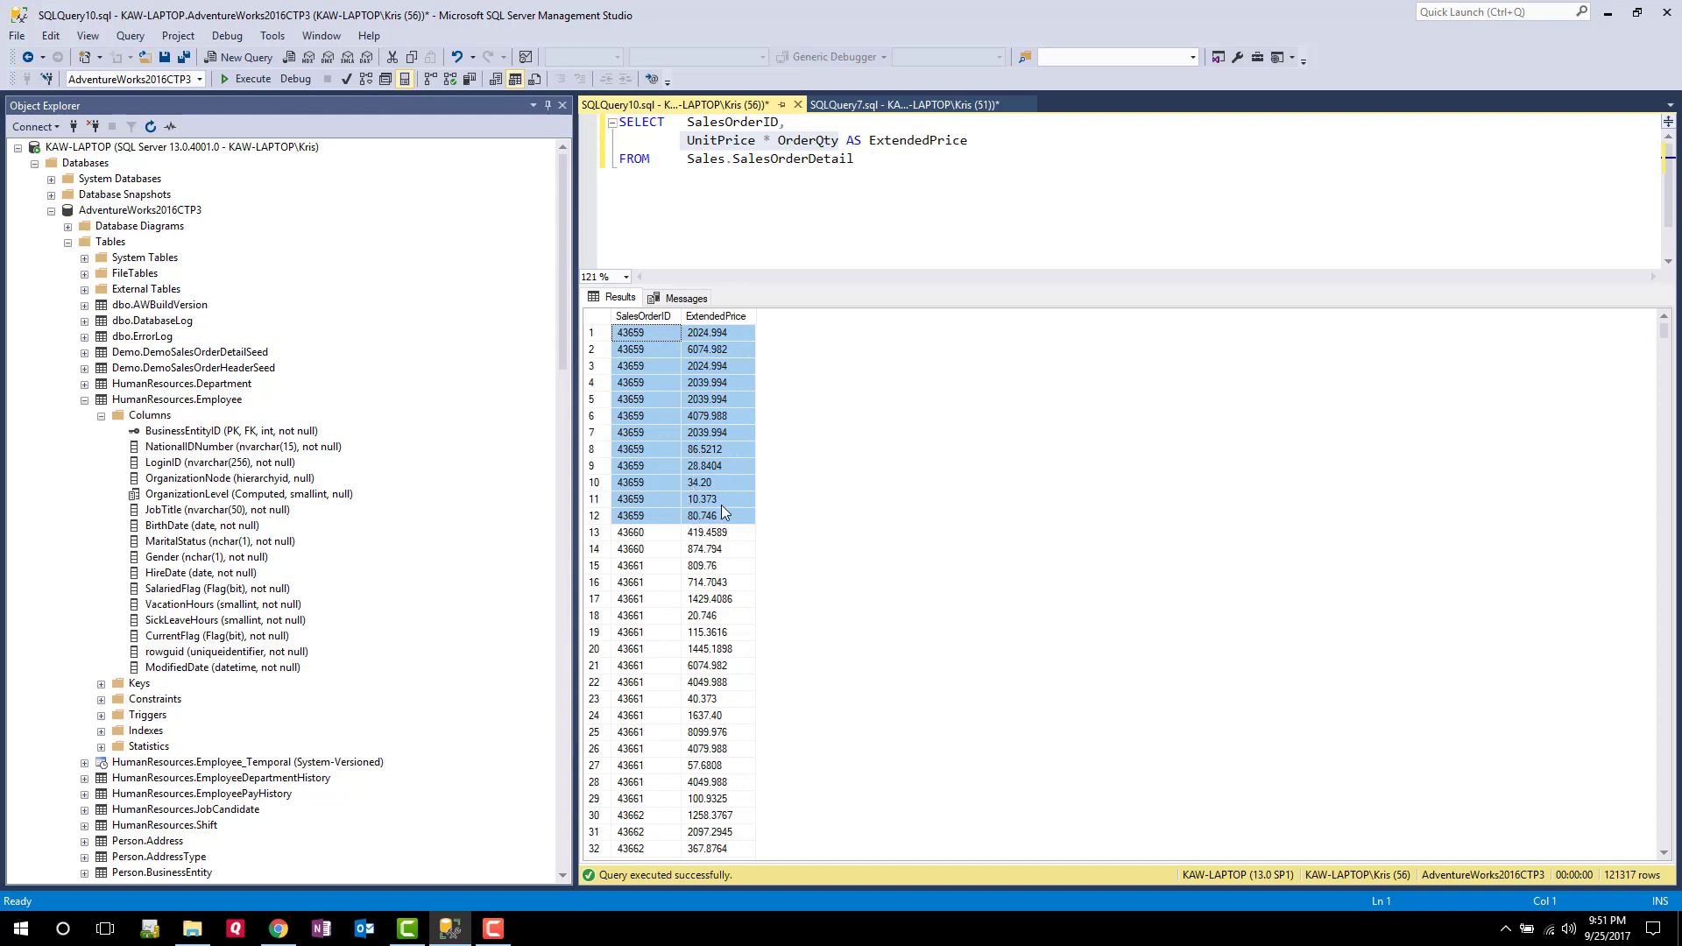
mouse_move(735, 480)
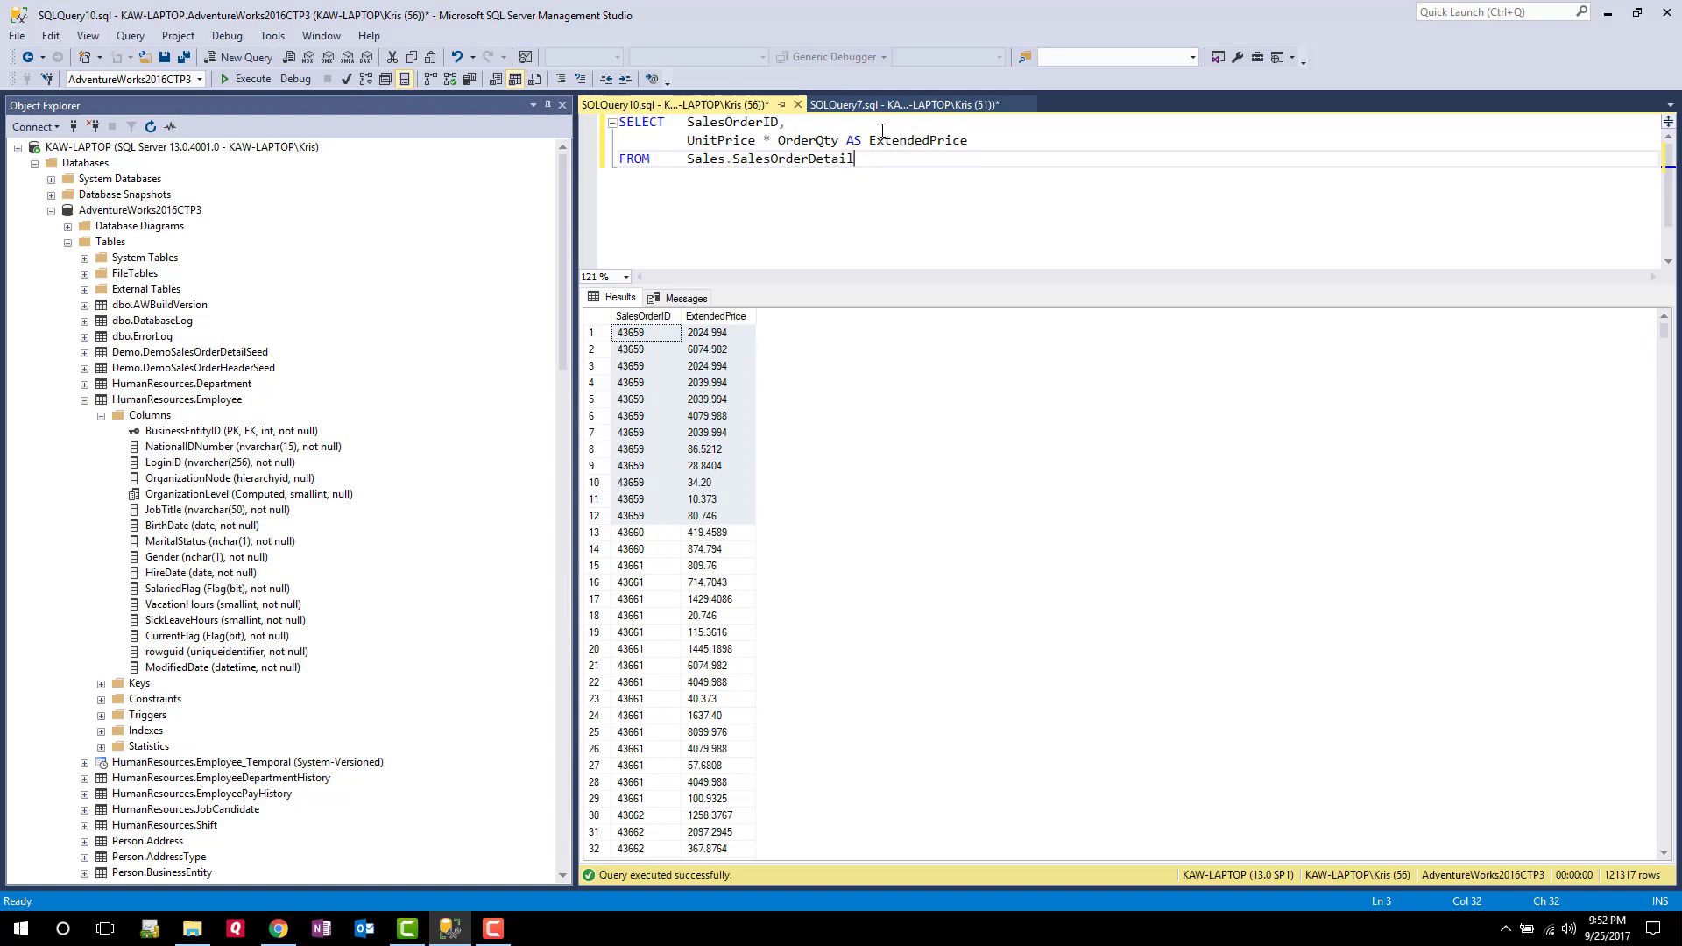
key("ctrl+a")
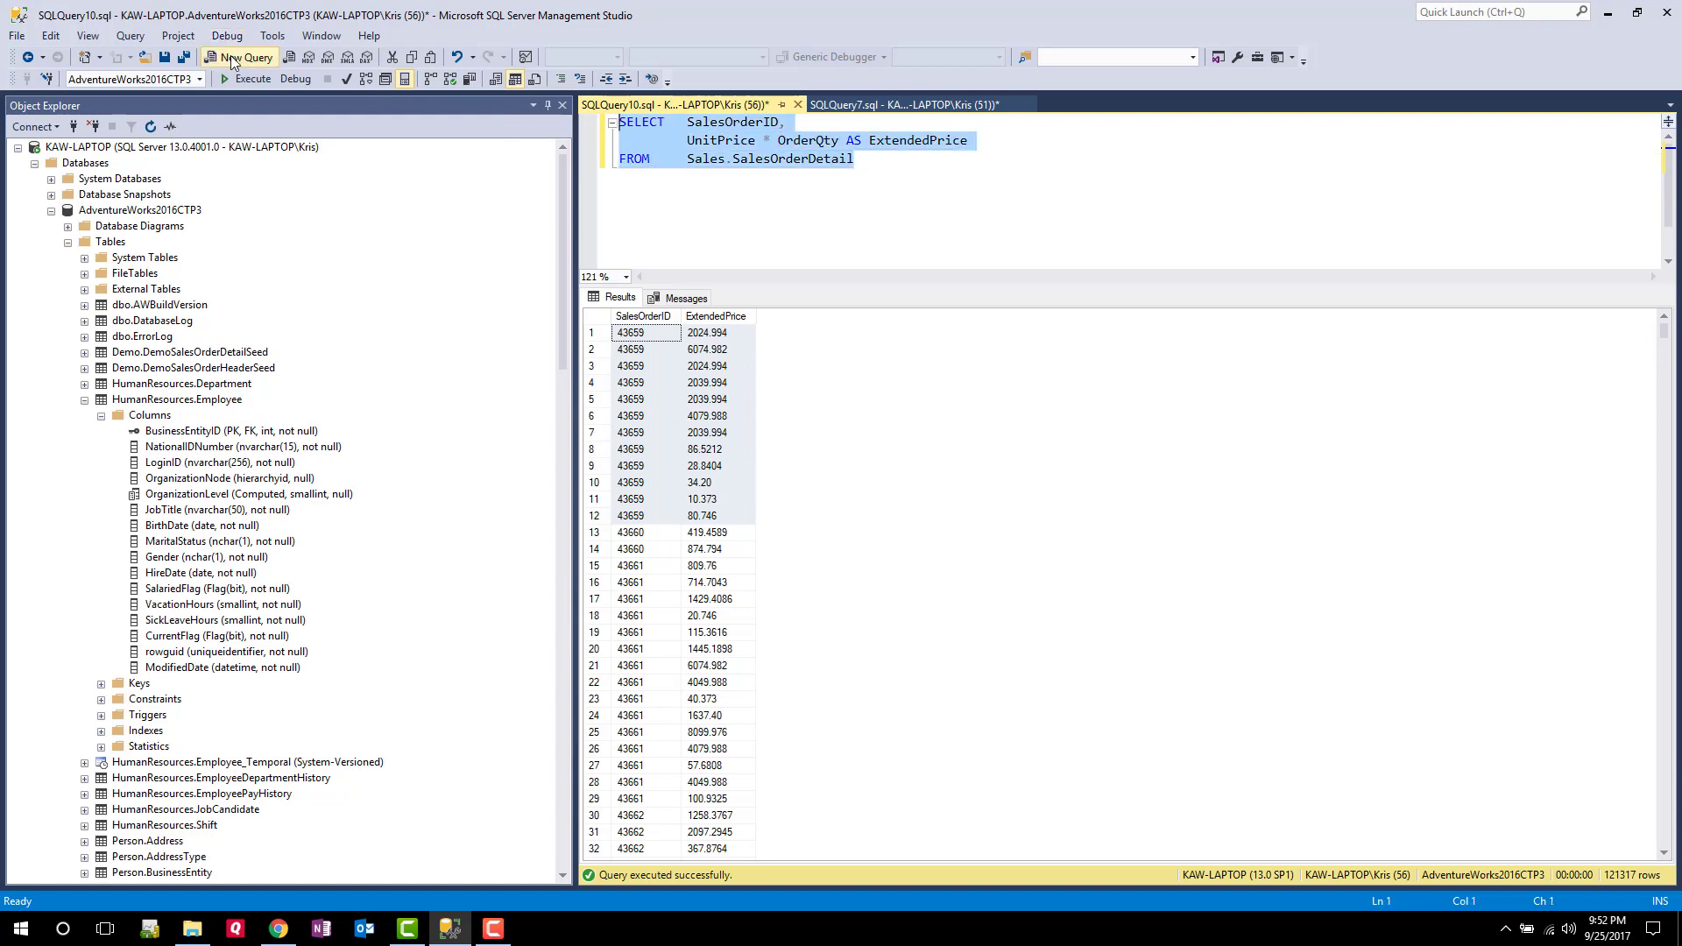
Sum UnitPrice * OrderQty AS TotalPrice grouped by SalesOrderID and run it for 31,465 order totals
left_click(238, 56)
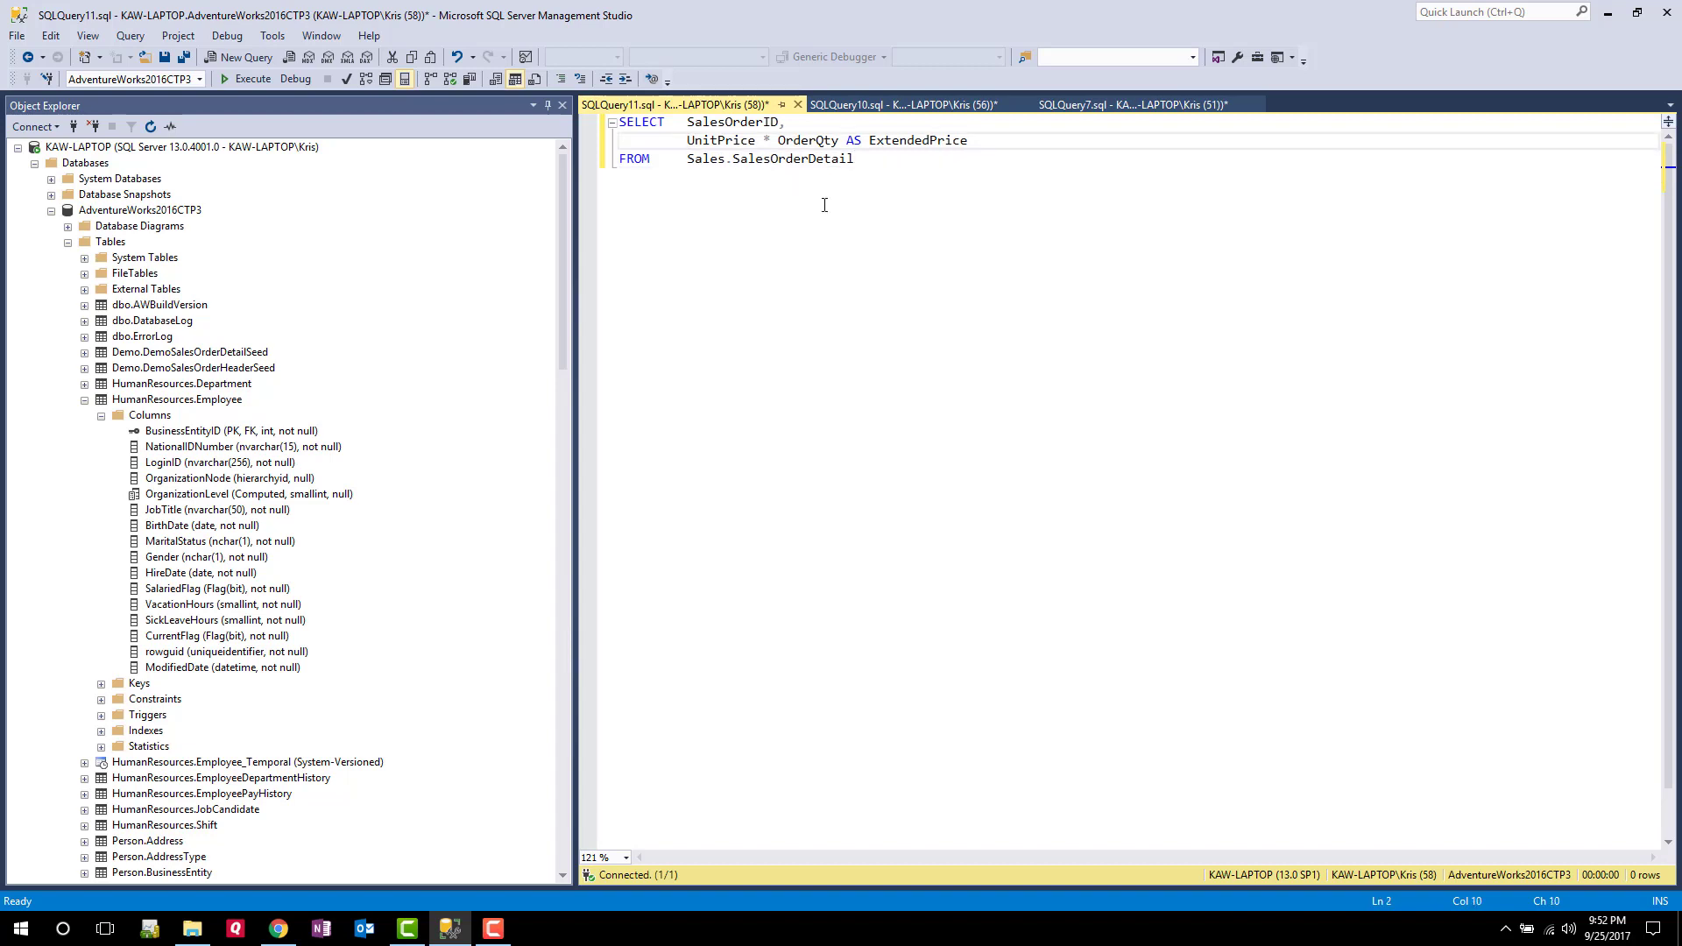
type("SUM(")
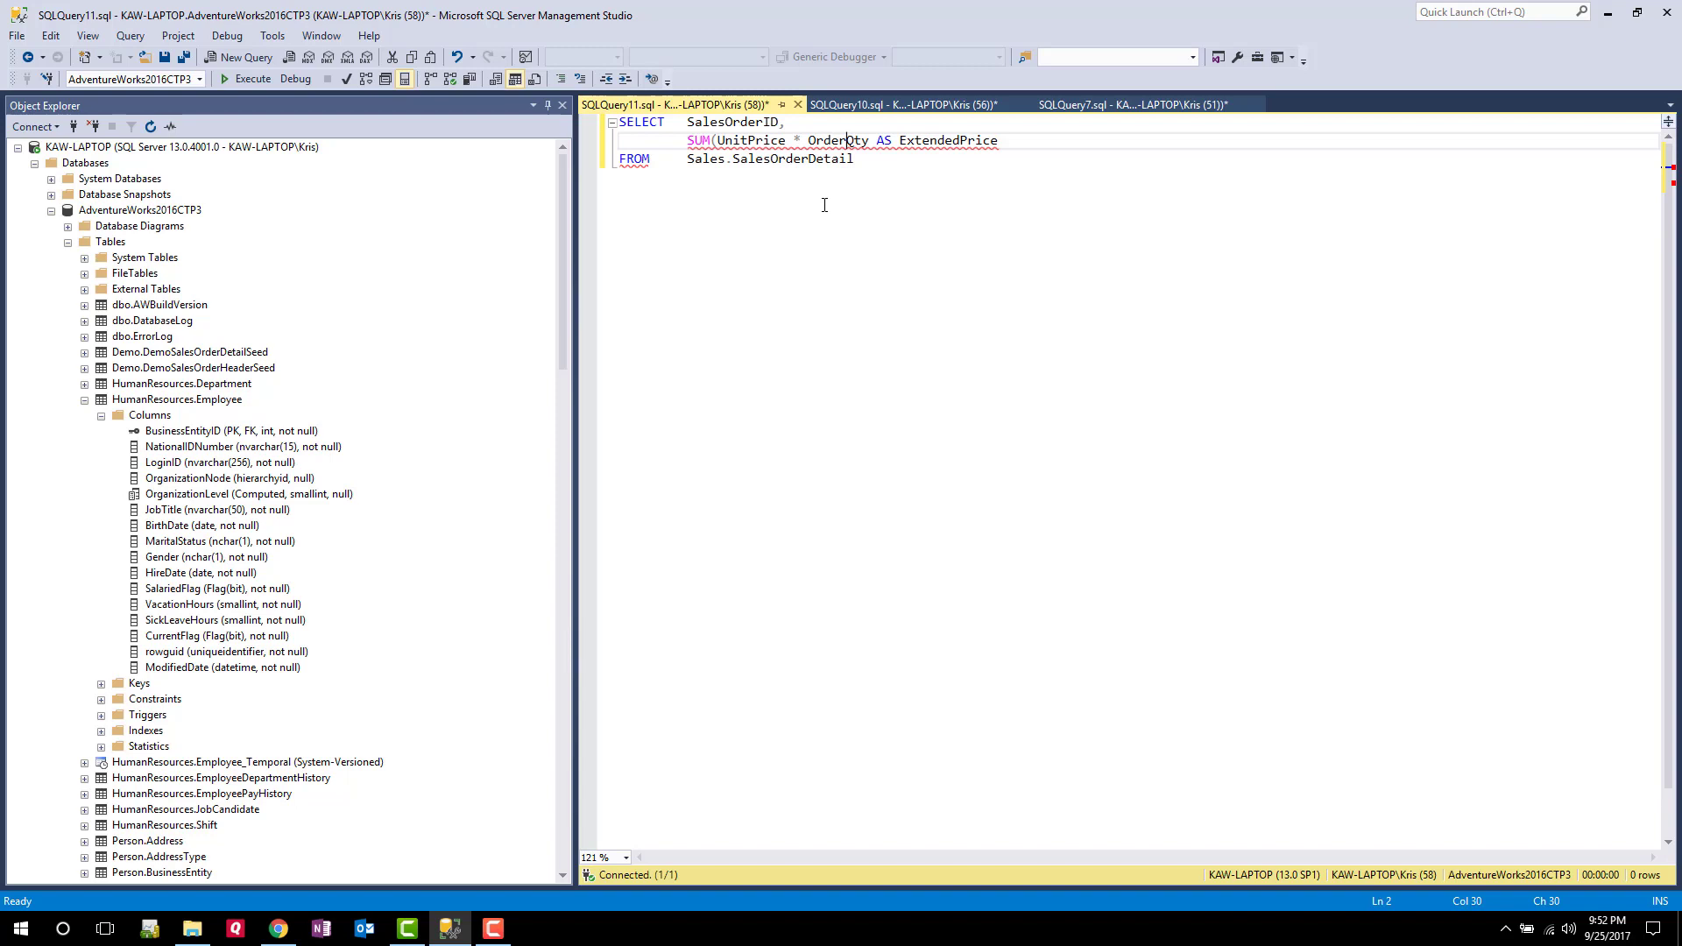
type(")0")
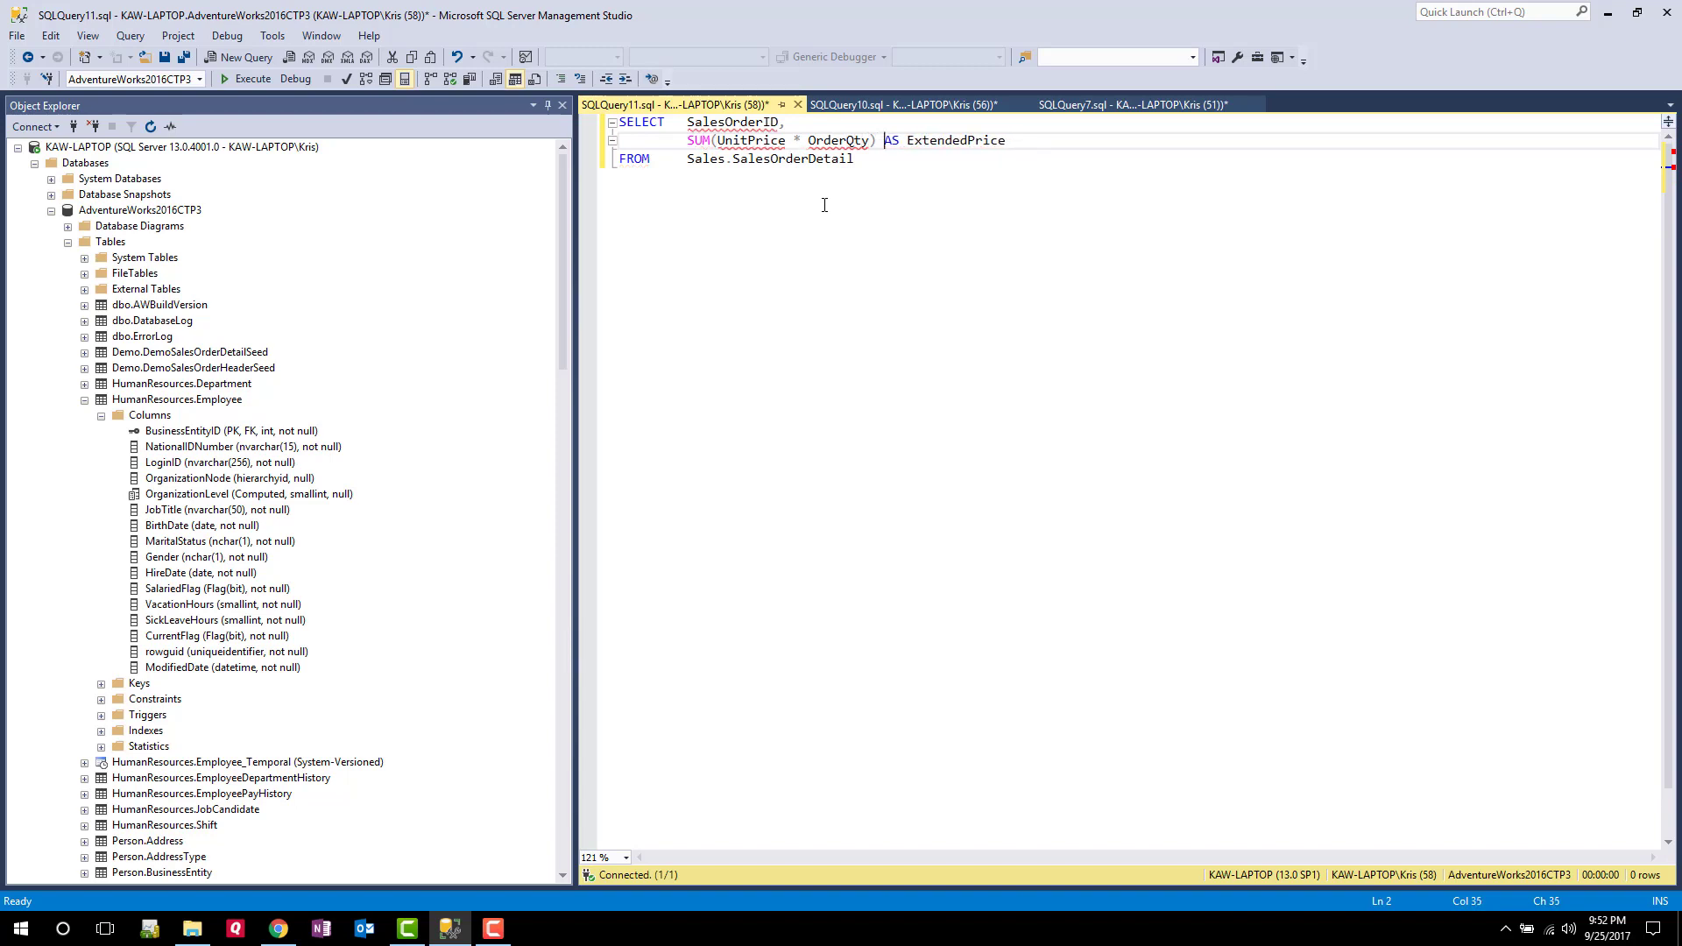
left_click(967, 140)
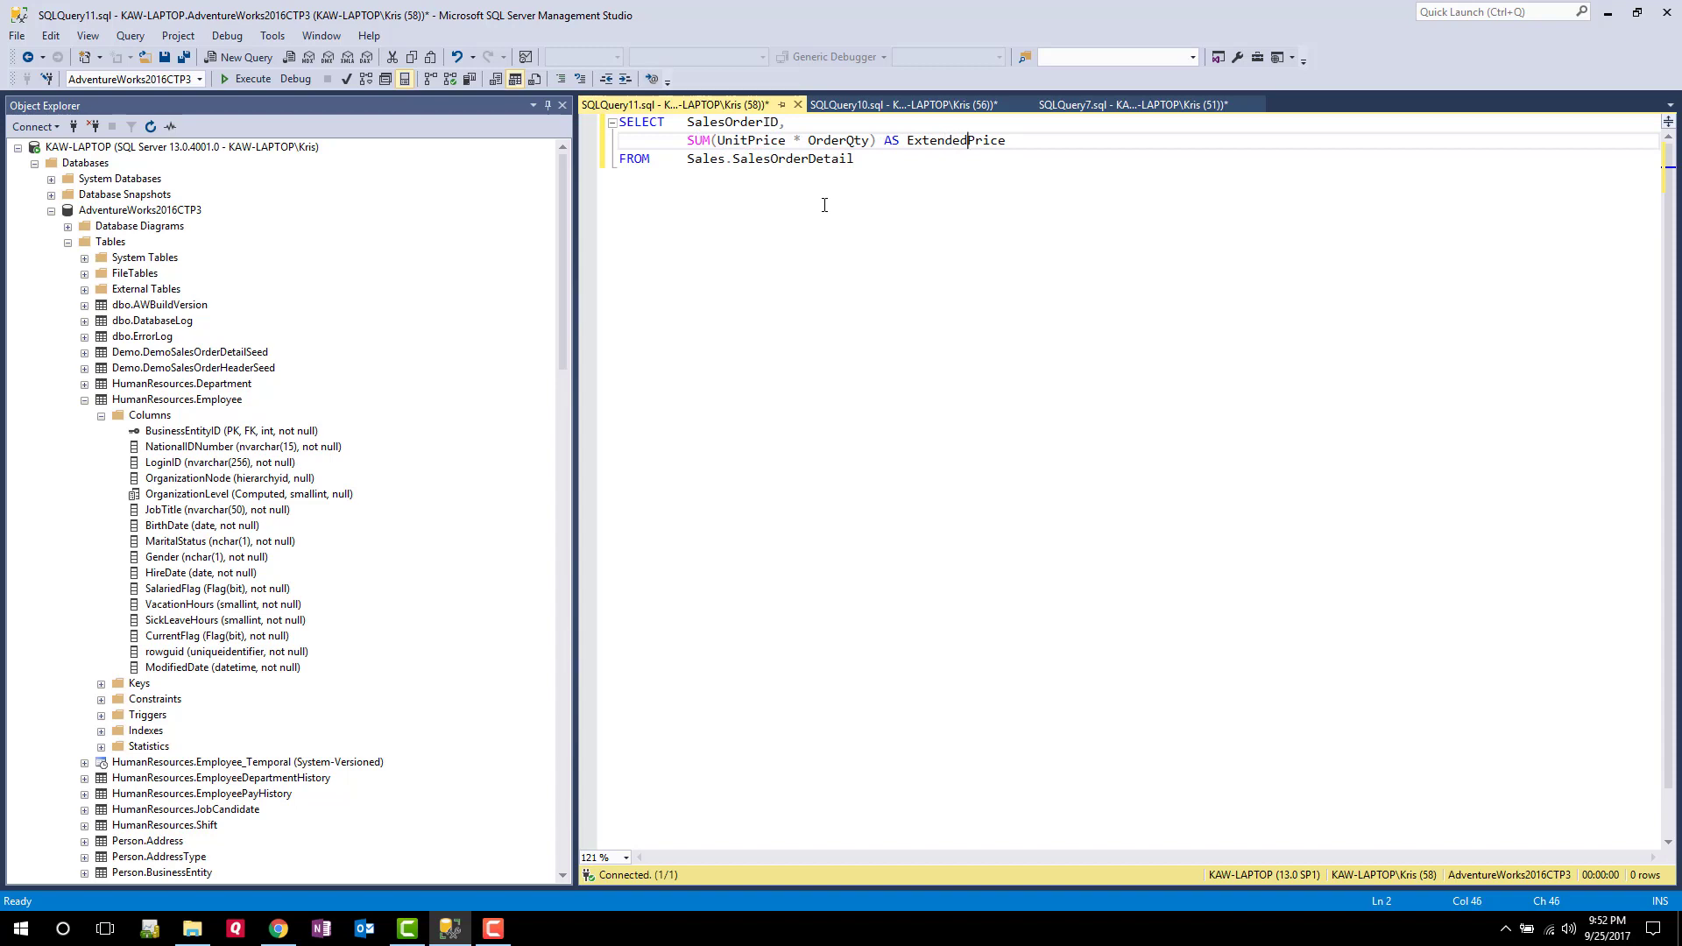
type("TPrice")
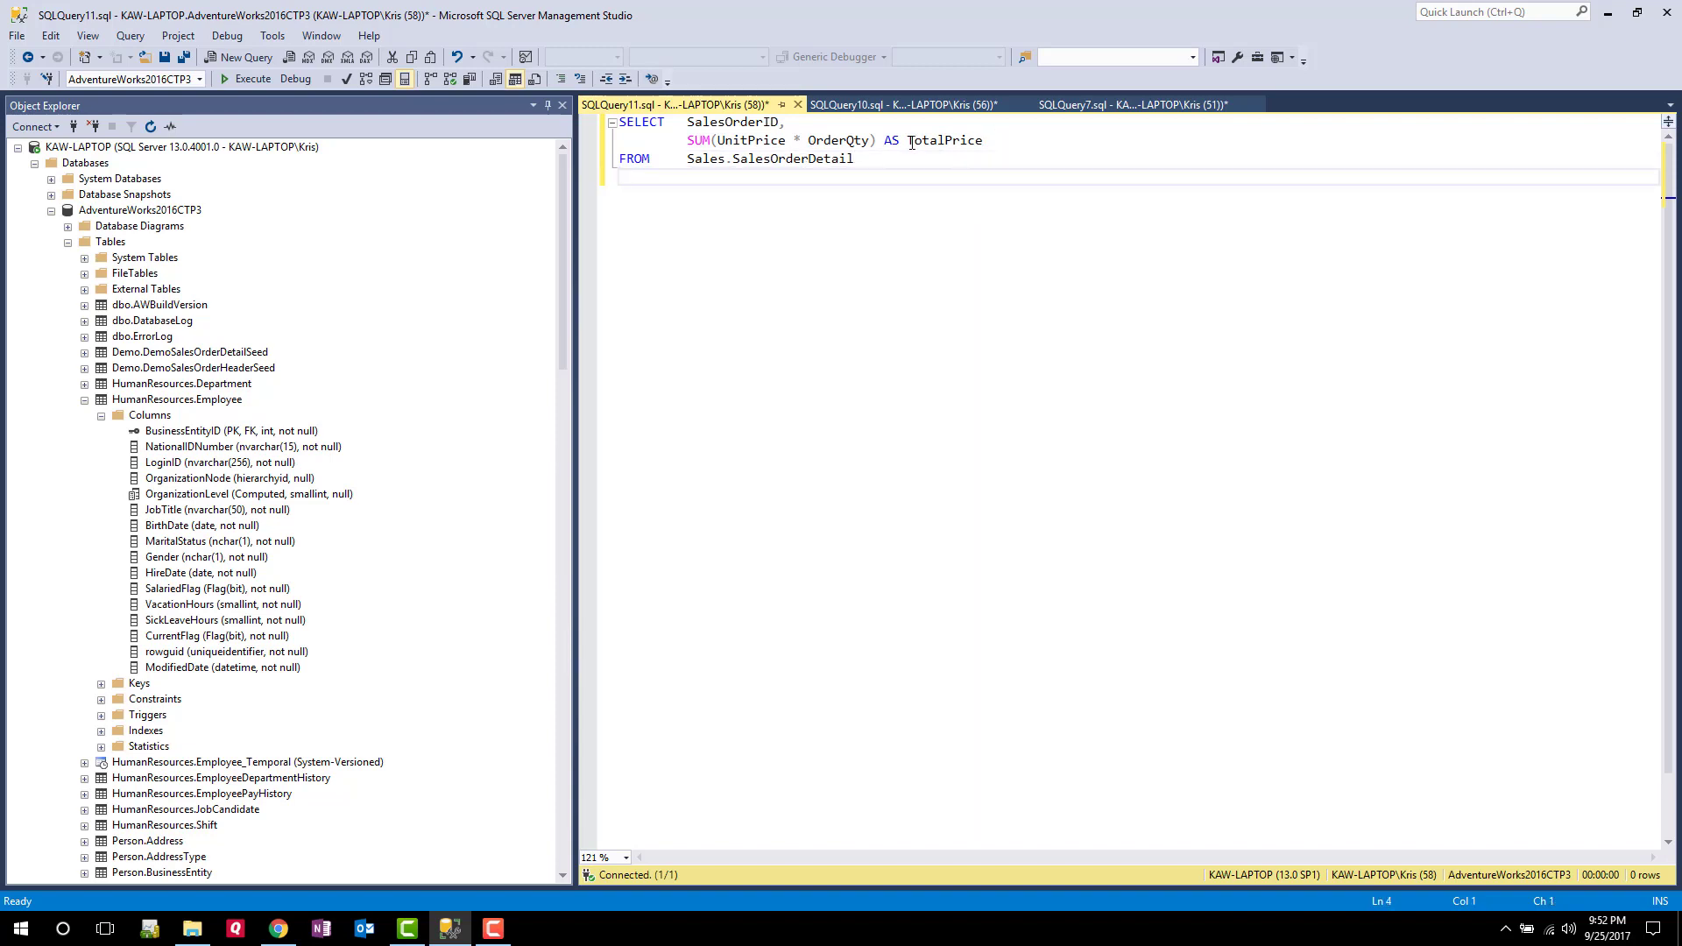
type("GROUP BY")
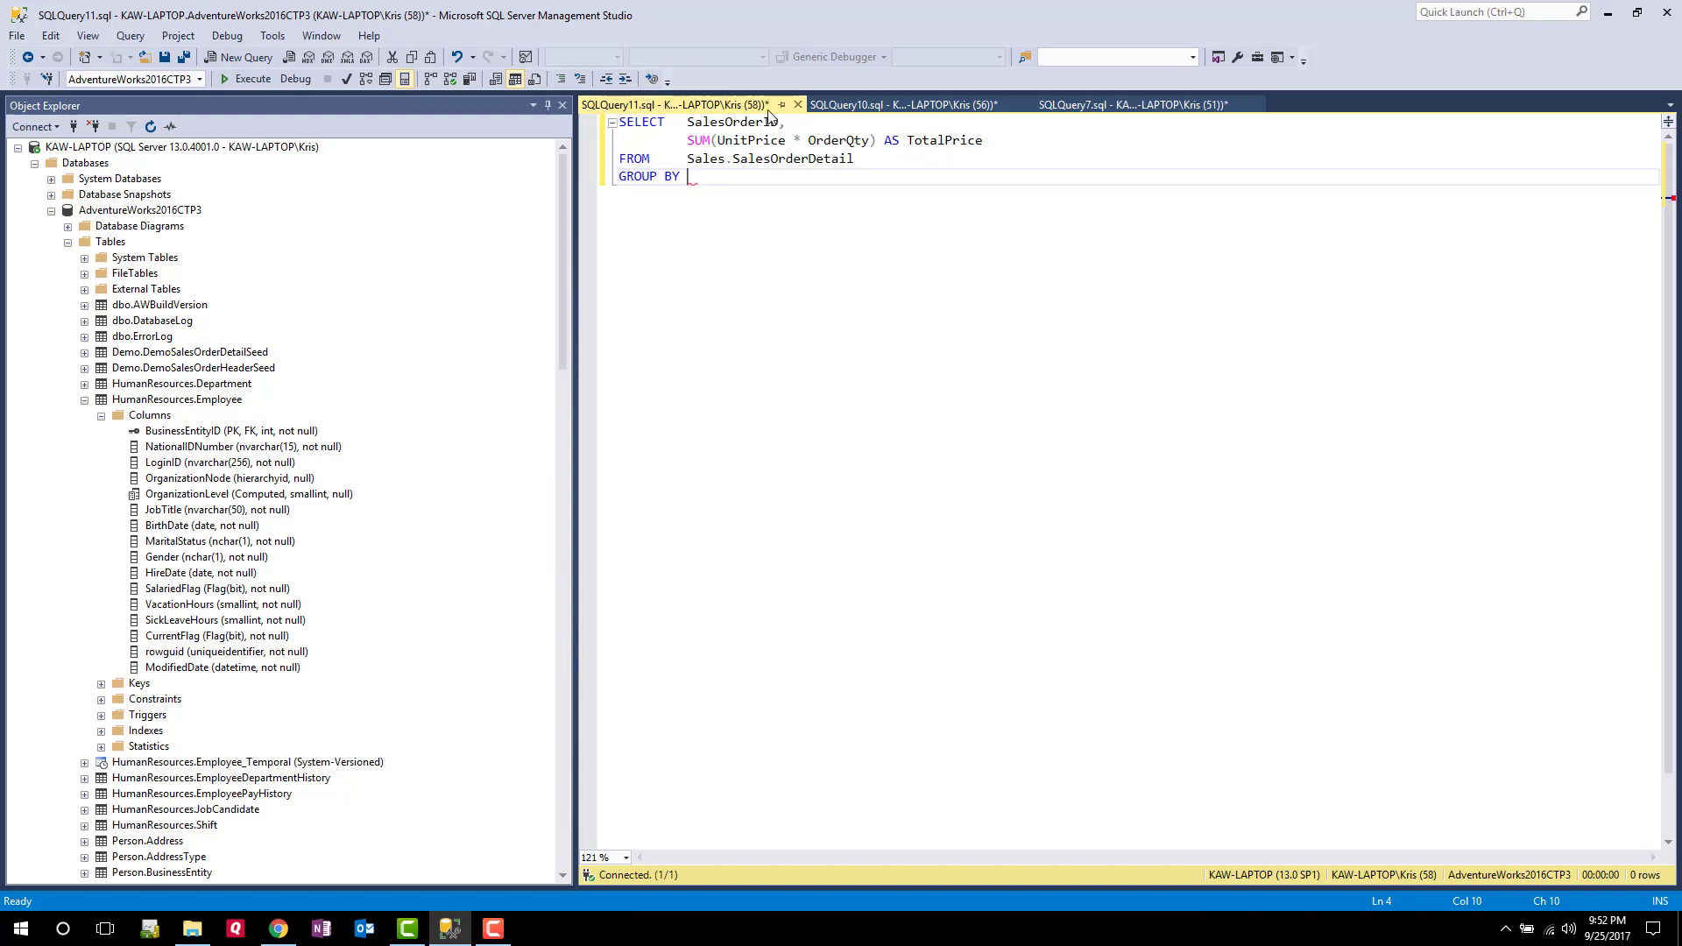
type("SalesOrderID")
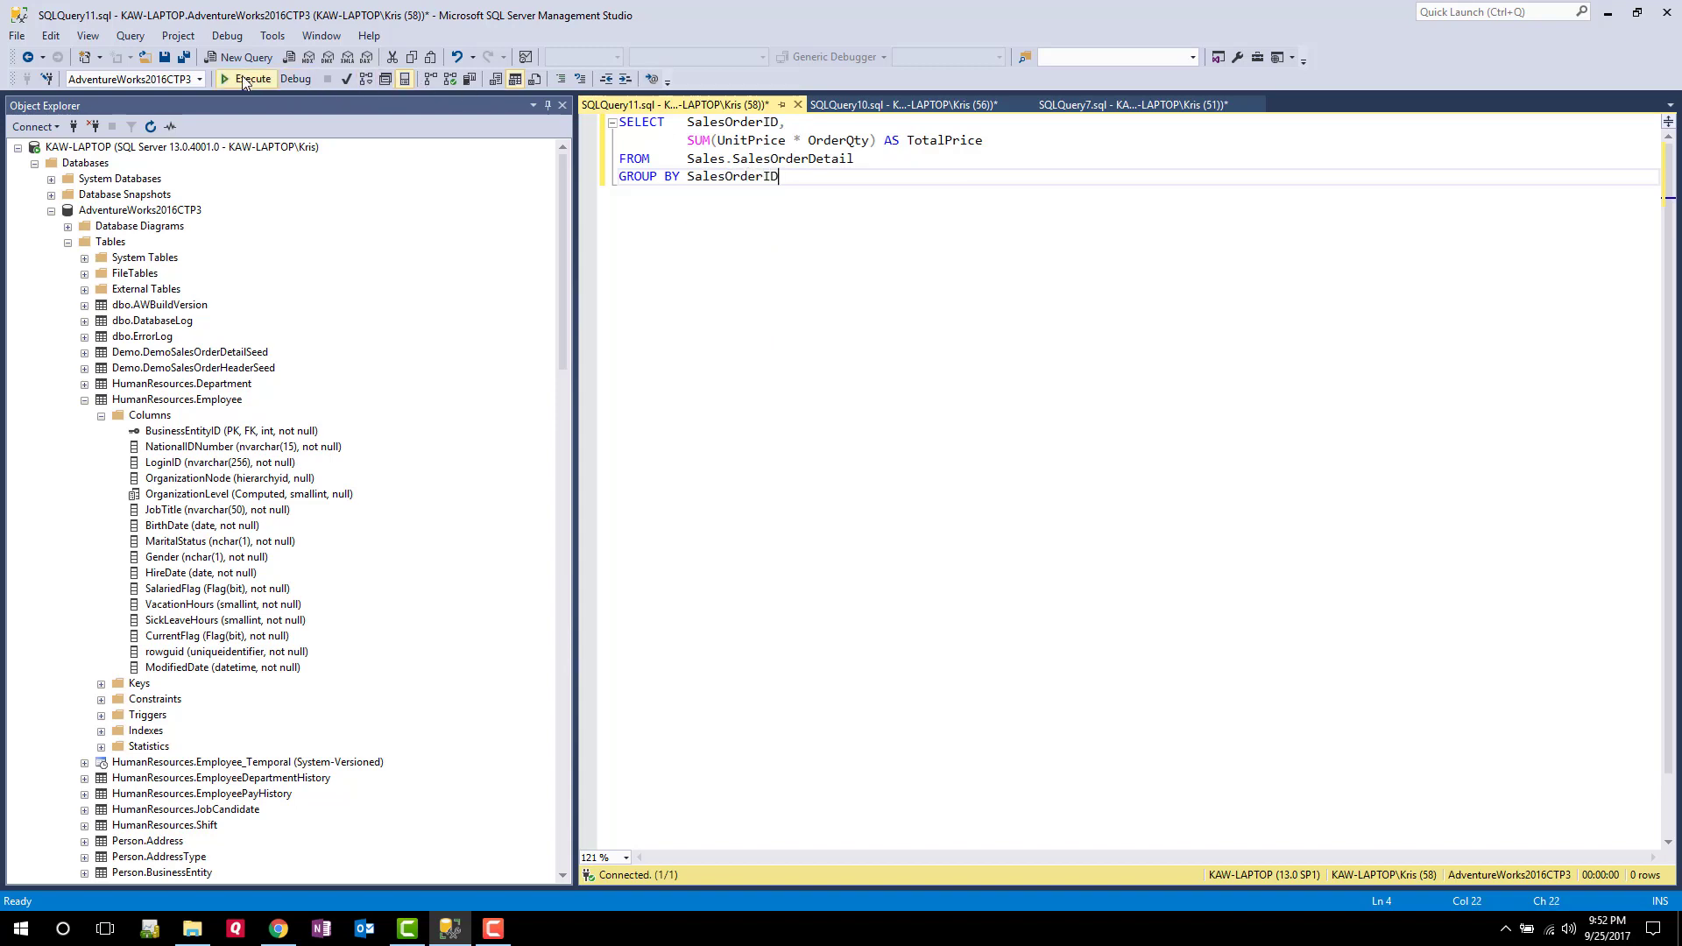
left_click(247, 79)
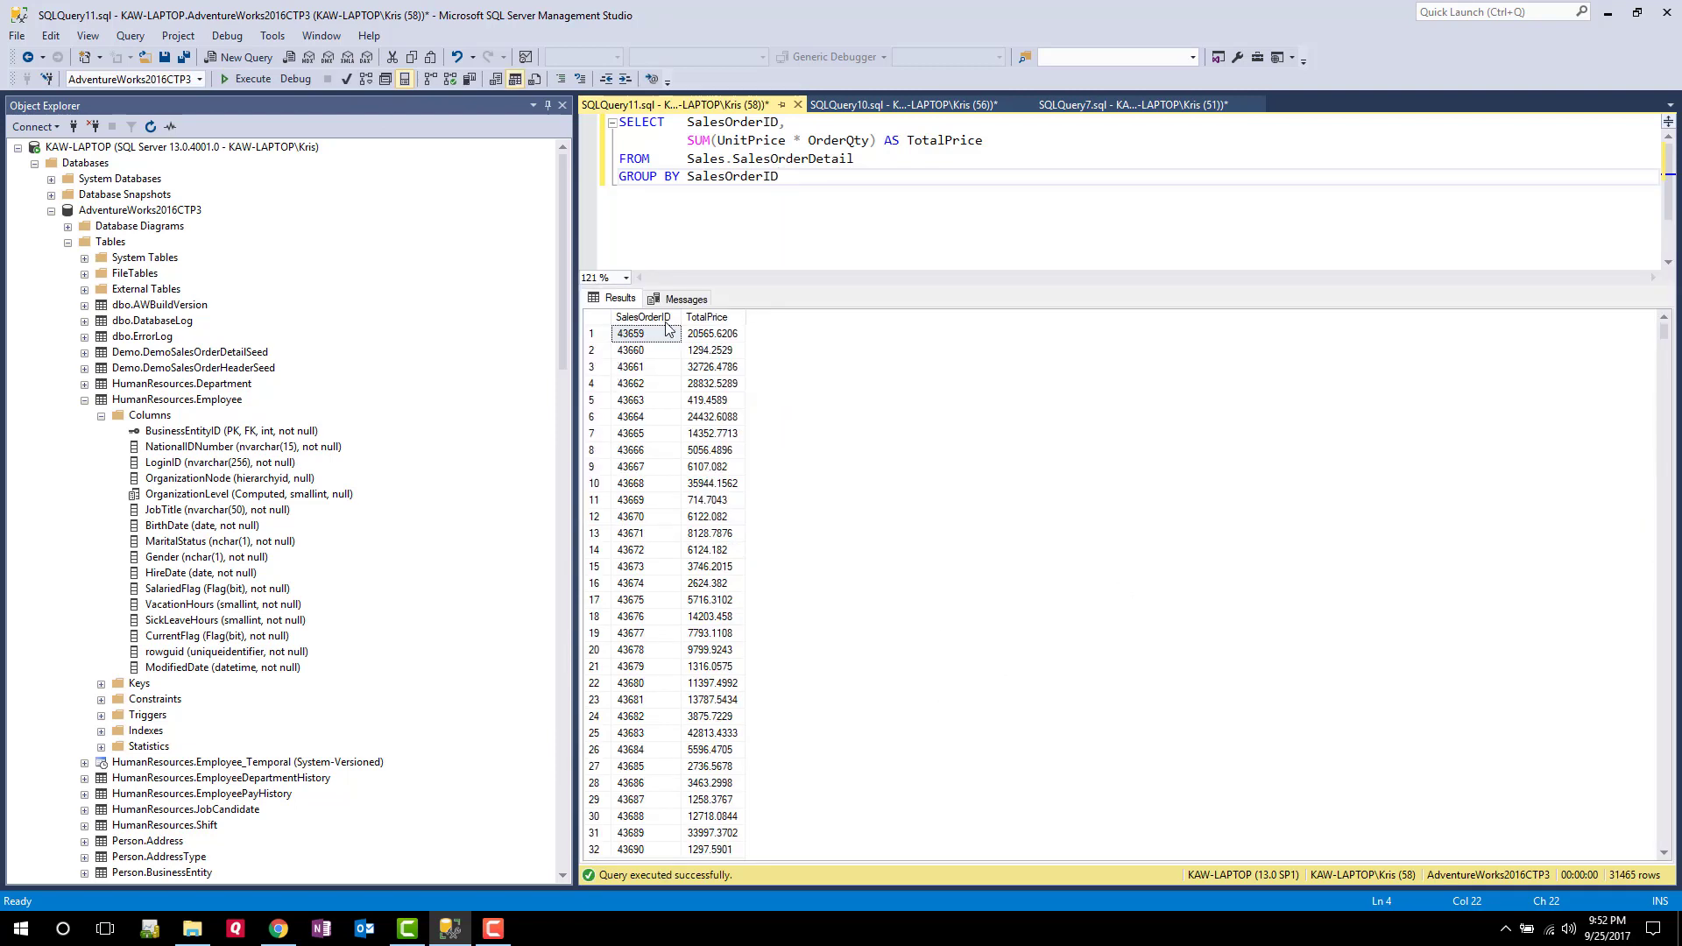
mouse_move(662, 471)
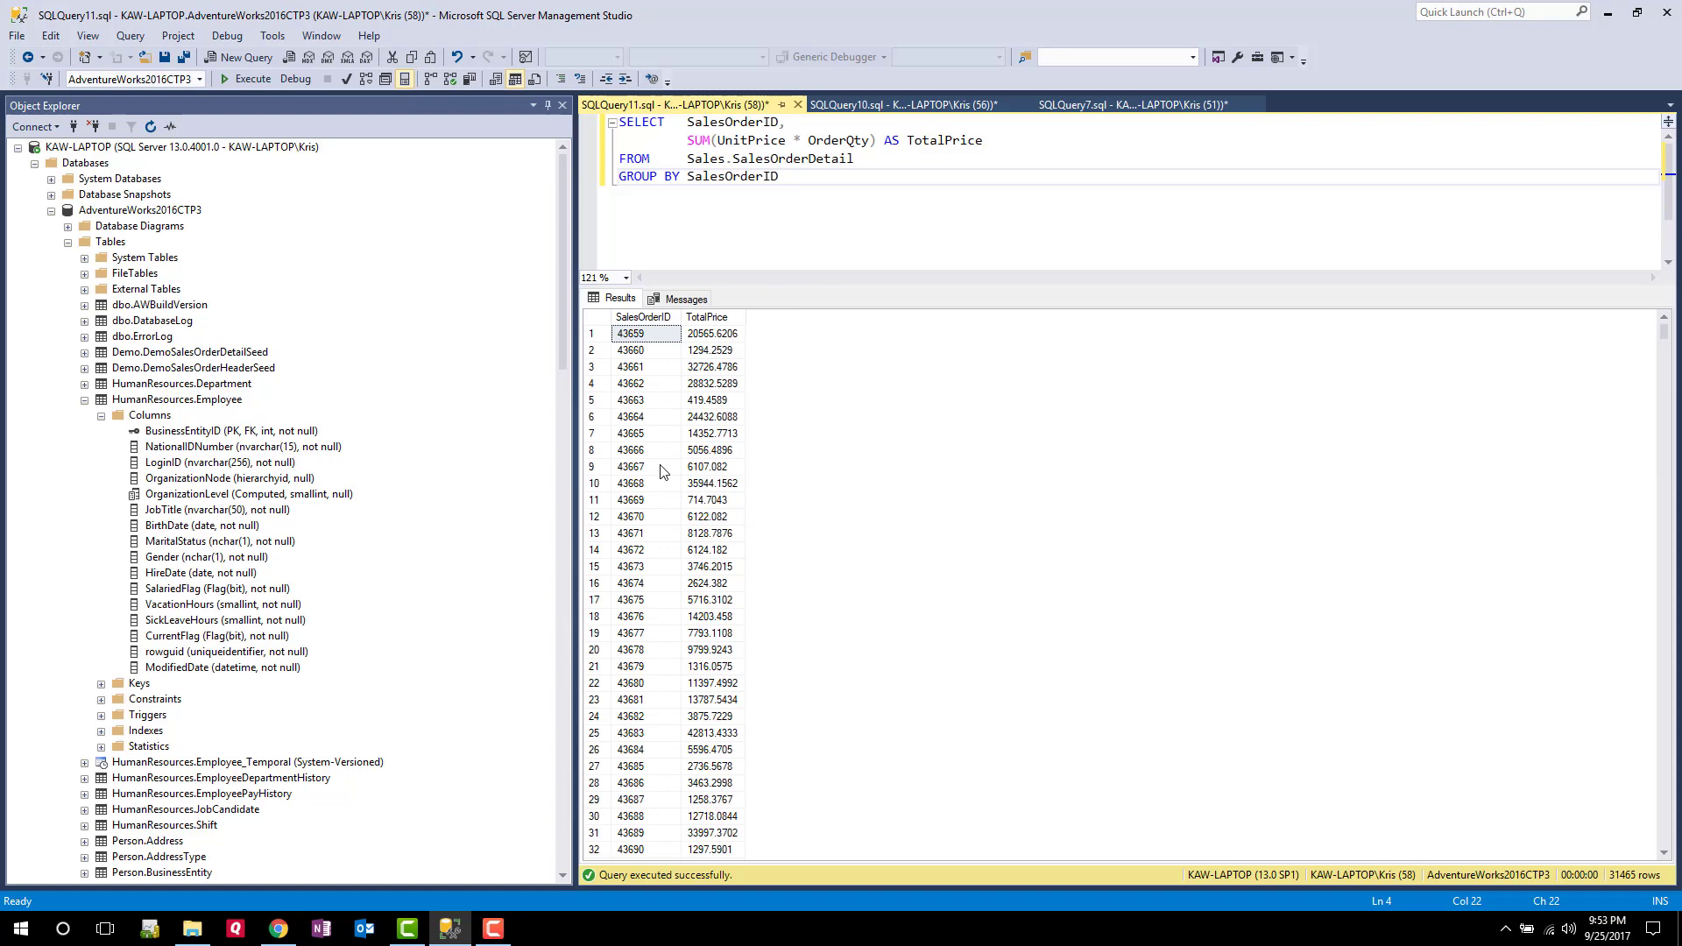
mouse_move(1587, 825)
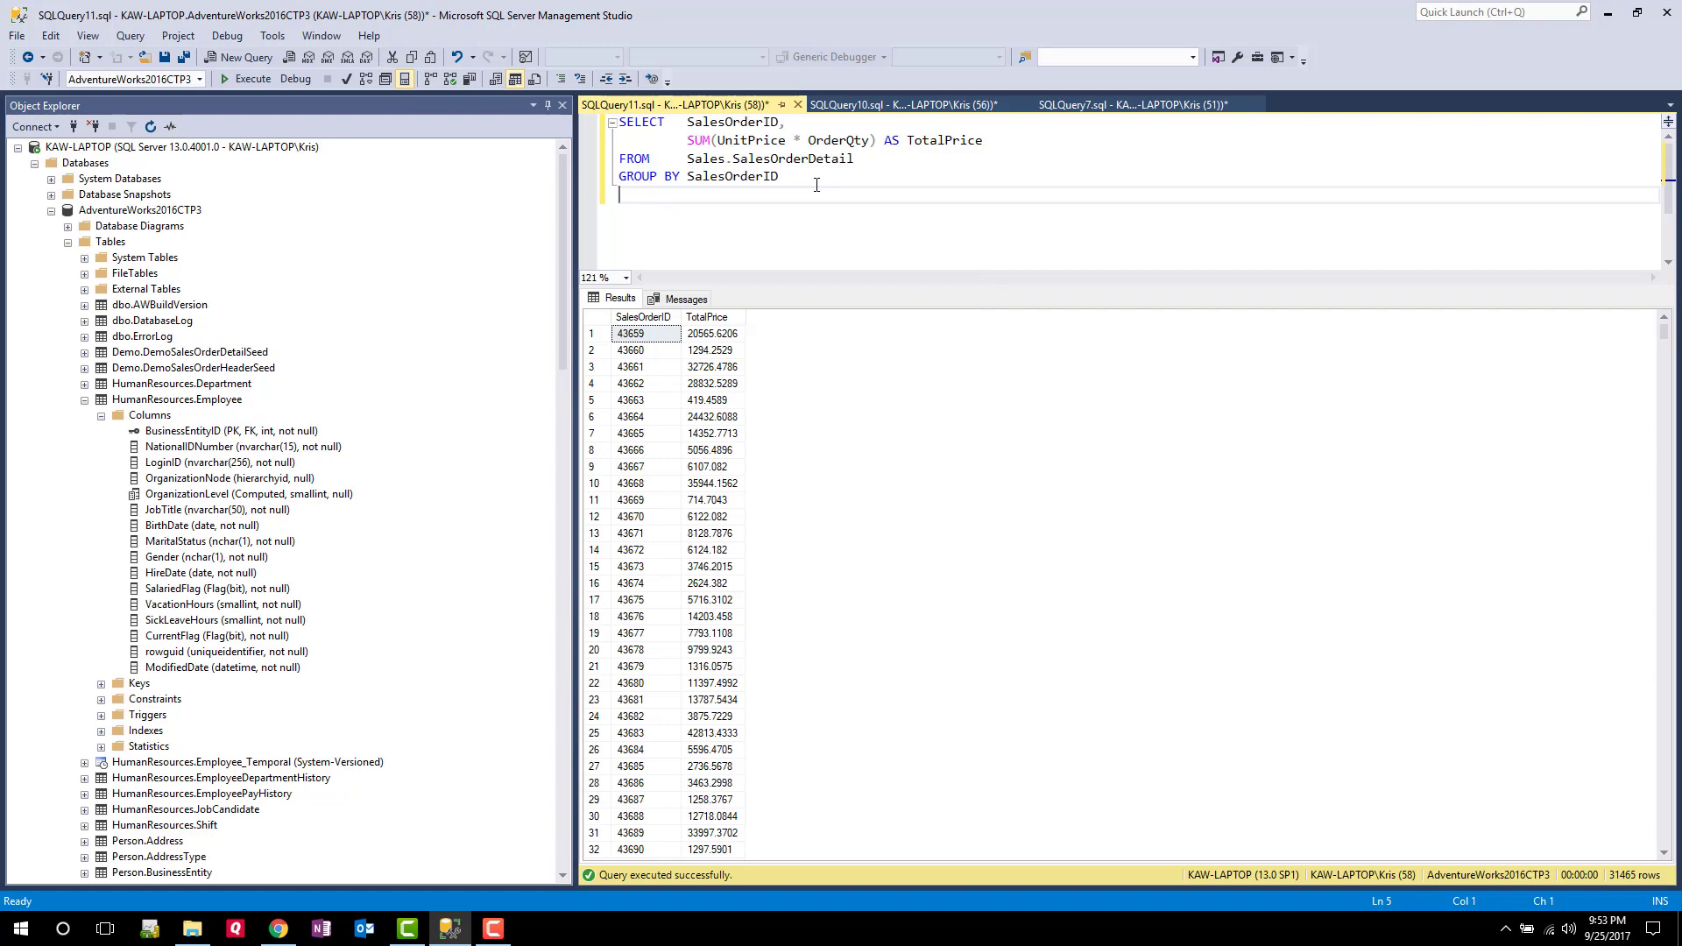
Append HAVING AVG(UnitPrice * OrderQty) > 500 and select the TotalPrice expression line
type("HA")
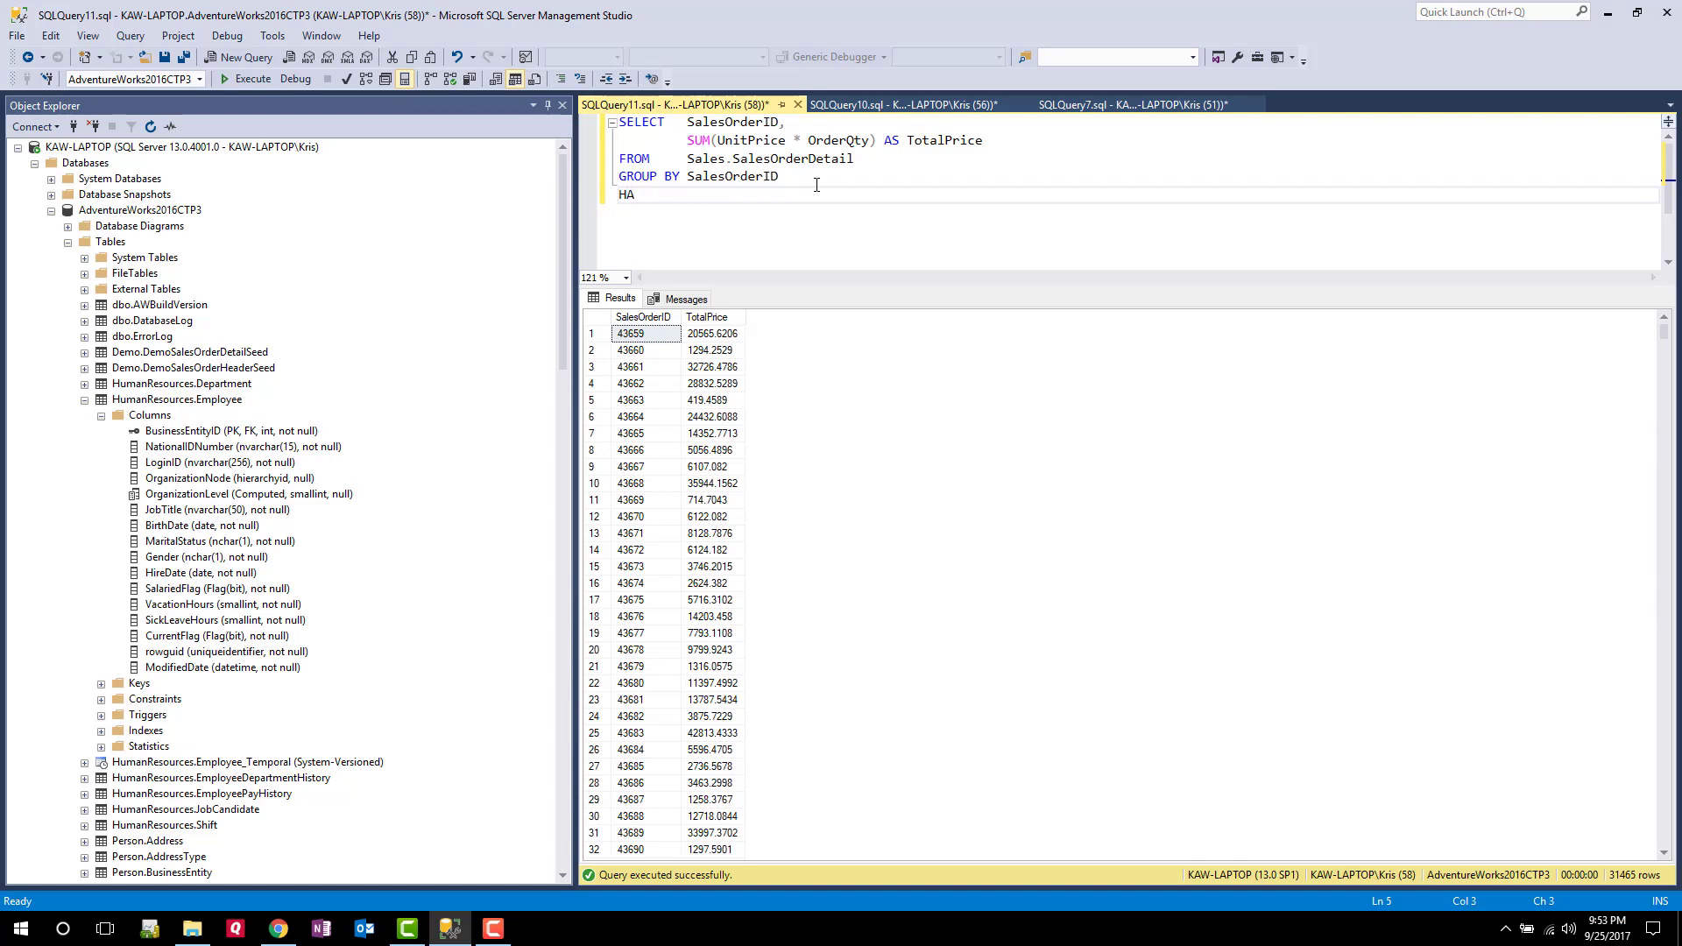
type("VING")
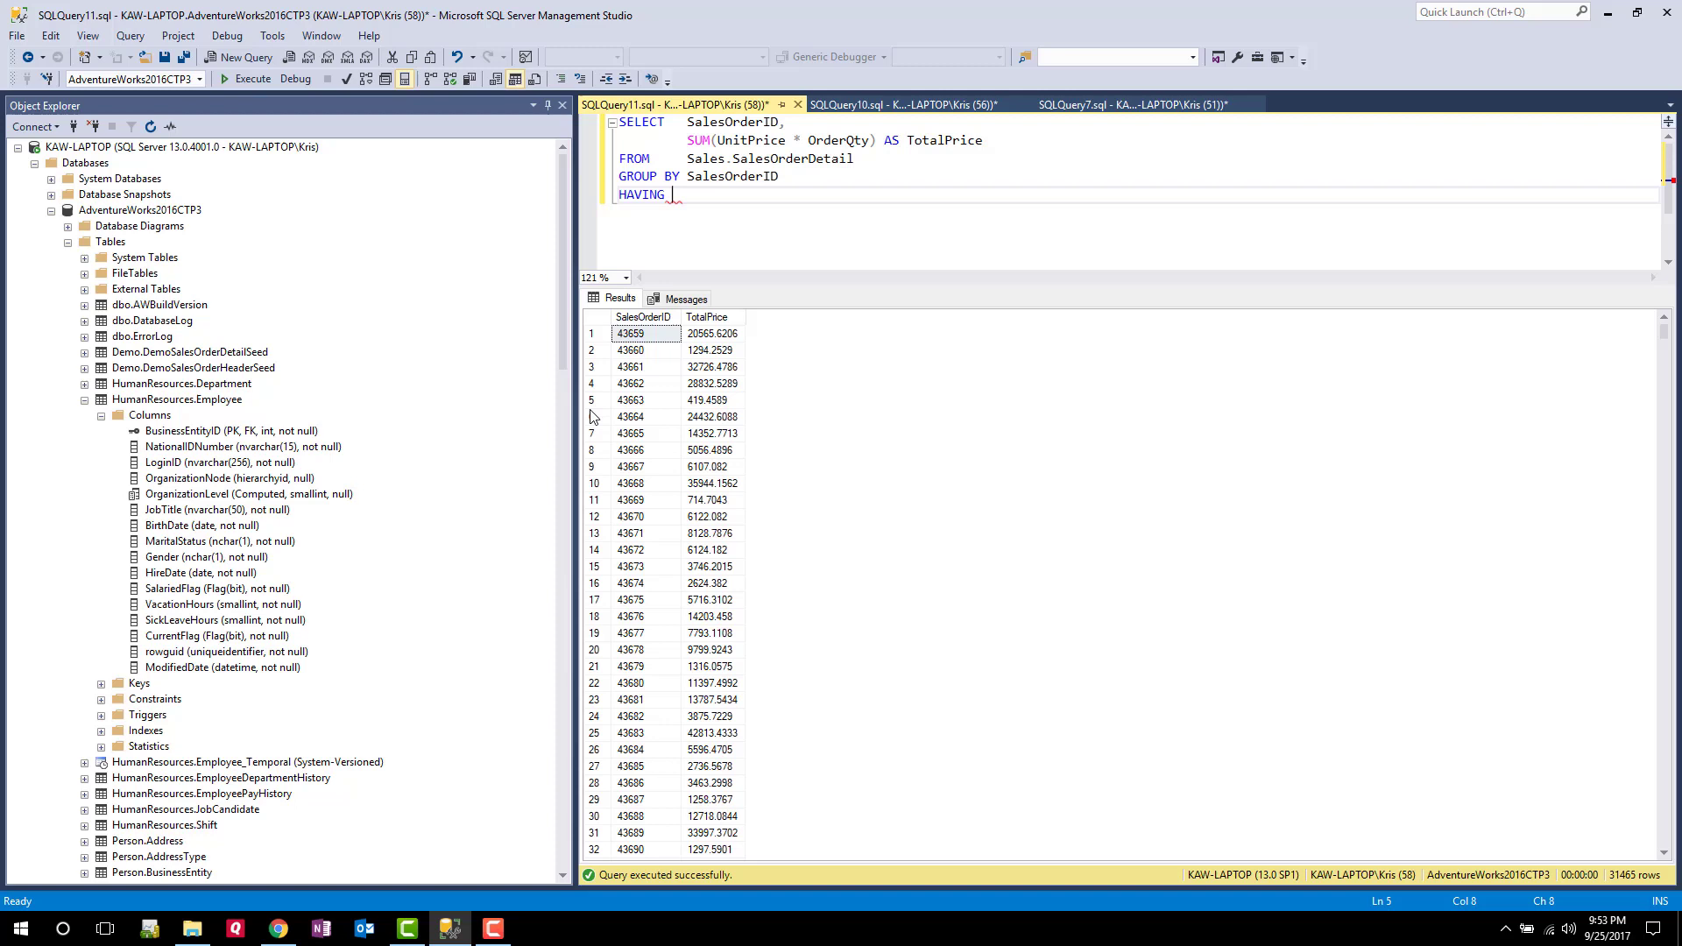
mouse_move(822, 426)
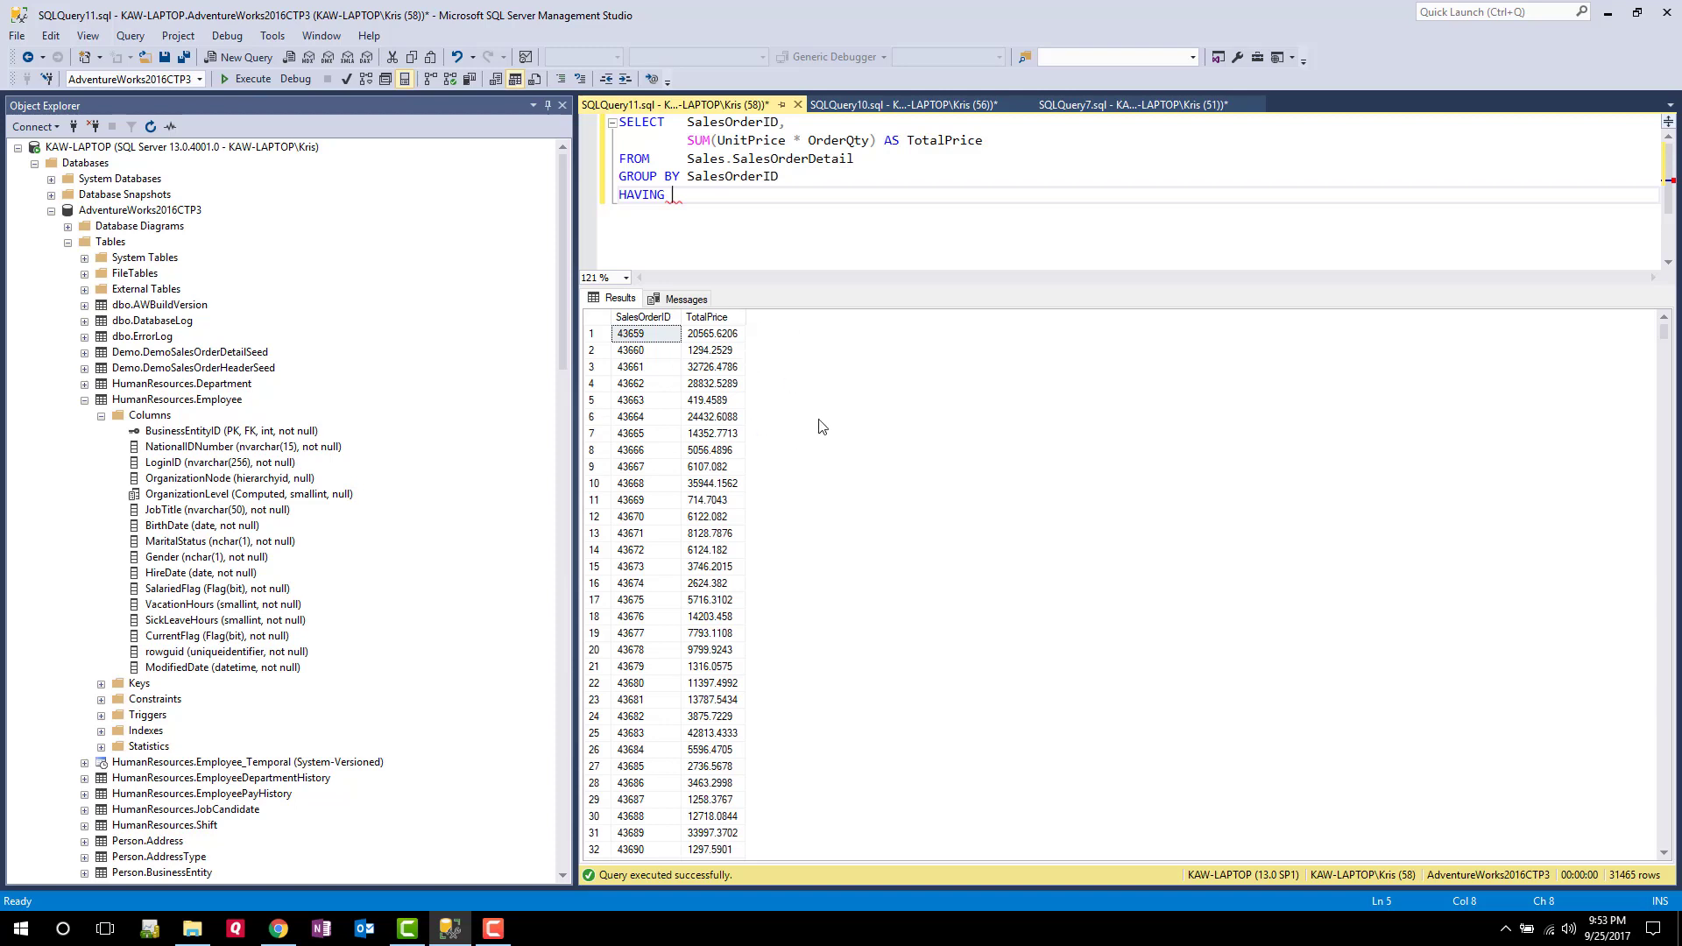
mouse_move(857, 354)
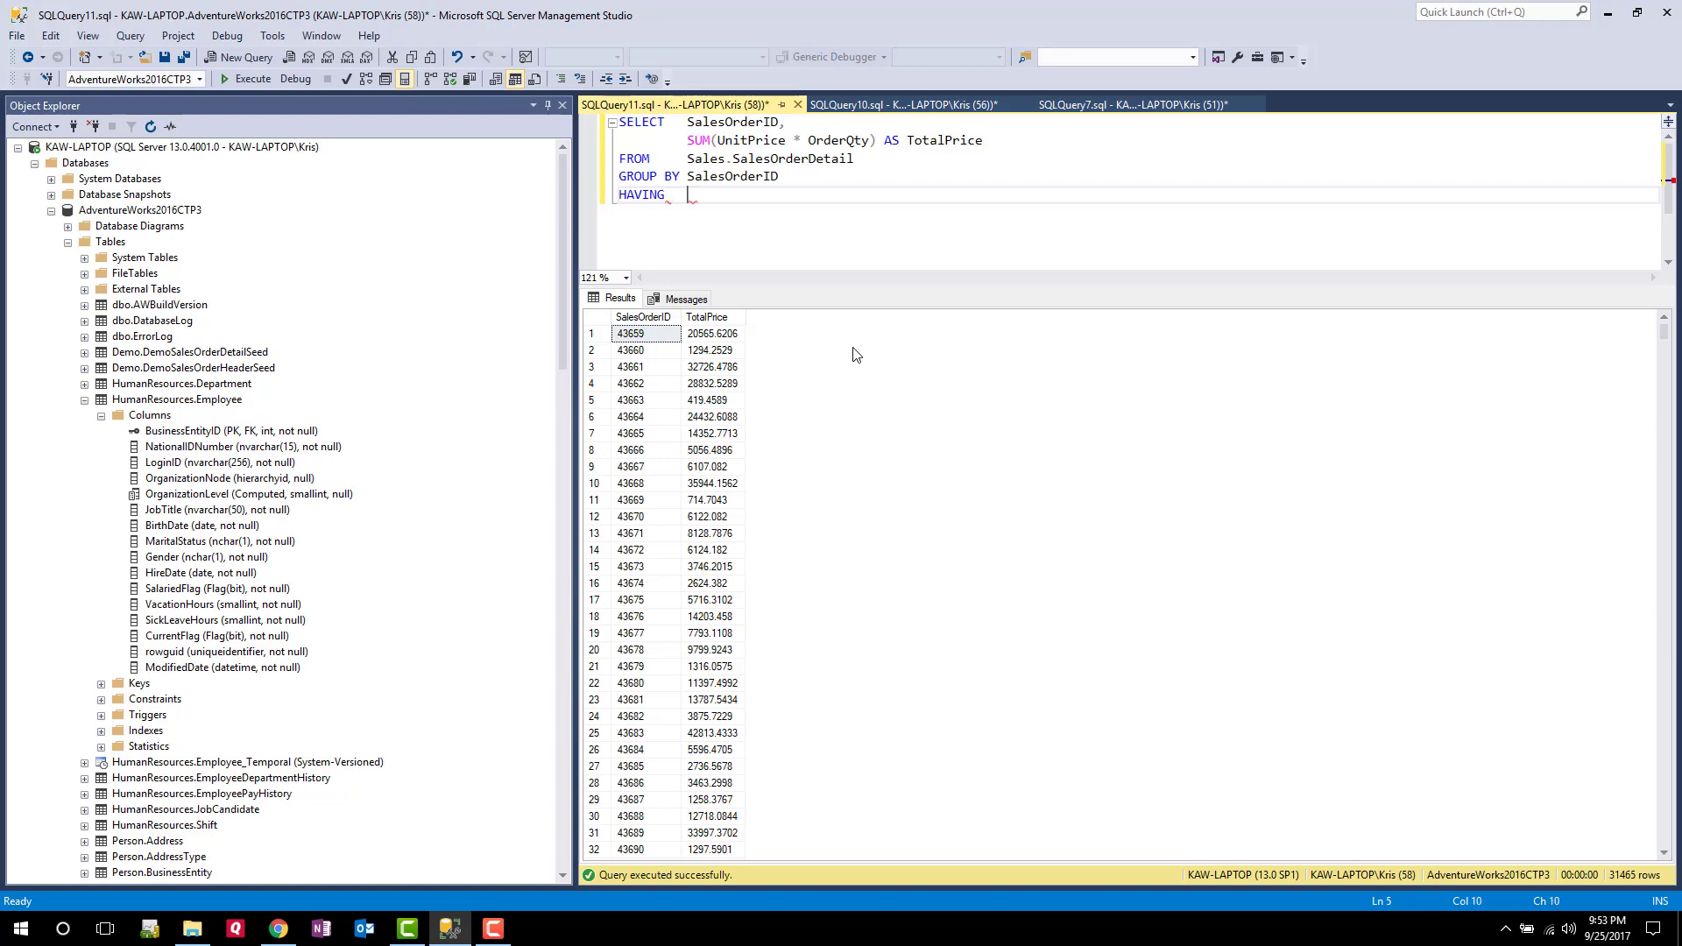
type("A")
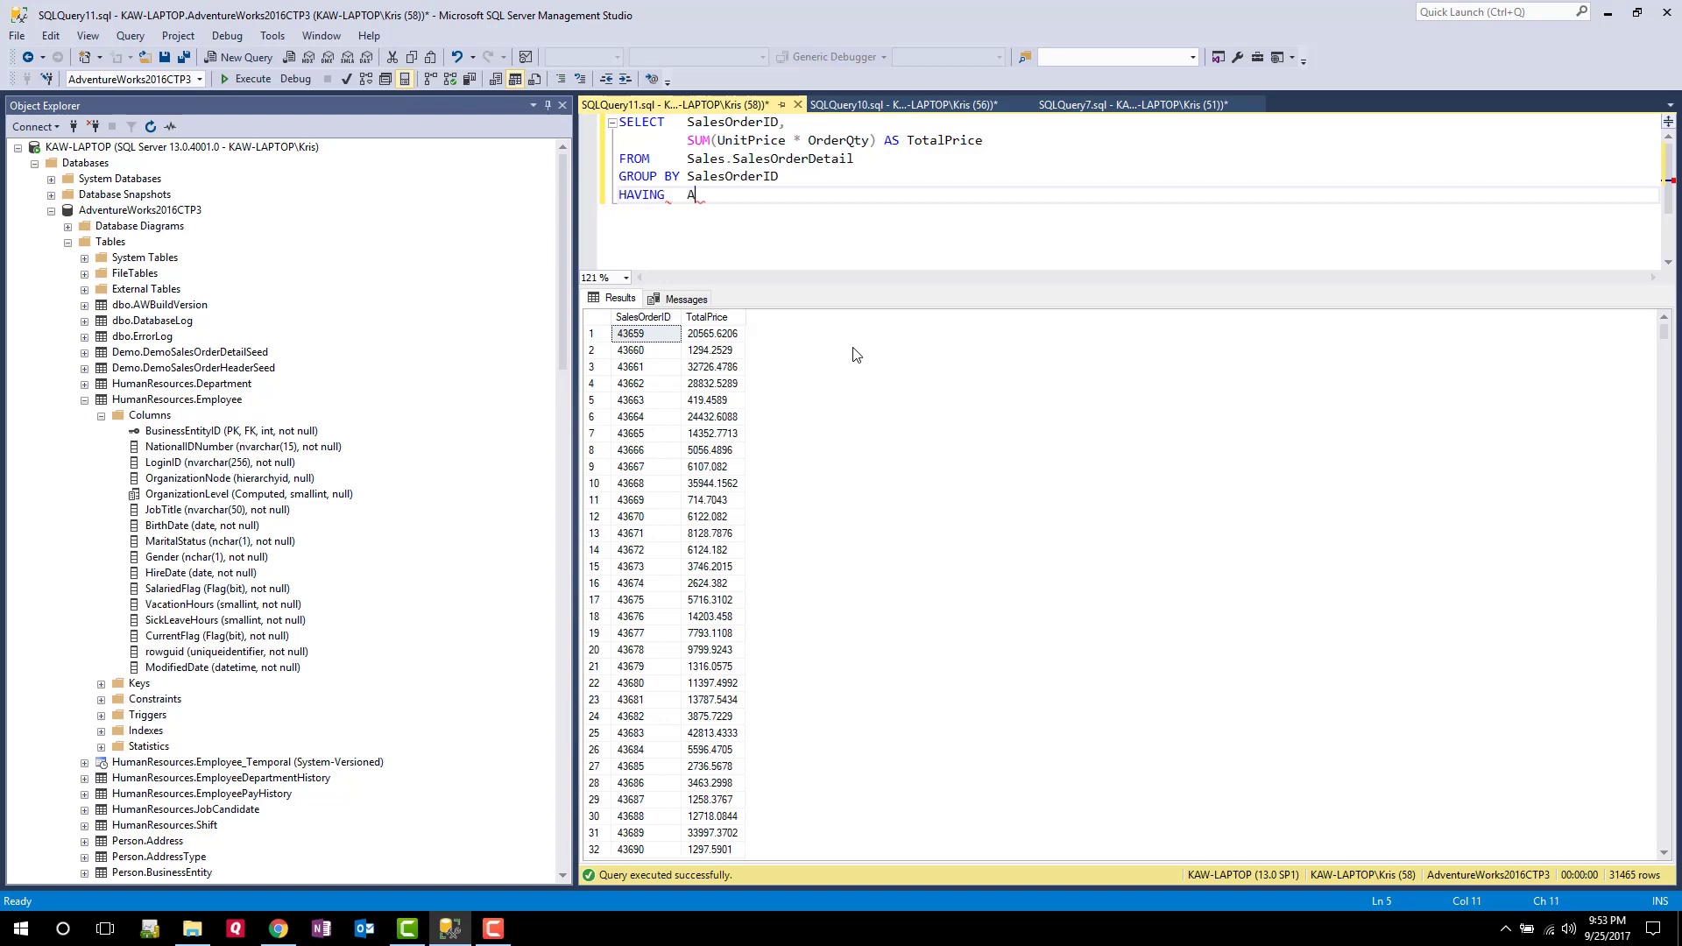
type("VG(")
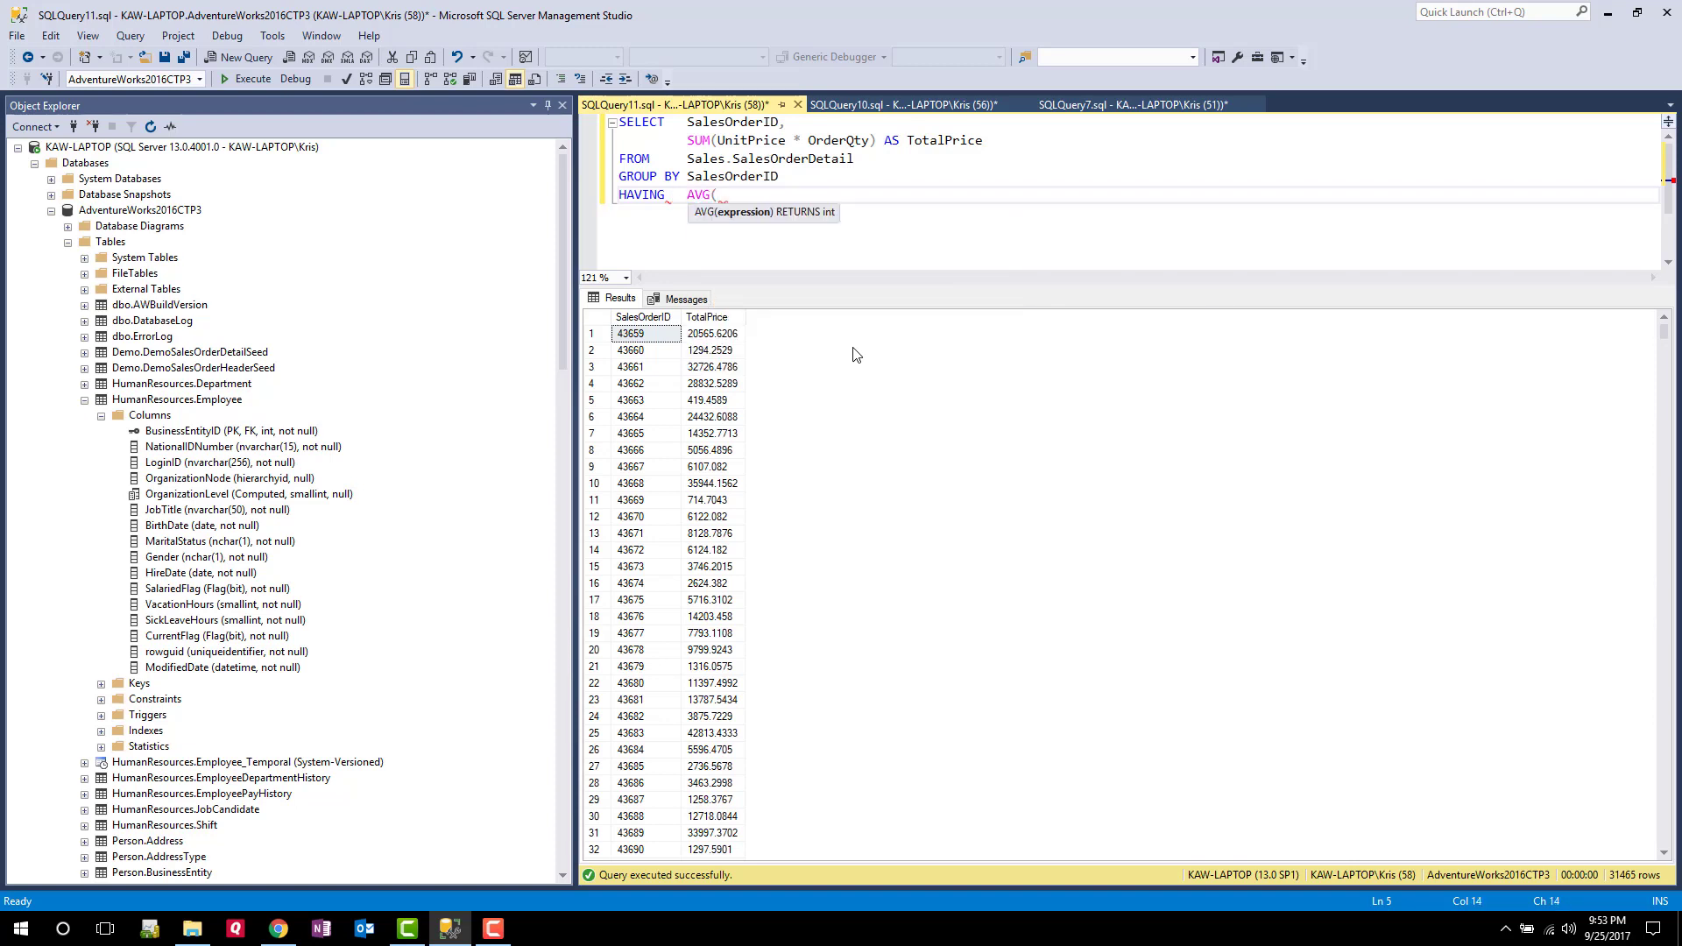
type("U")
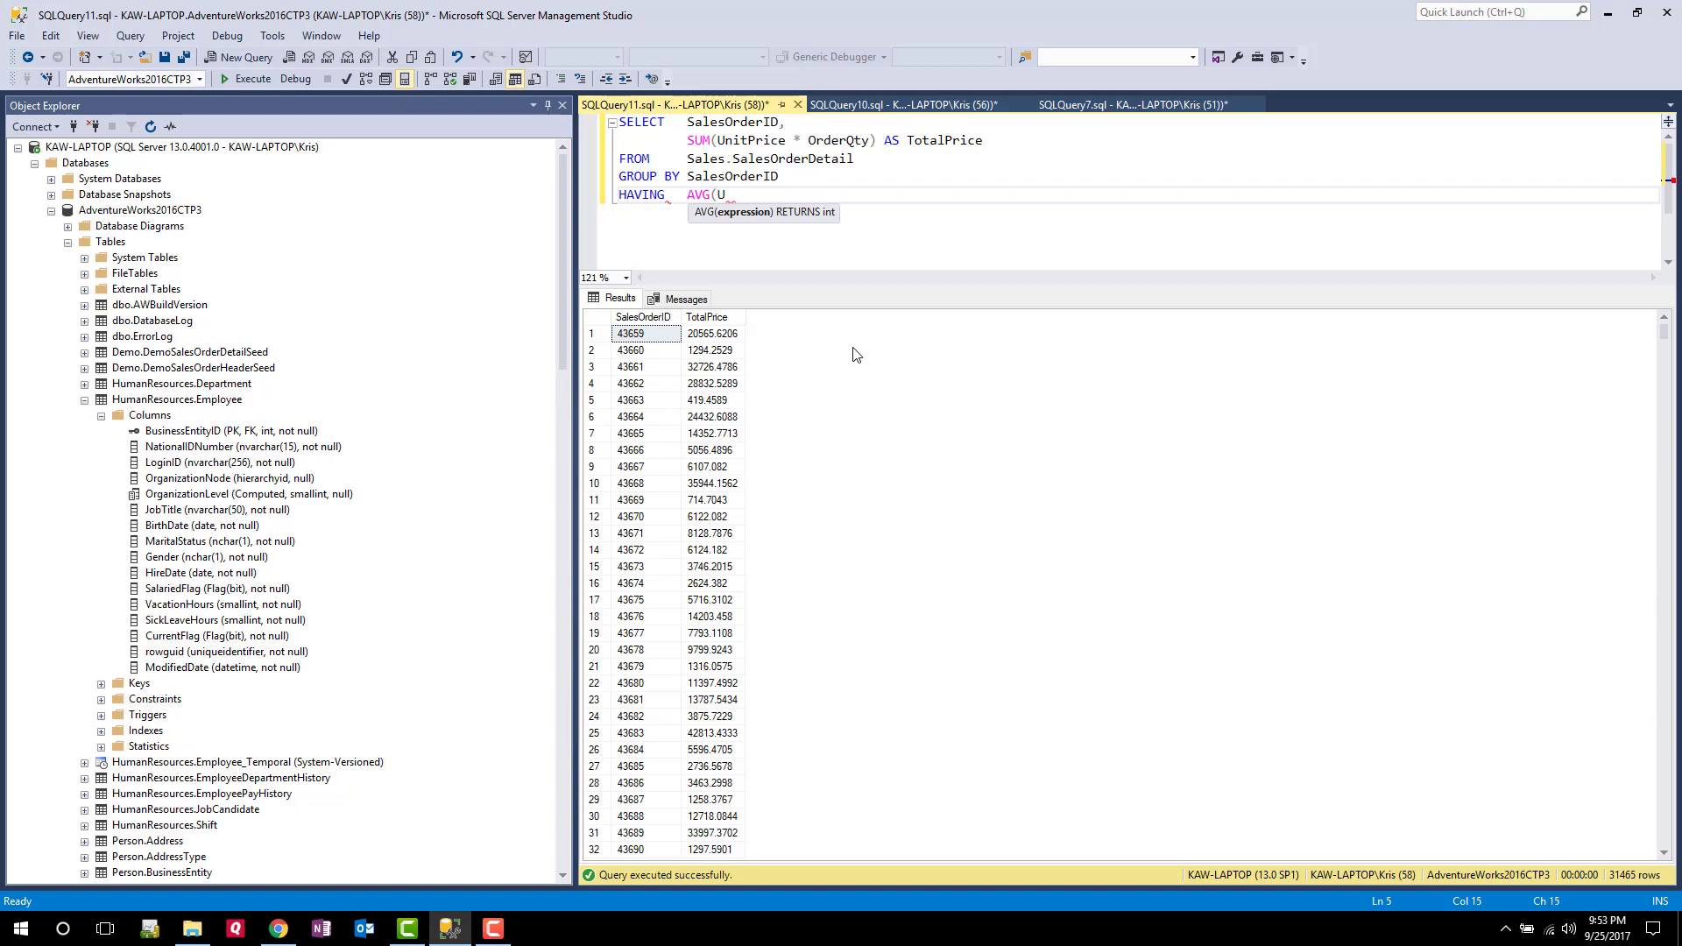
type("nig")
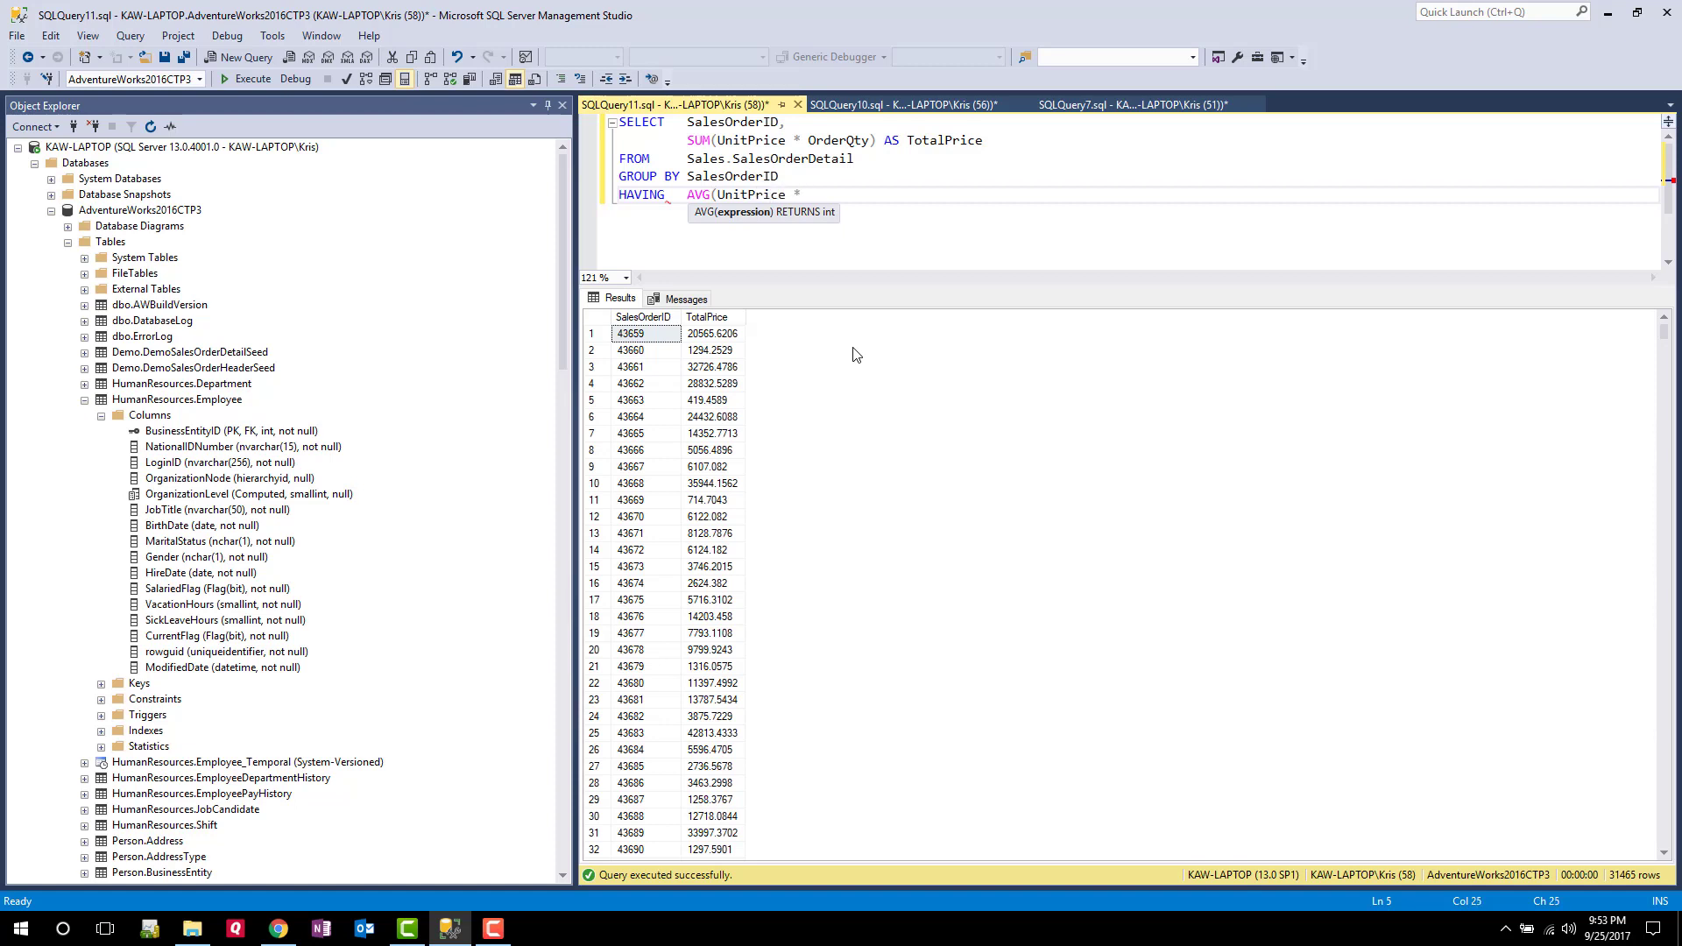
type("OrderQty) >")
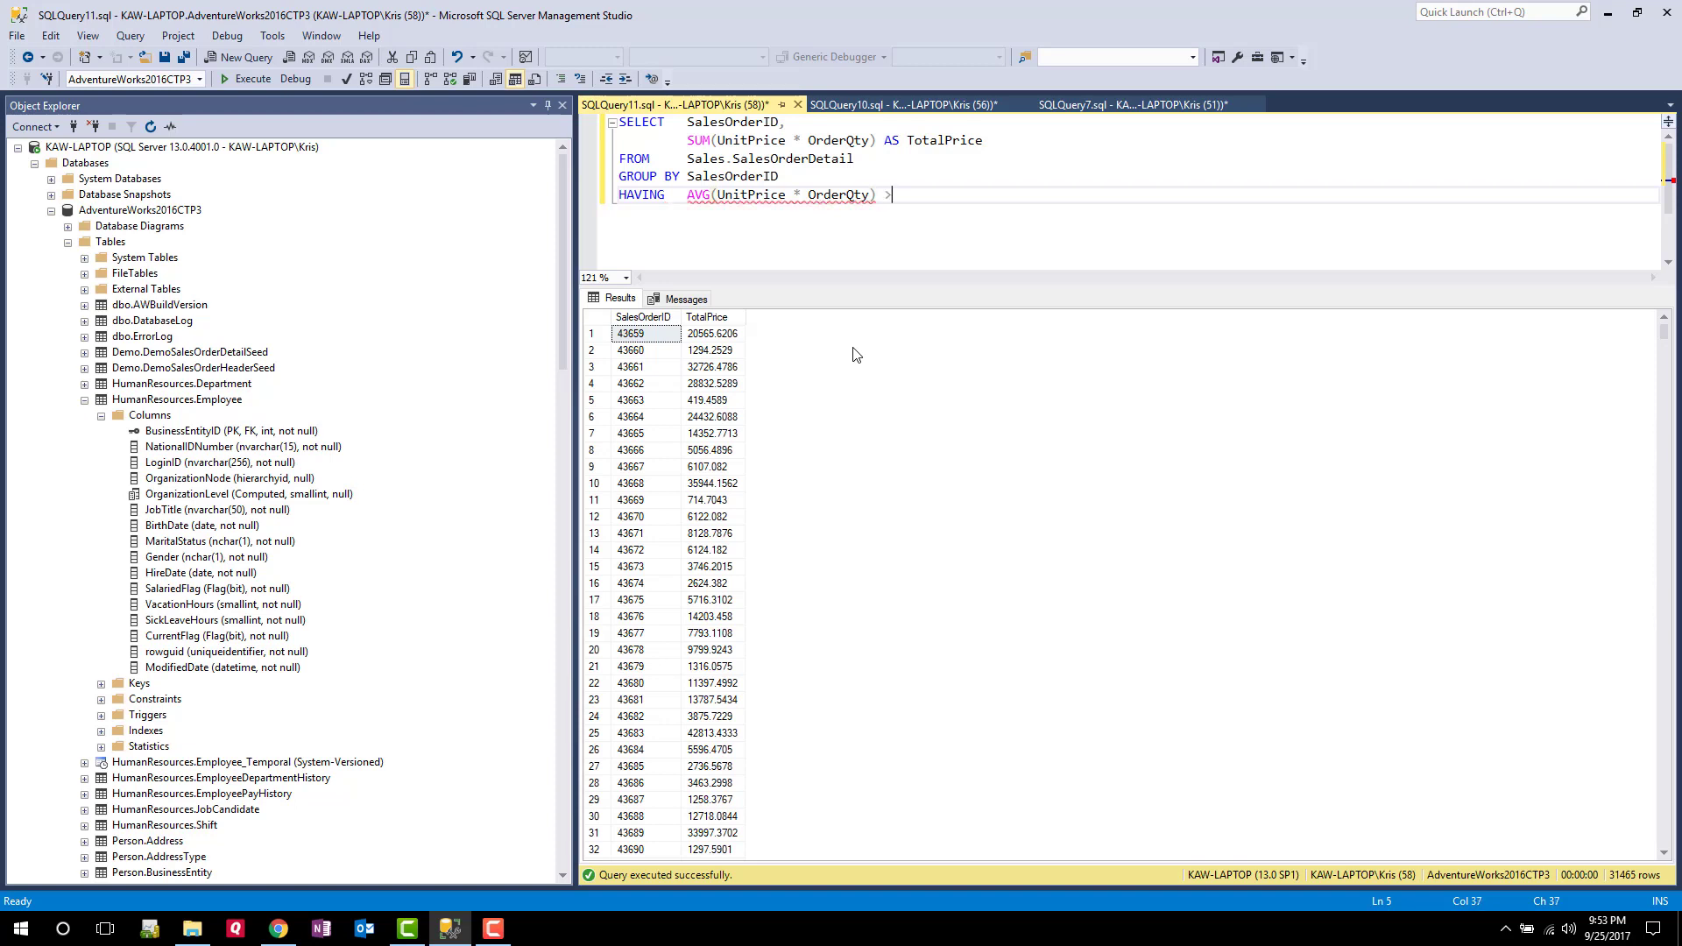
type("500")
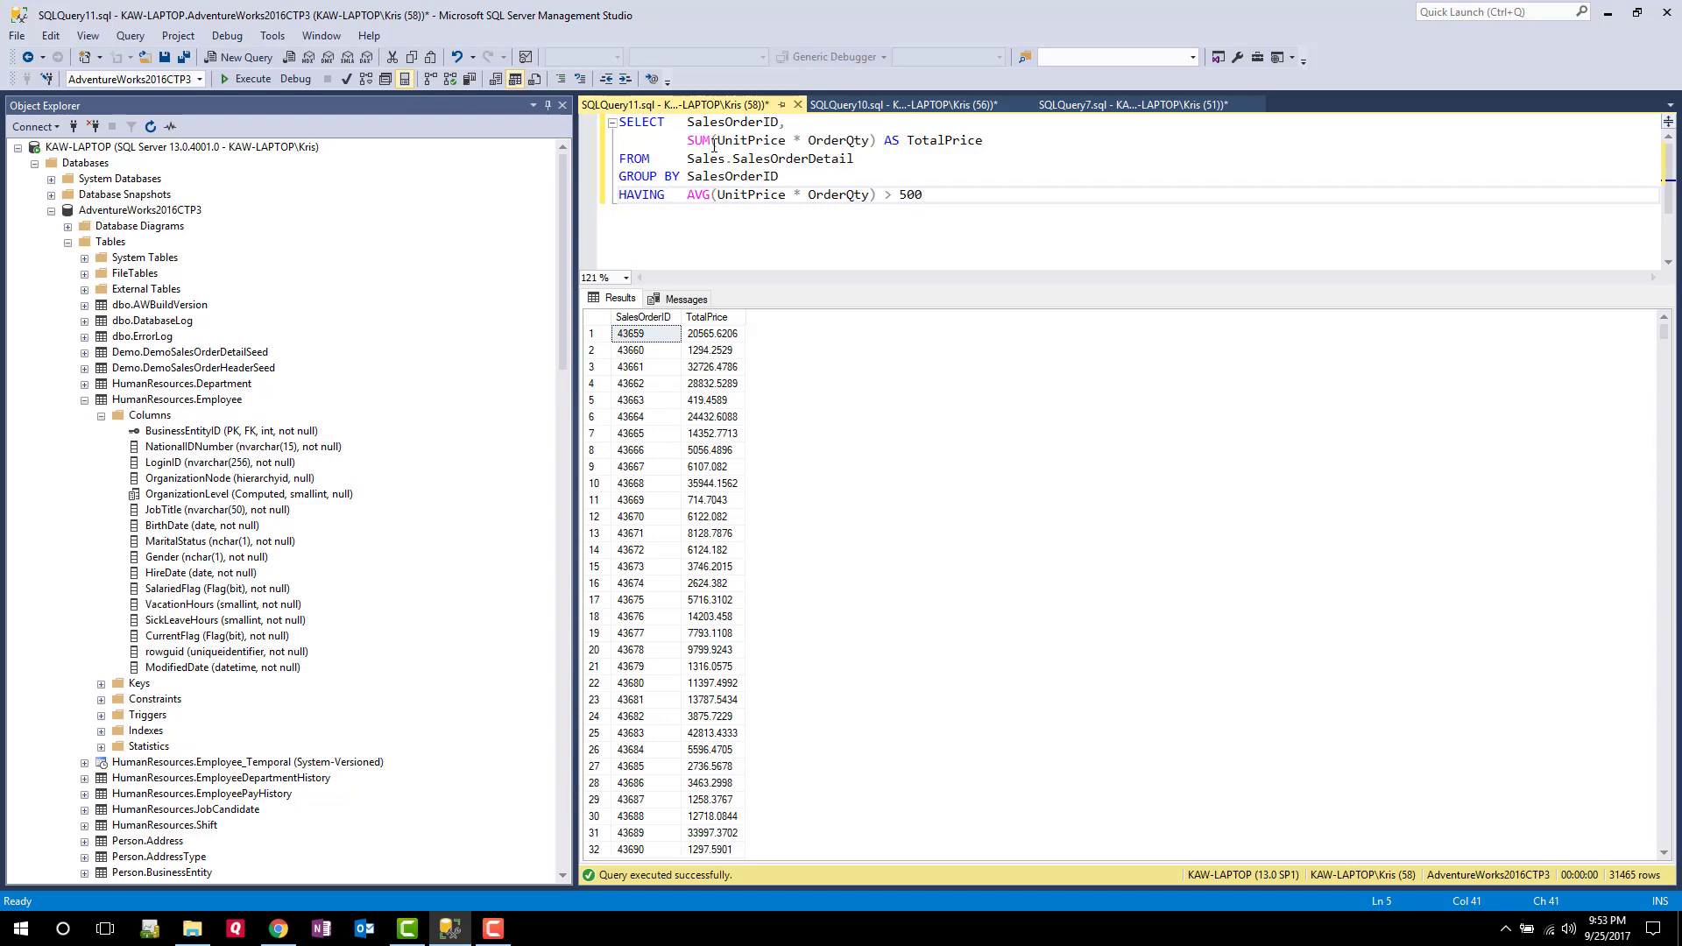
left_click_drag(687, 194, 787, 195)
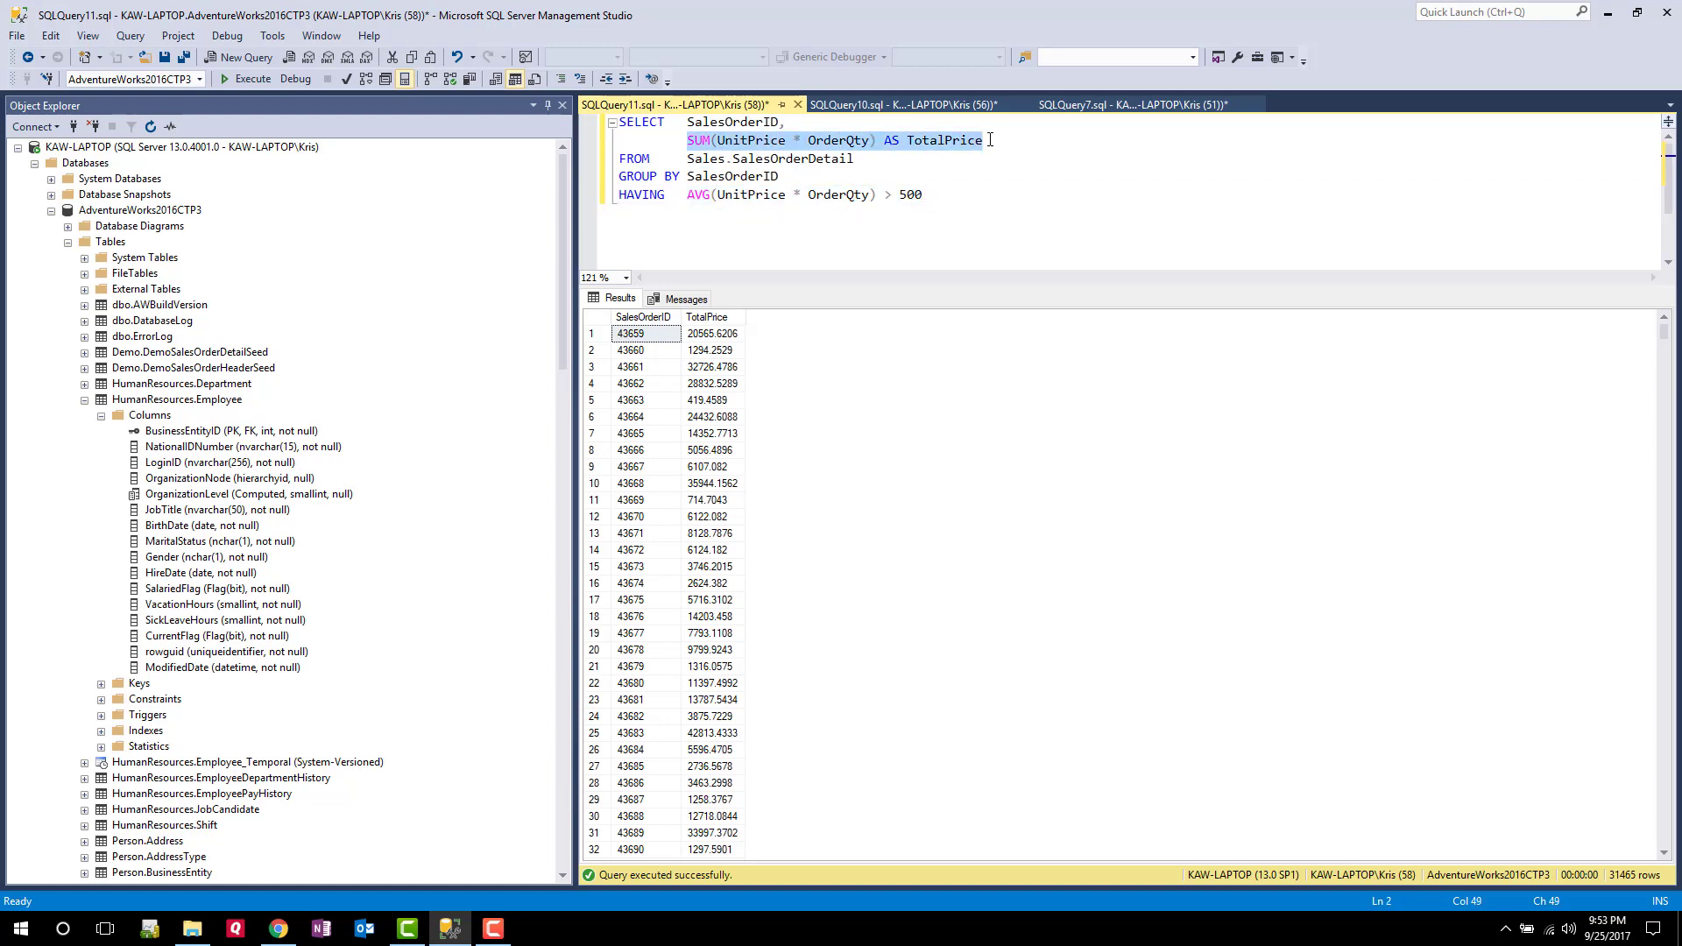
mouse_move(695, 194)
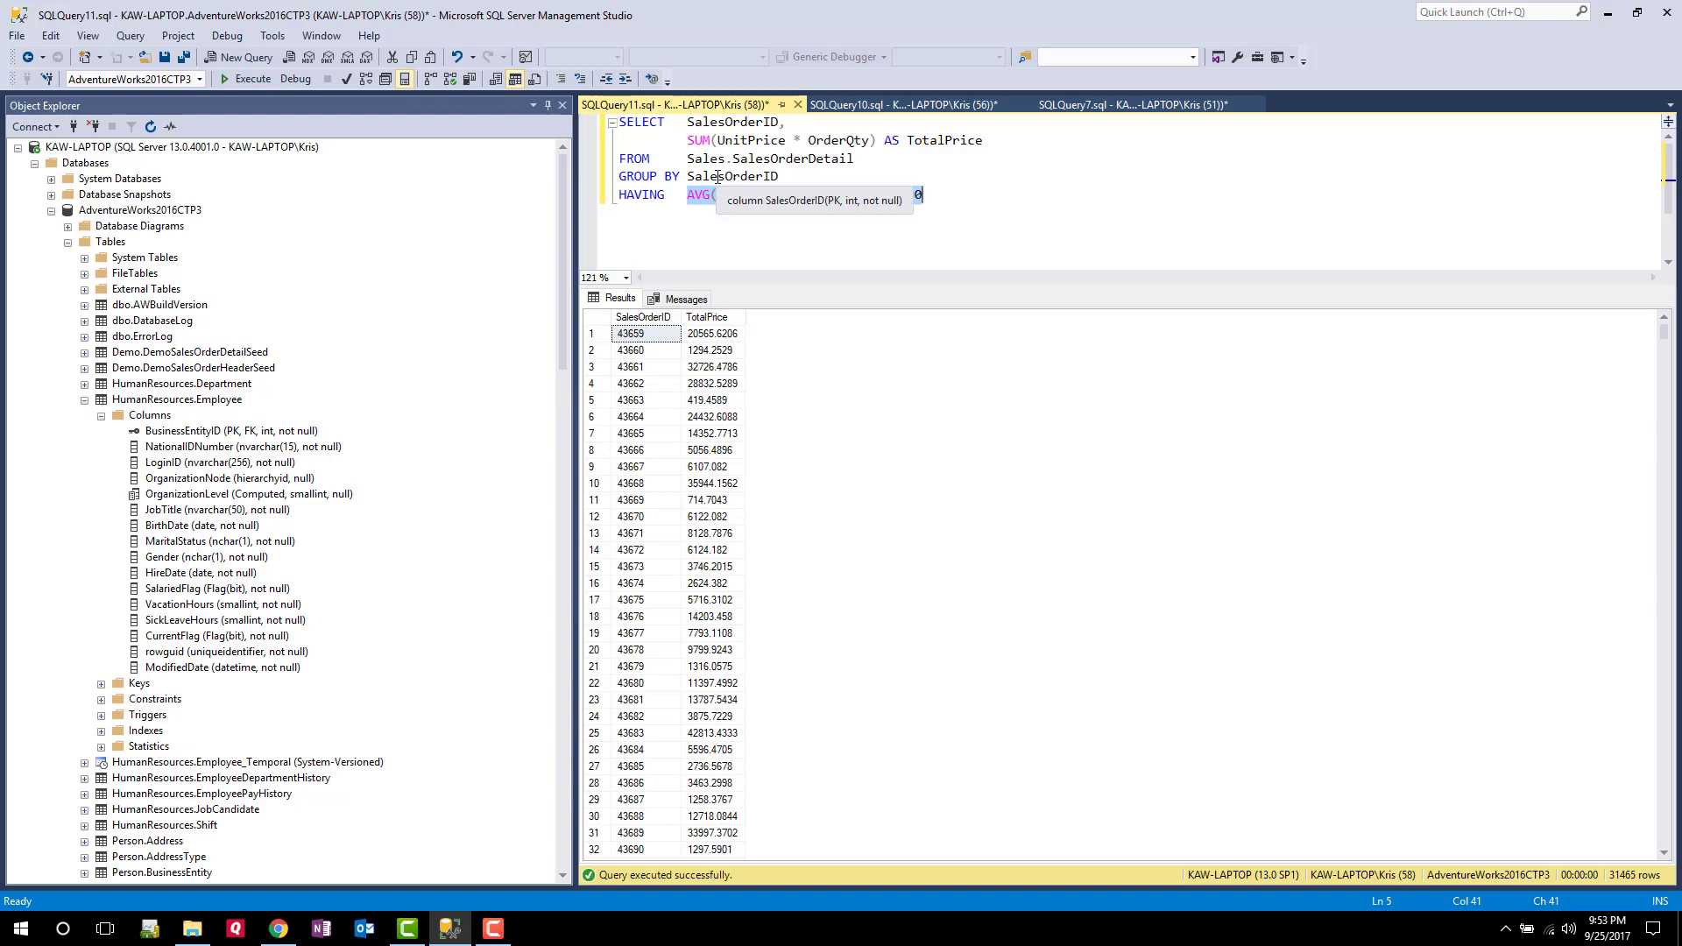
Add ,AVG(UnitPrice * OrderQty) AS AVGExtendedPrice as a third select column with leading commas
type("UnitPrice * OrderQty) > 500")
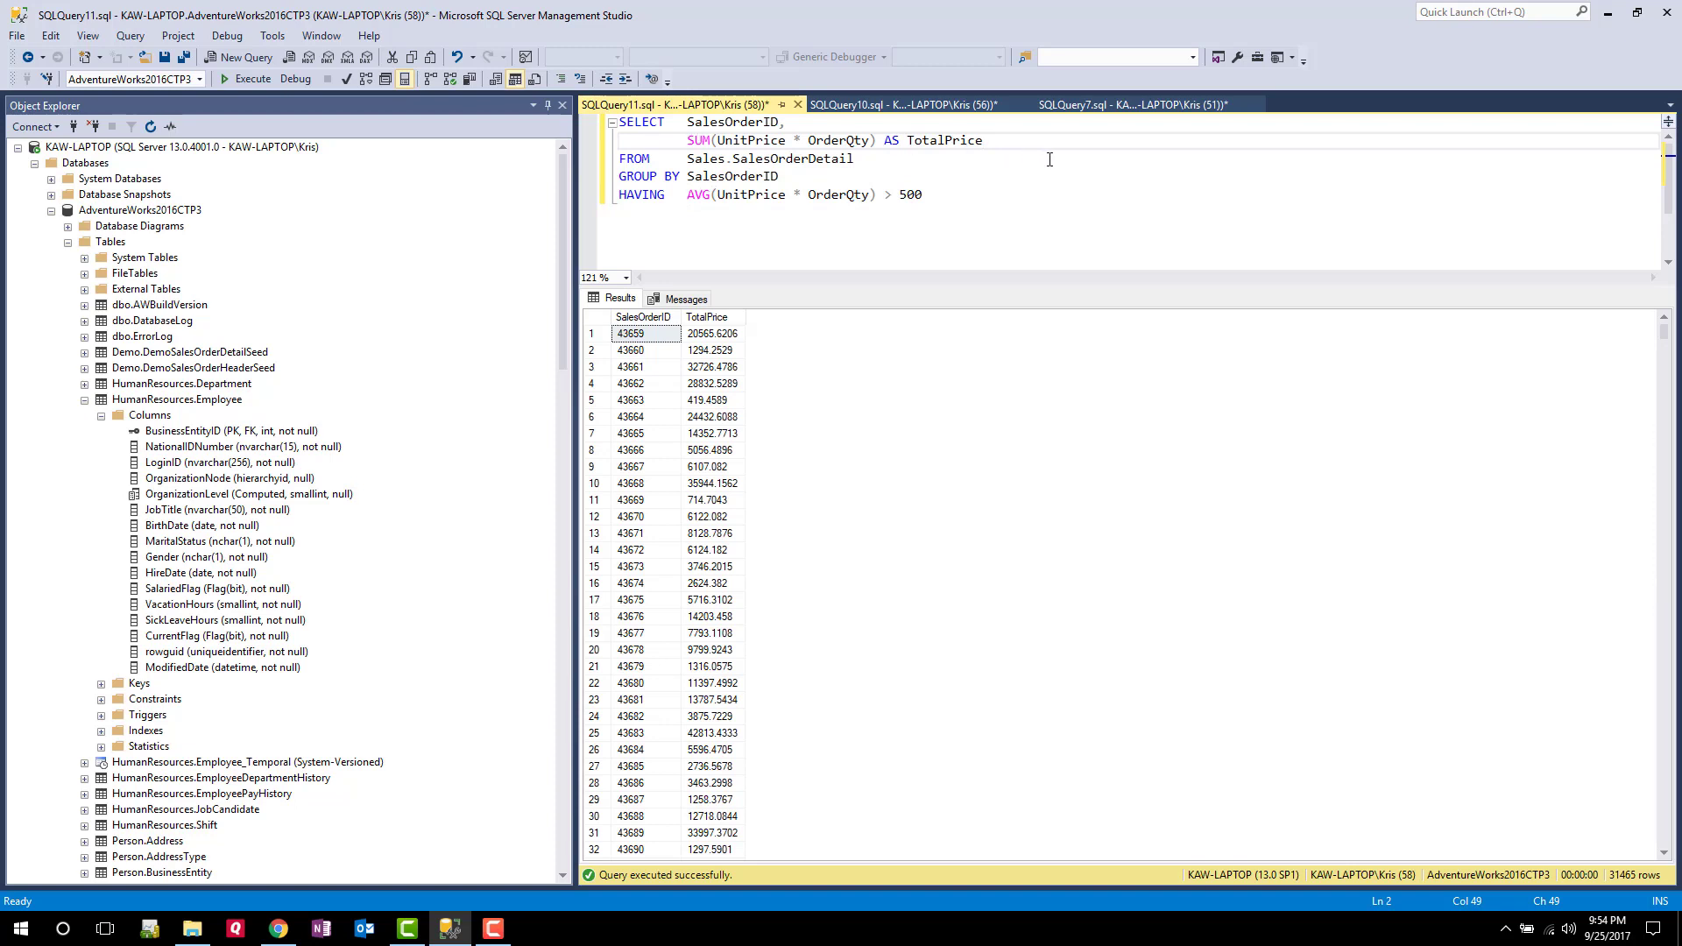
type(",")
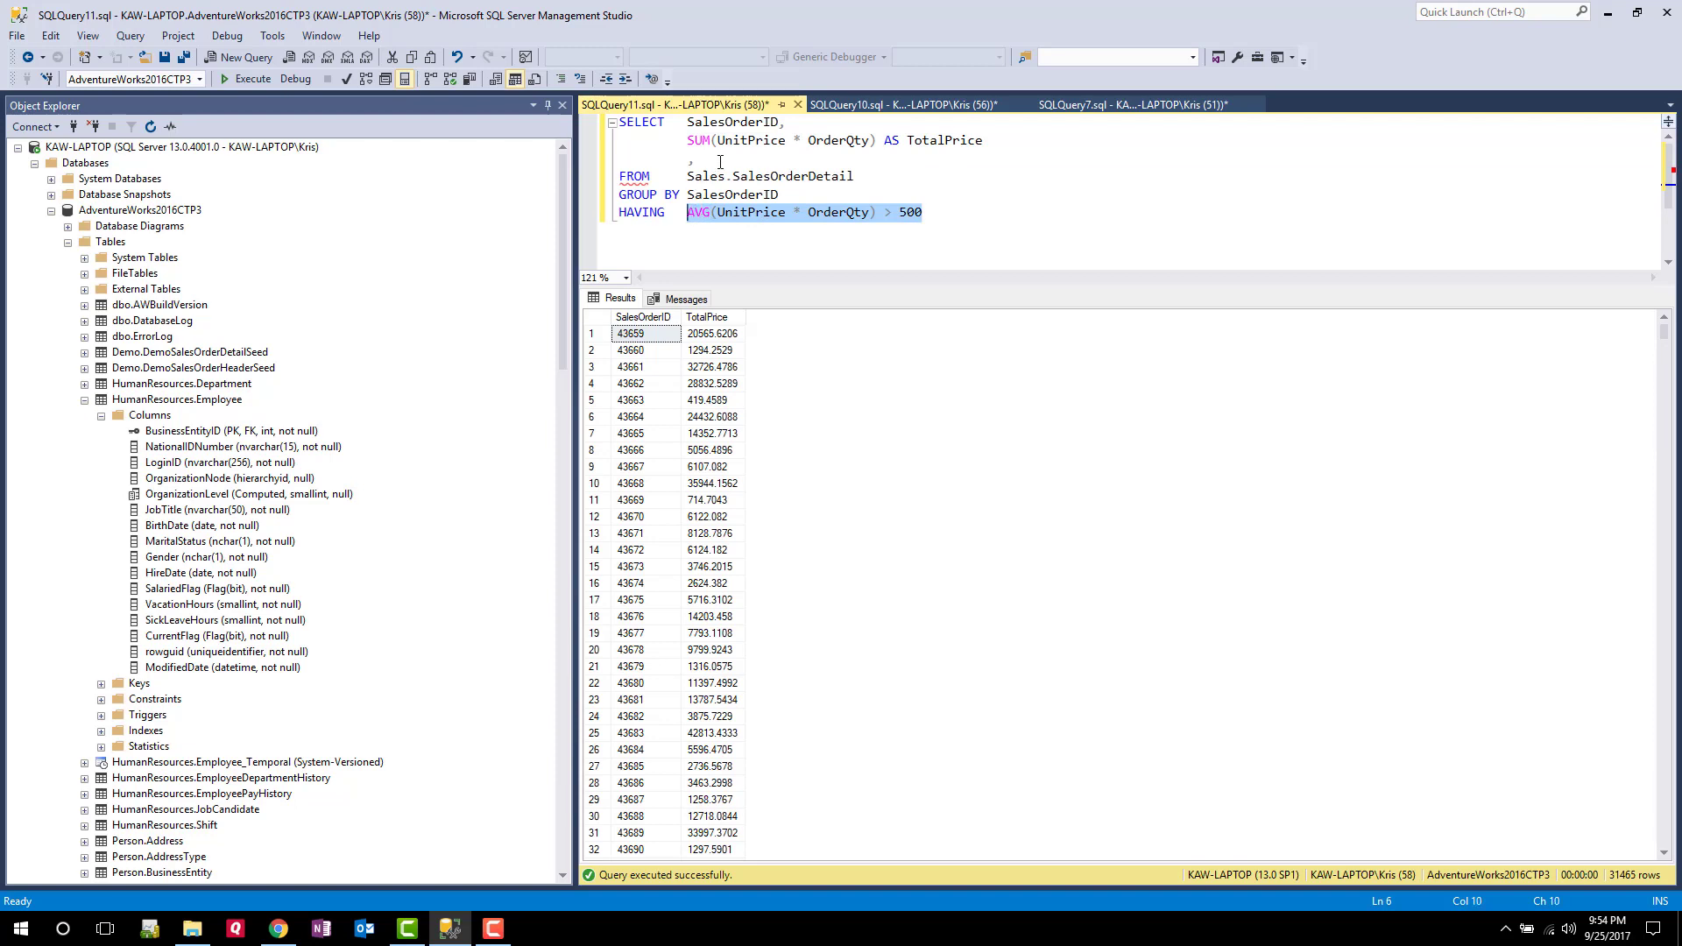
type(",AVG(UnitPrice * OrderQty) > 500")
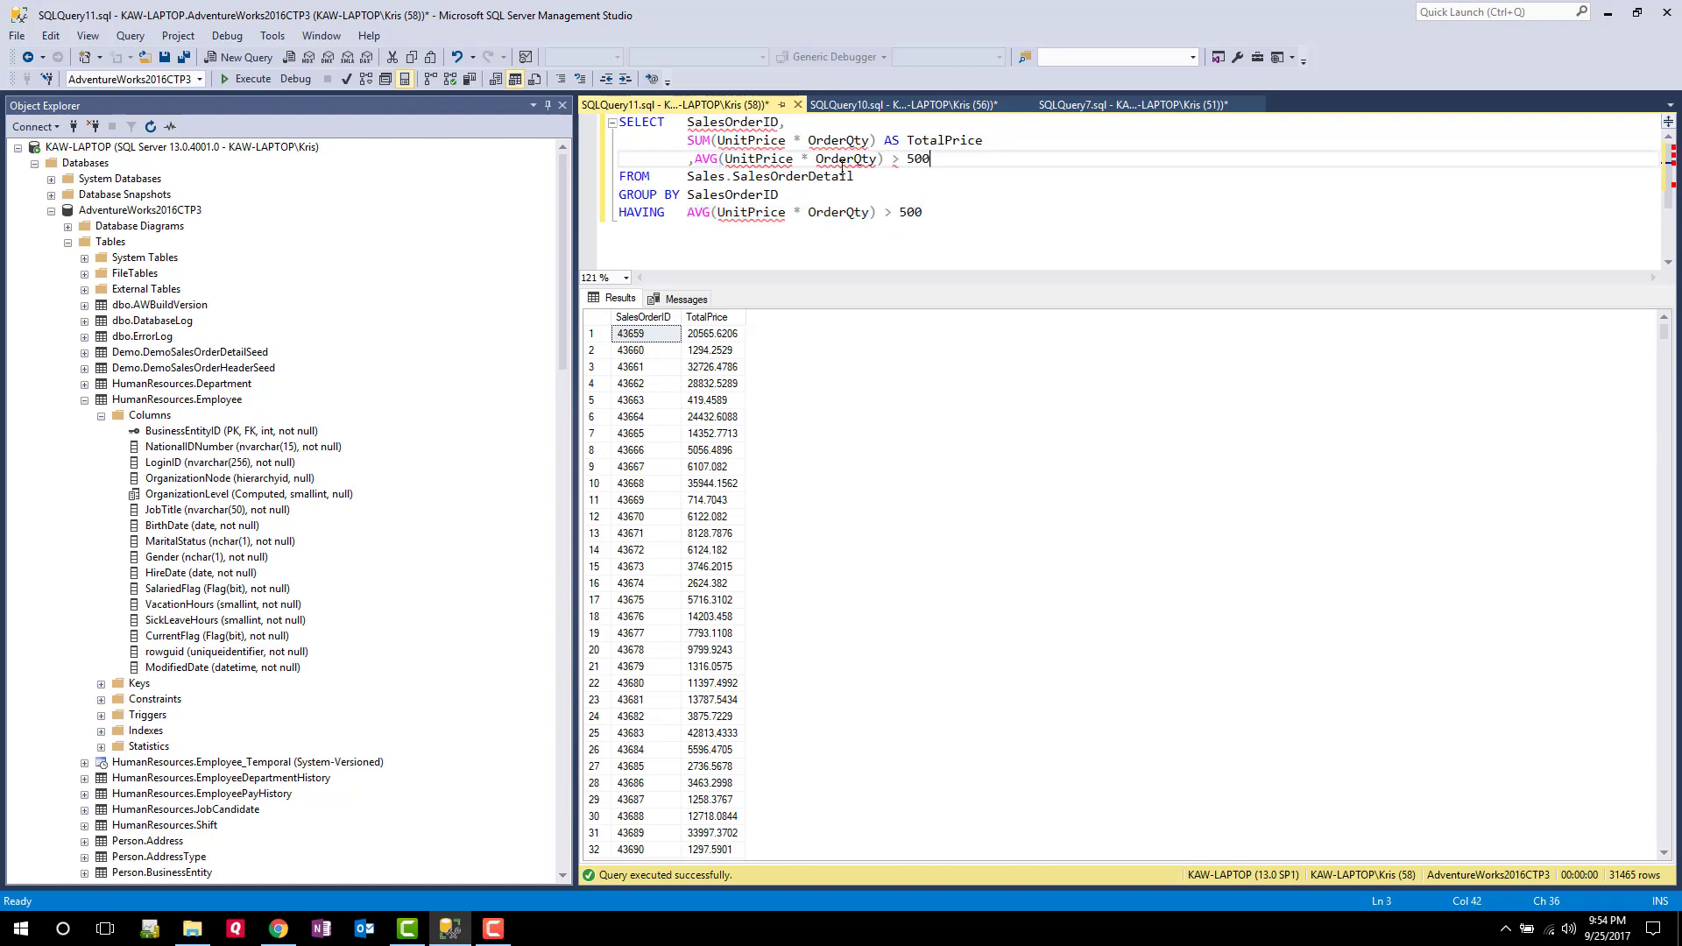
type("as")
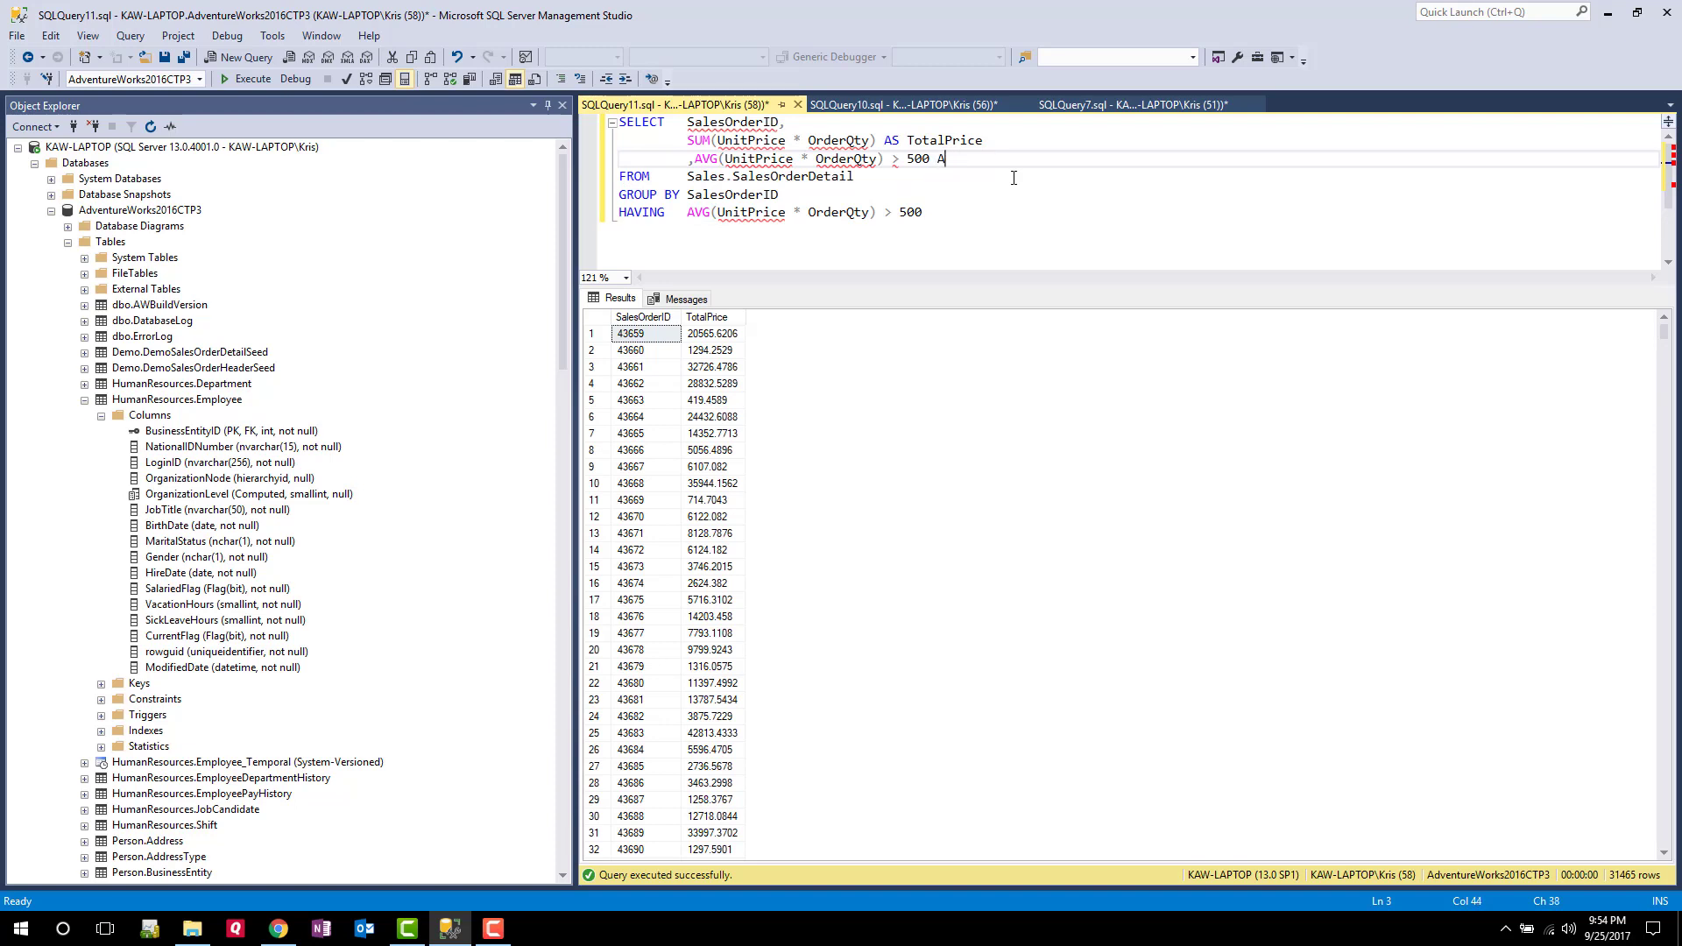
type("S AVG")
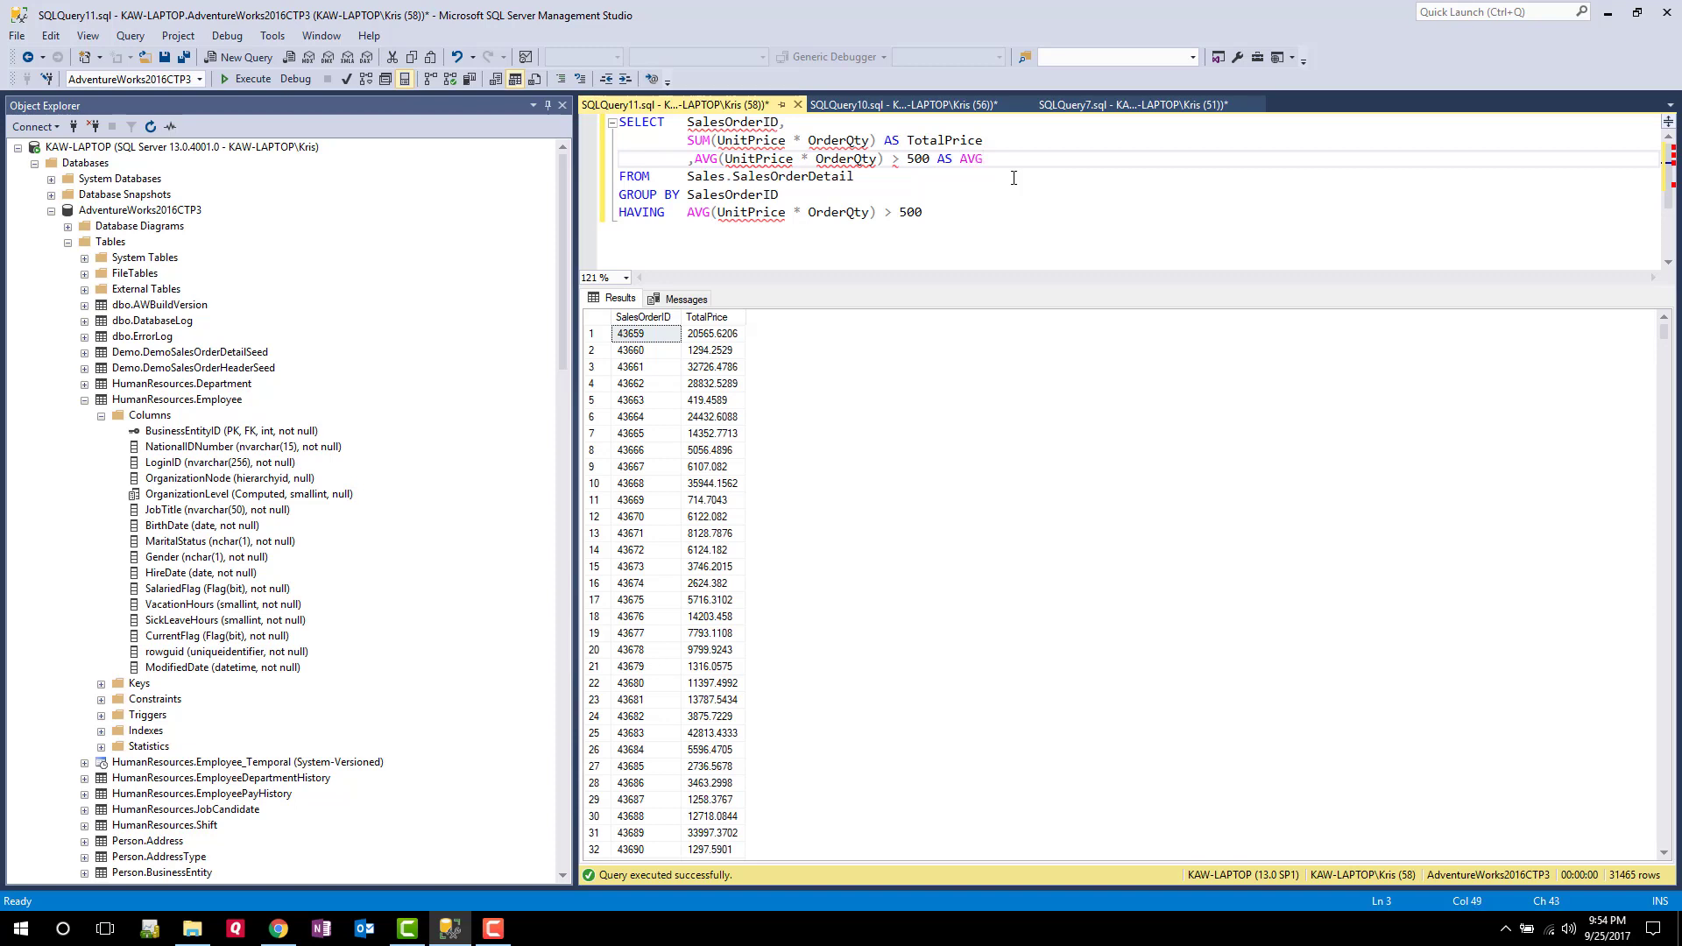
type("ExtendedP")
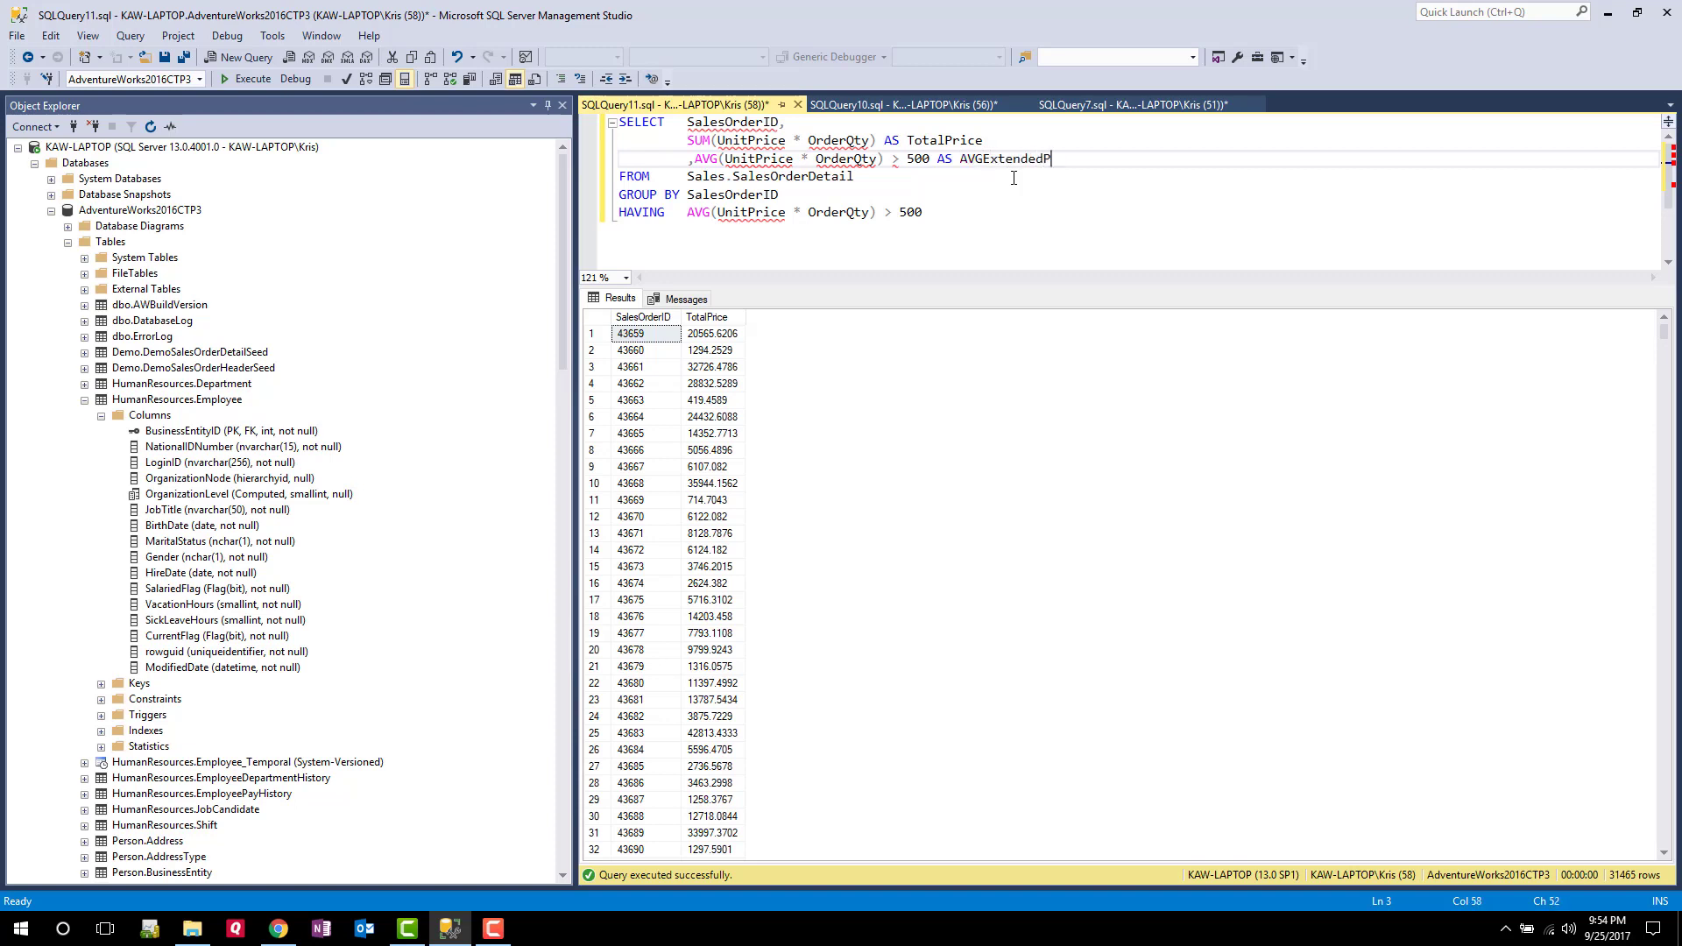
type("rice")
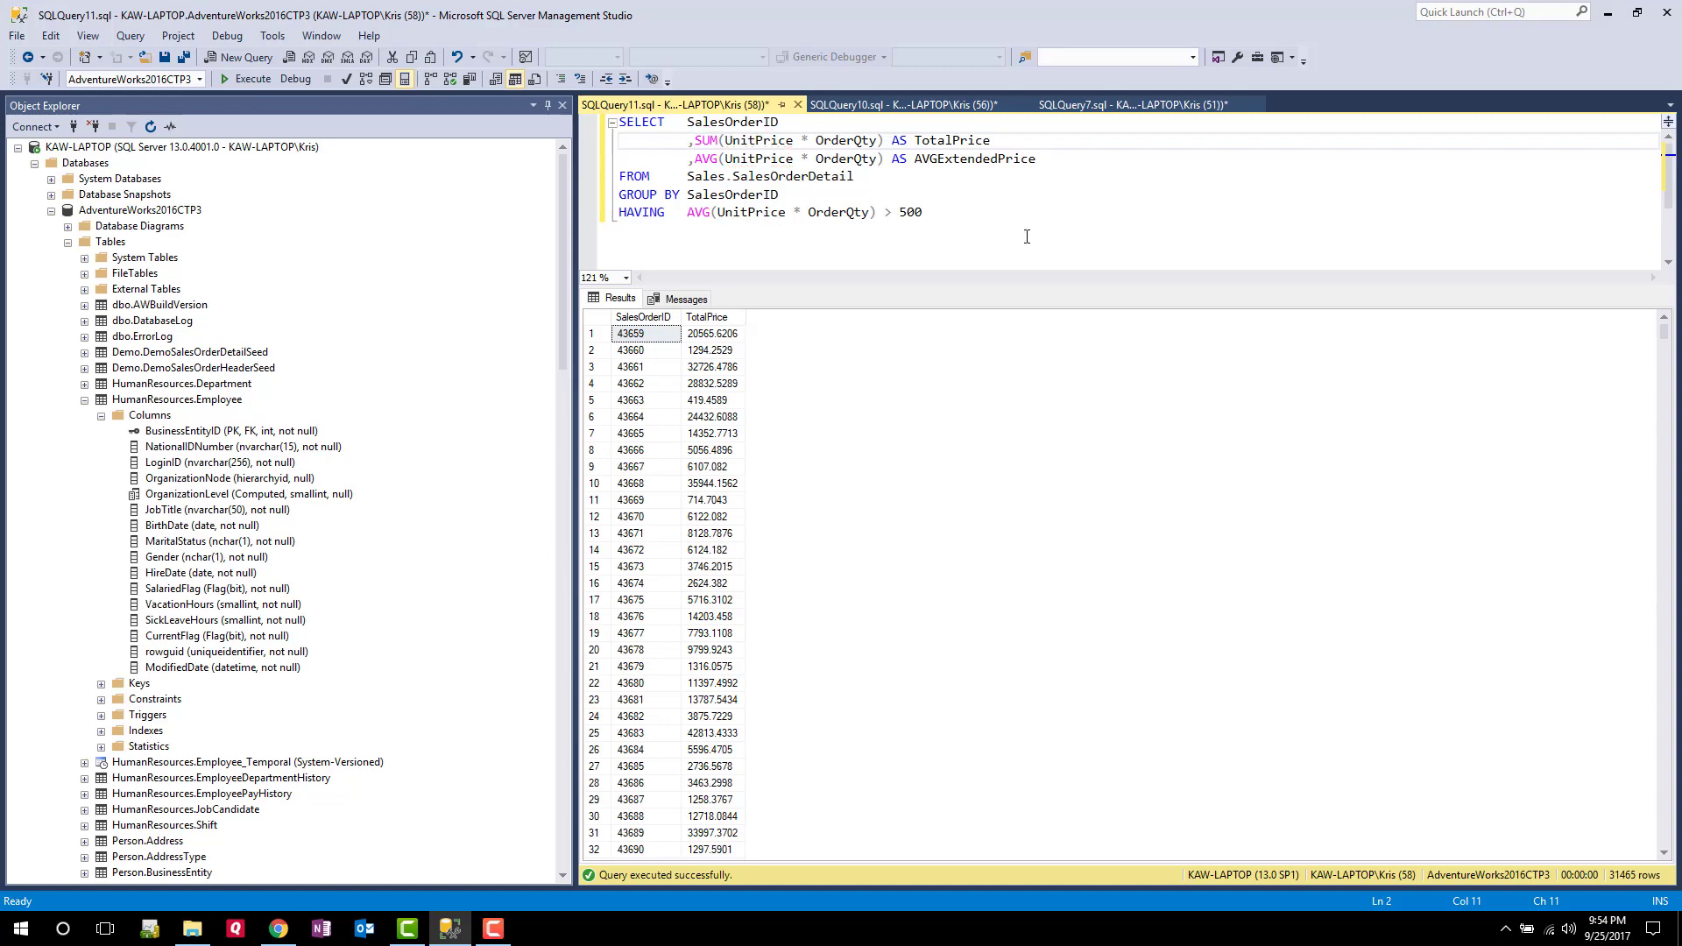
mouse_move(253, 78)
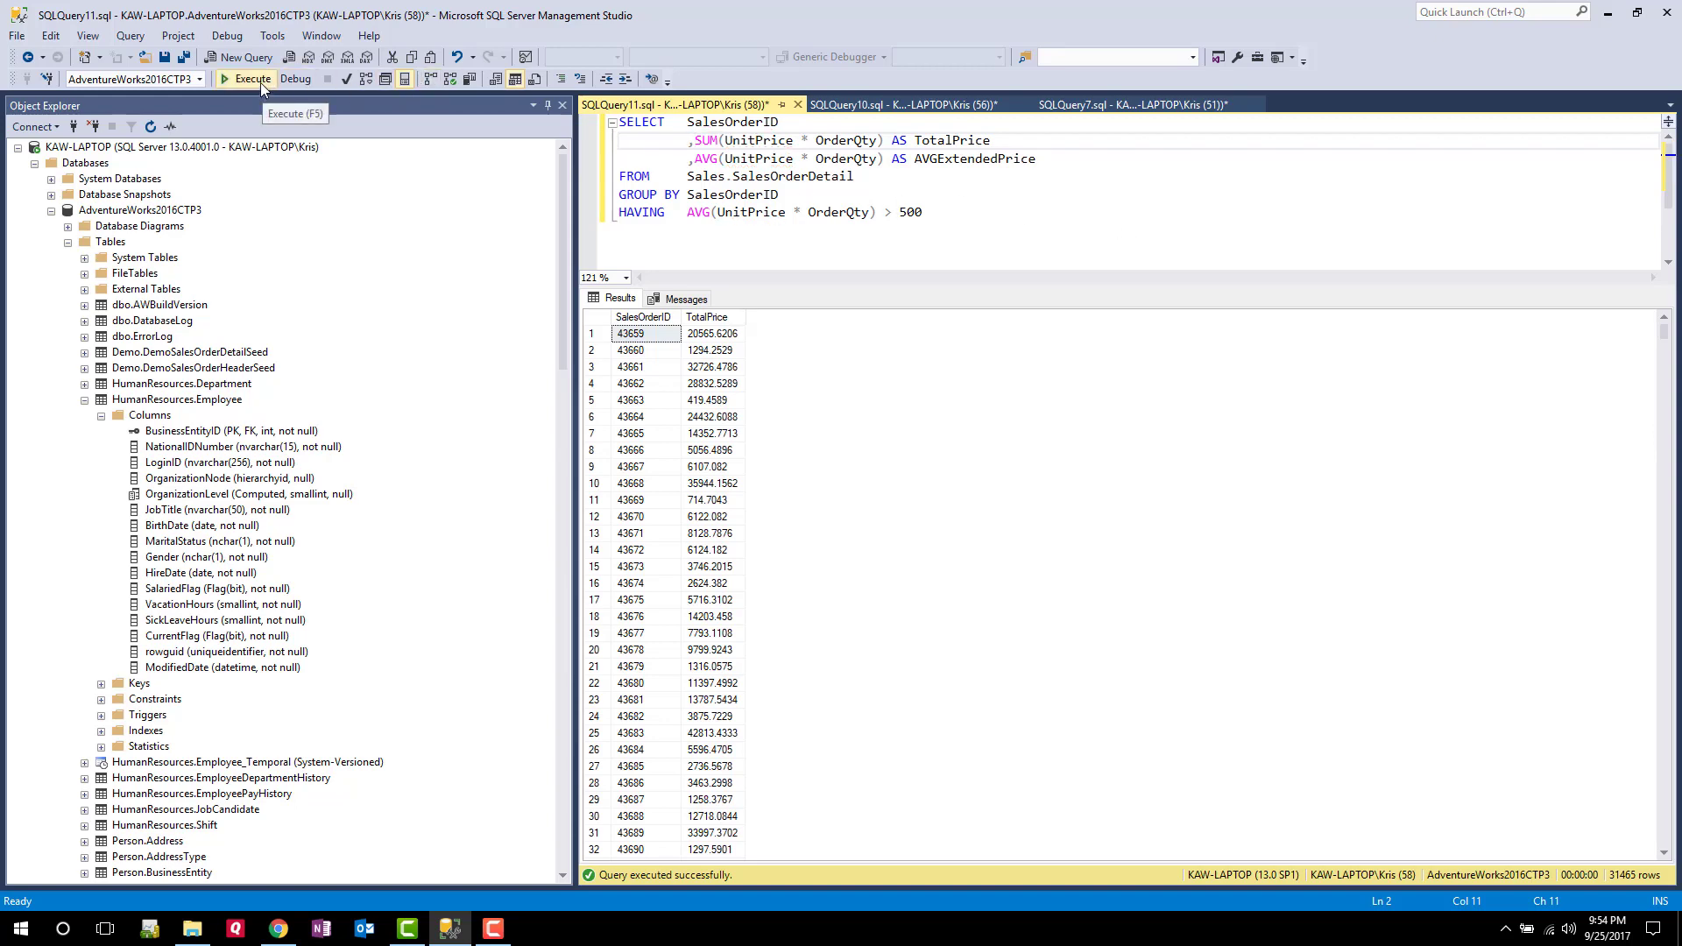
Run the query with the new average column, then raise the HAVING threshold to 1000 and rerun
left_click(247, 79)
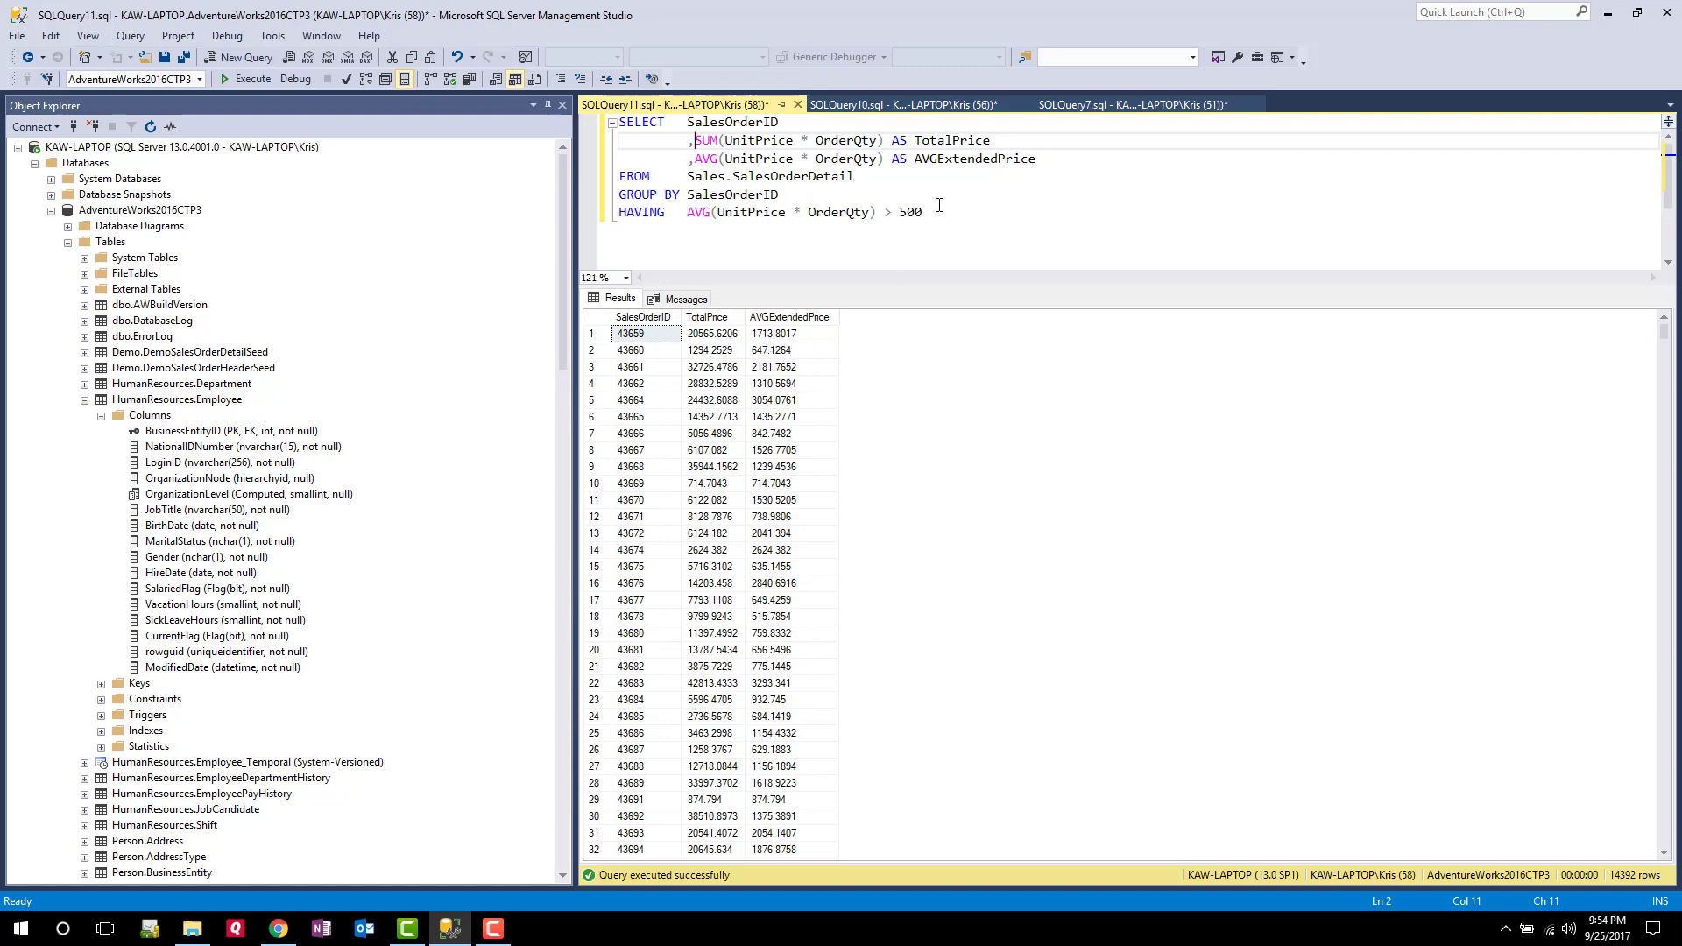
double_click(908, 212)
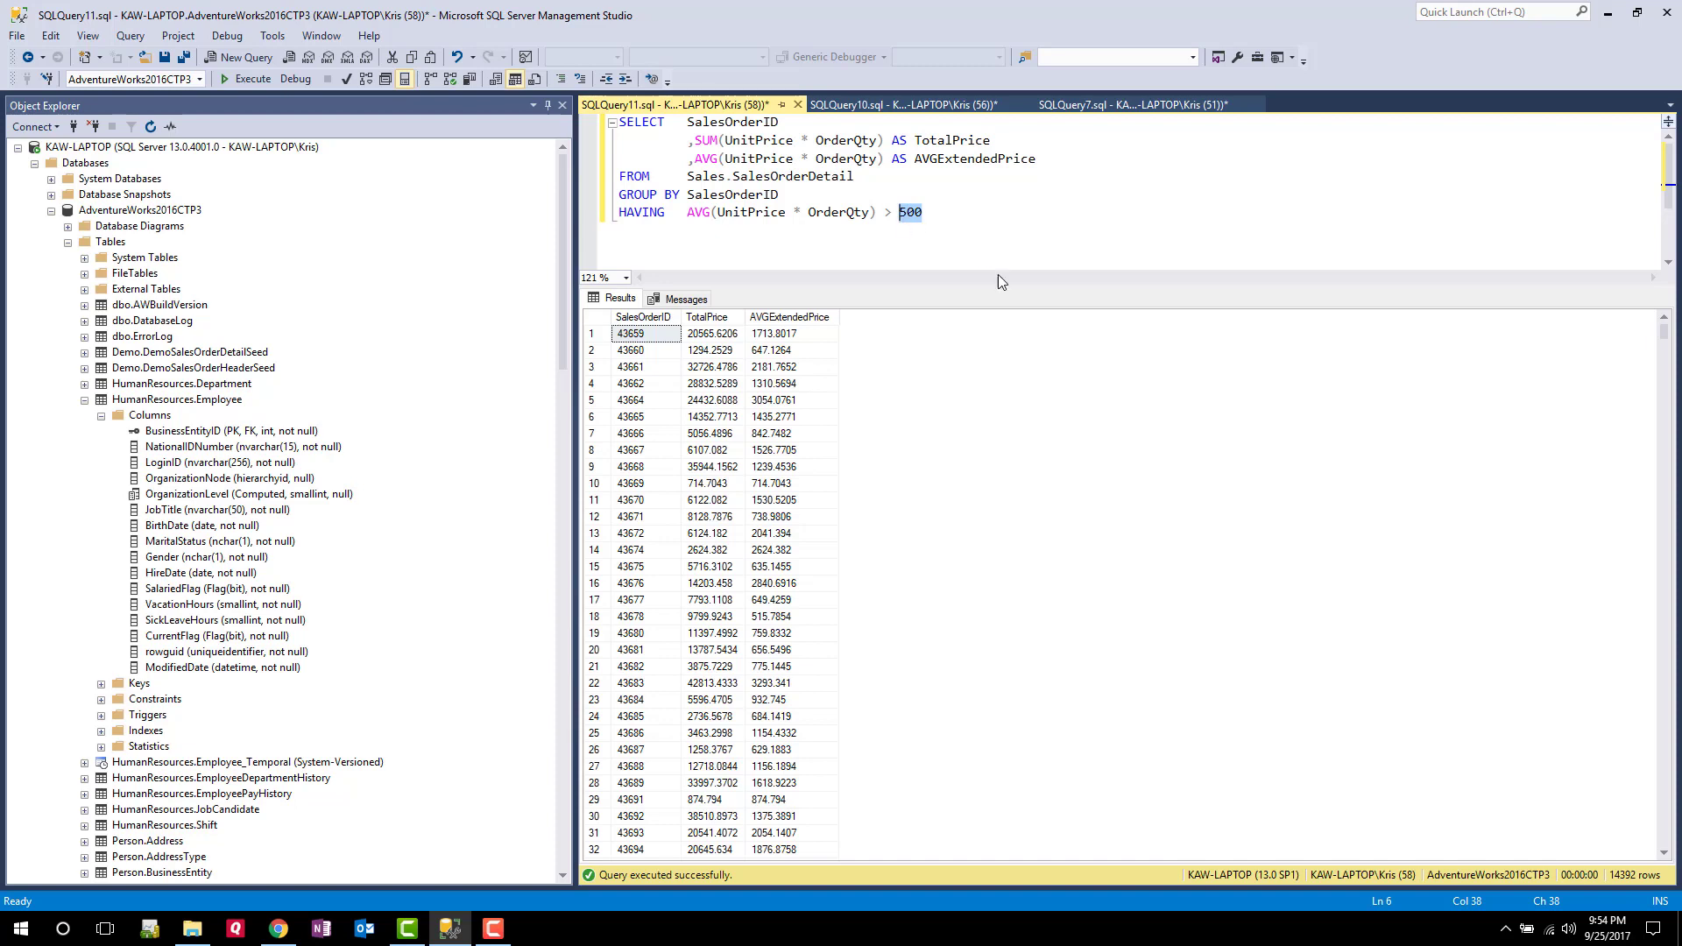
type("1000")
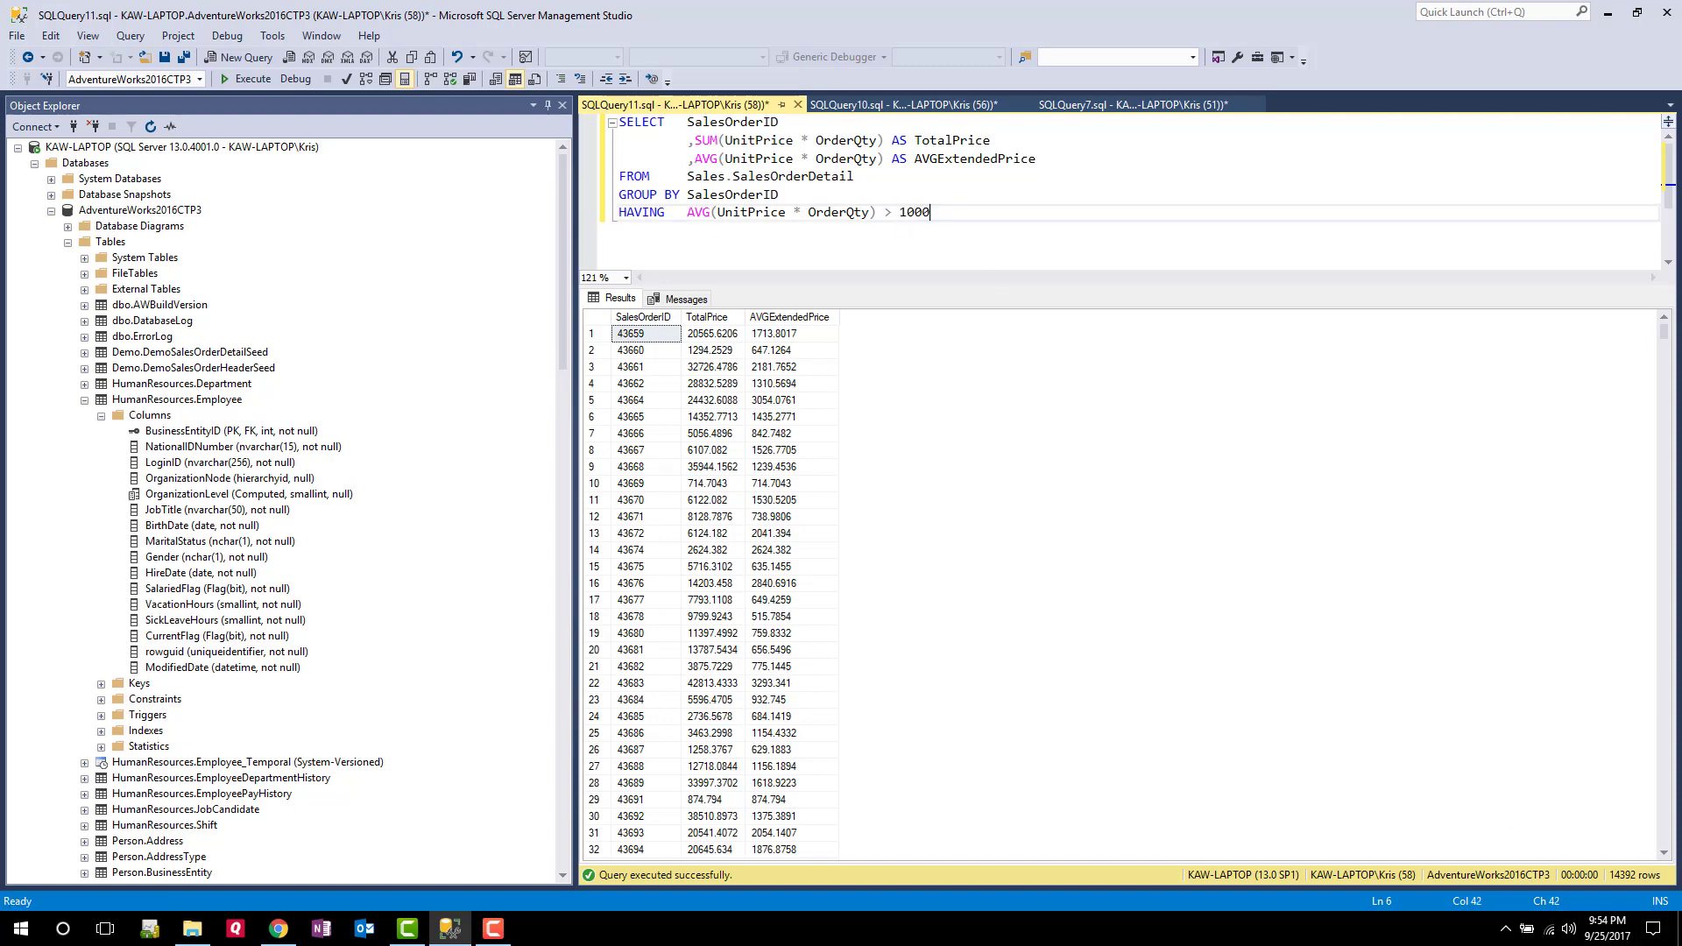
left_click(252, 79)
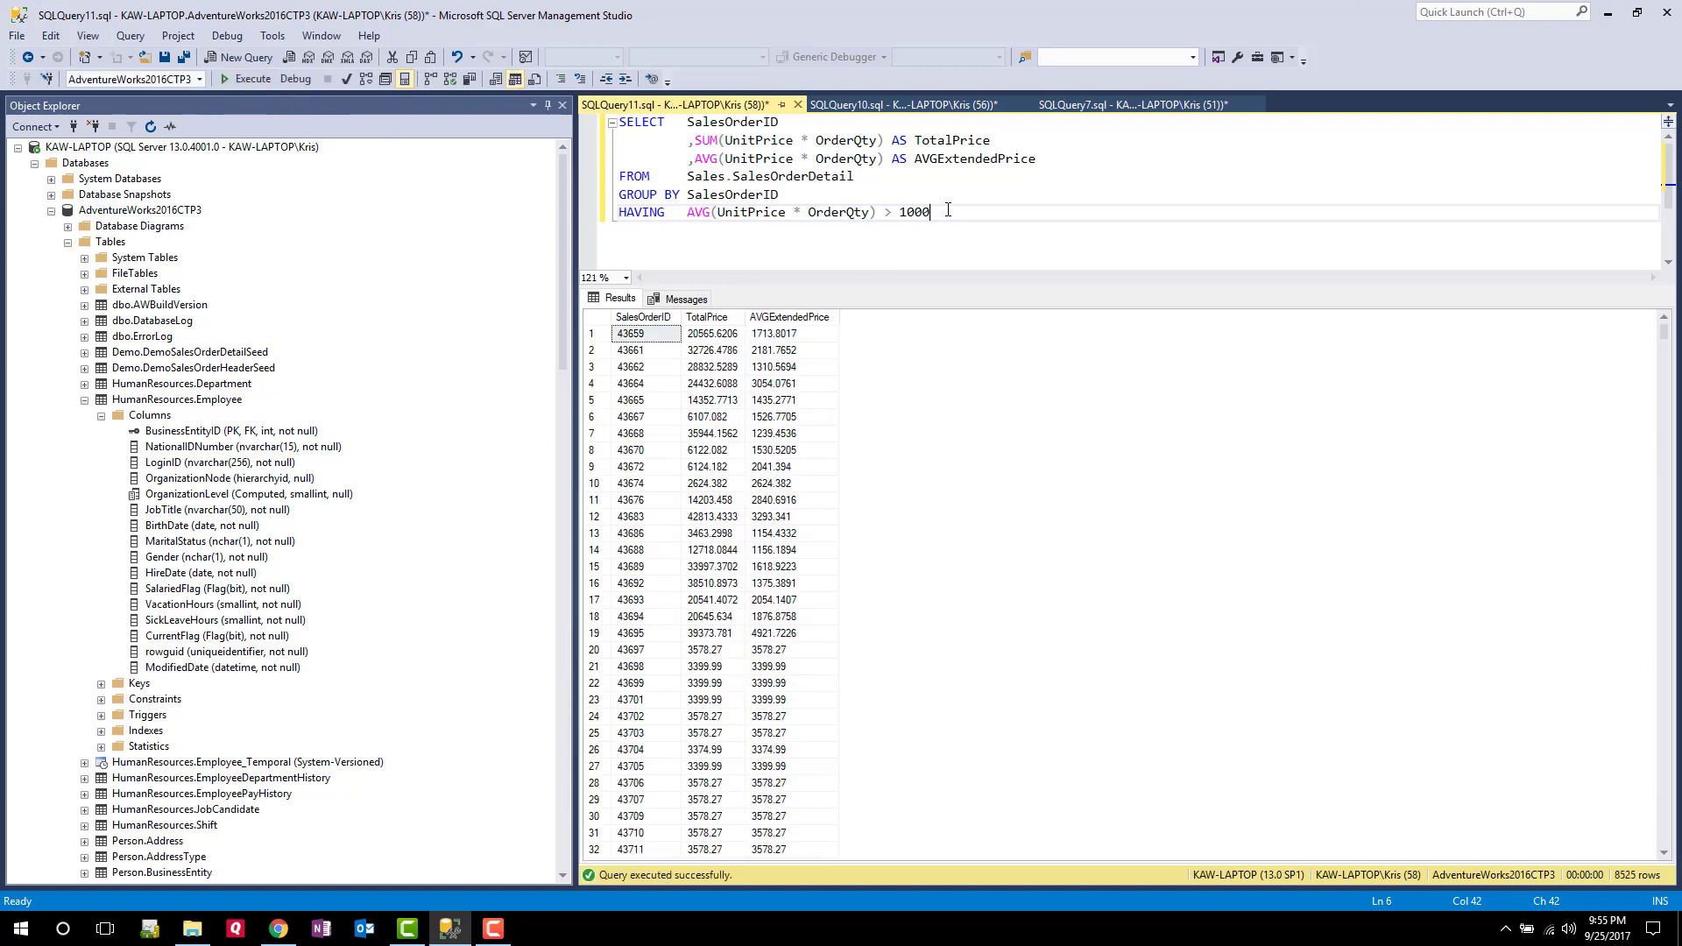
Raise the HAVING threshold to 2000 and rerun, returning 3,239 orders
key("BackSpace")
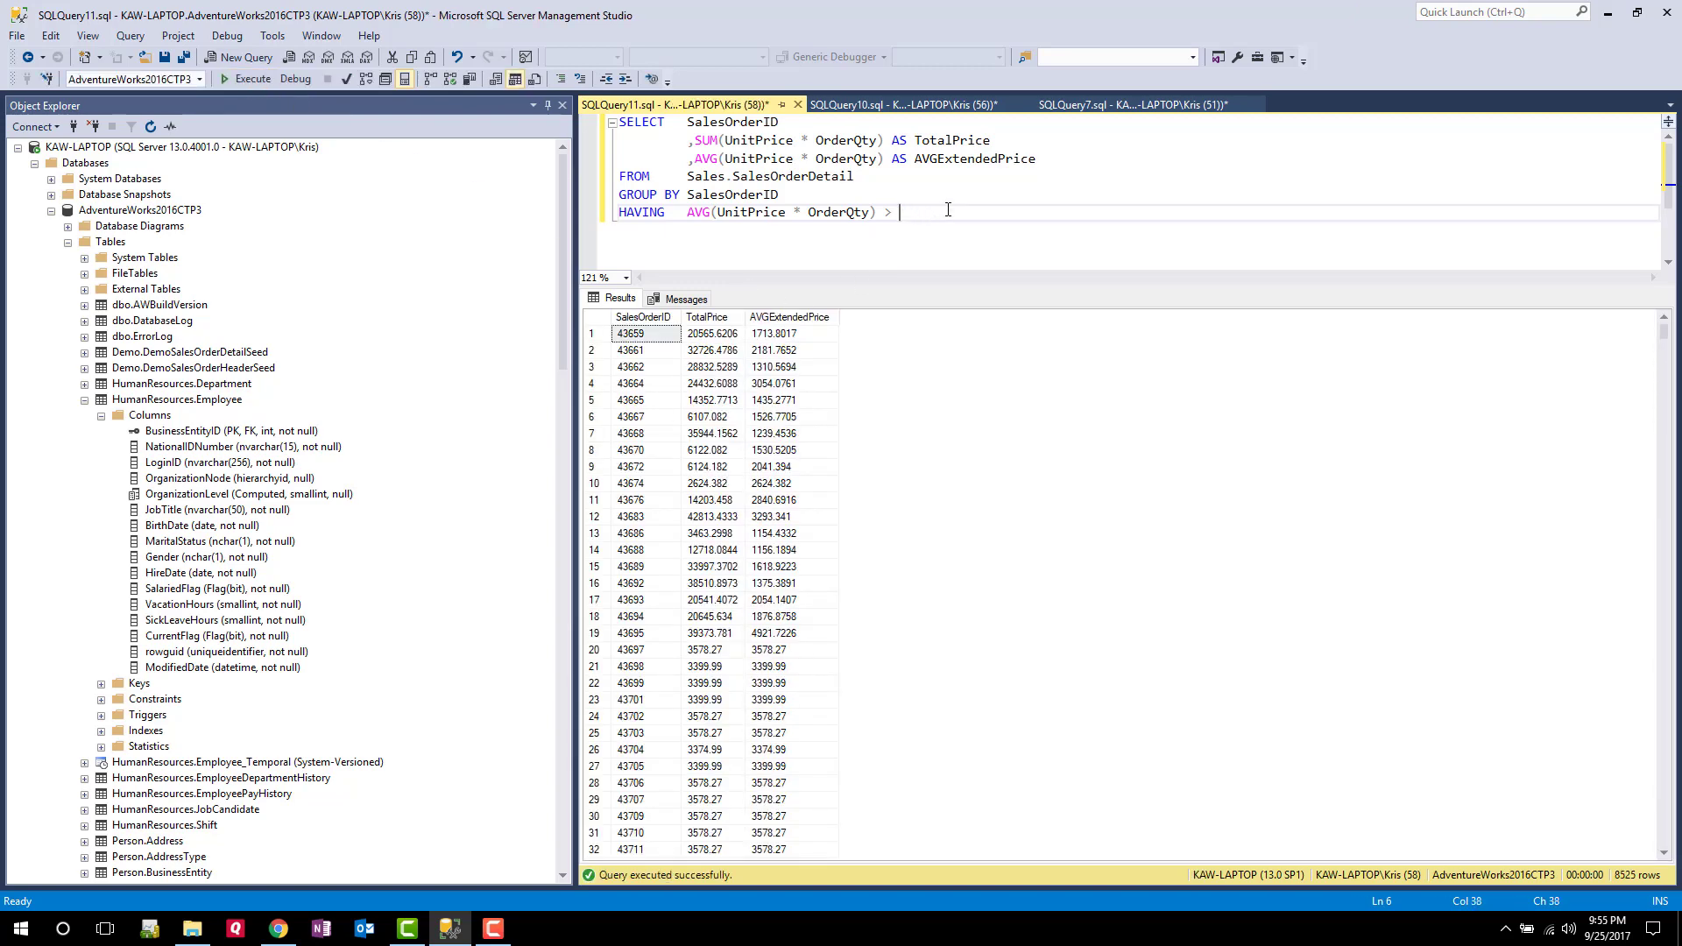
type("2000")
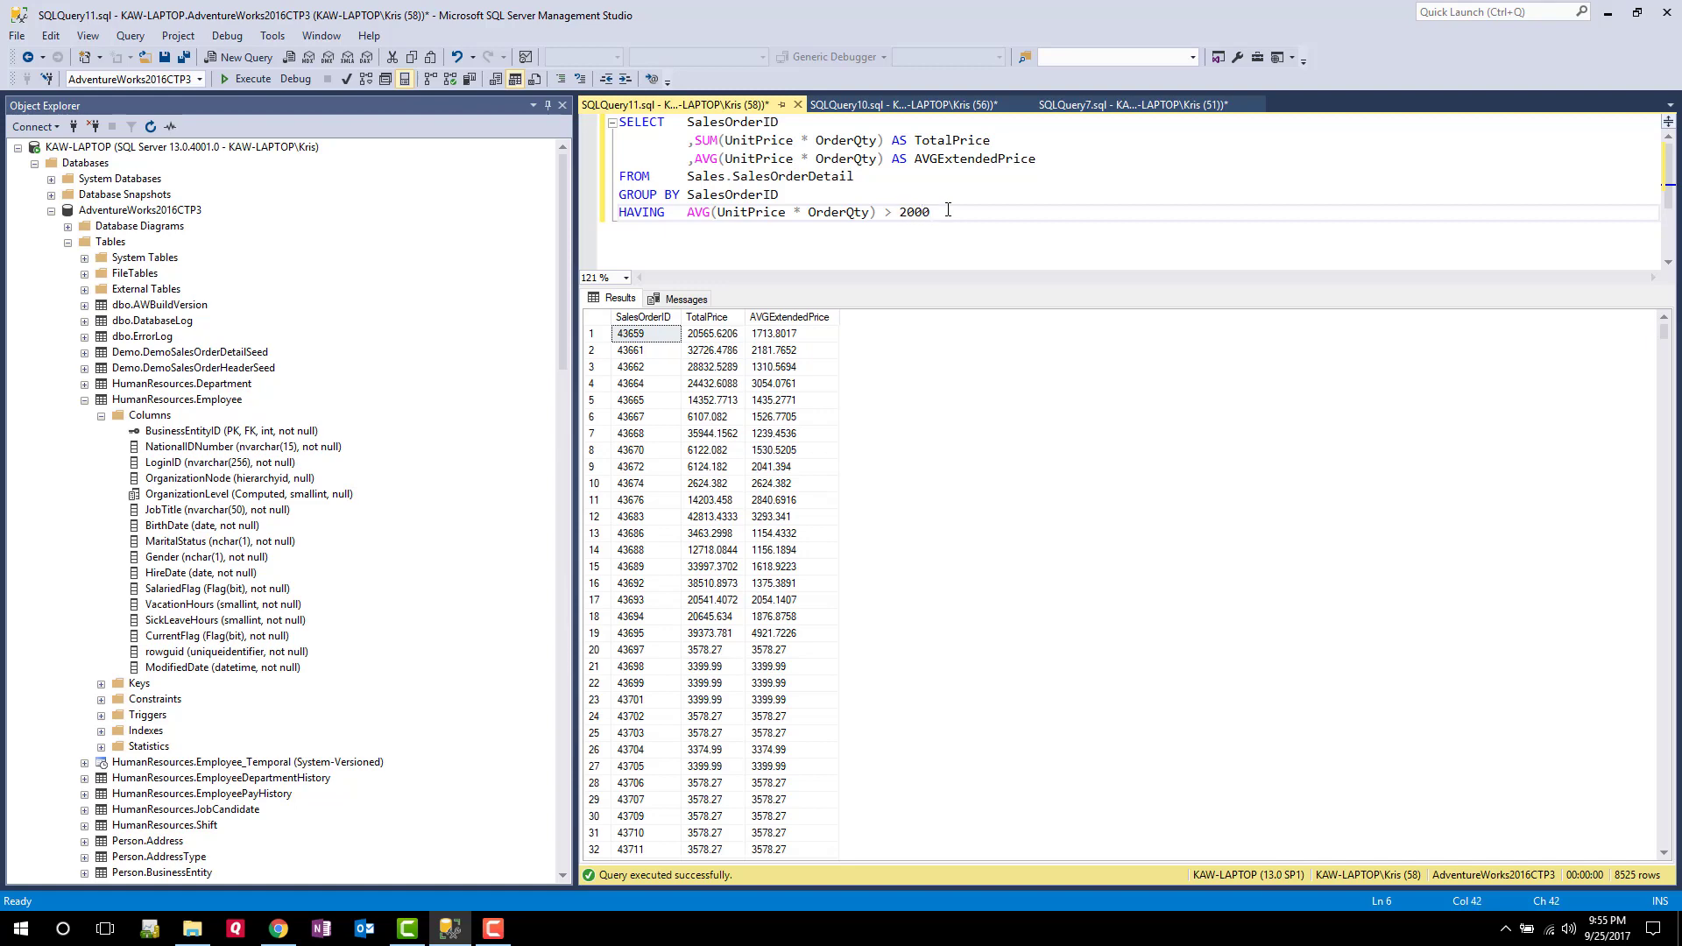
left_click(248, 79)
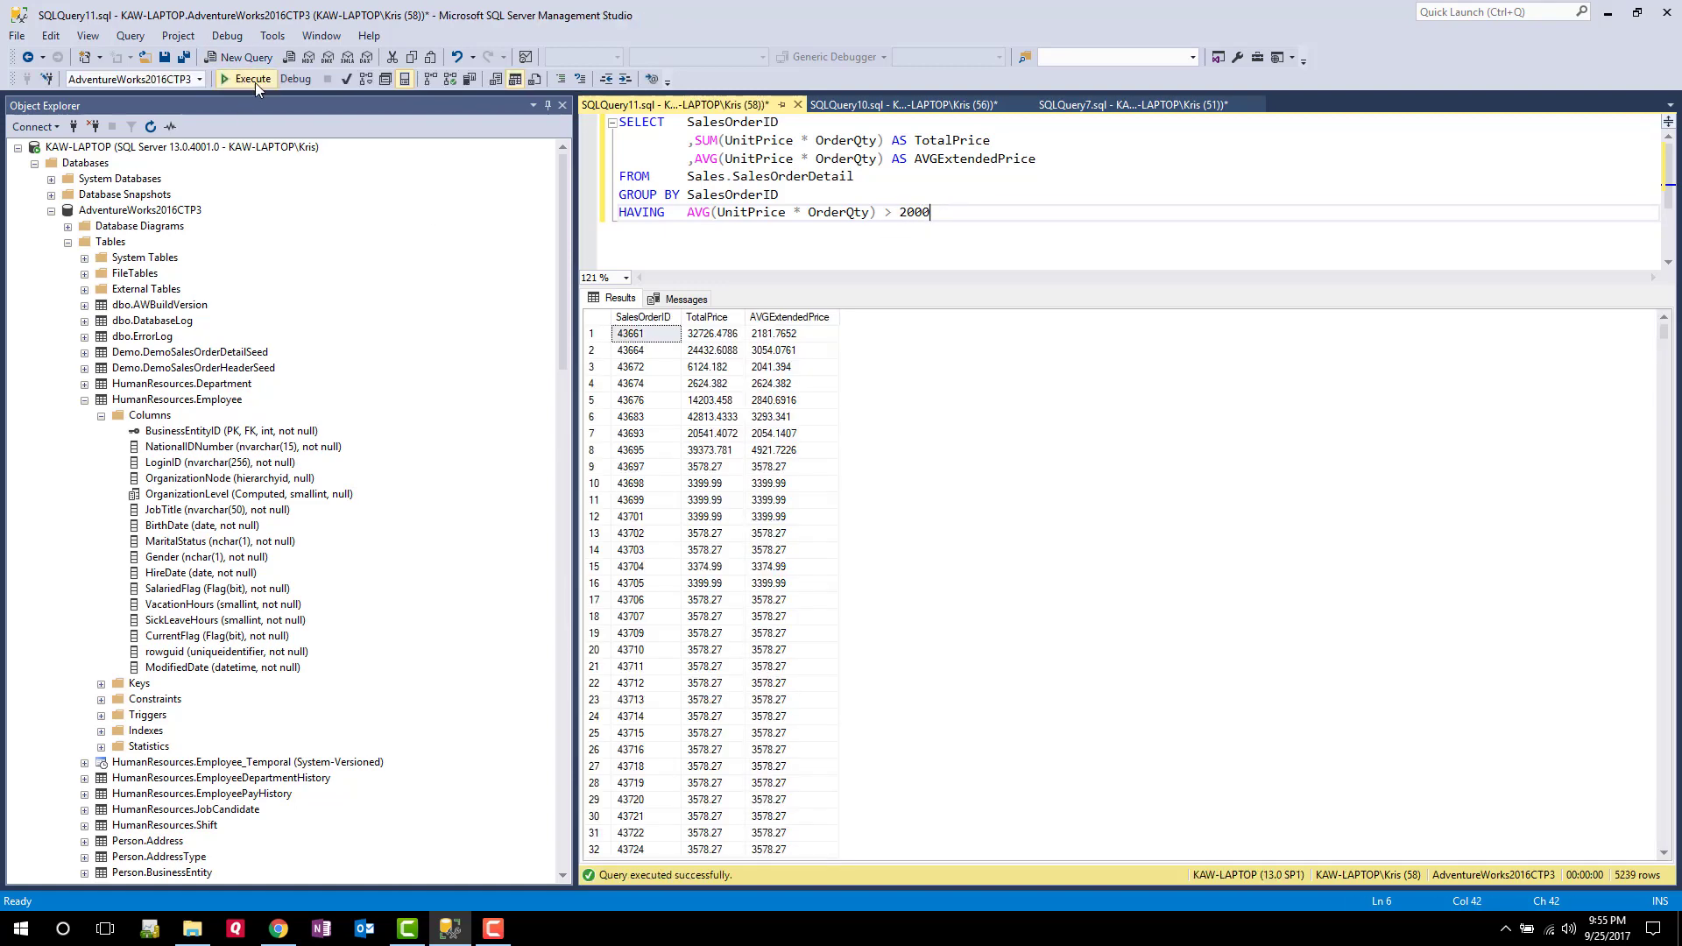
type("O")
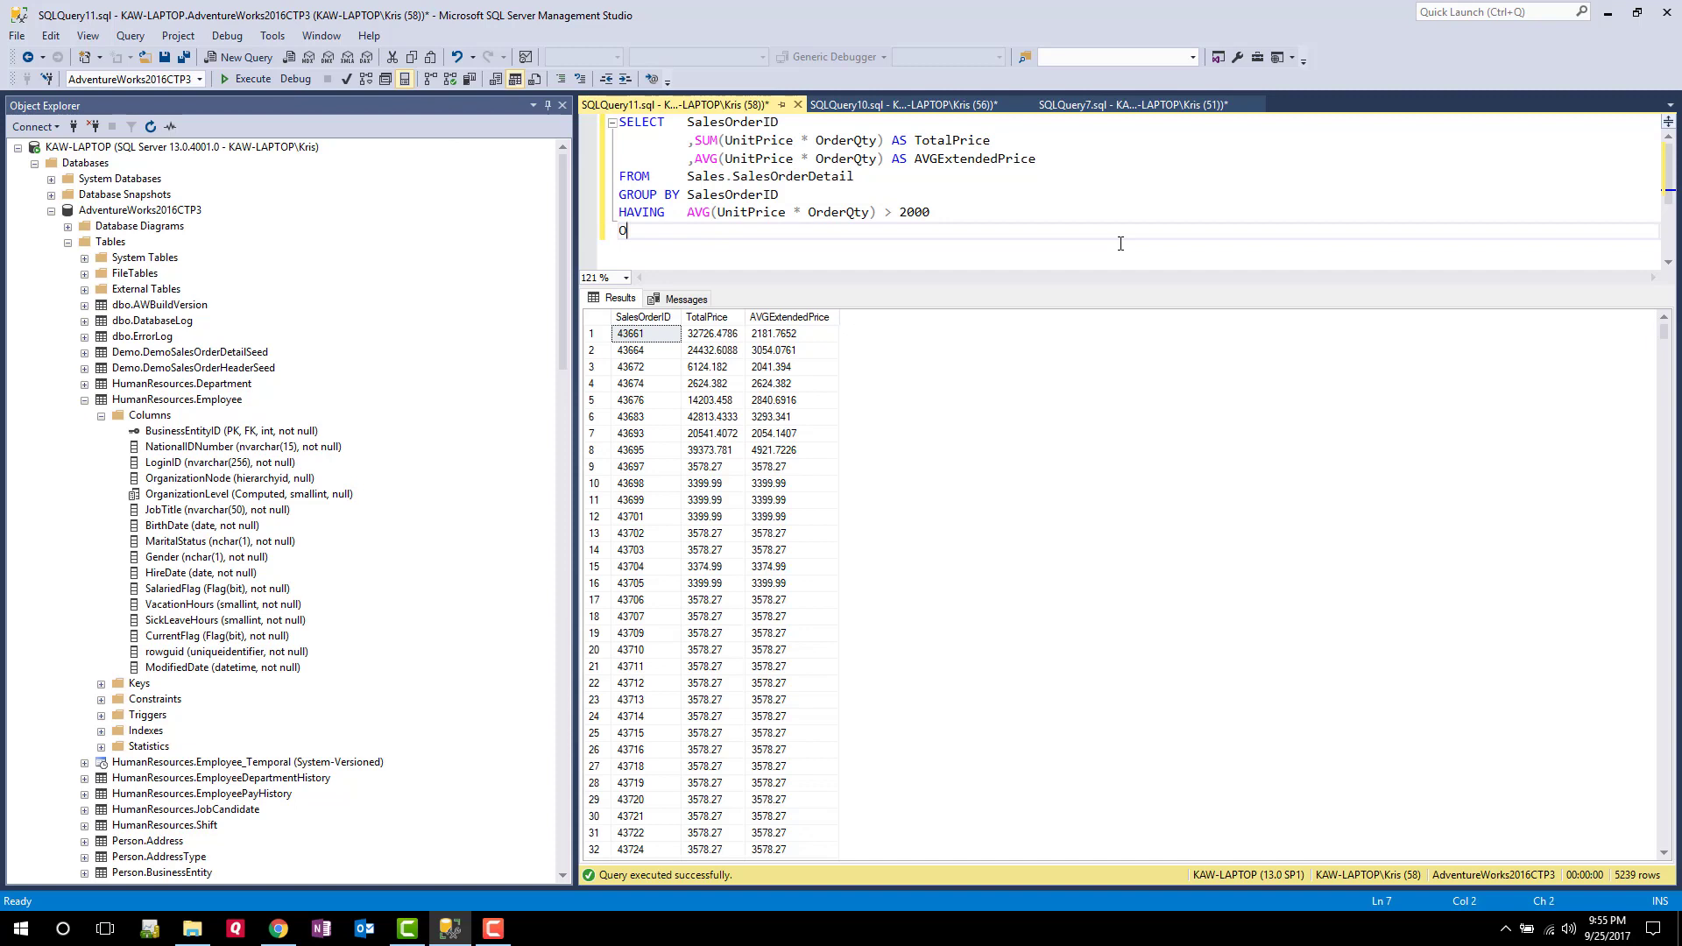
Append ORDER BY TotalPrice Desc and rerun to list orders from largest total down
type("RDER BY")
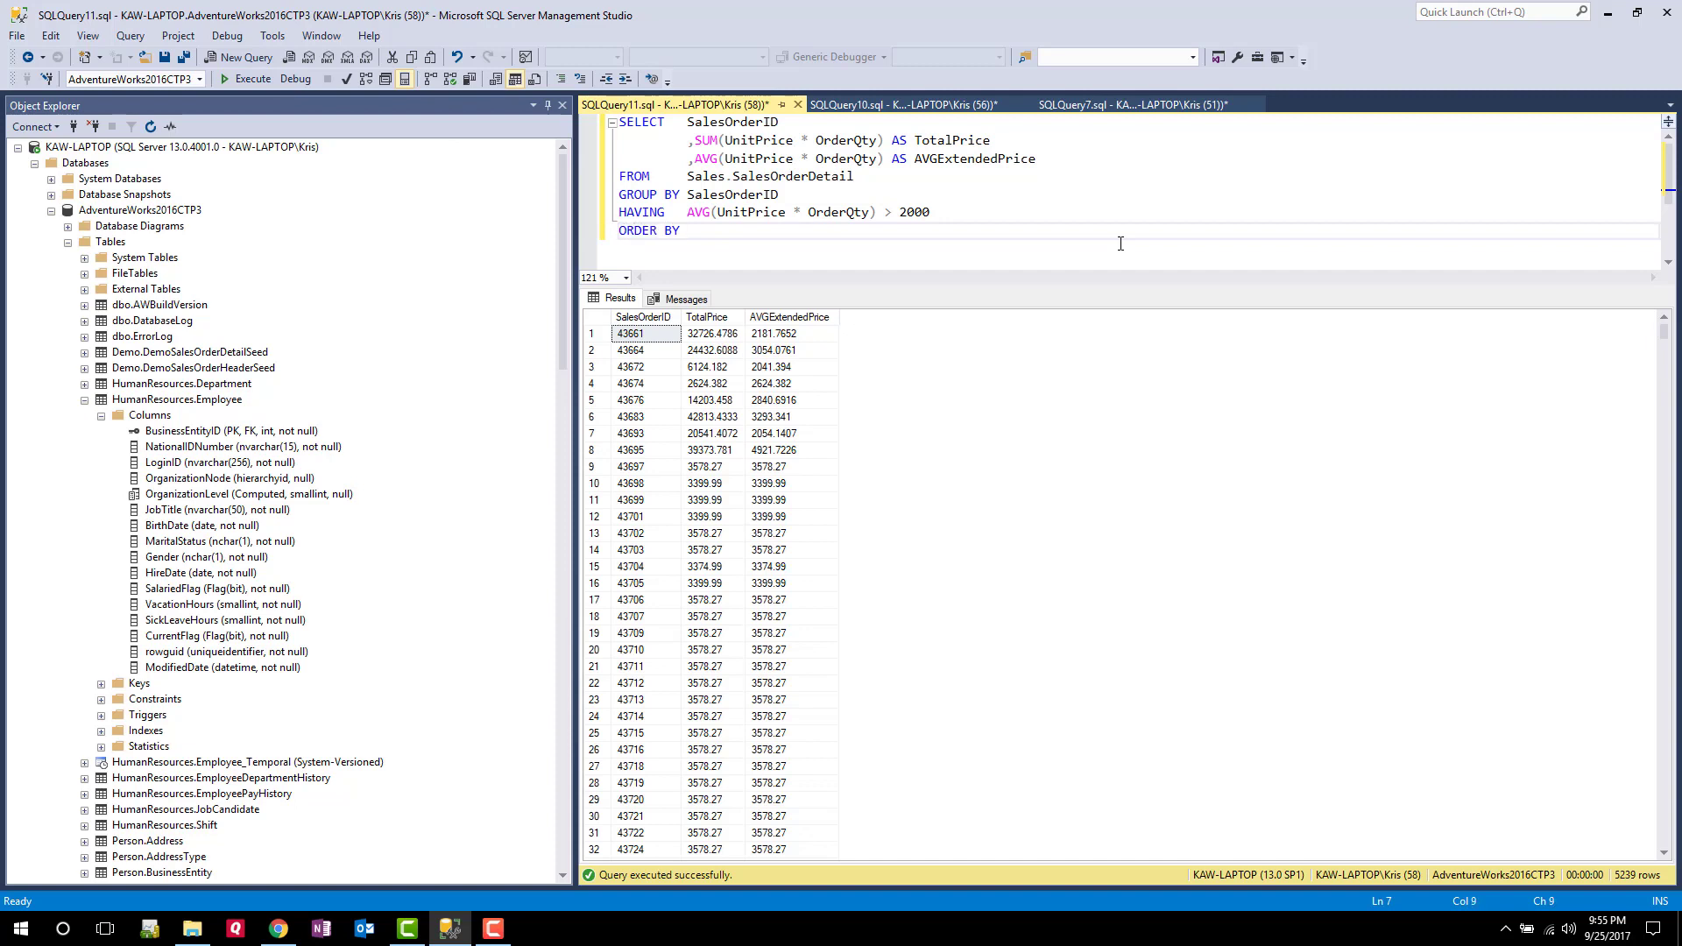
type("TotalPrice Des")
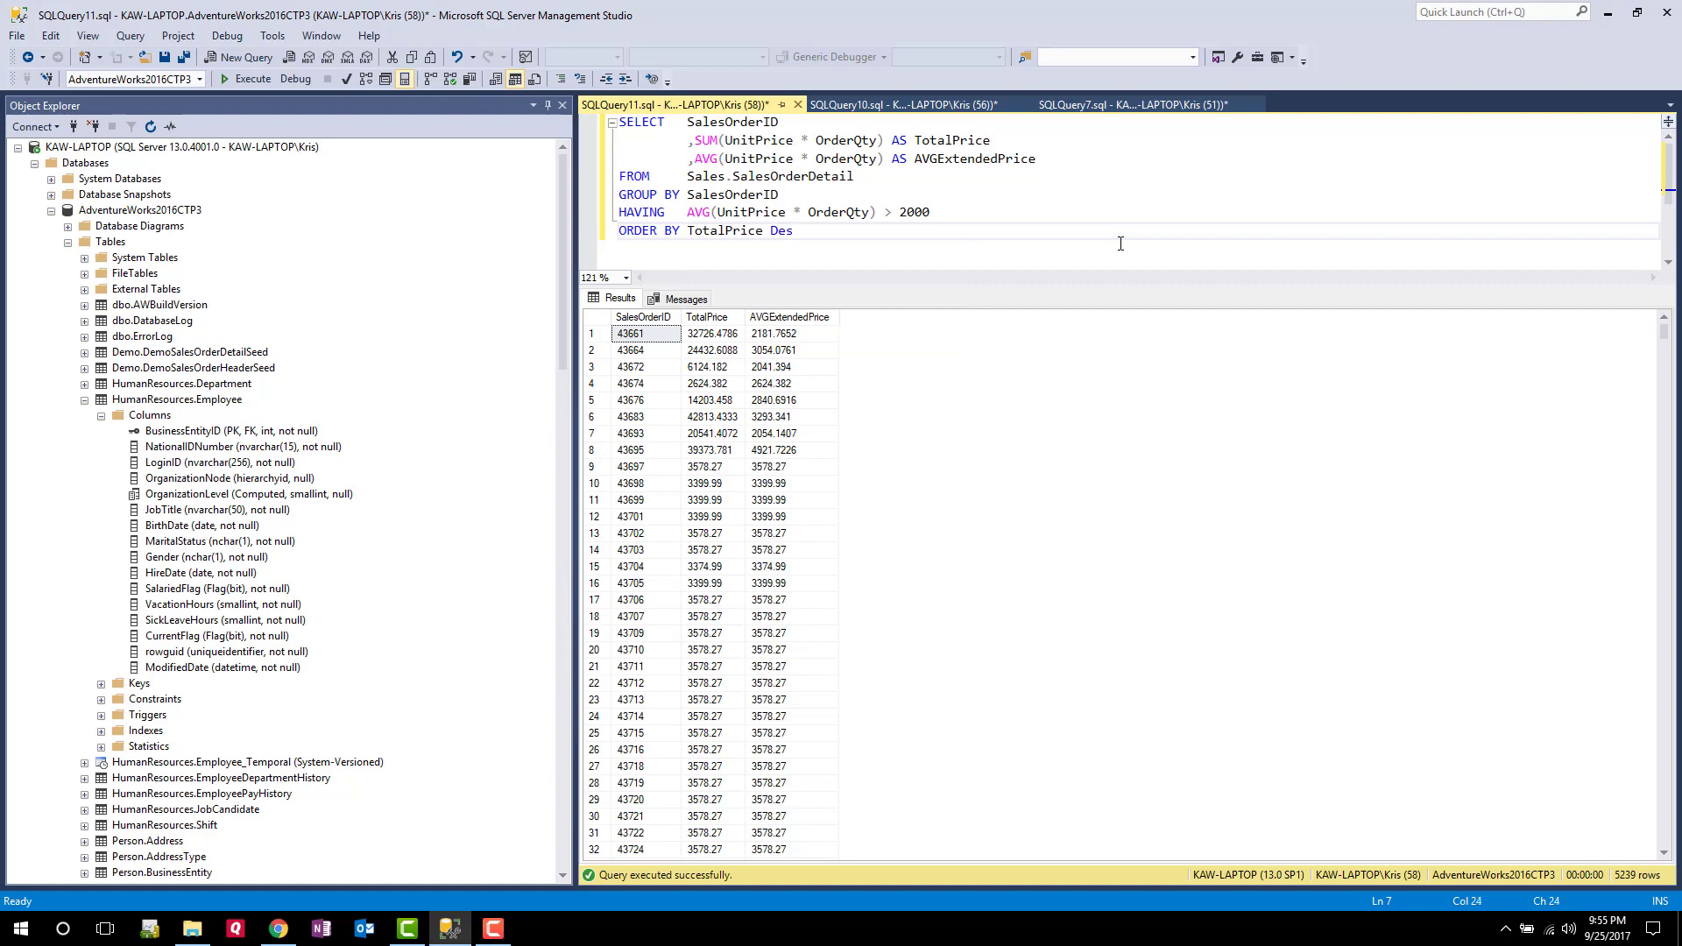
type("c")
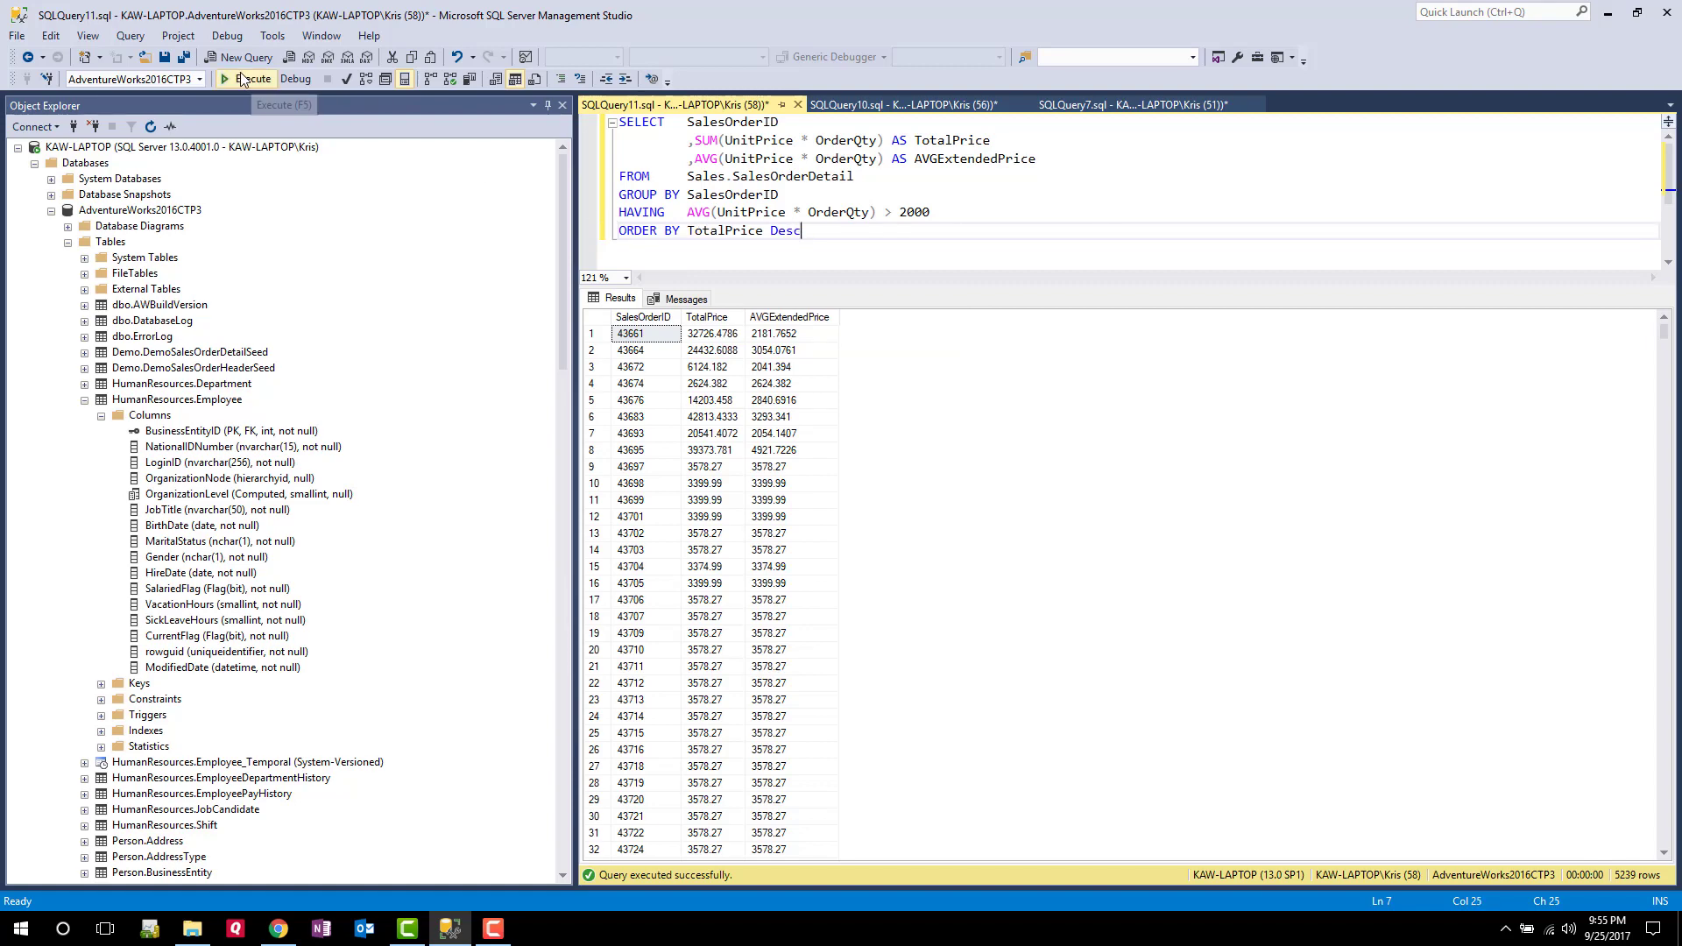
left_click(245, 78)
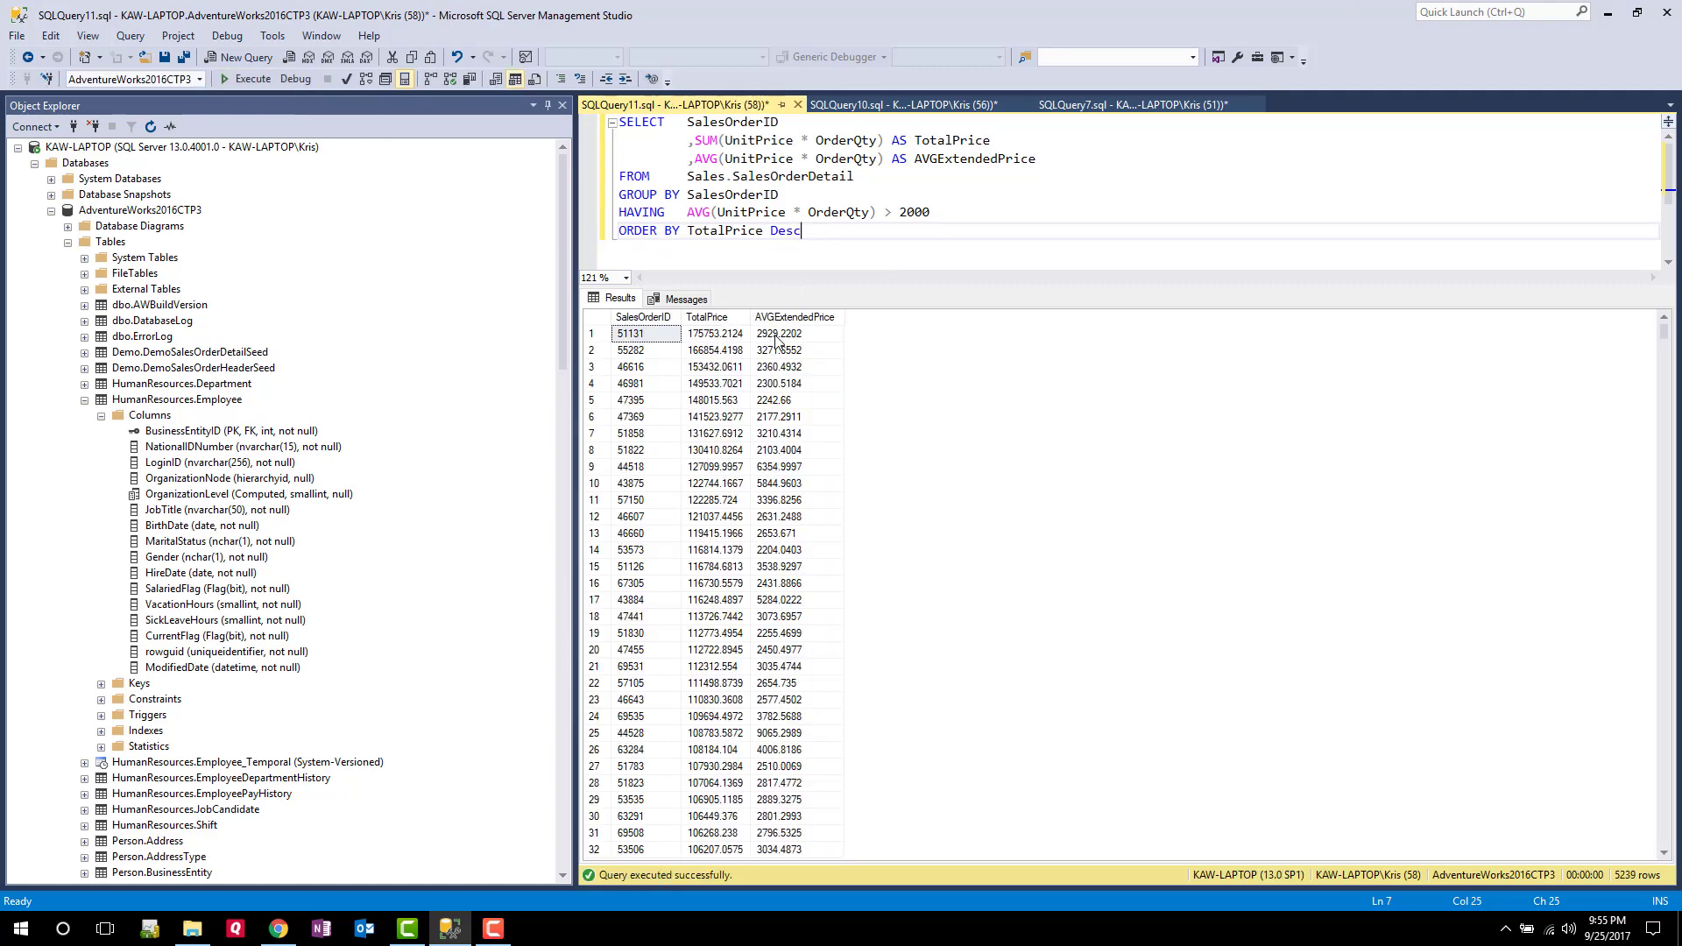
mouse_move(796, 622)
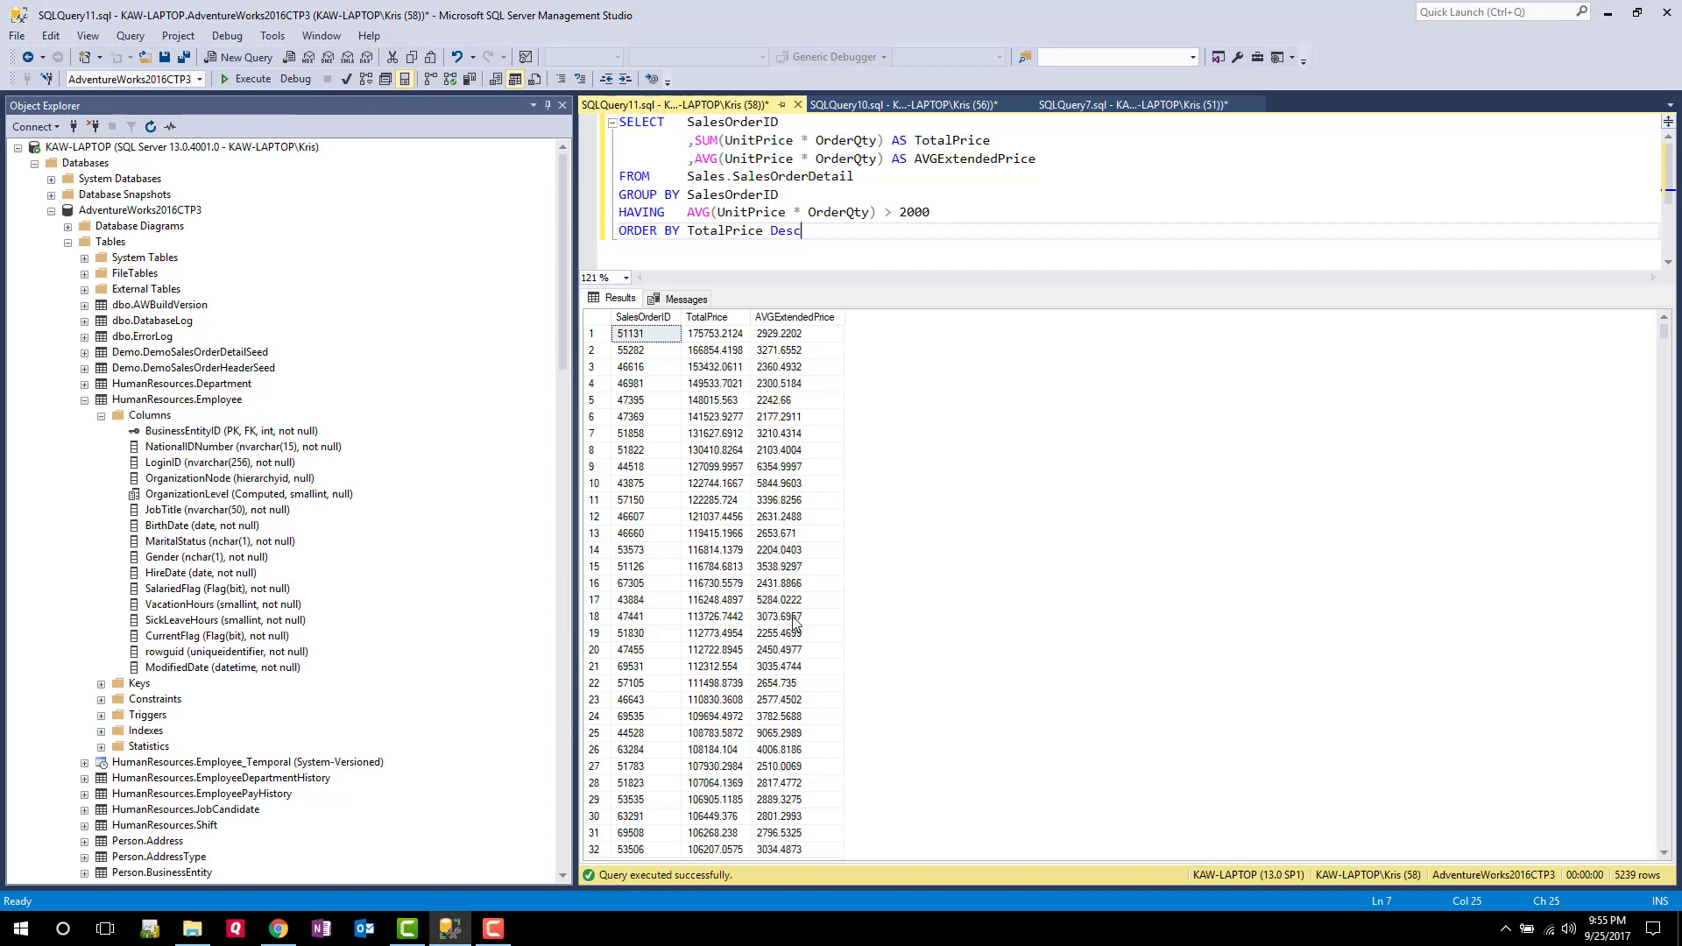
mouse_move(999, 188)
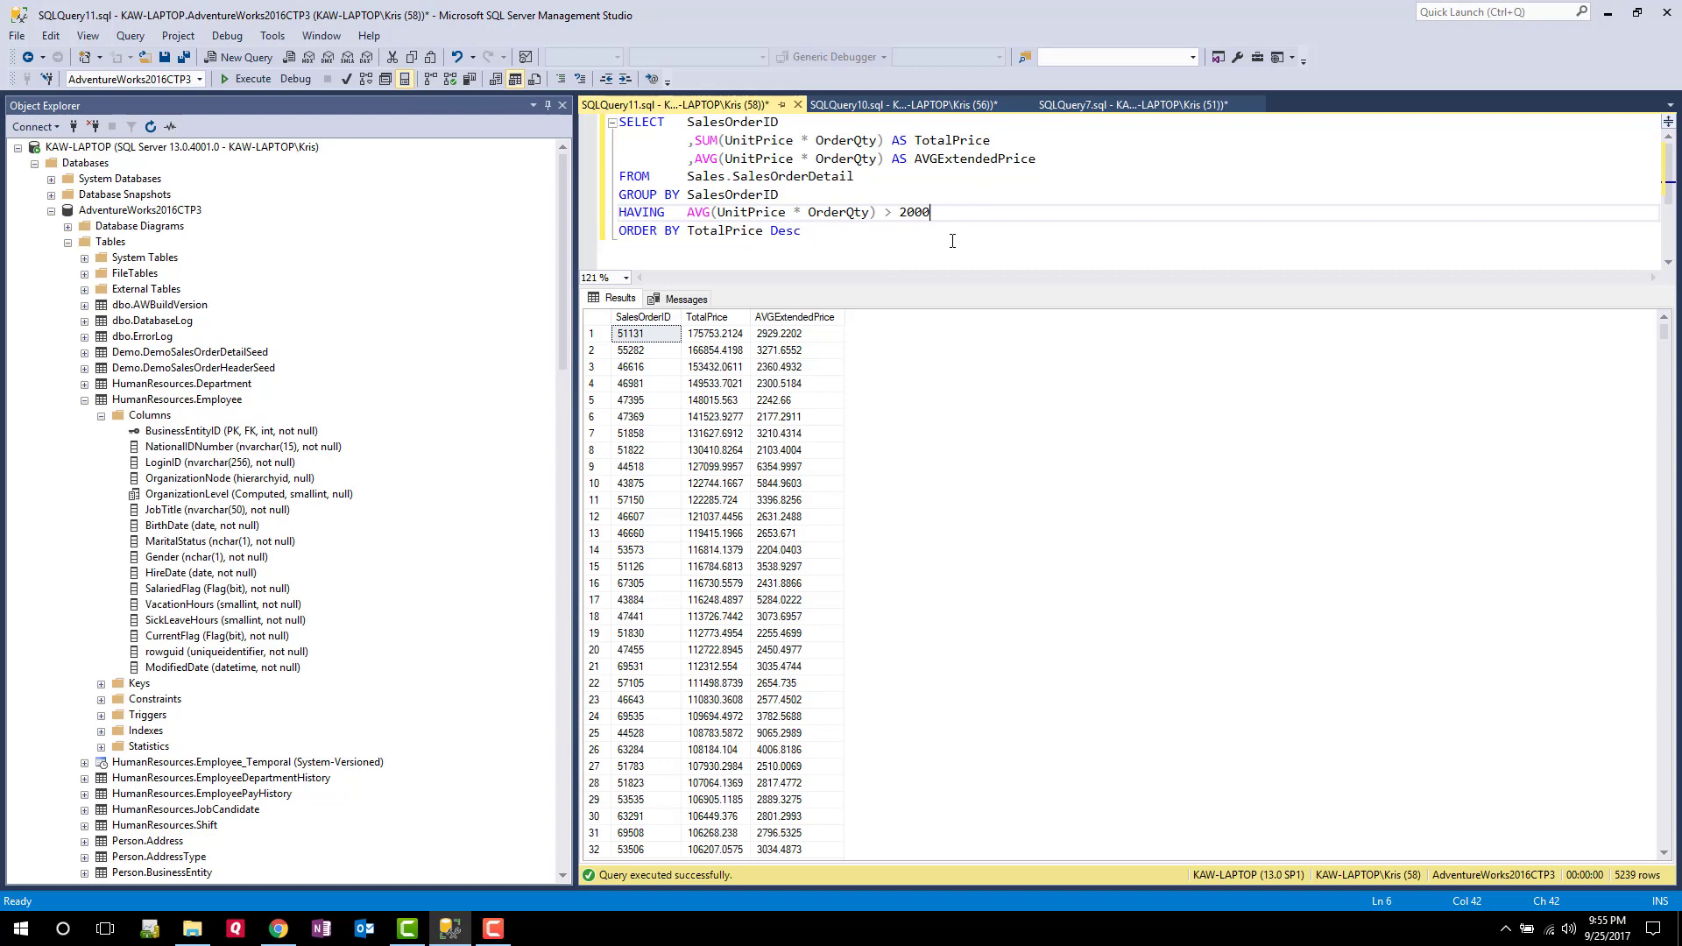
Change the HAVING threshold from 2000 to 5000, narrowing results to 38 orders
key("BackSpace")
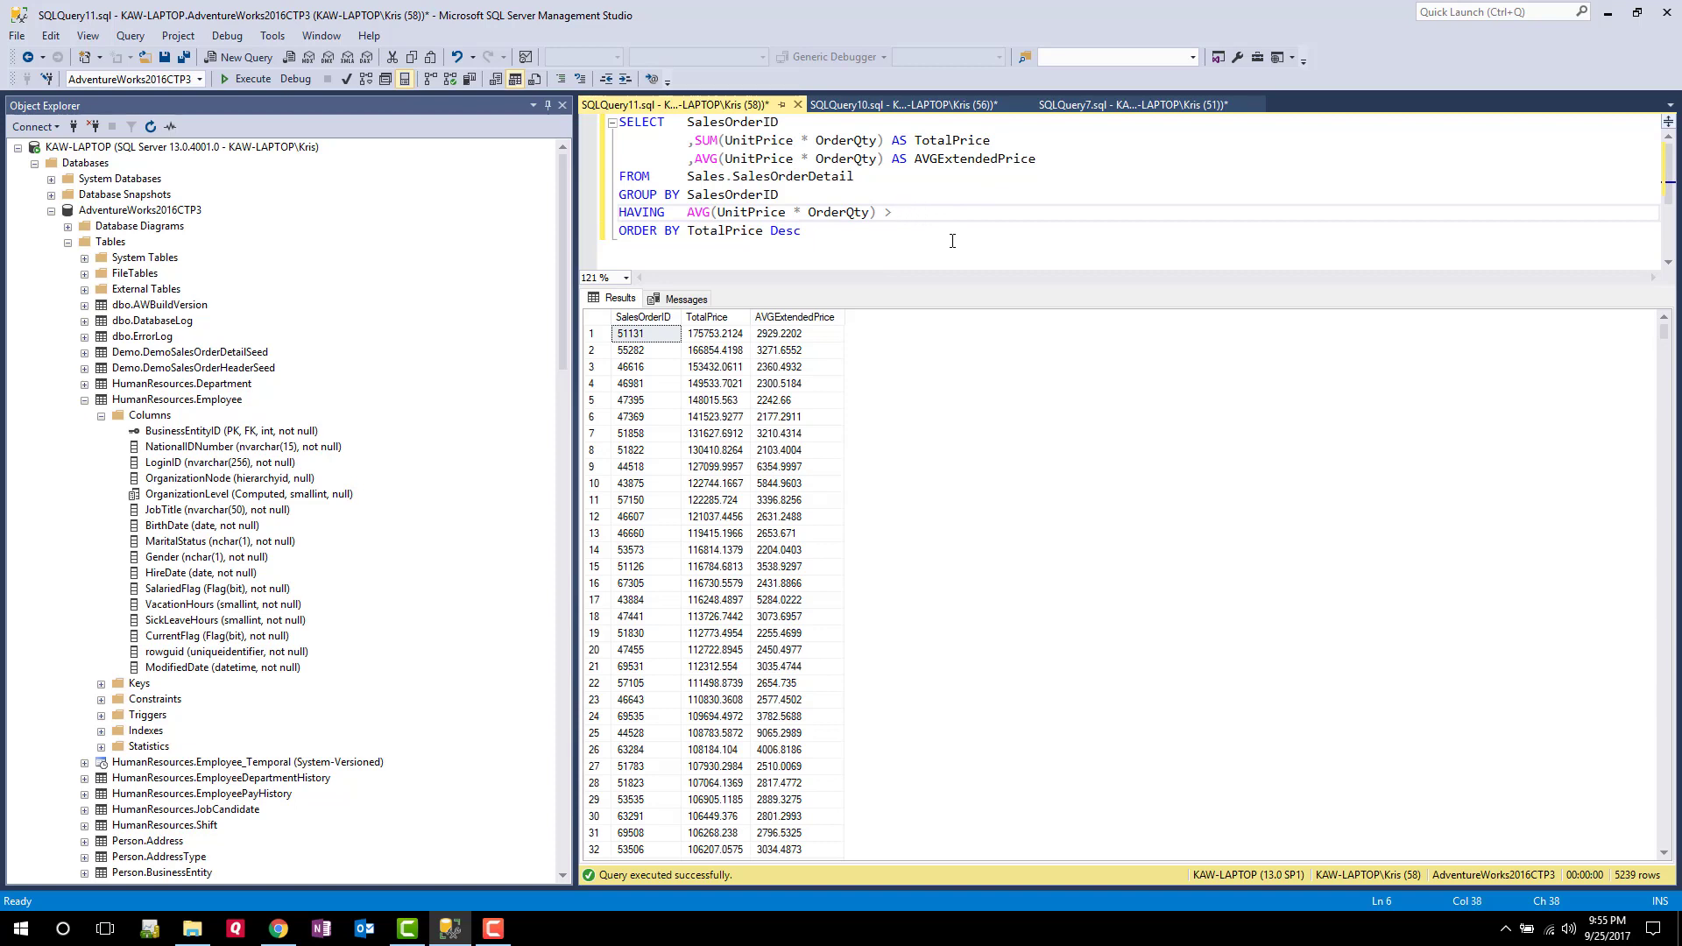
type("5000")
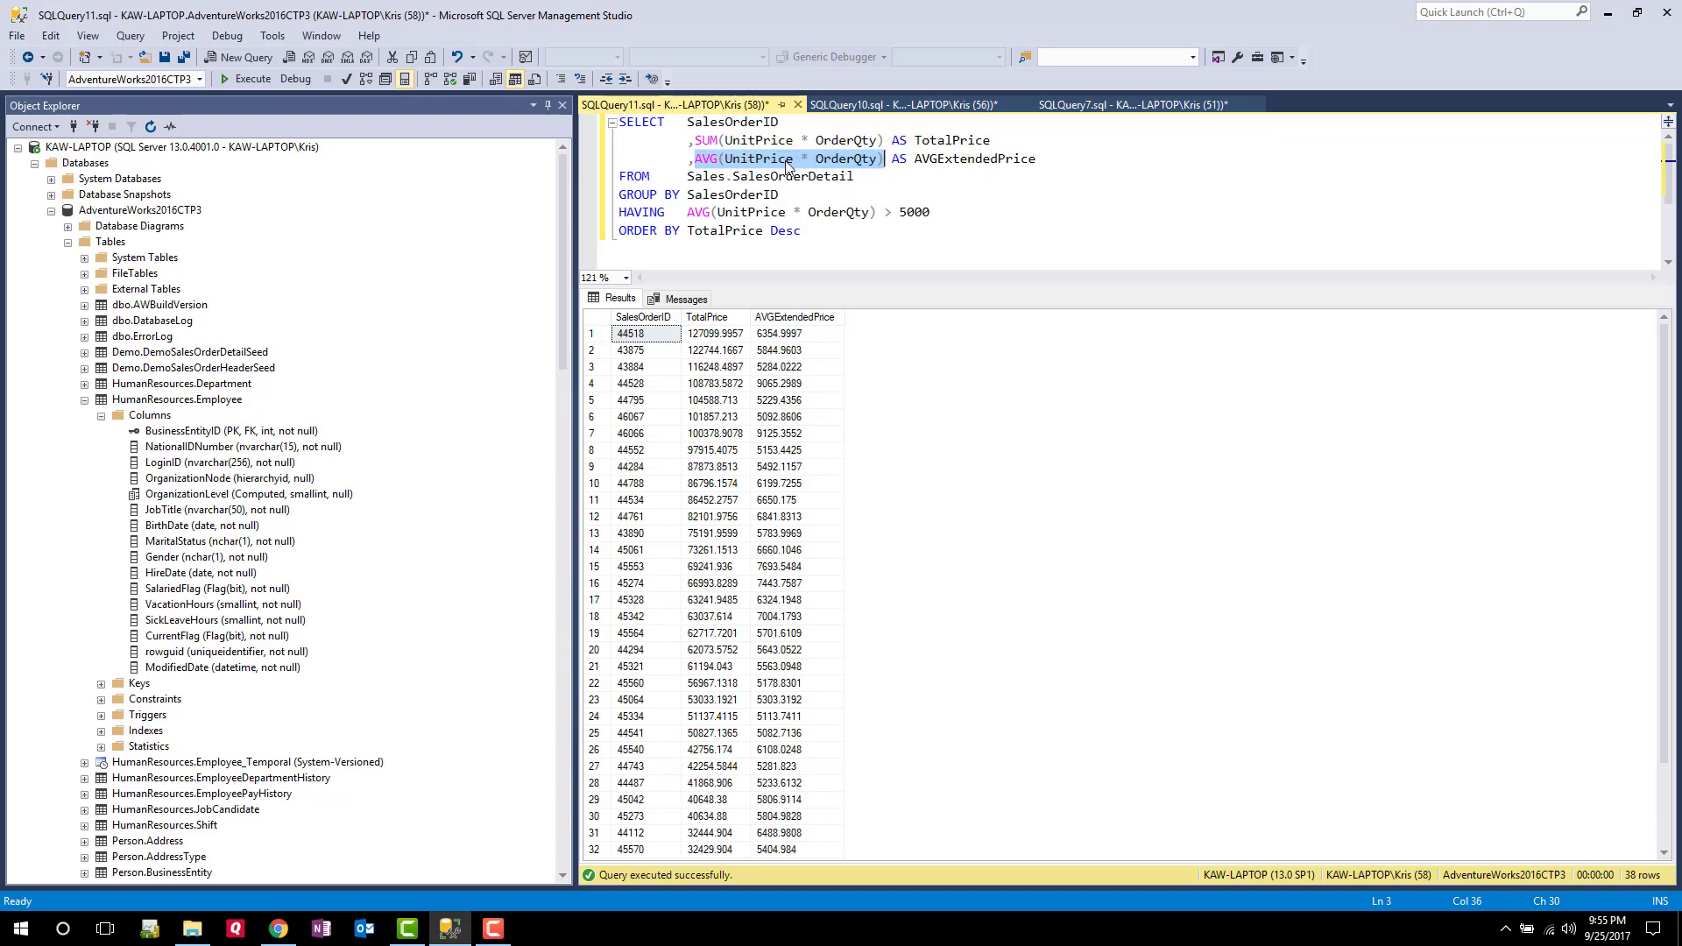
mouse_move(706, 212)
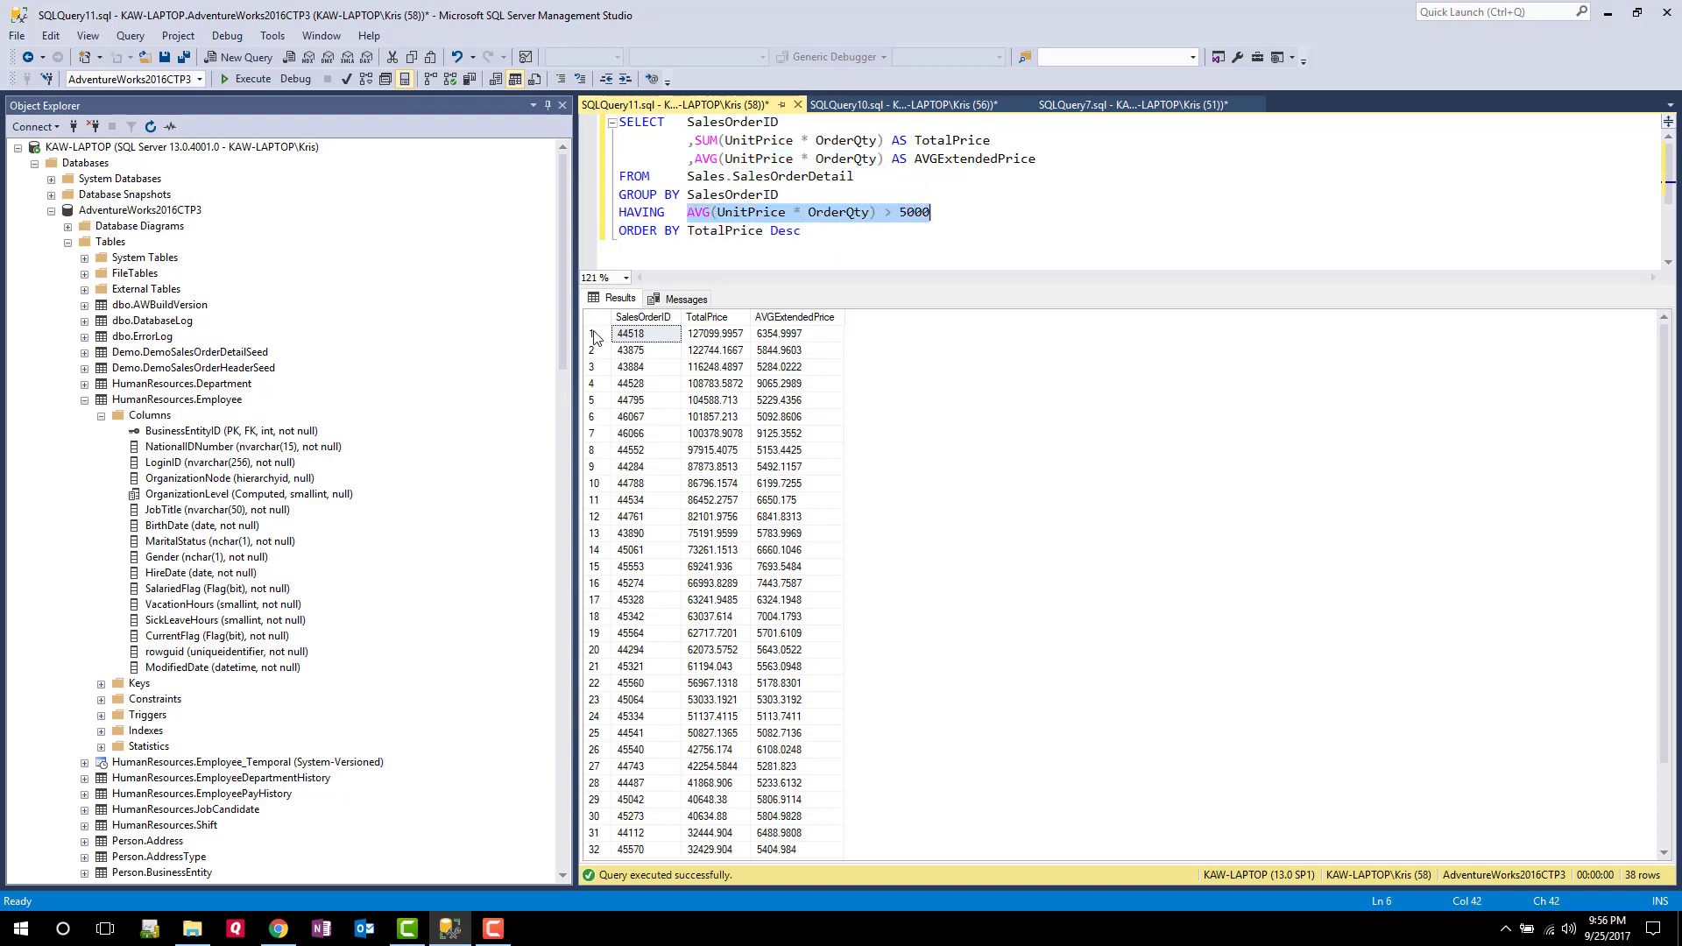
mouse_move(694, 533)
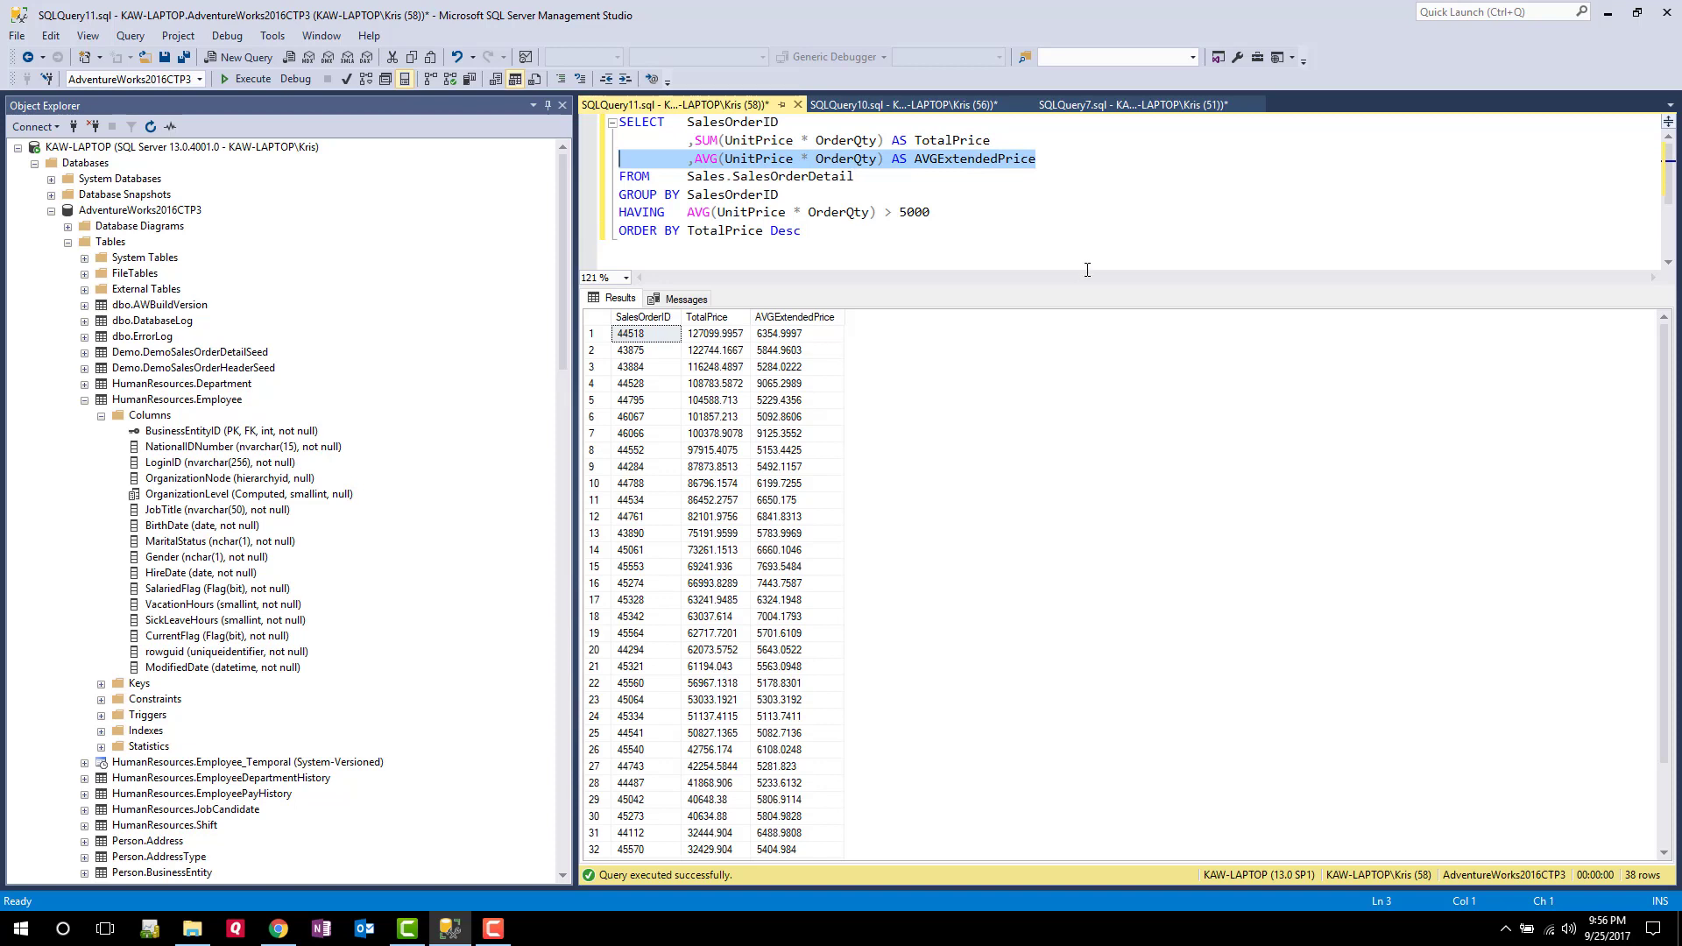
Remove the SUM, AVG and ORDER BY lines and rerun, returning 38 SalesOrderIDs with AVG > 5000
key("Delete")
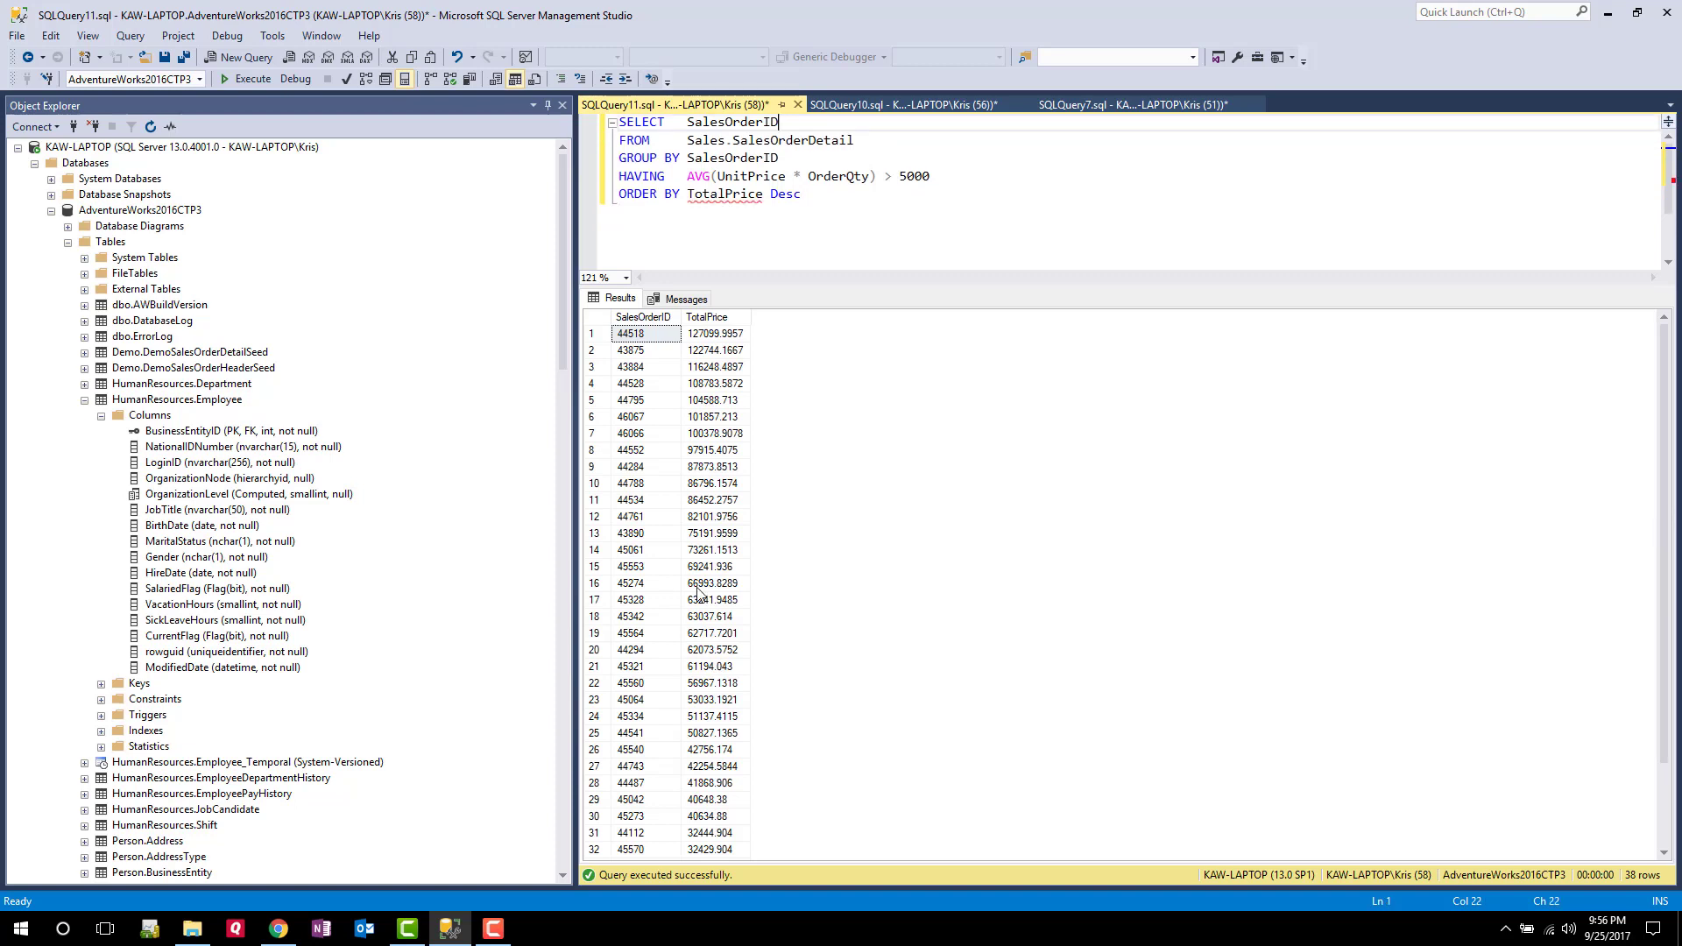
triple_click(708, 192)
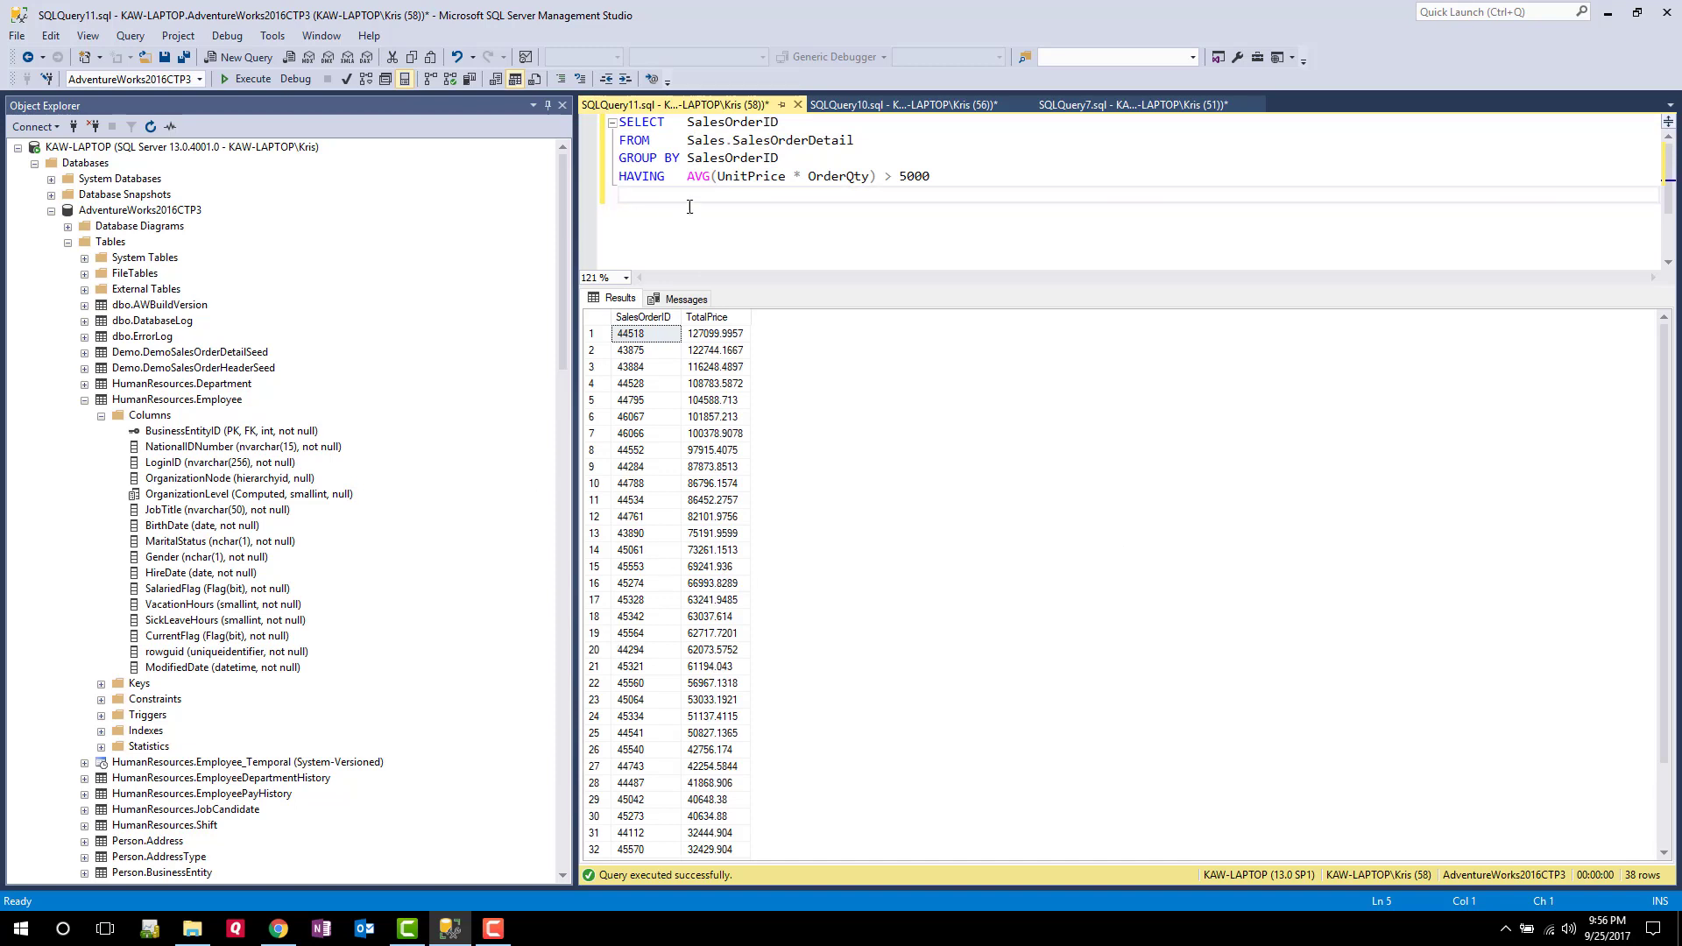
mouse_move(699, 176)
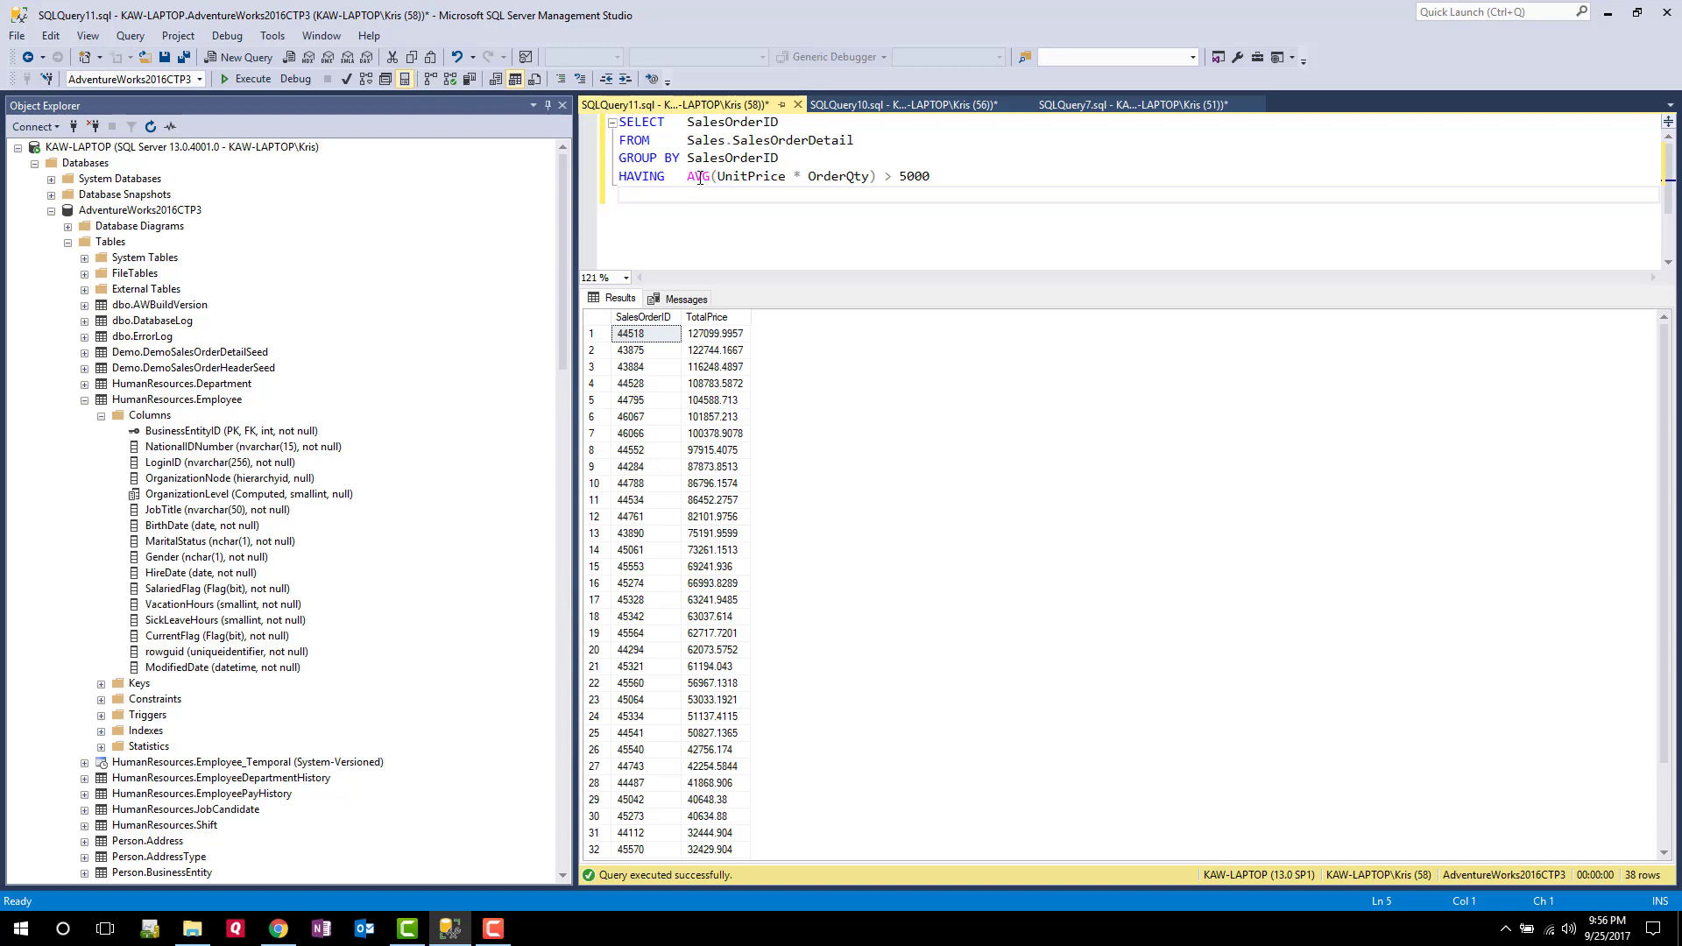
left_click_drag(687, 175, 873, 175)
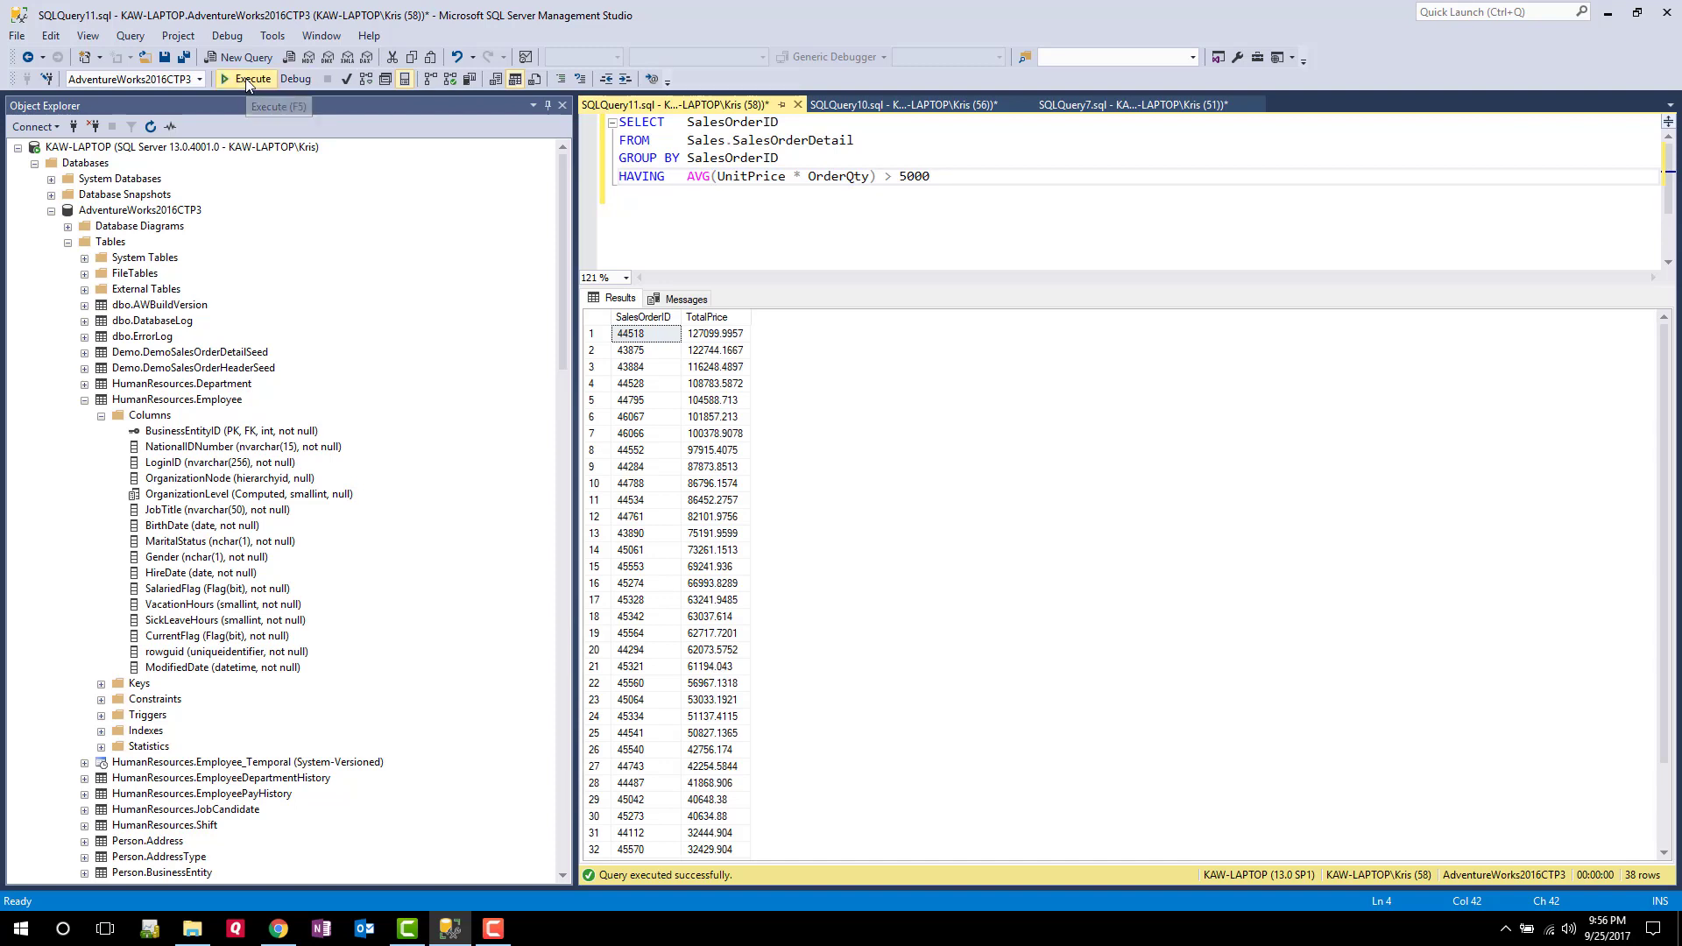
left_click(247, 79)
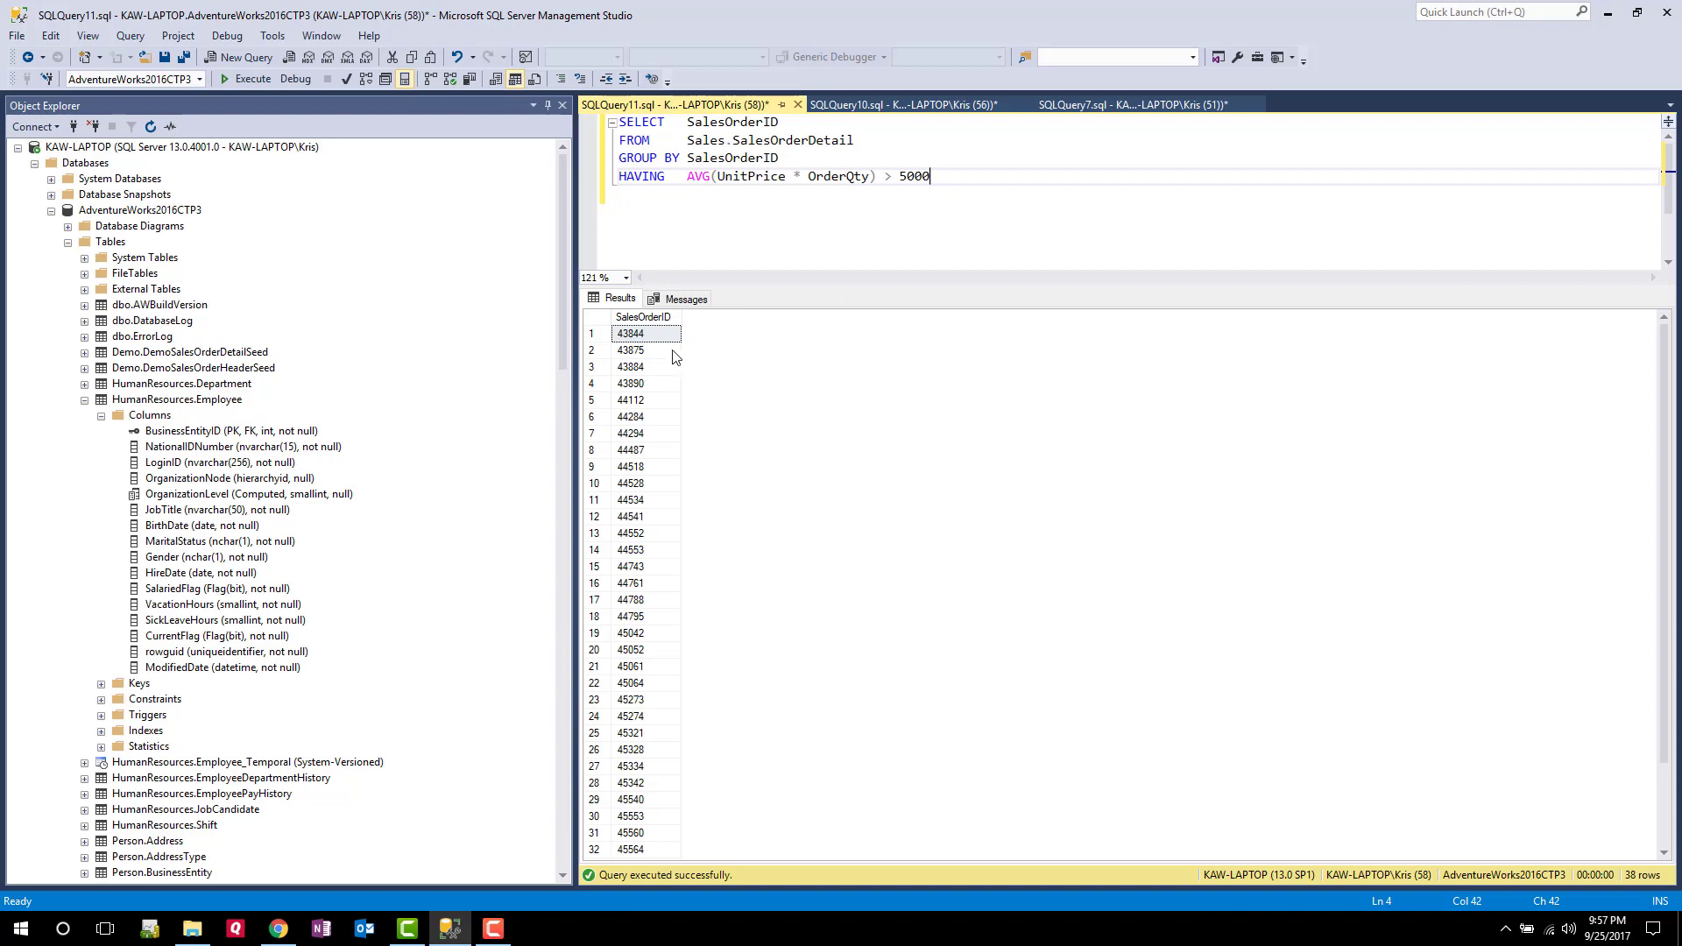
mouse_move(628, 773)
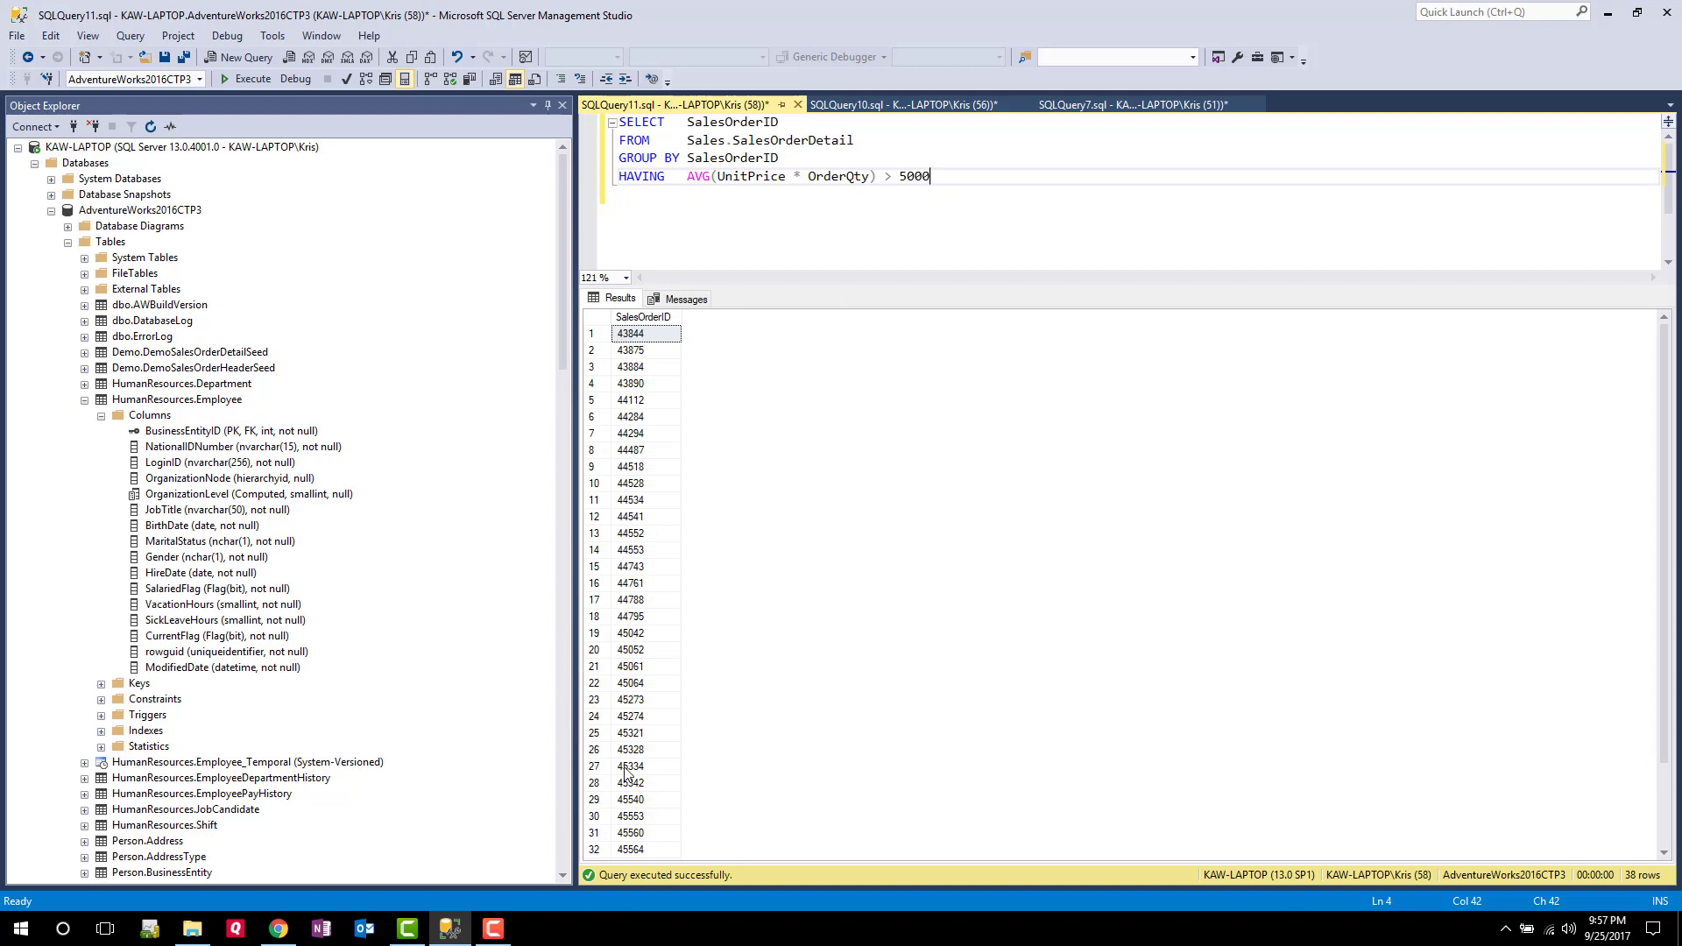
mouse_move(661, 146)
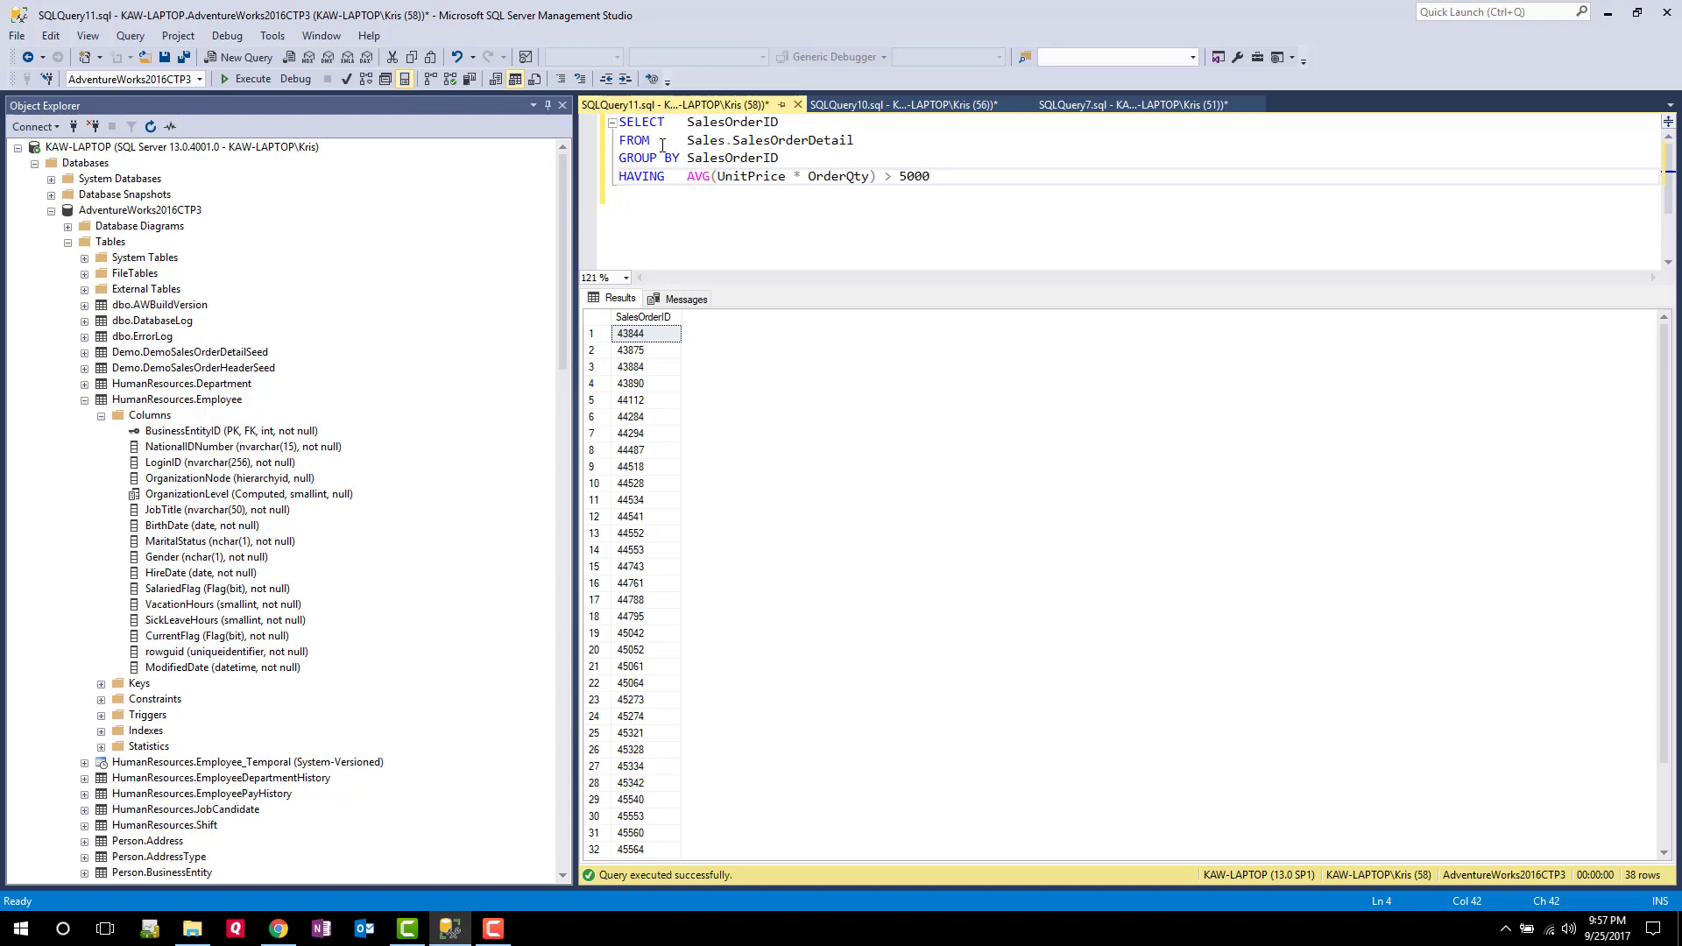
mouse_move(836, 151)
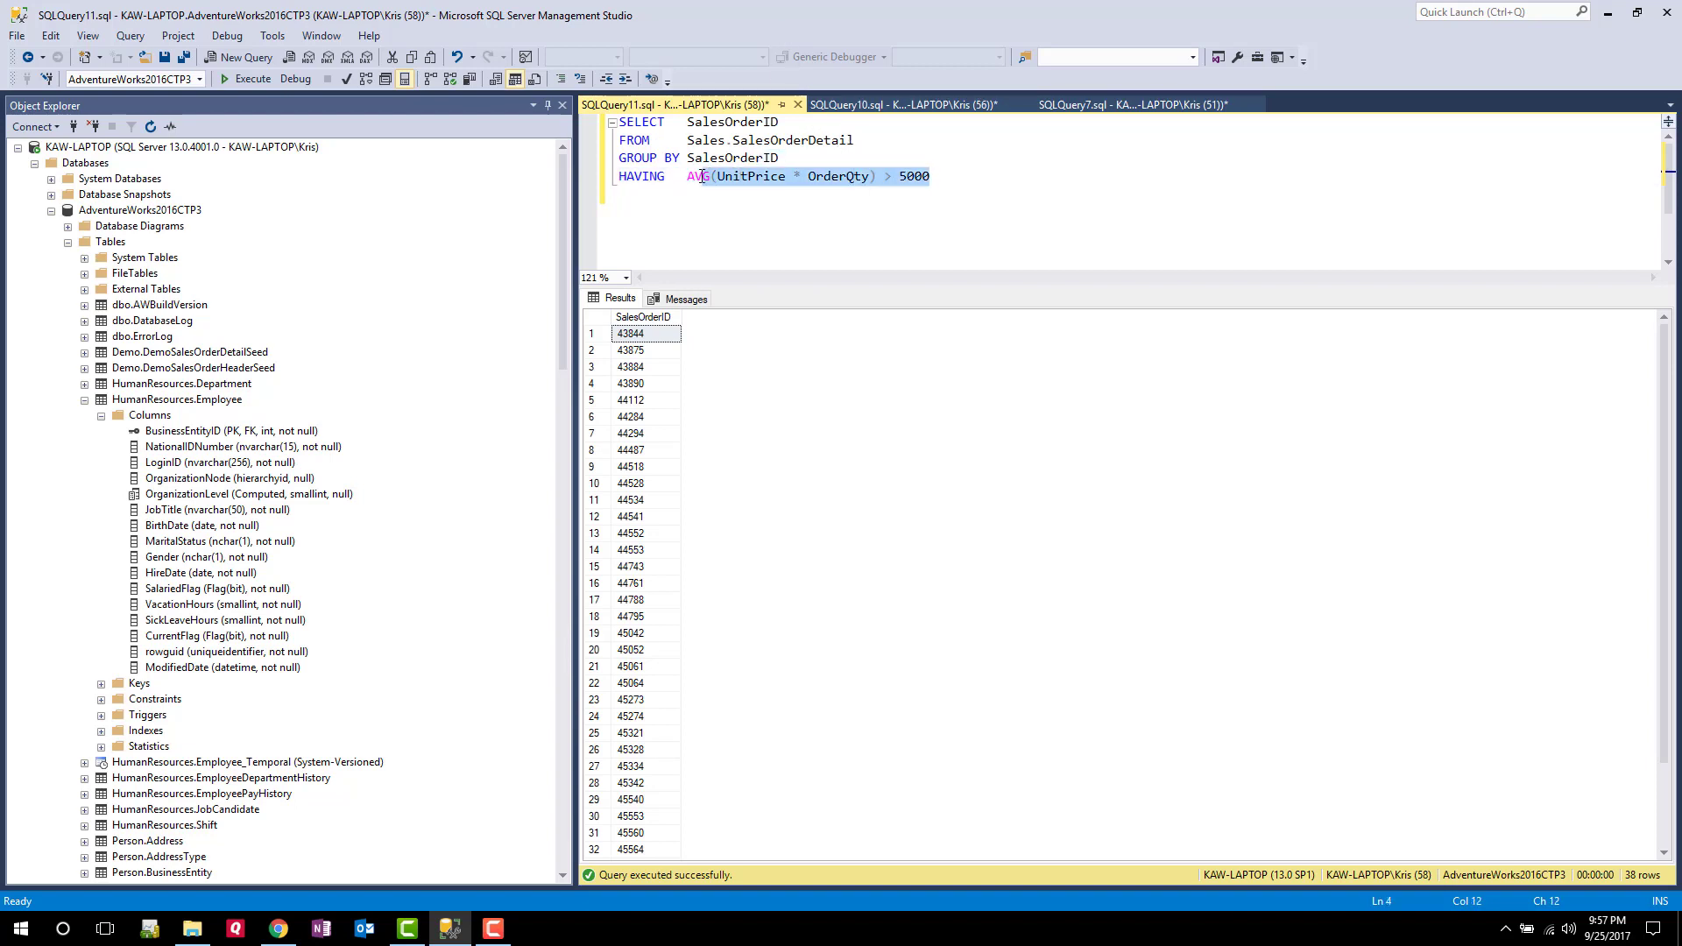
double_click(698, 175)
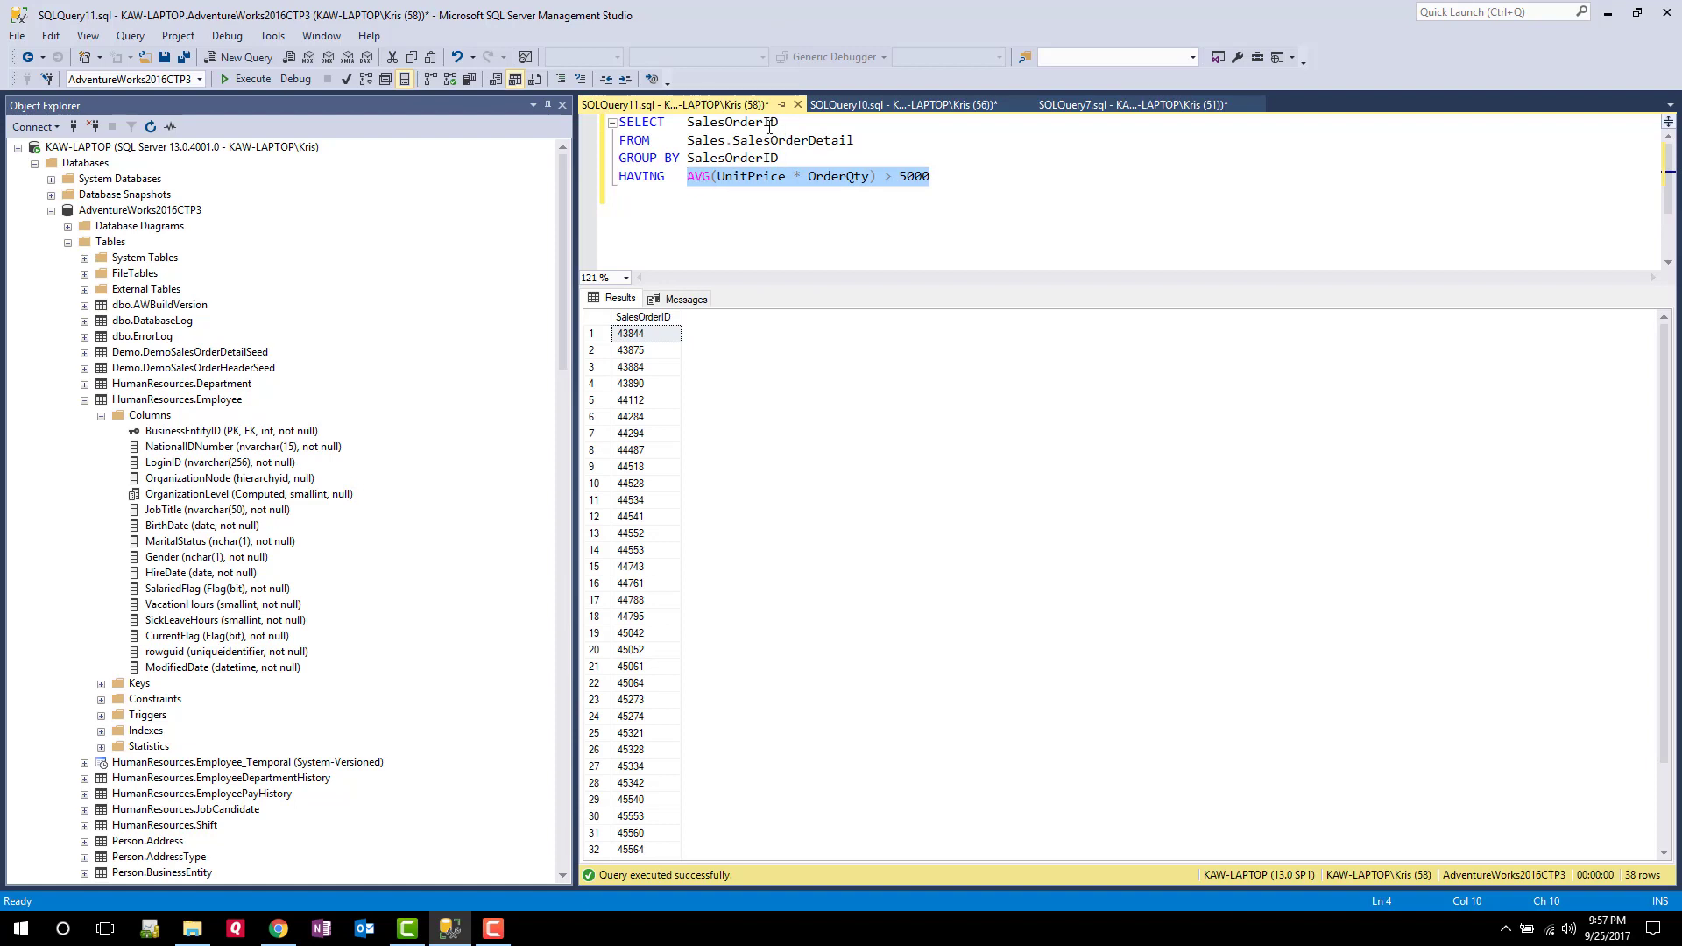
mouse_move(766, 141)
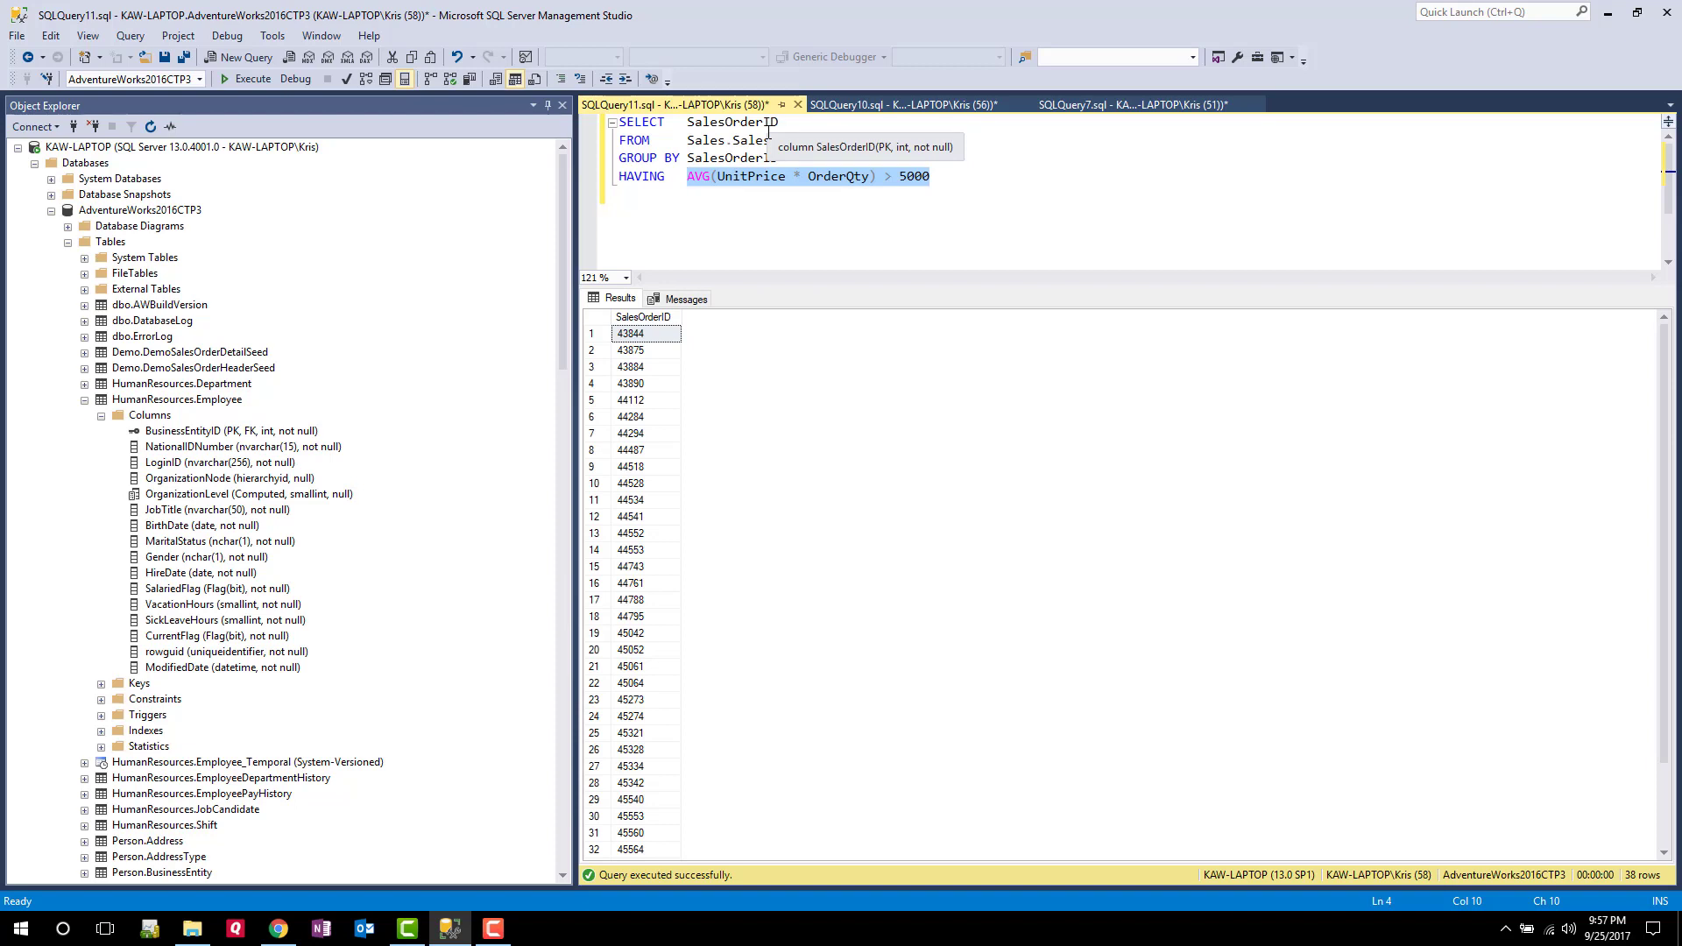